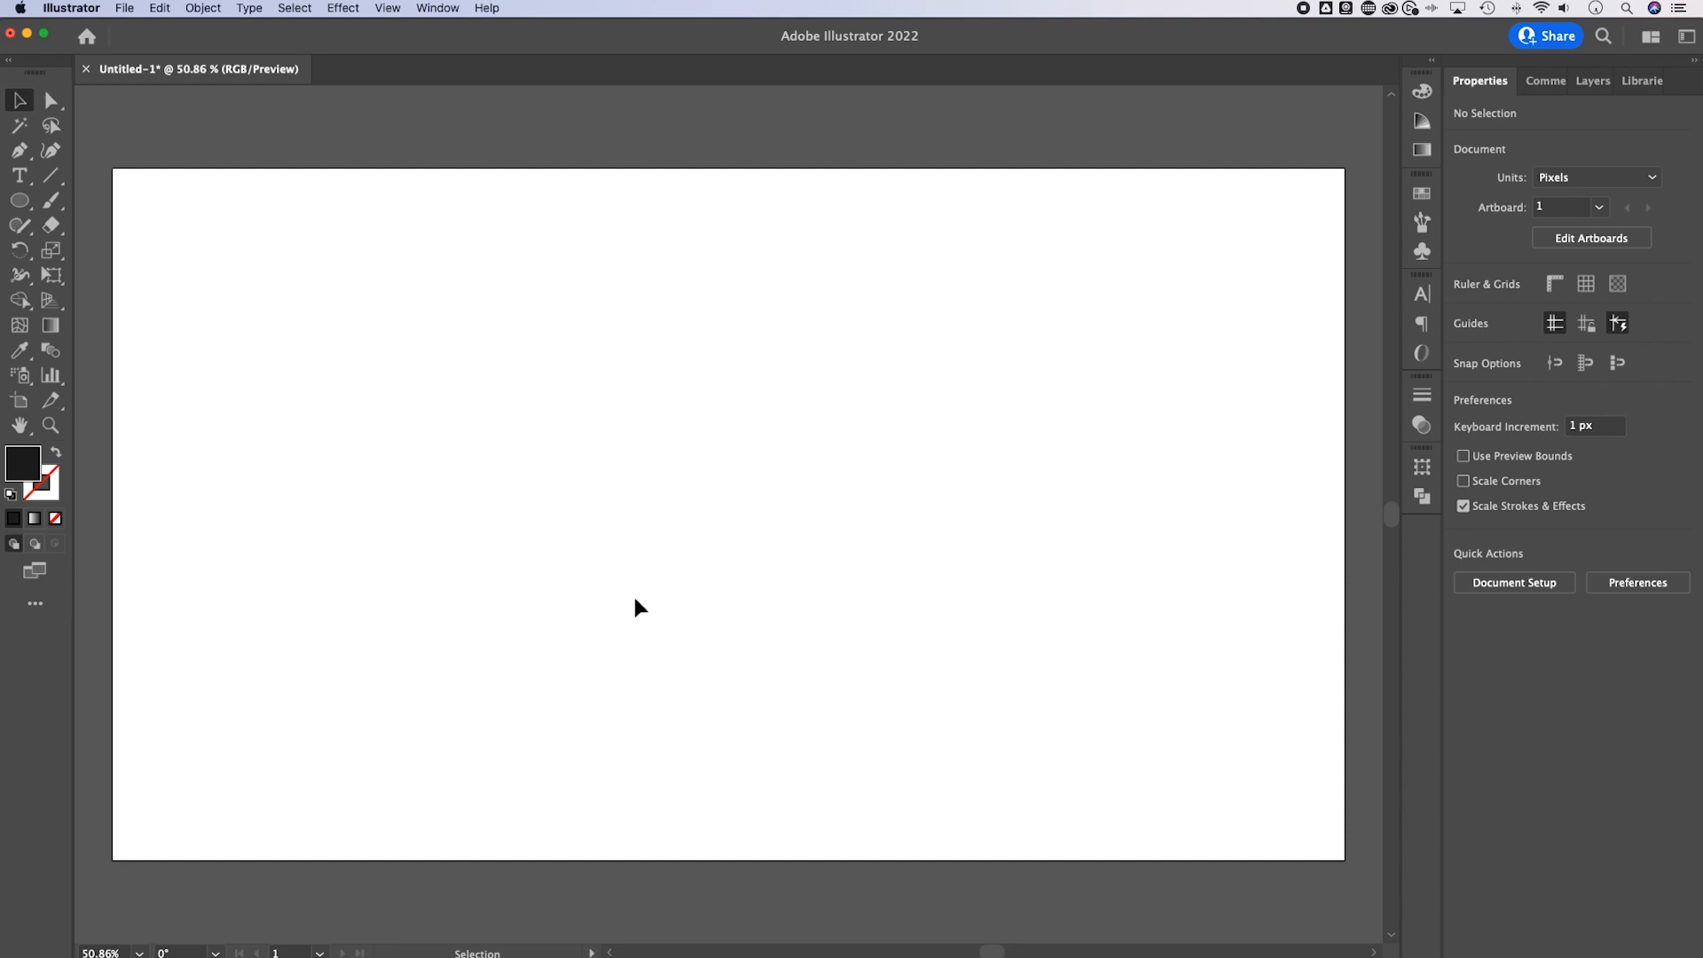
pyautogui.moveTo(119, 236)
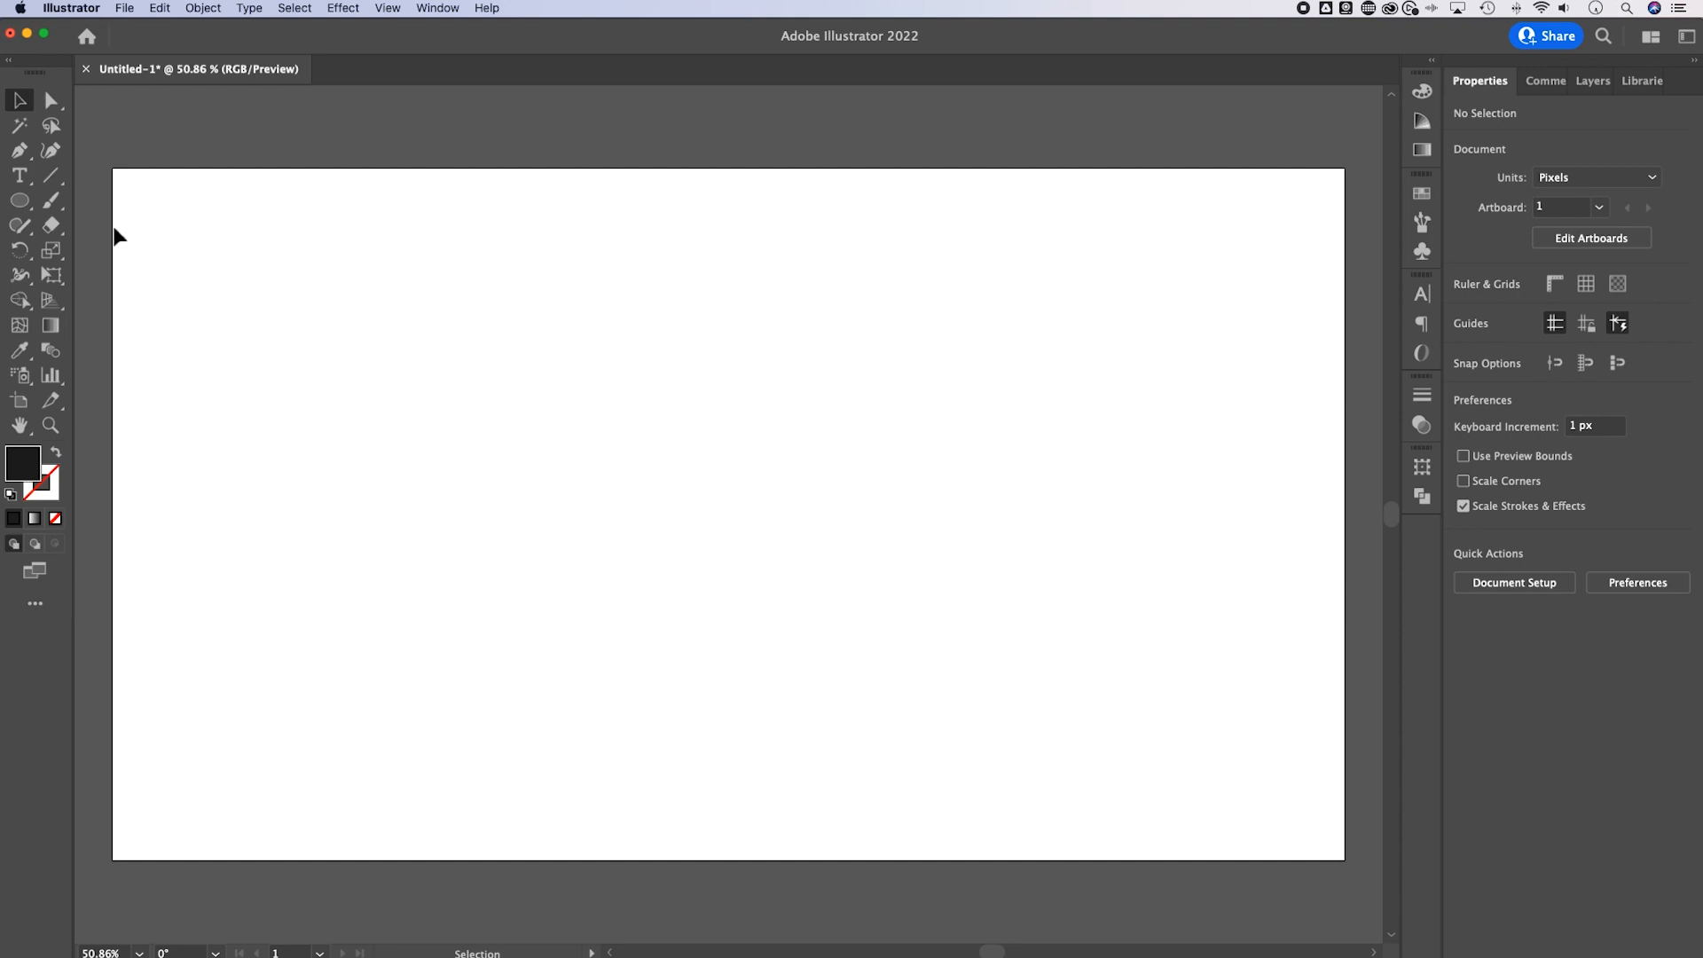
pyautogui.moveTo(52, 177)
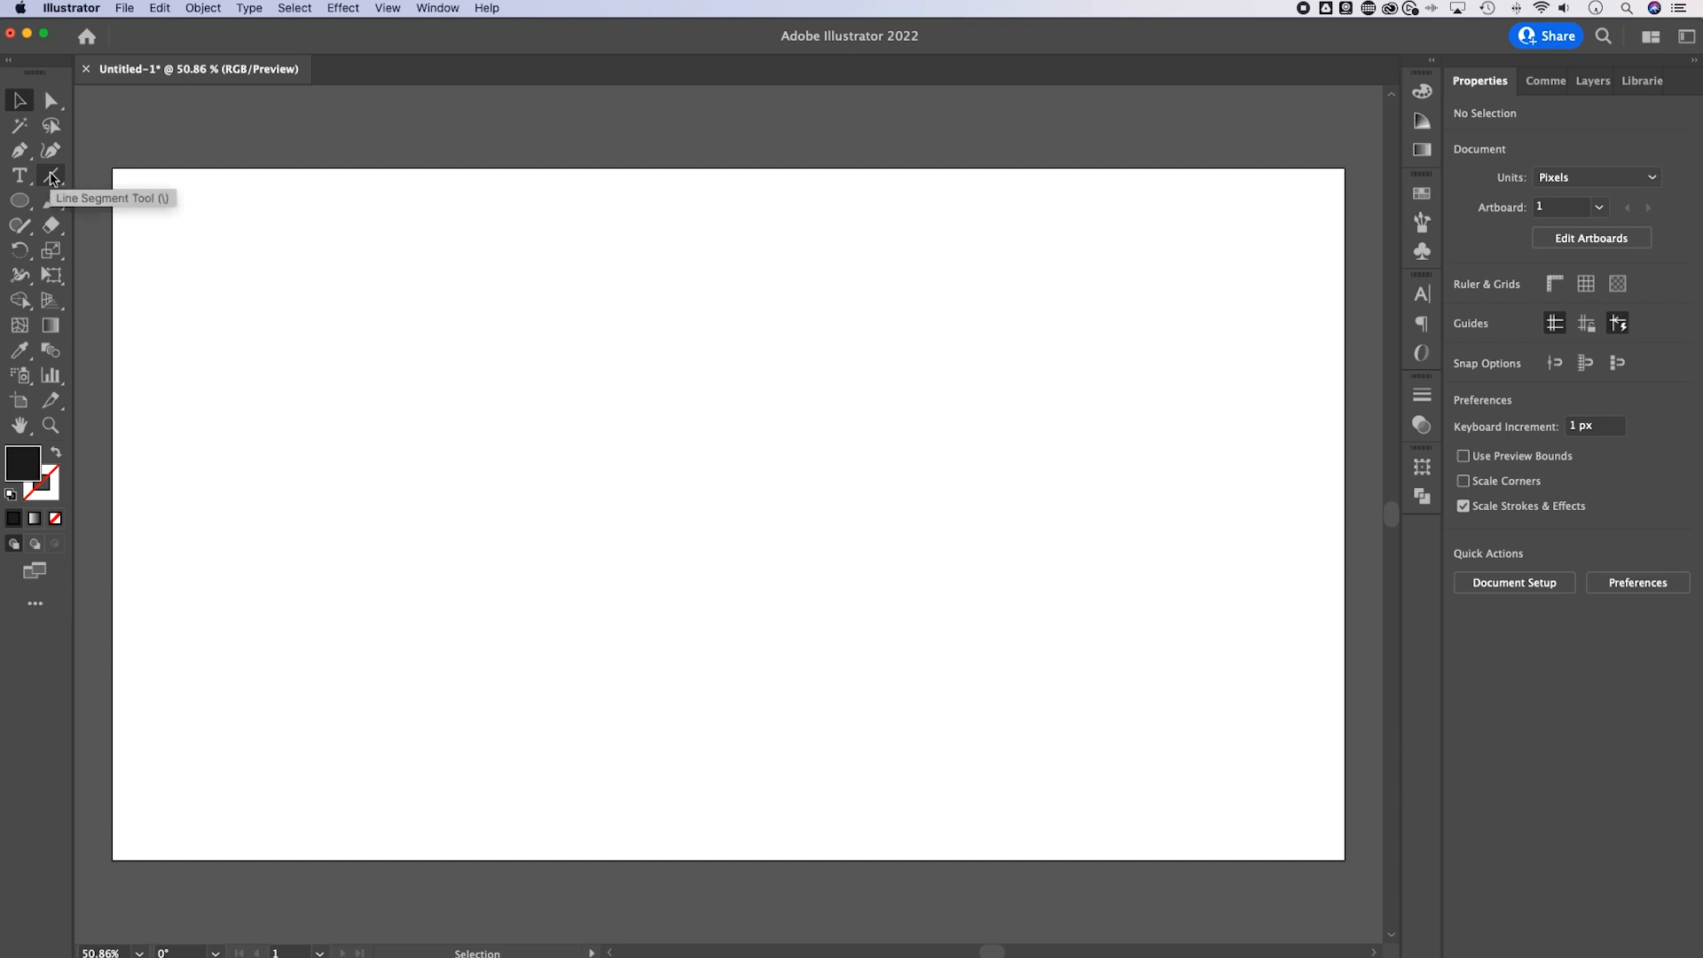
# Draw a horizontal line across the upper artboard, give it a 10 pt dark grey stroke, and deselect.
pyautogui.click(50, 175)
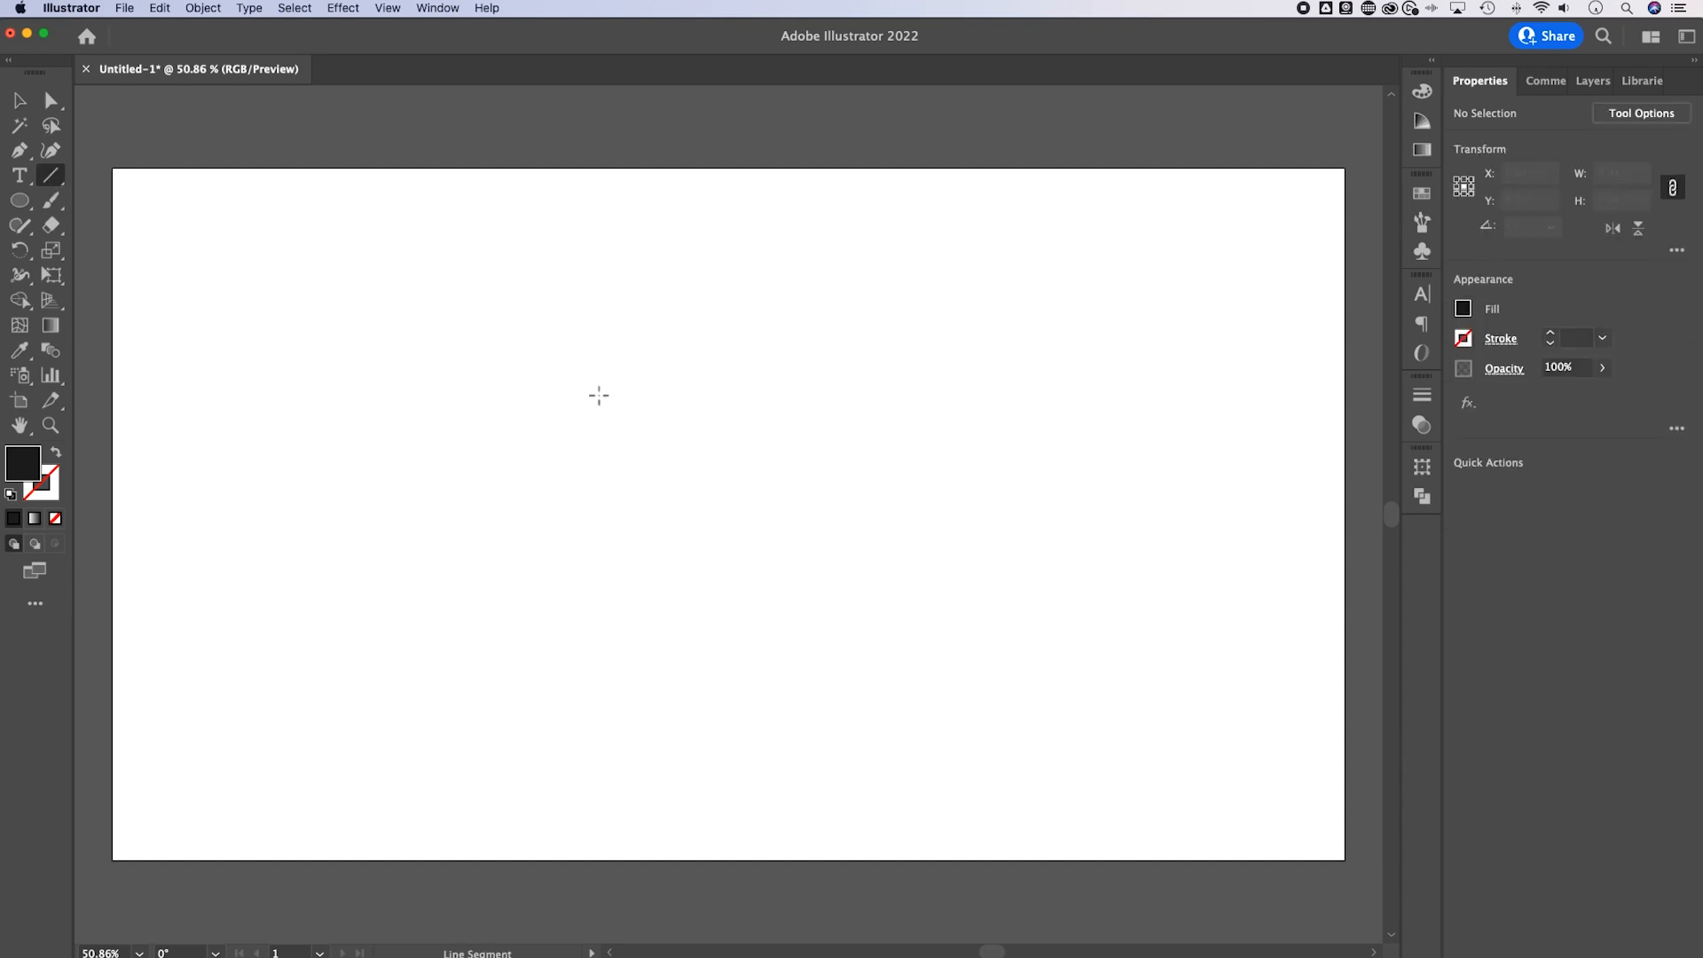
pyautogui.moveTo(436, 352); pyautogui.dragTo(987, 341)
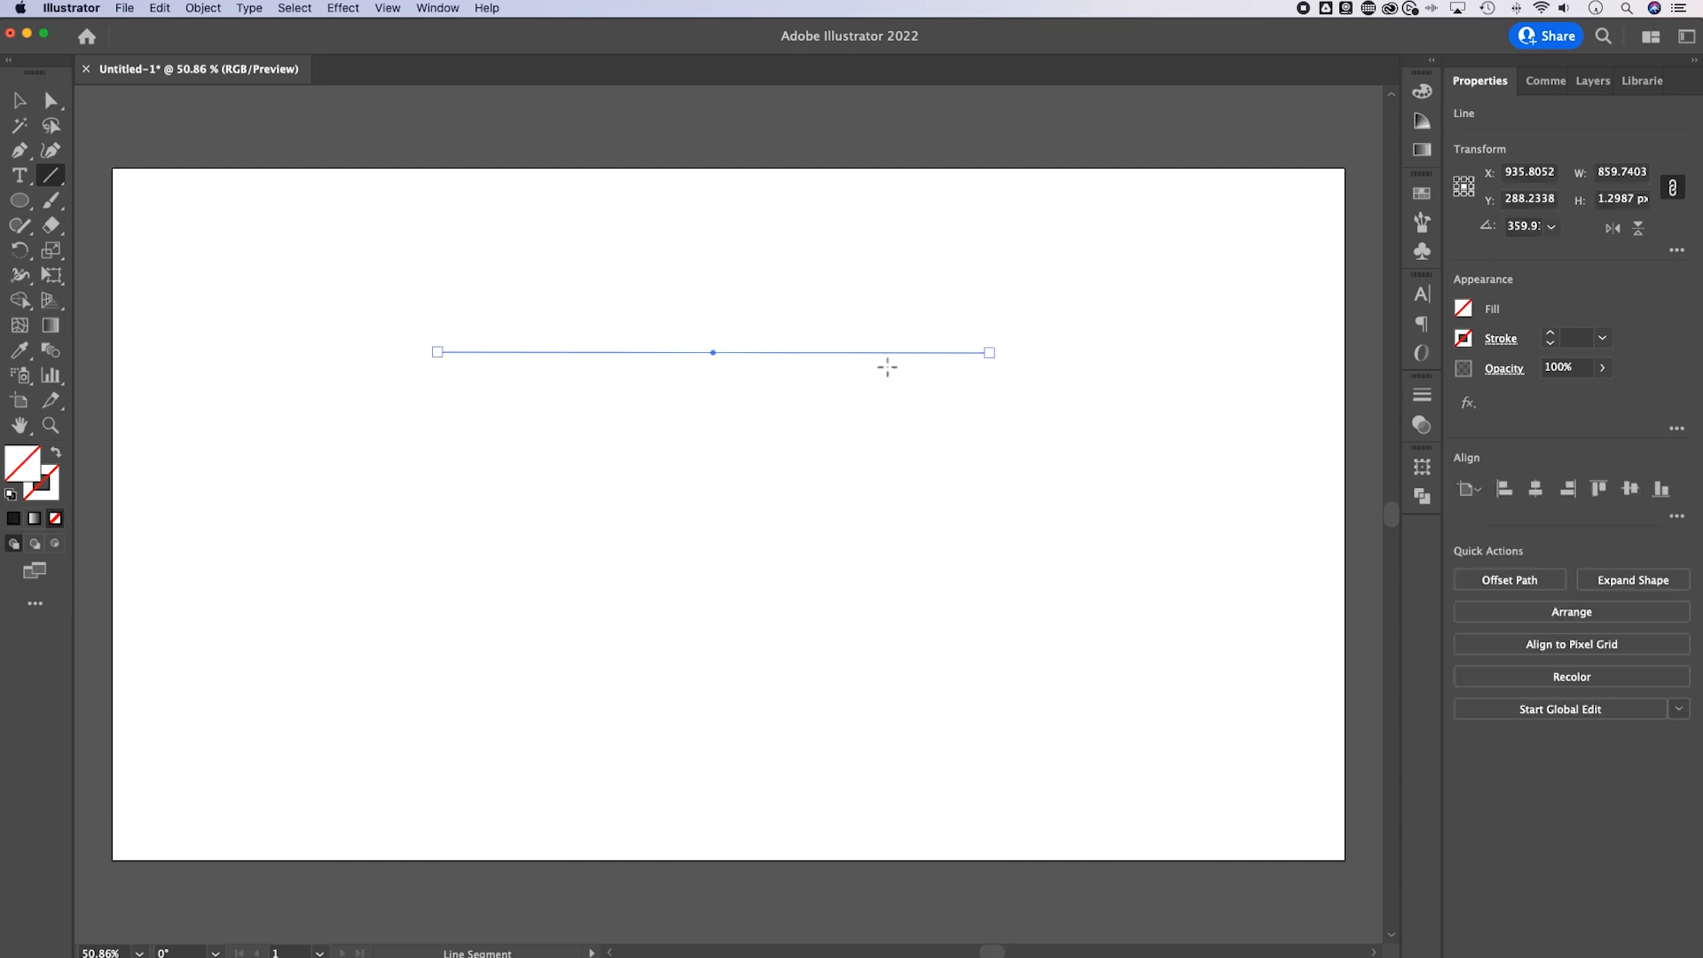
pyautogui.moveTo(880, 359)
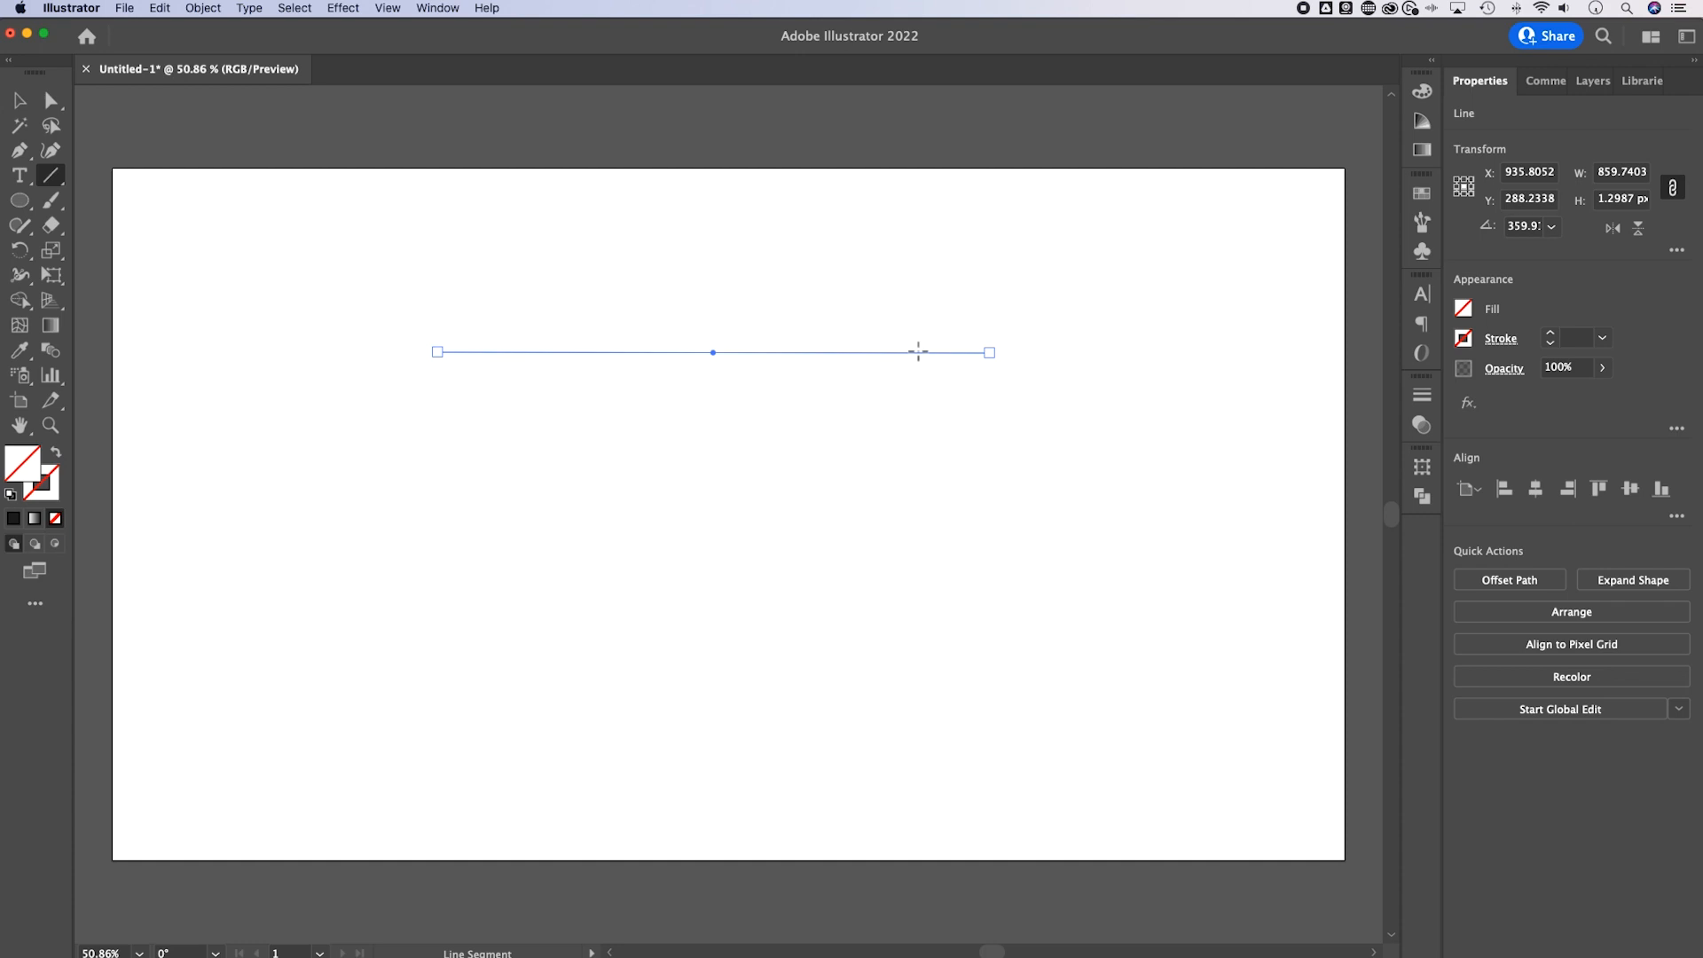
pyautogui.moveTo(1508, 339)
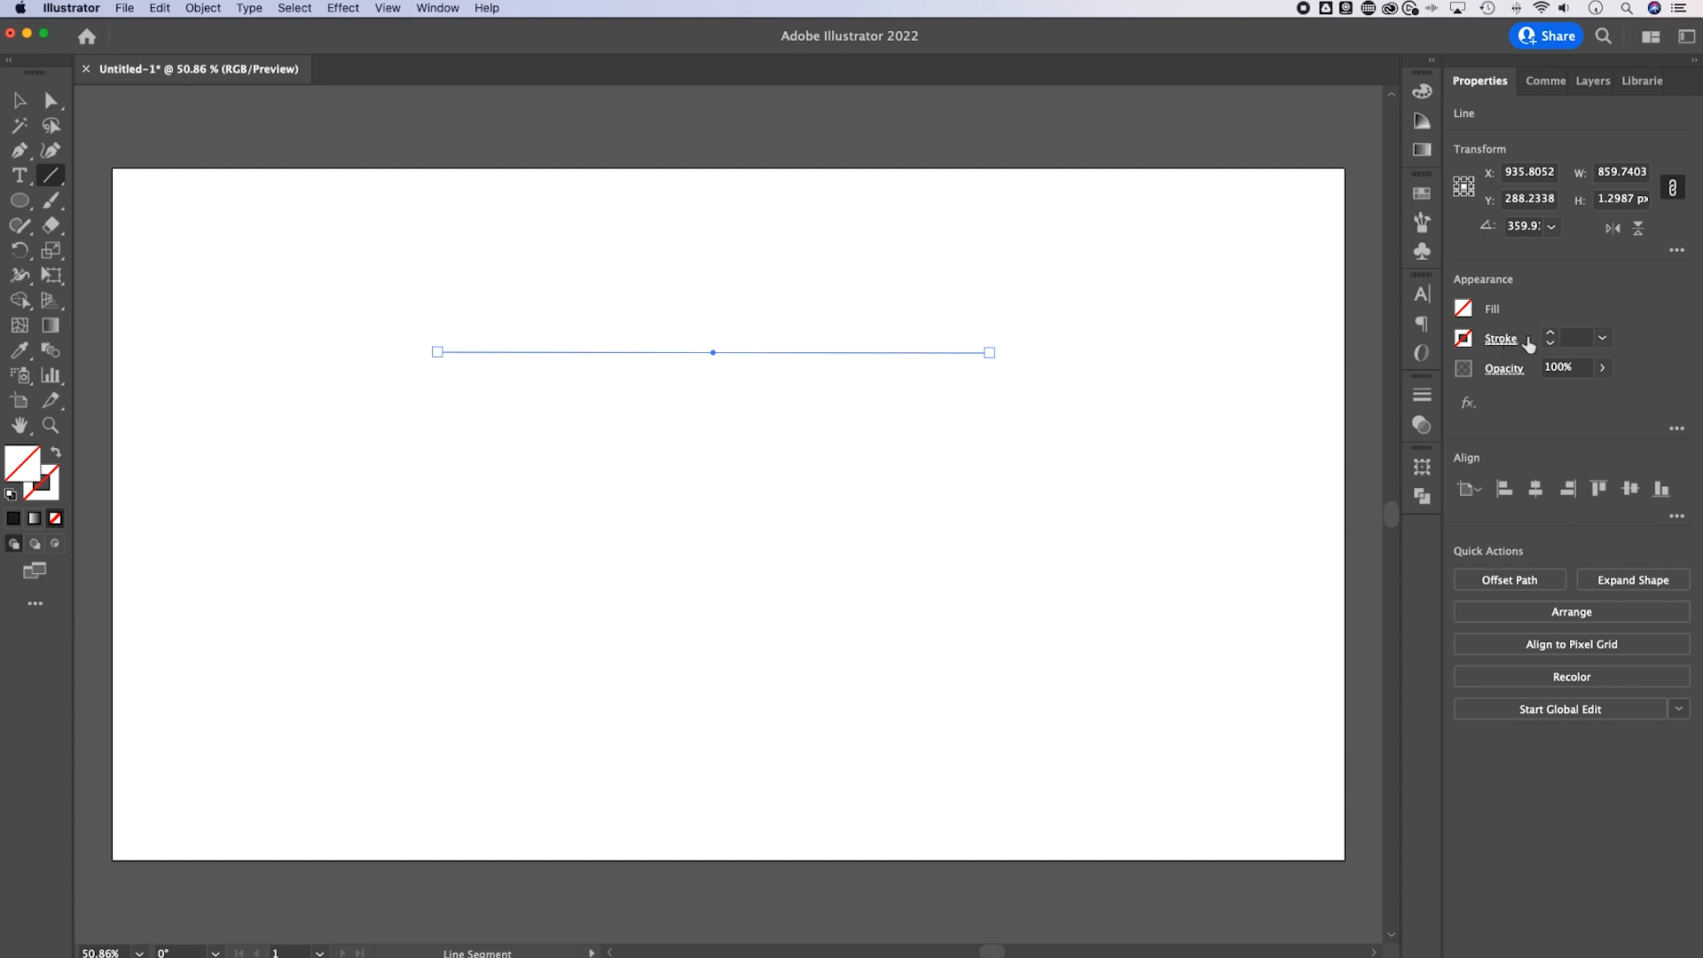
pyautogui.click(1574, 338)
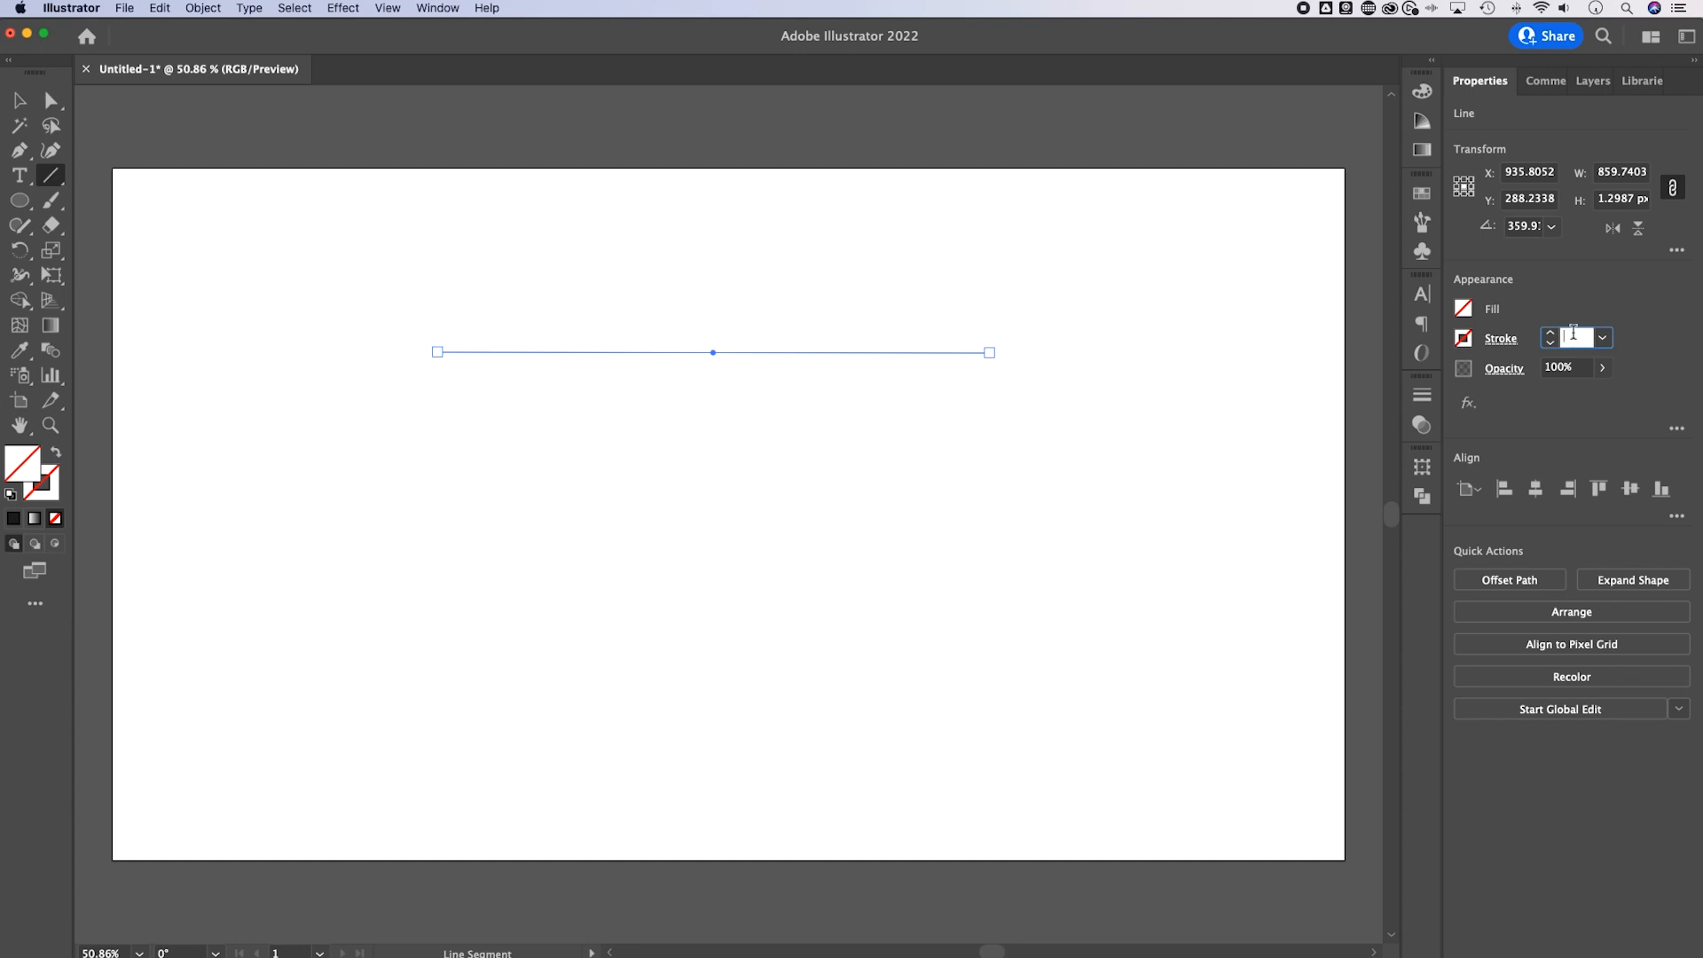
pyautogui.write('10 pt')
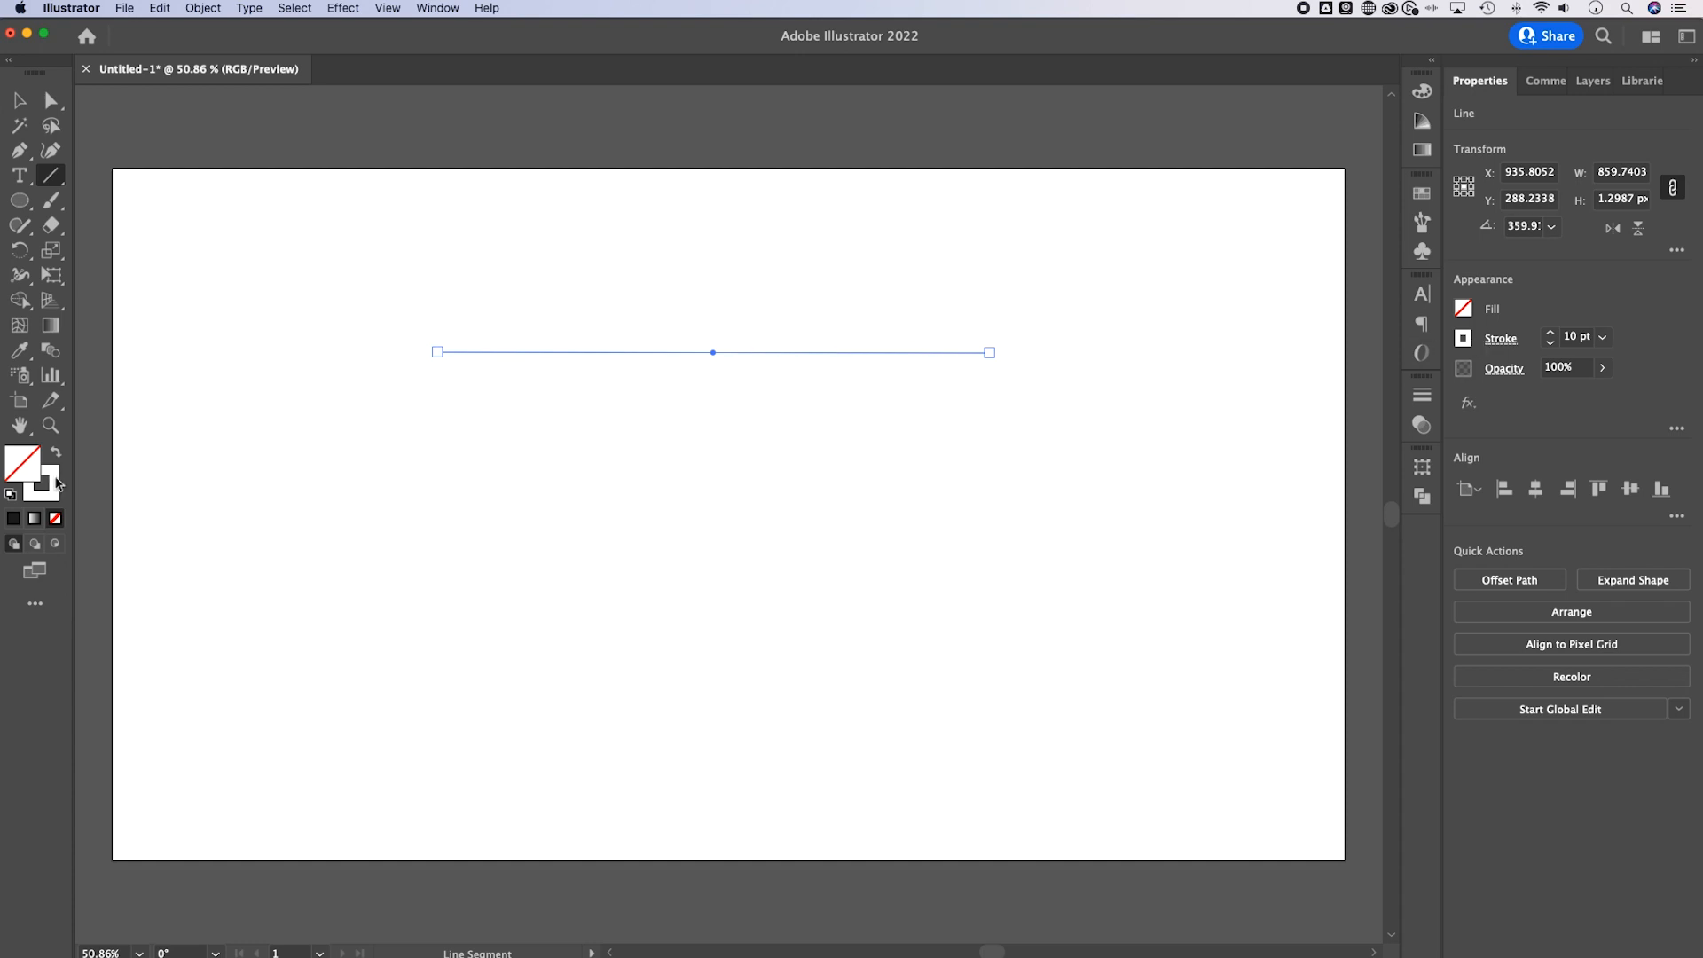
pyautogui.doubleClick(40, 484)
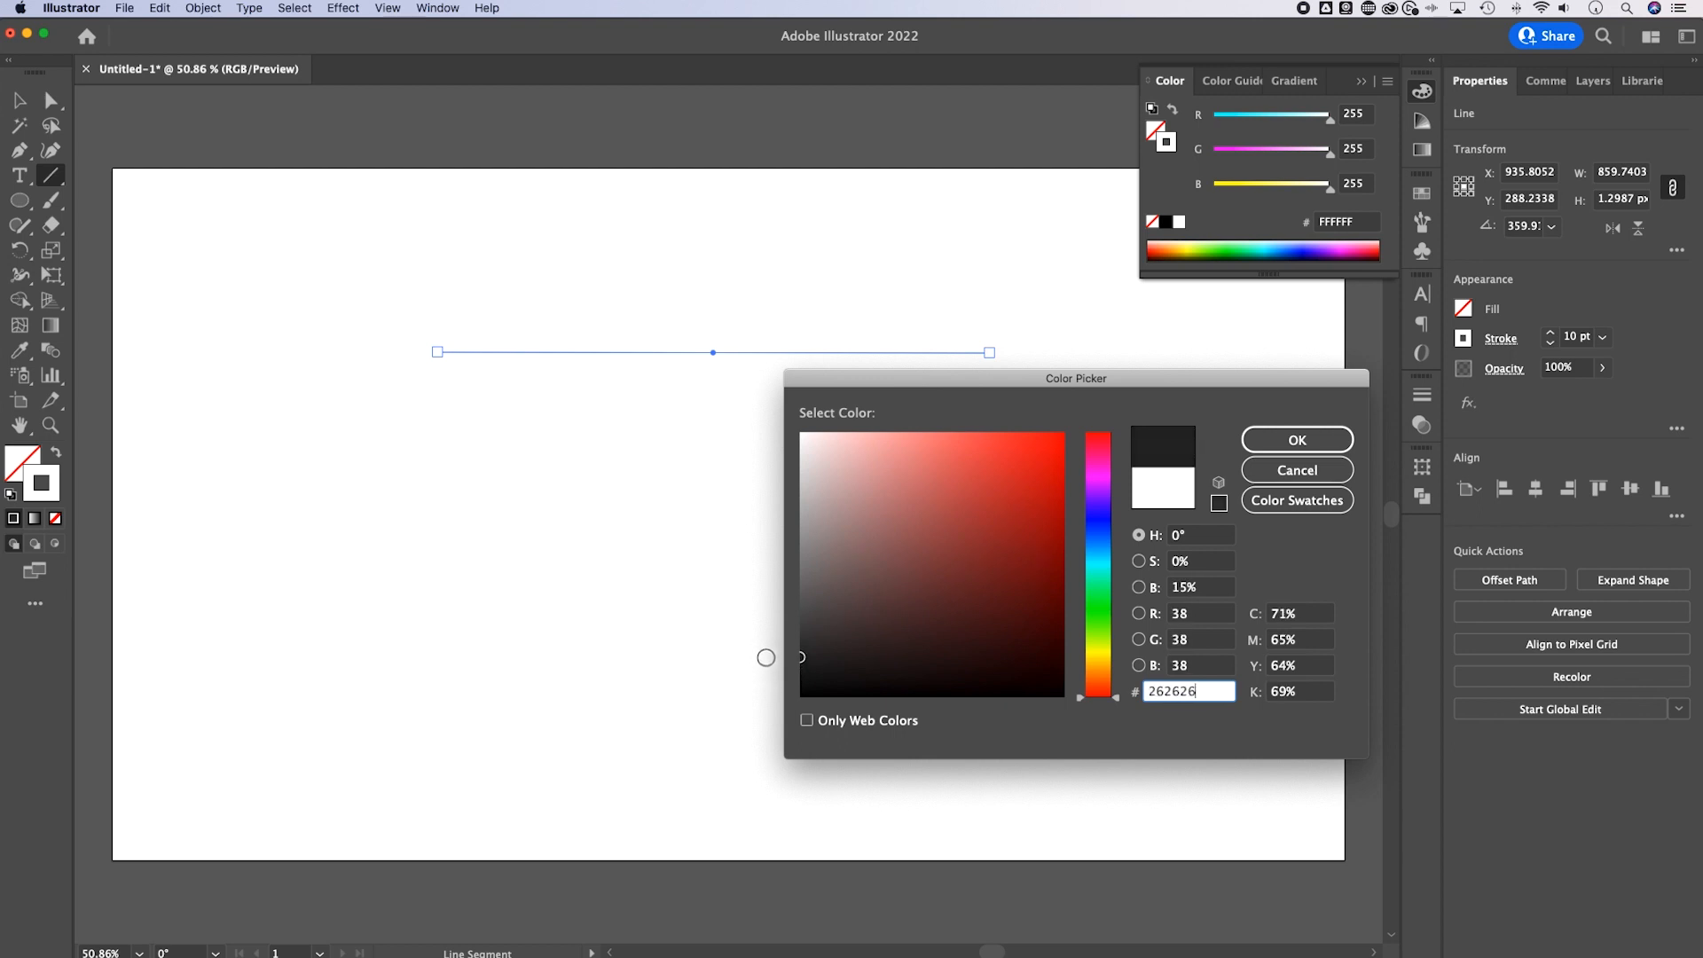
pyautogui.click(1295, 440)
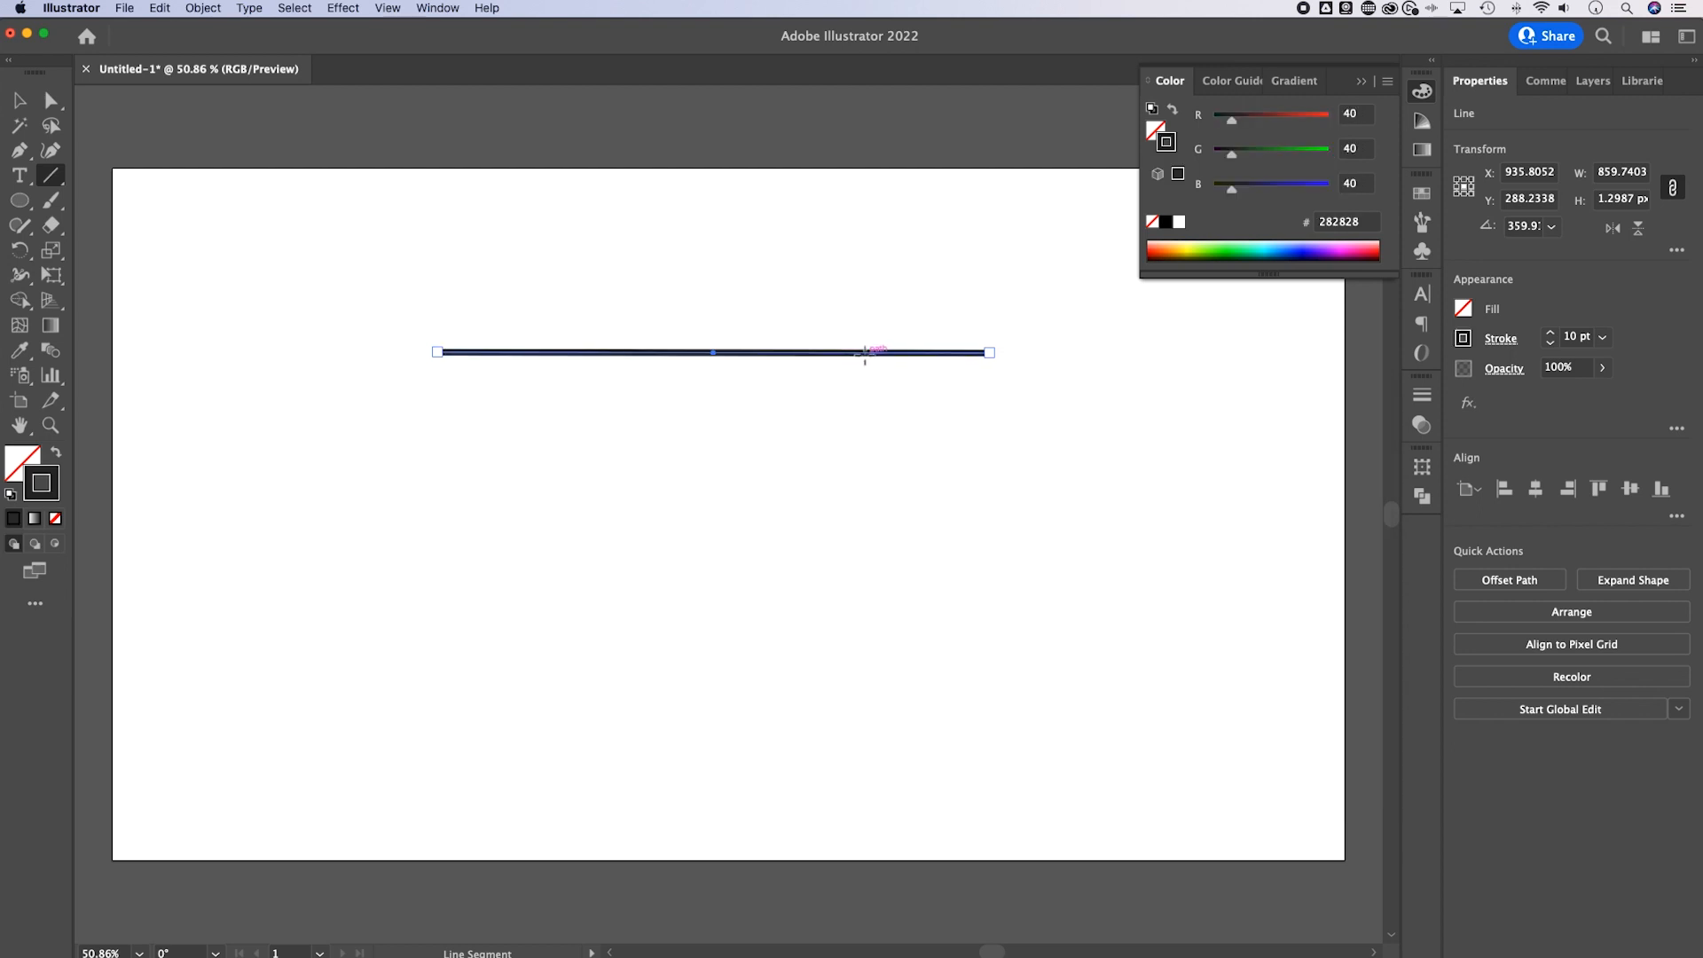
pyautogui.click(782, 435)
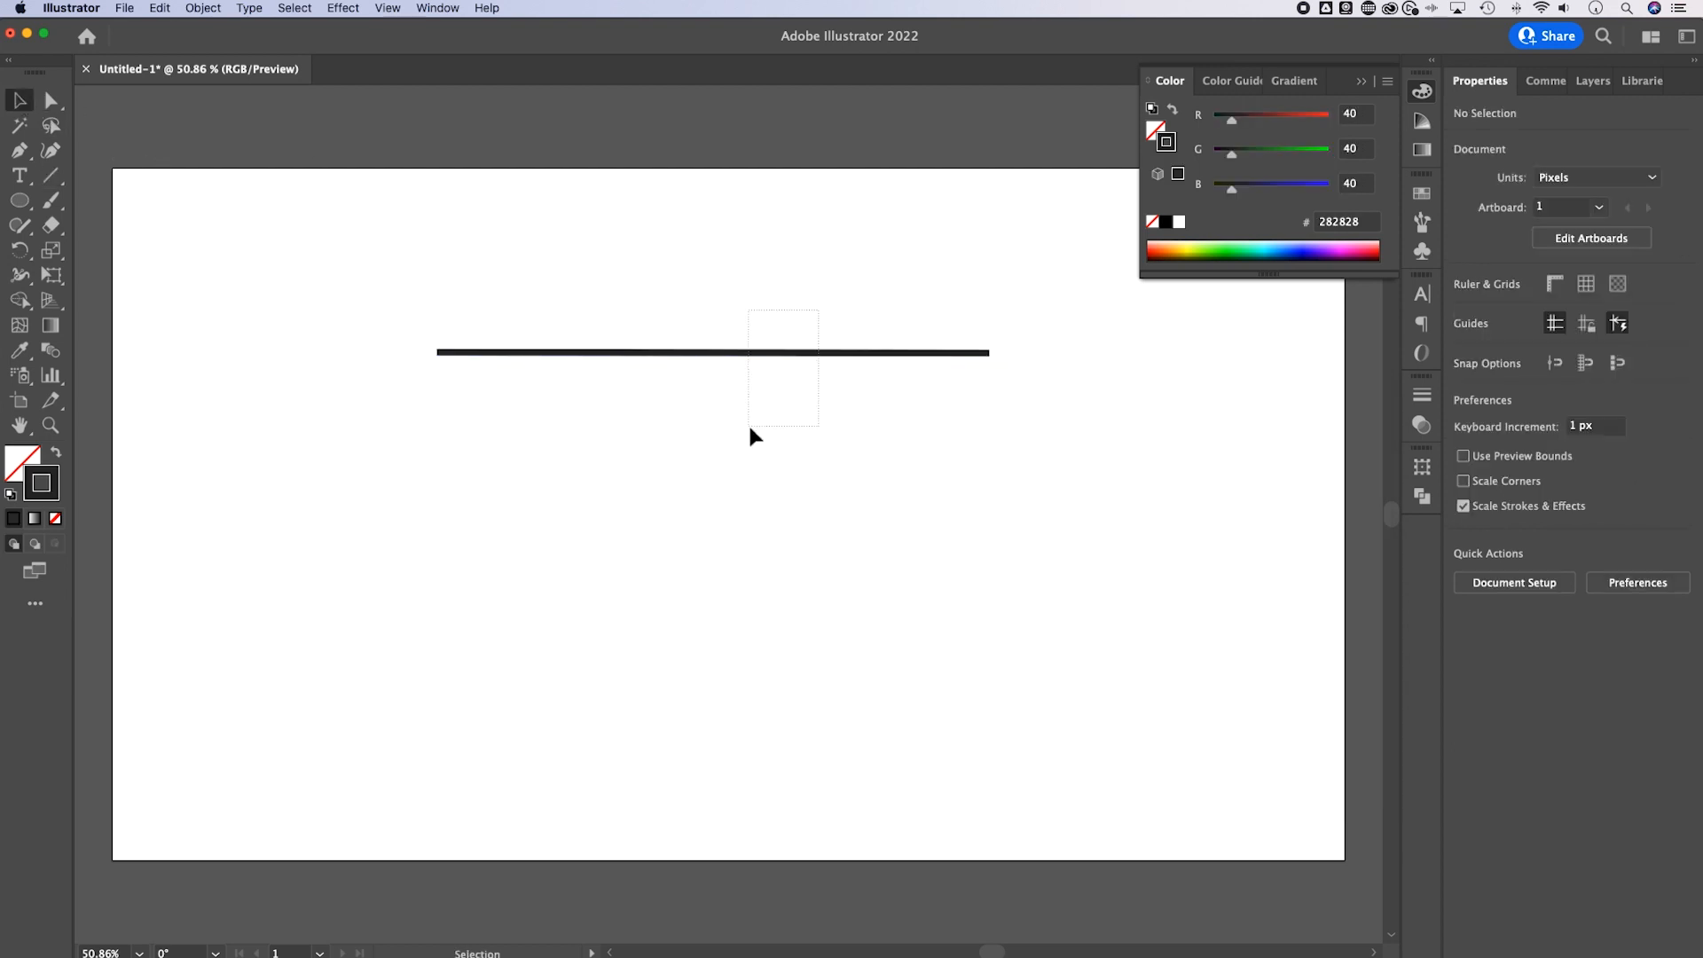
pyautogui.click(20, 150)
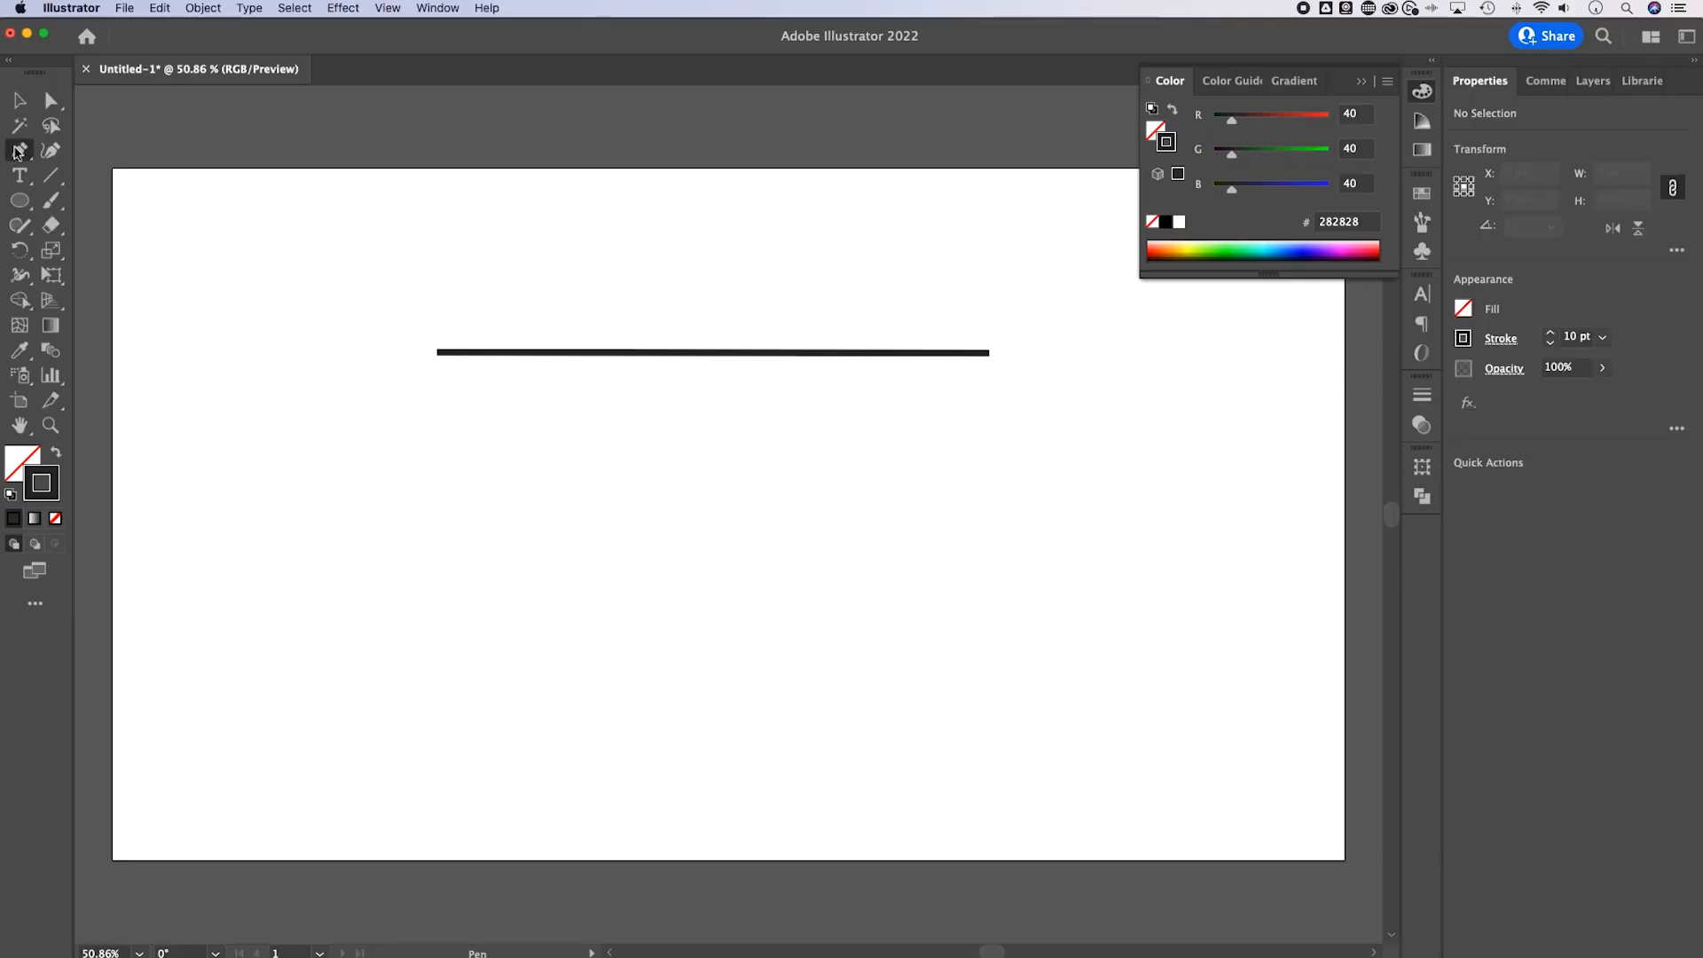
# Pen-draw a closed wavy outline below the line, then deselect it and reselect the line.
pyautogui.moveTo(379, 587); pyautogui.dragTo(432, 508)
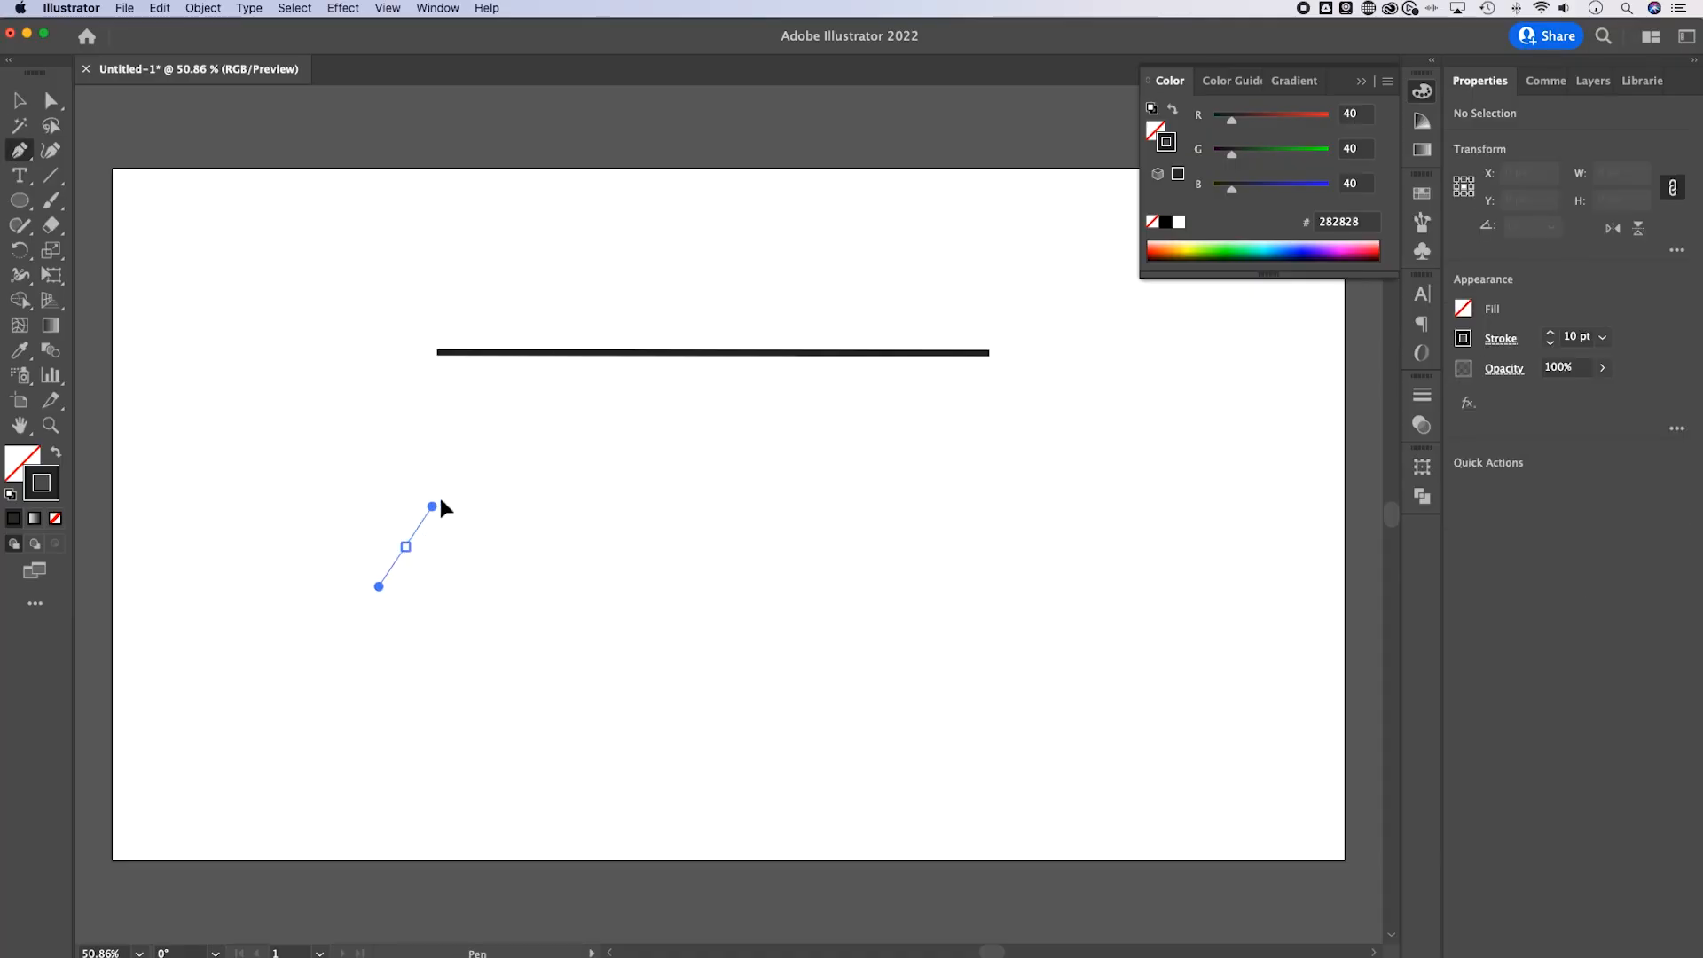
pyautogui.moveTo(432, 508); pyautogui.dragTo(964, 600)
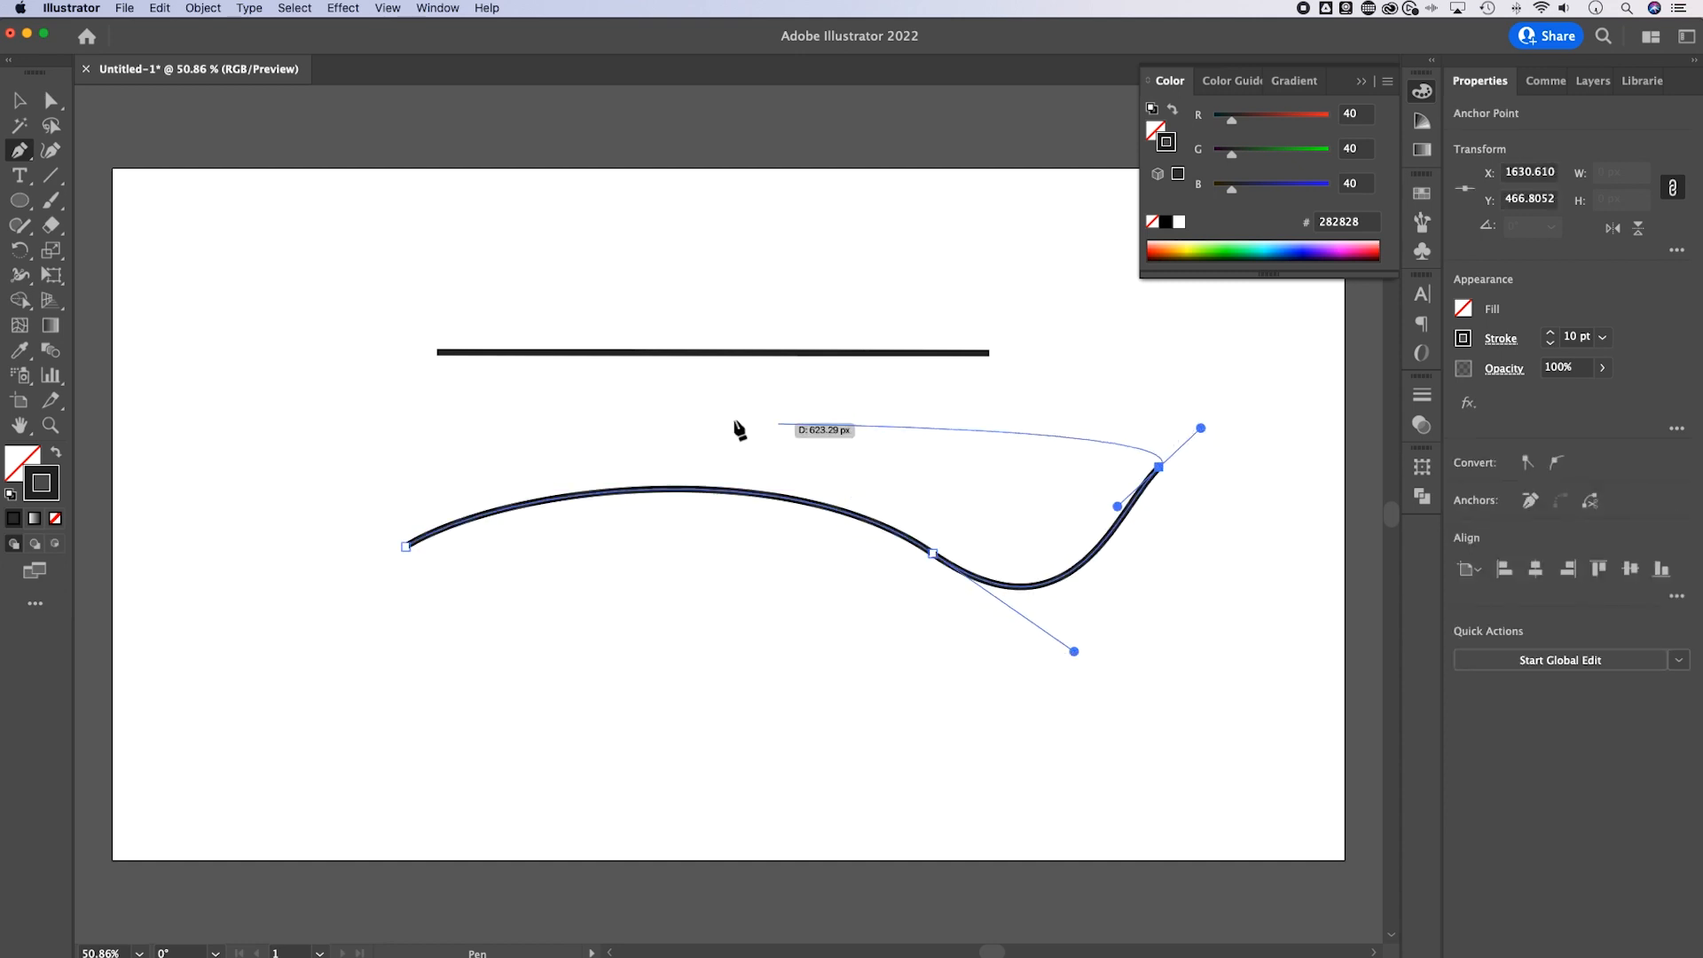
pyautogui.moveTo(407, 542); pyautogui.dragTo(396, 668)
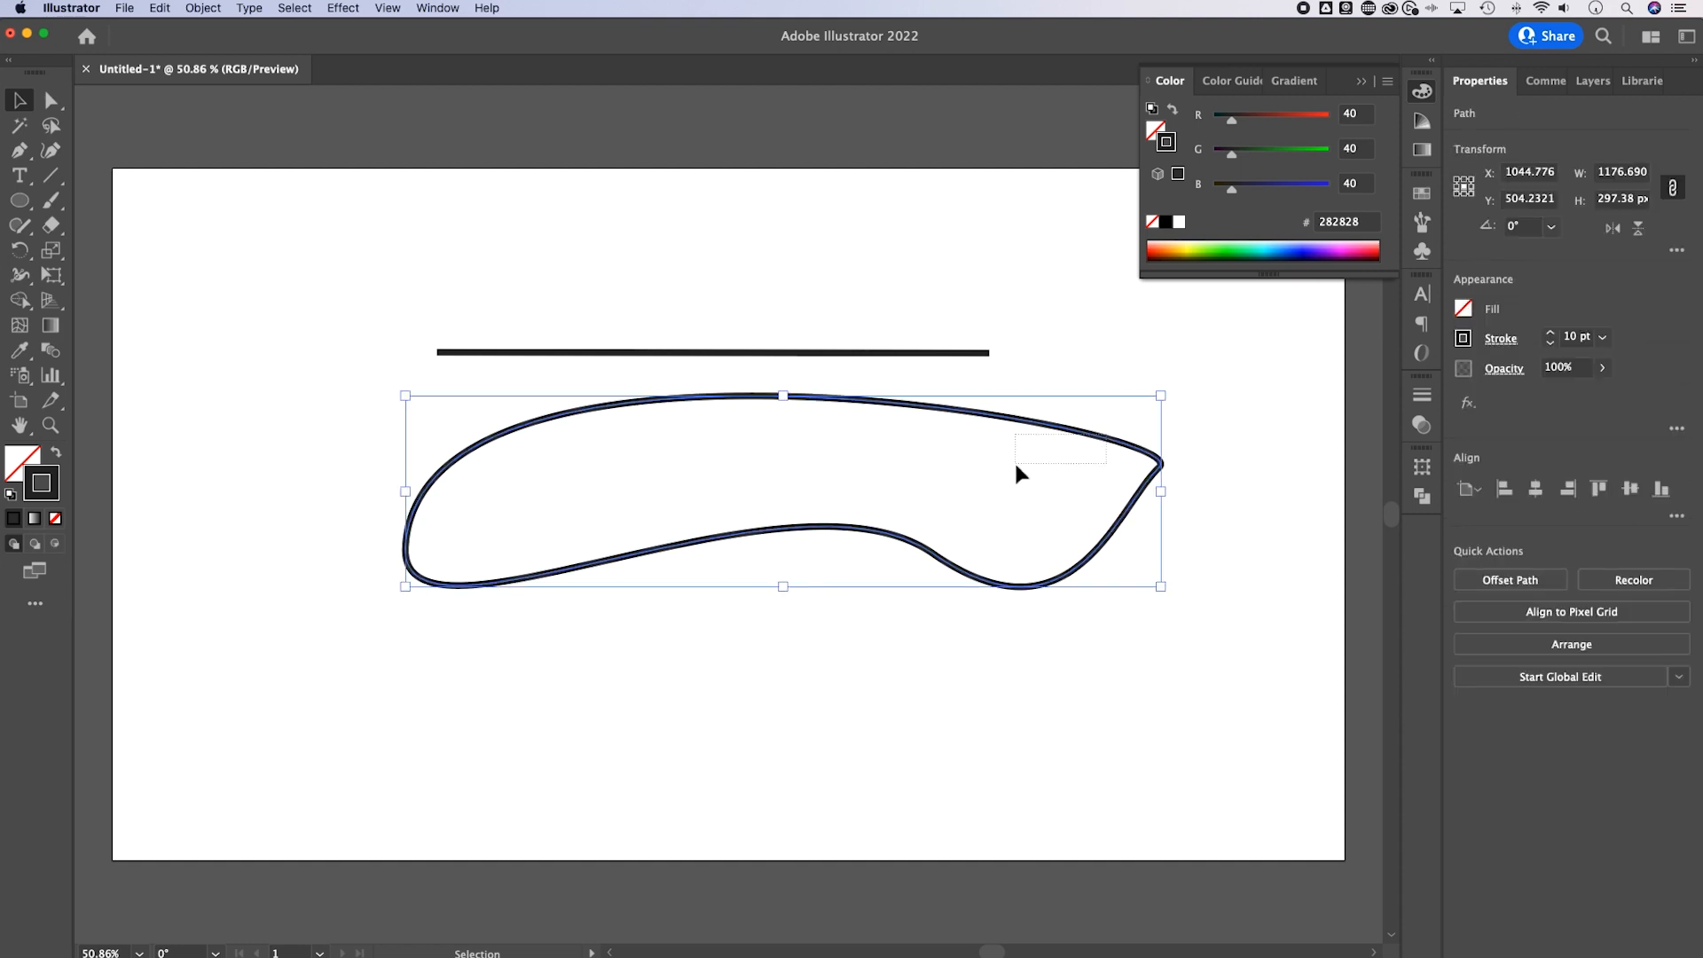
pyautogui.click(961, 390)
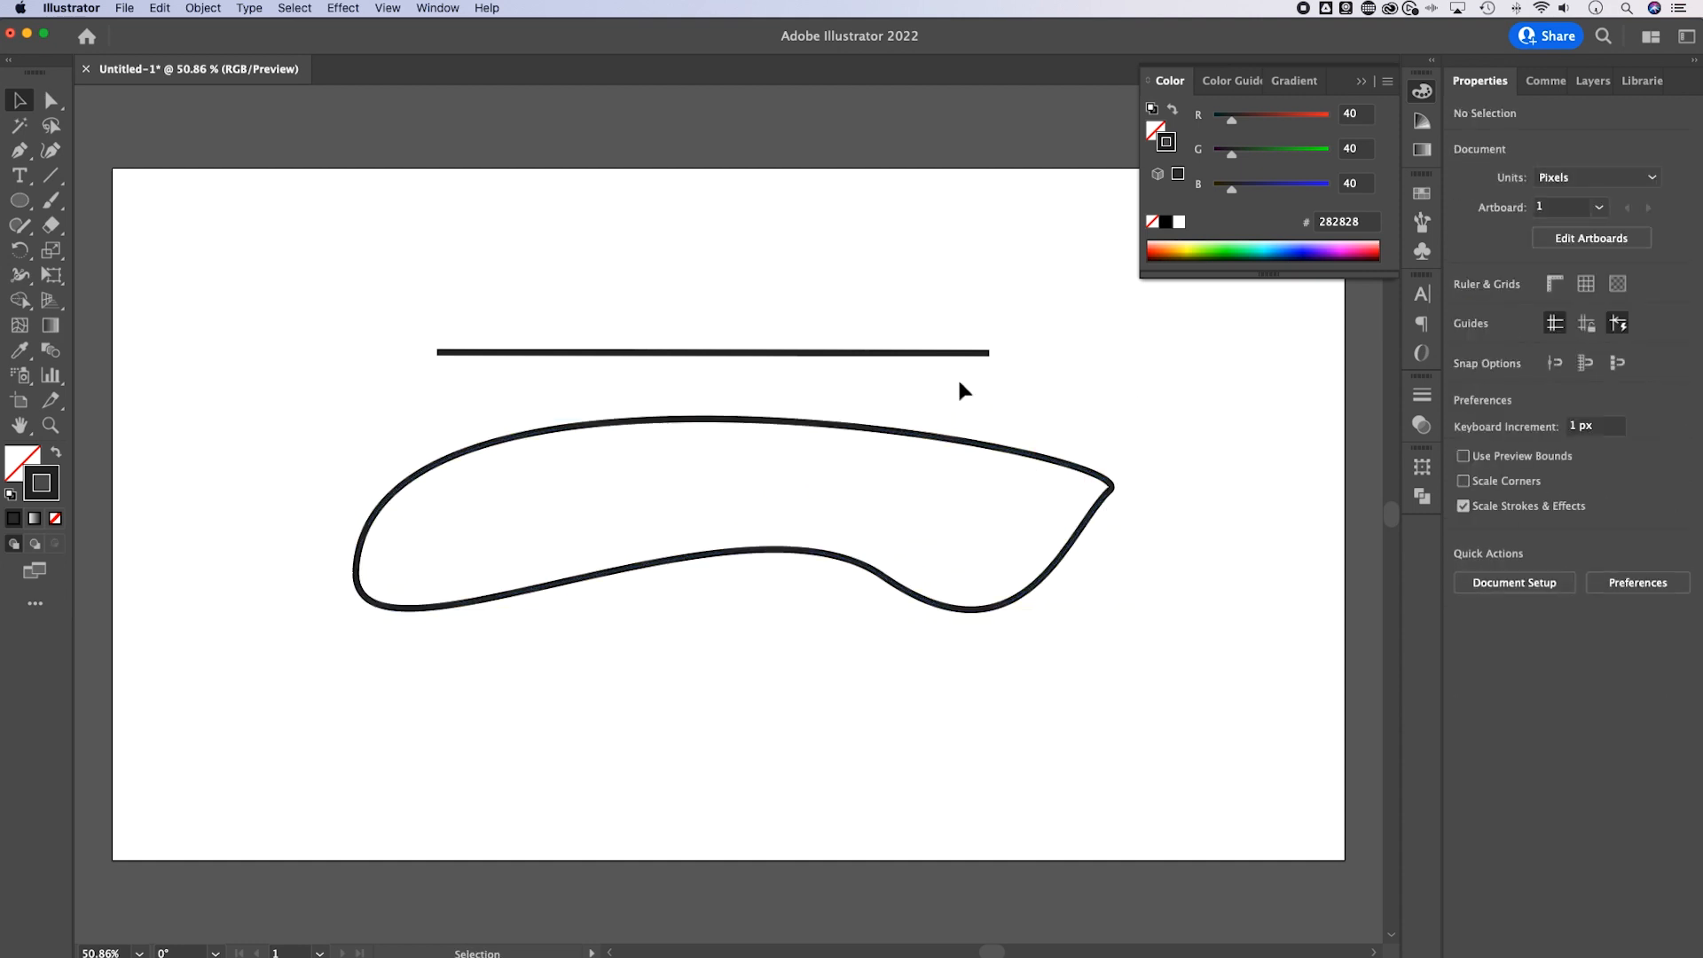
pyautogui.click(711, 352)
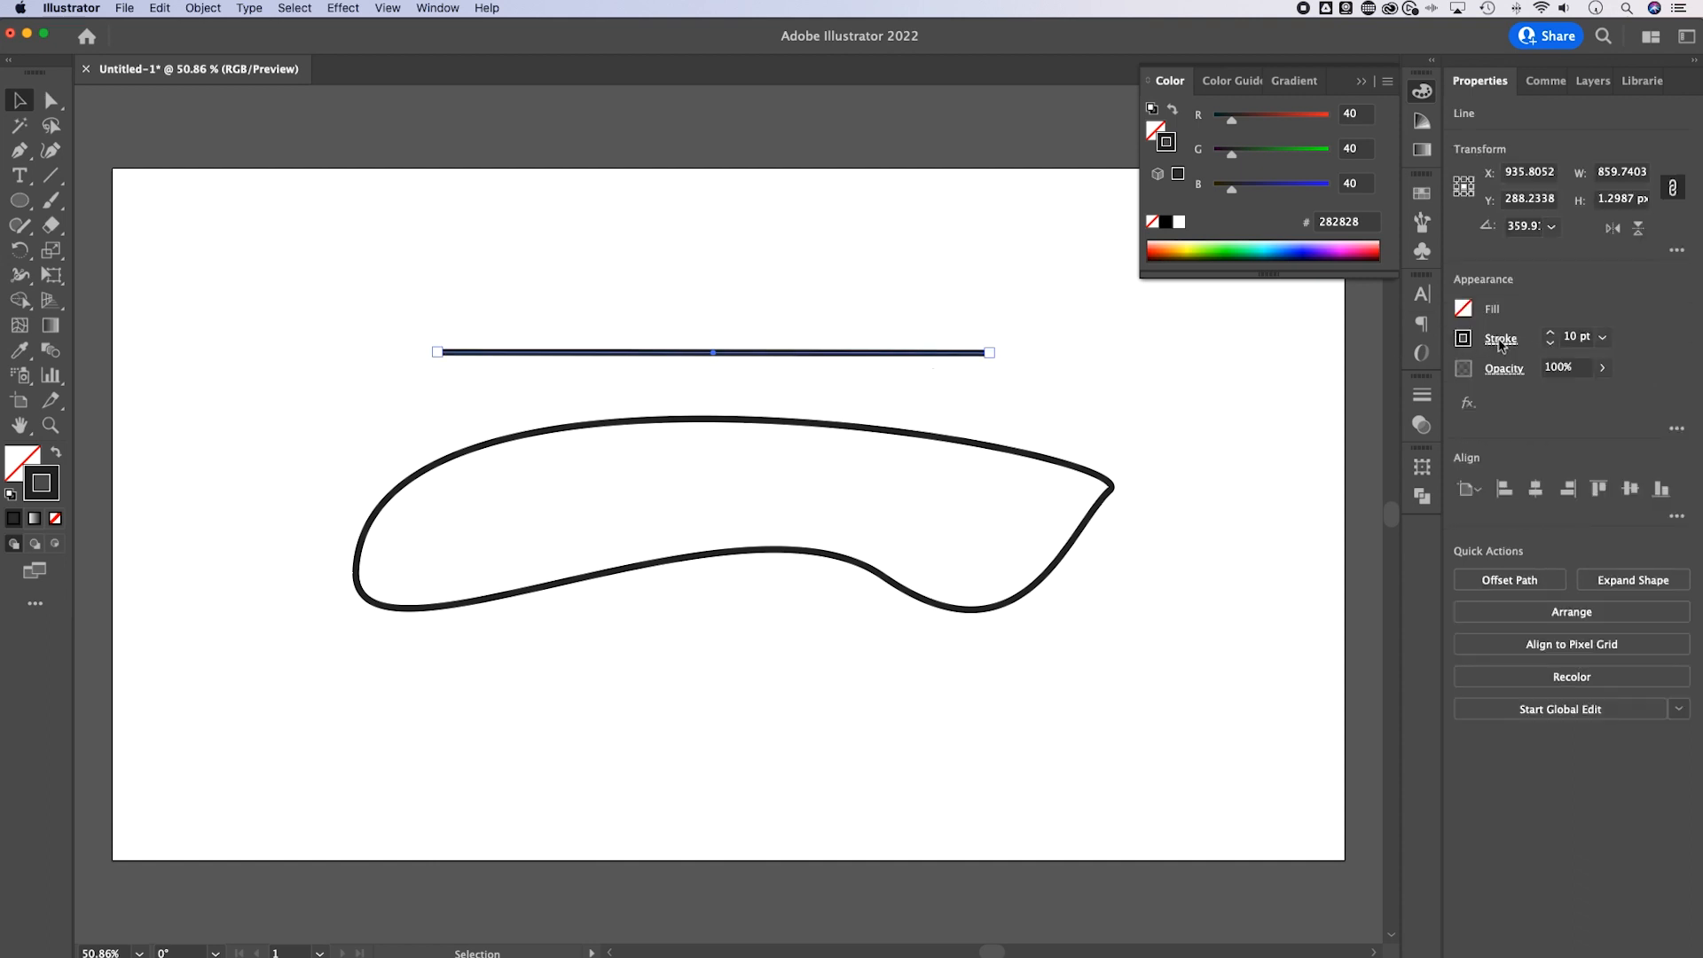
# Set the line's stroke to Round Cap with Dashed Line enabled and a 0 pt dash.
pyautogui.click(1501, 338)
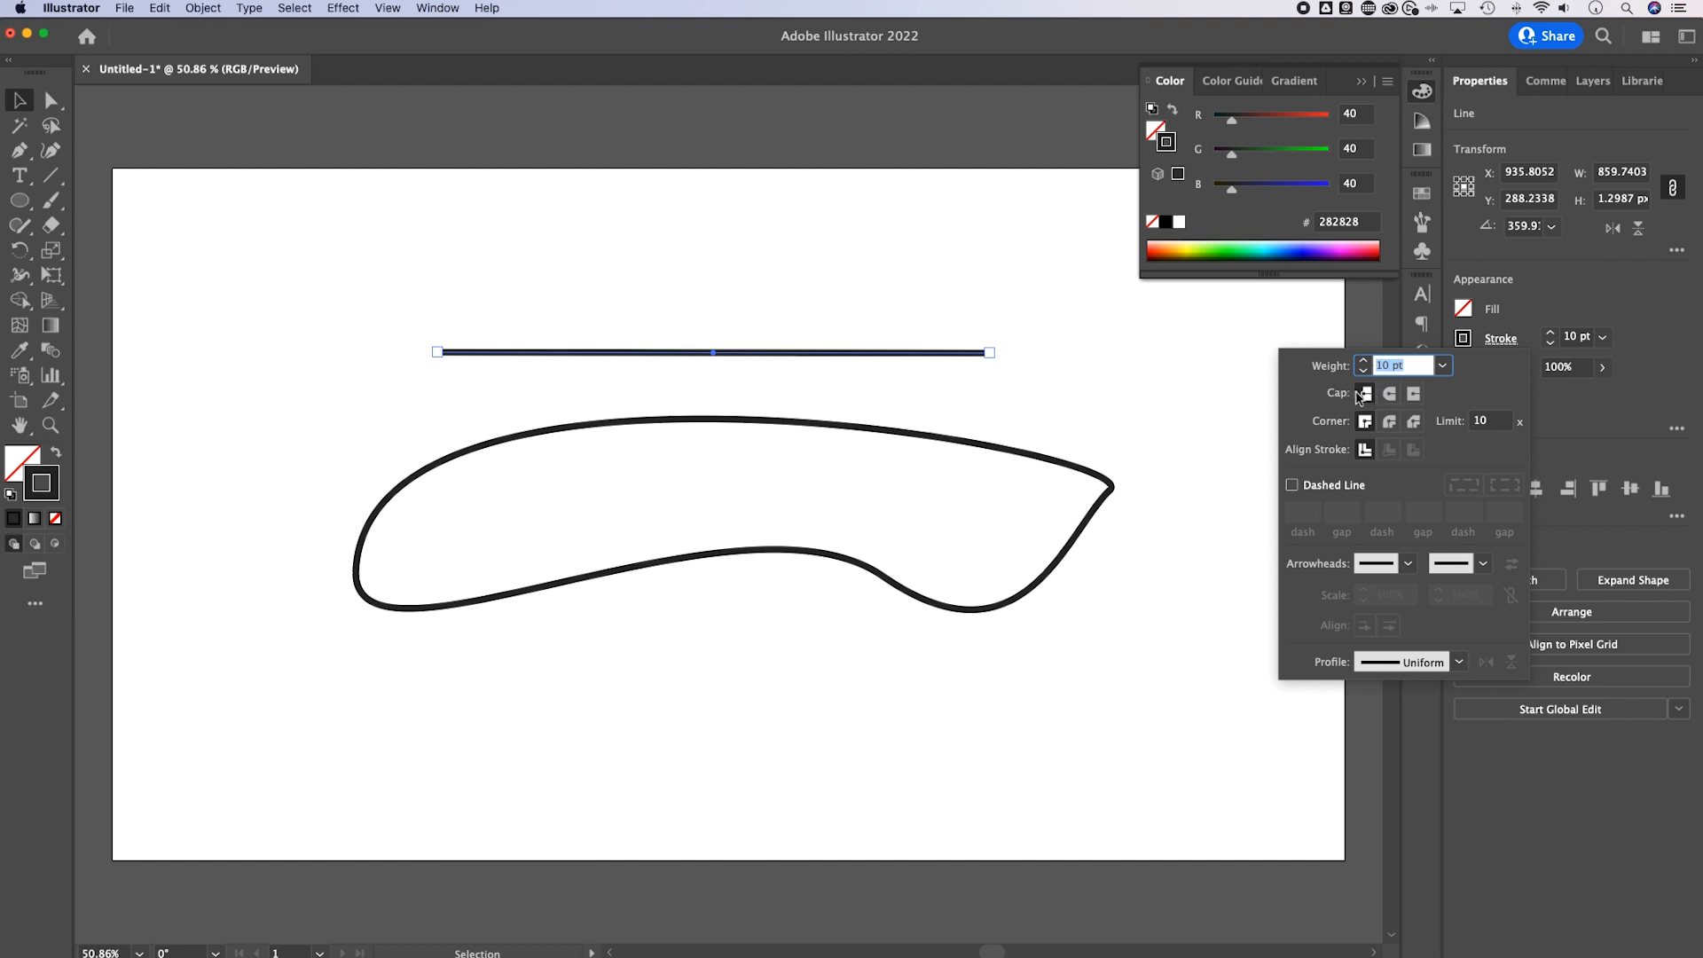
pyautogui.click(1389, 394)
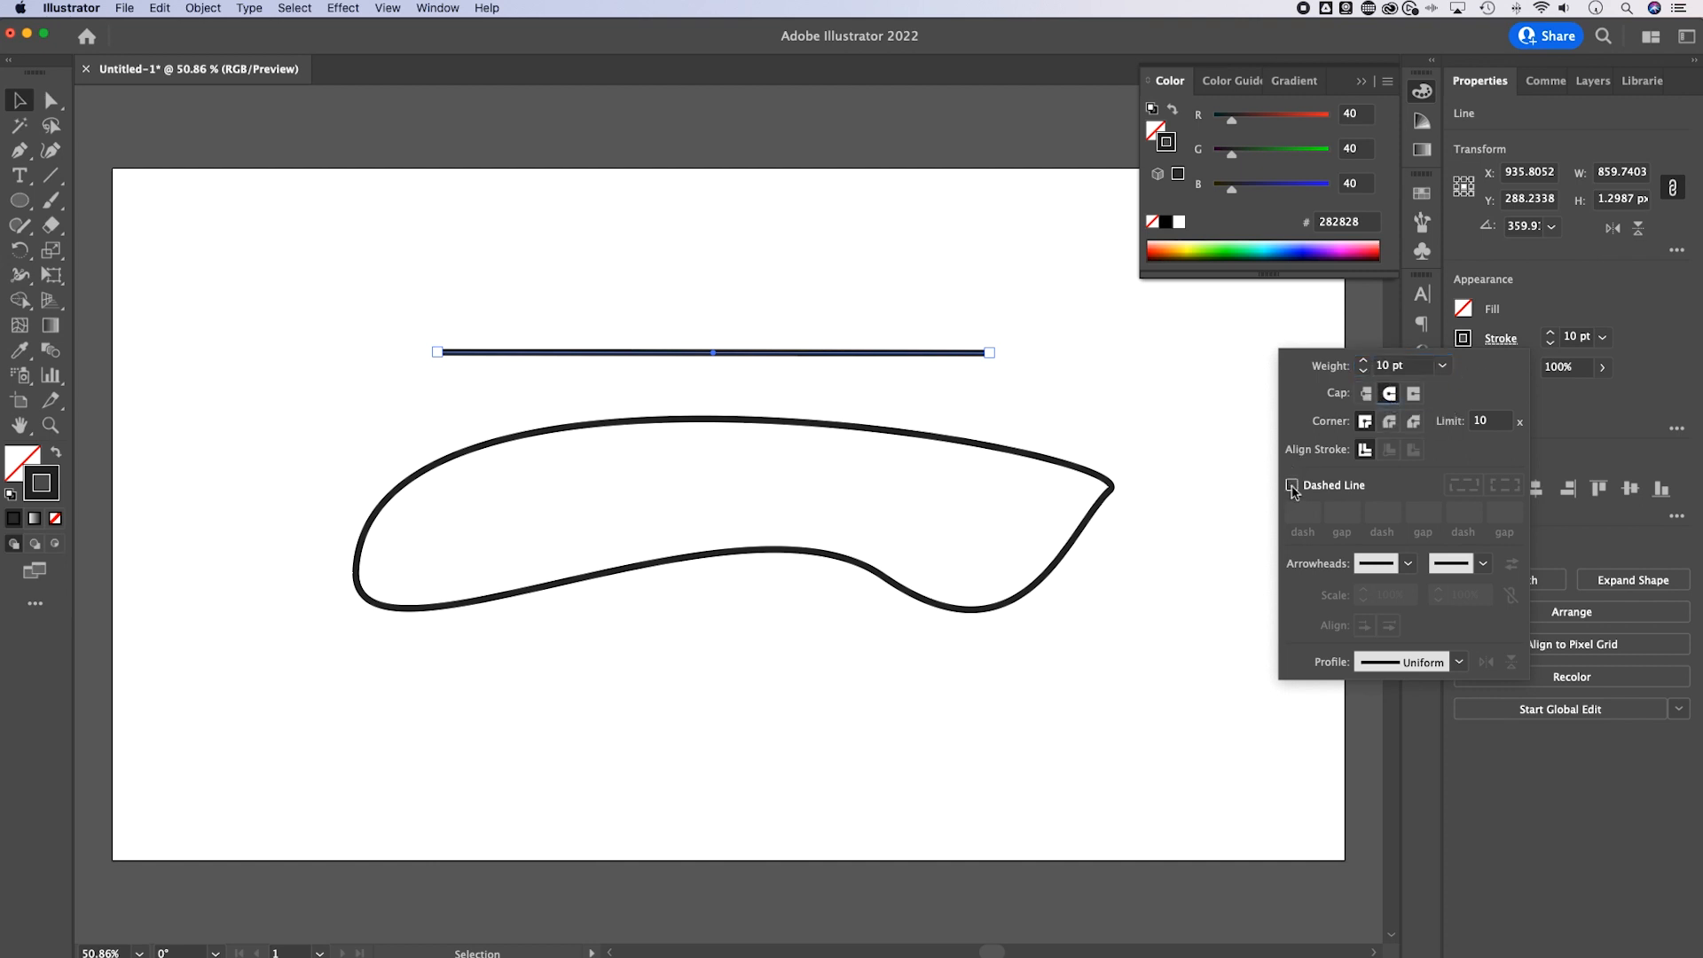
pyautogui.click(1292, 484)
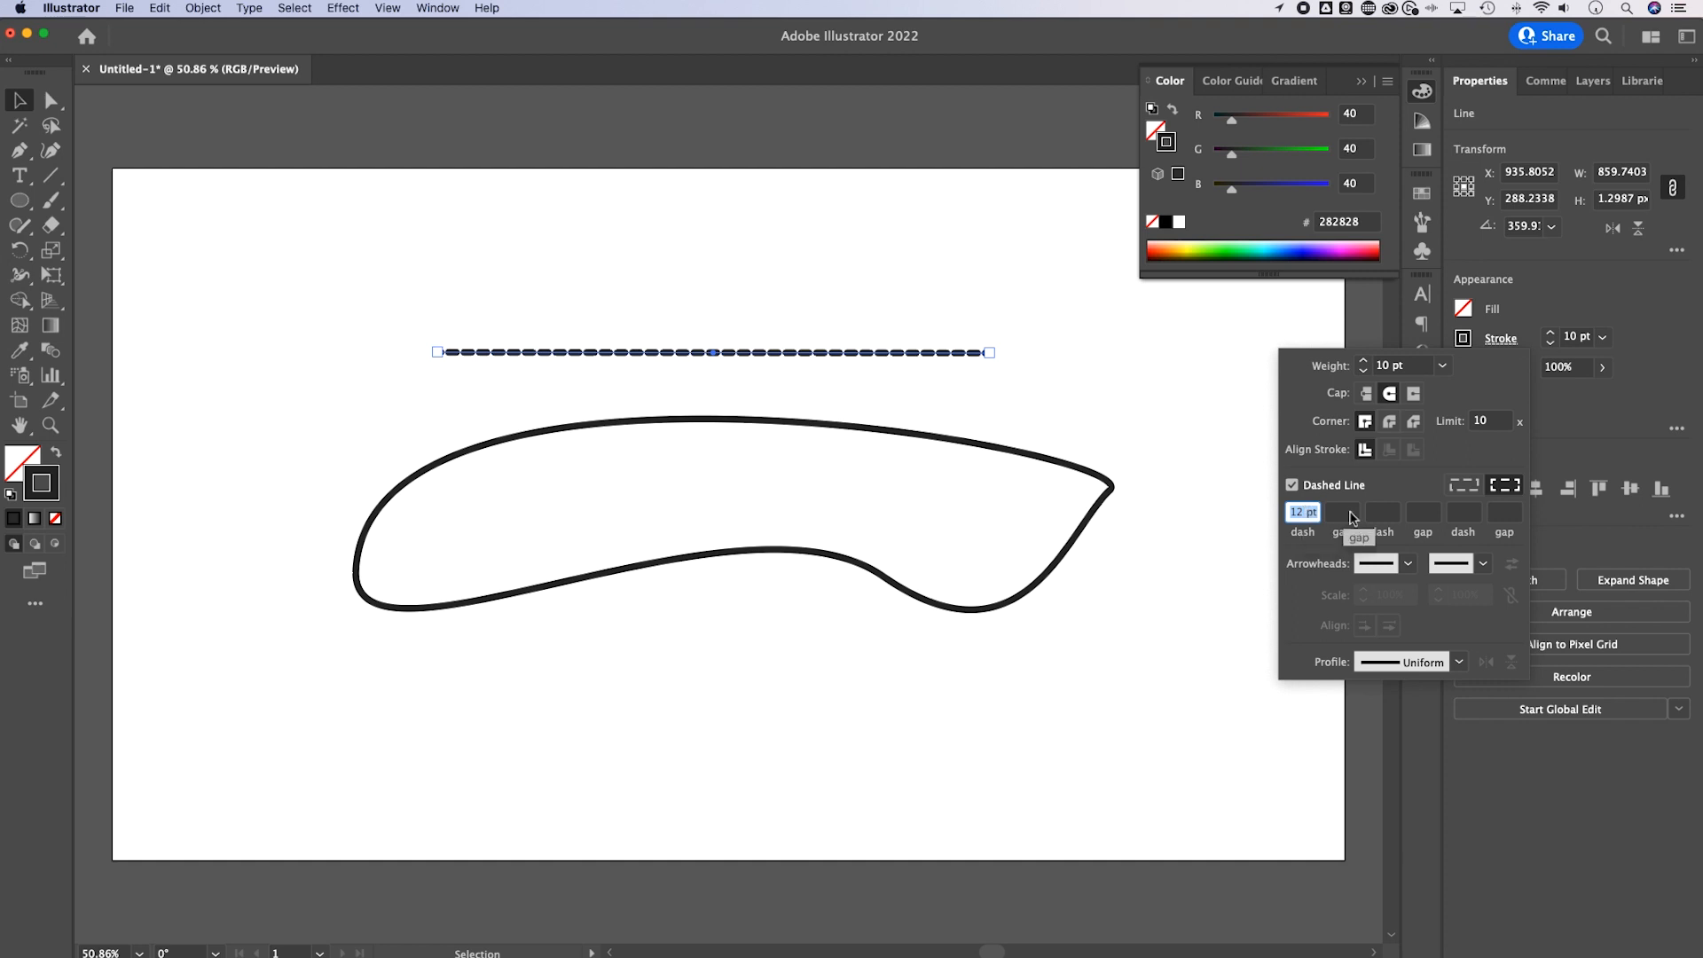
pyautogui.click(1341, 512)
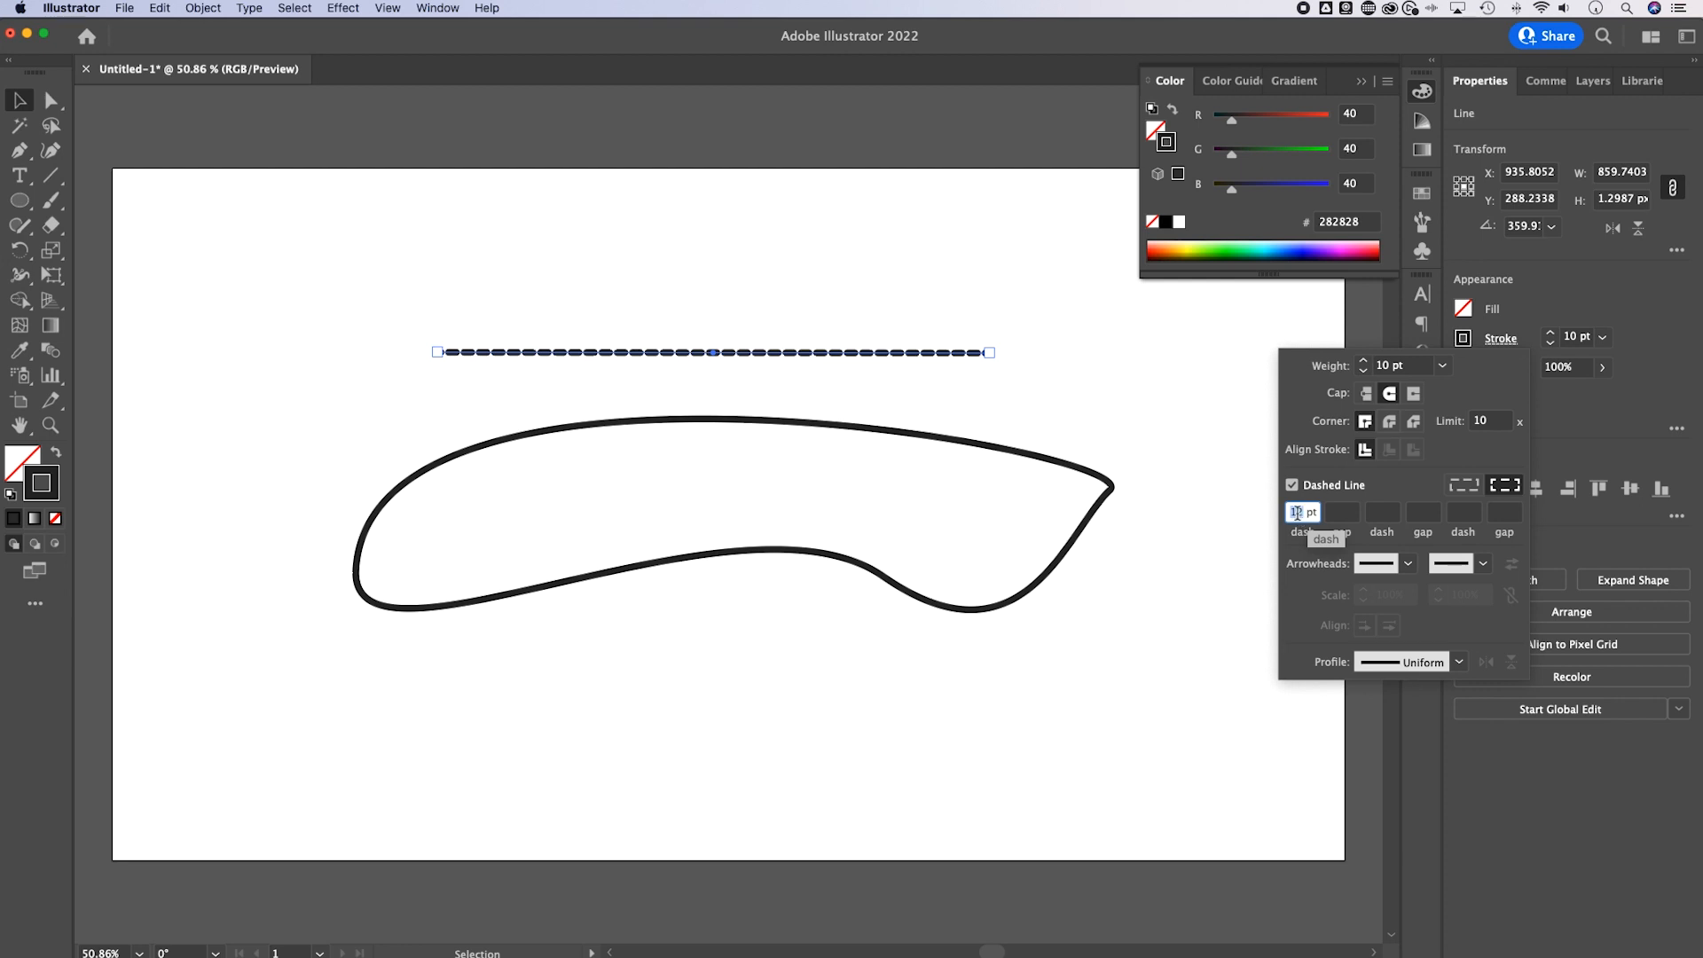
pyautogui.click(1341, 512)
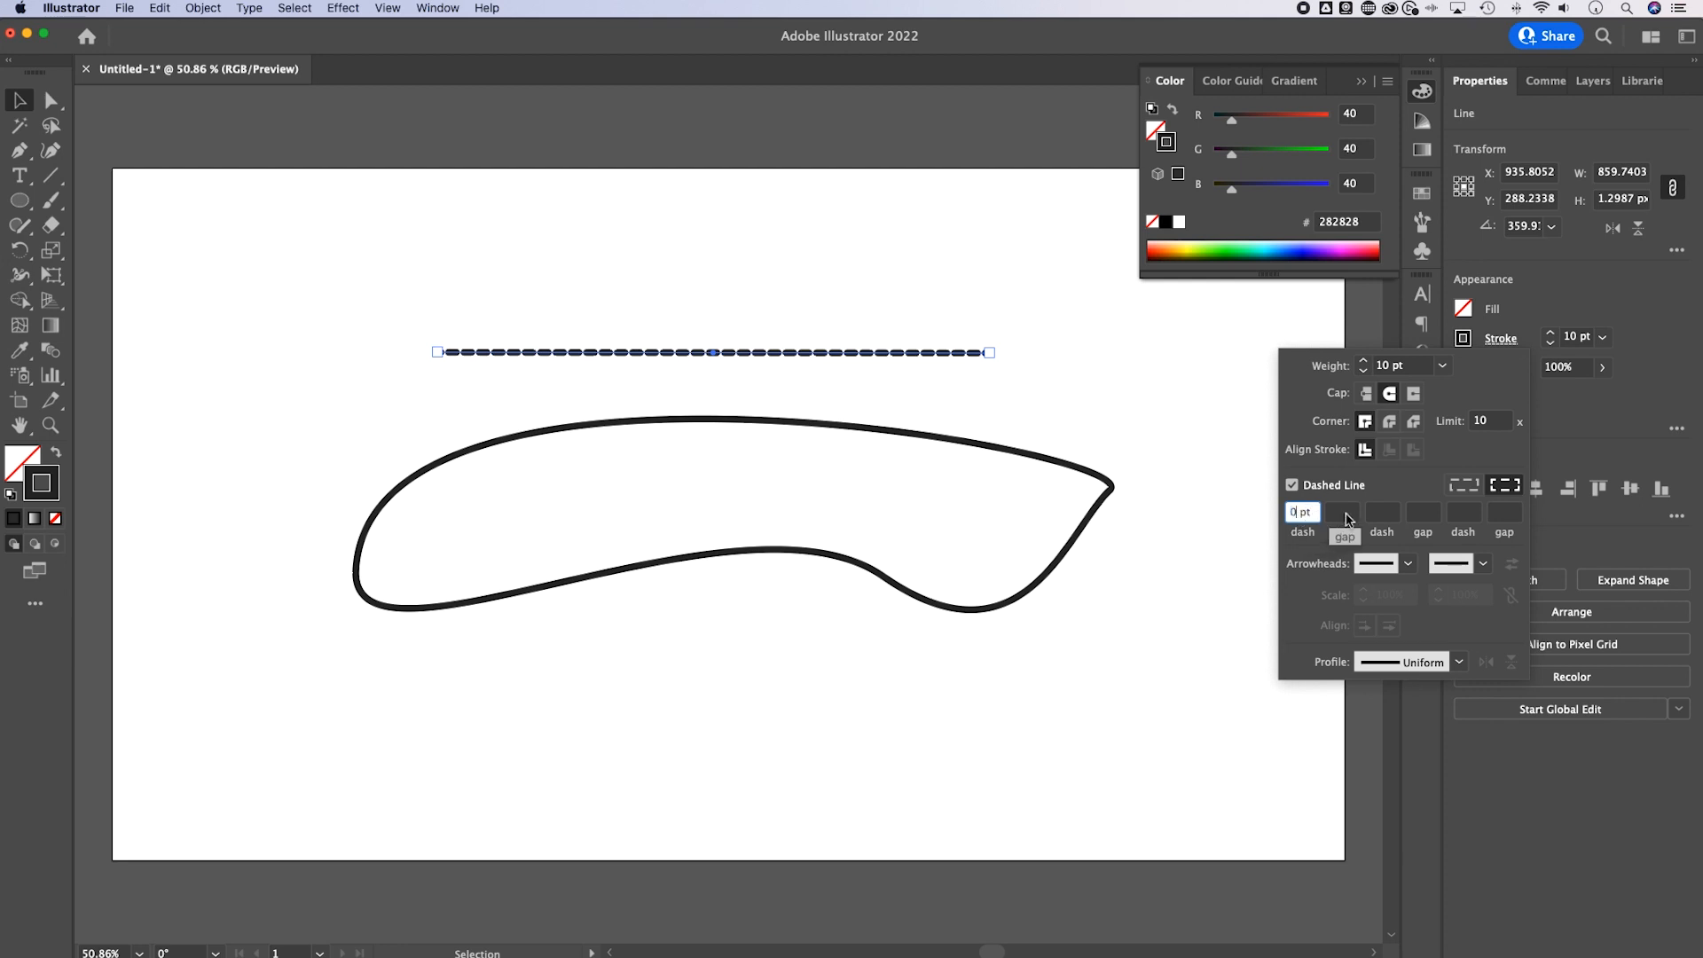
pyautogui.click(1343, 511)
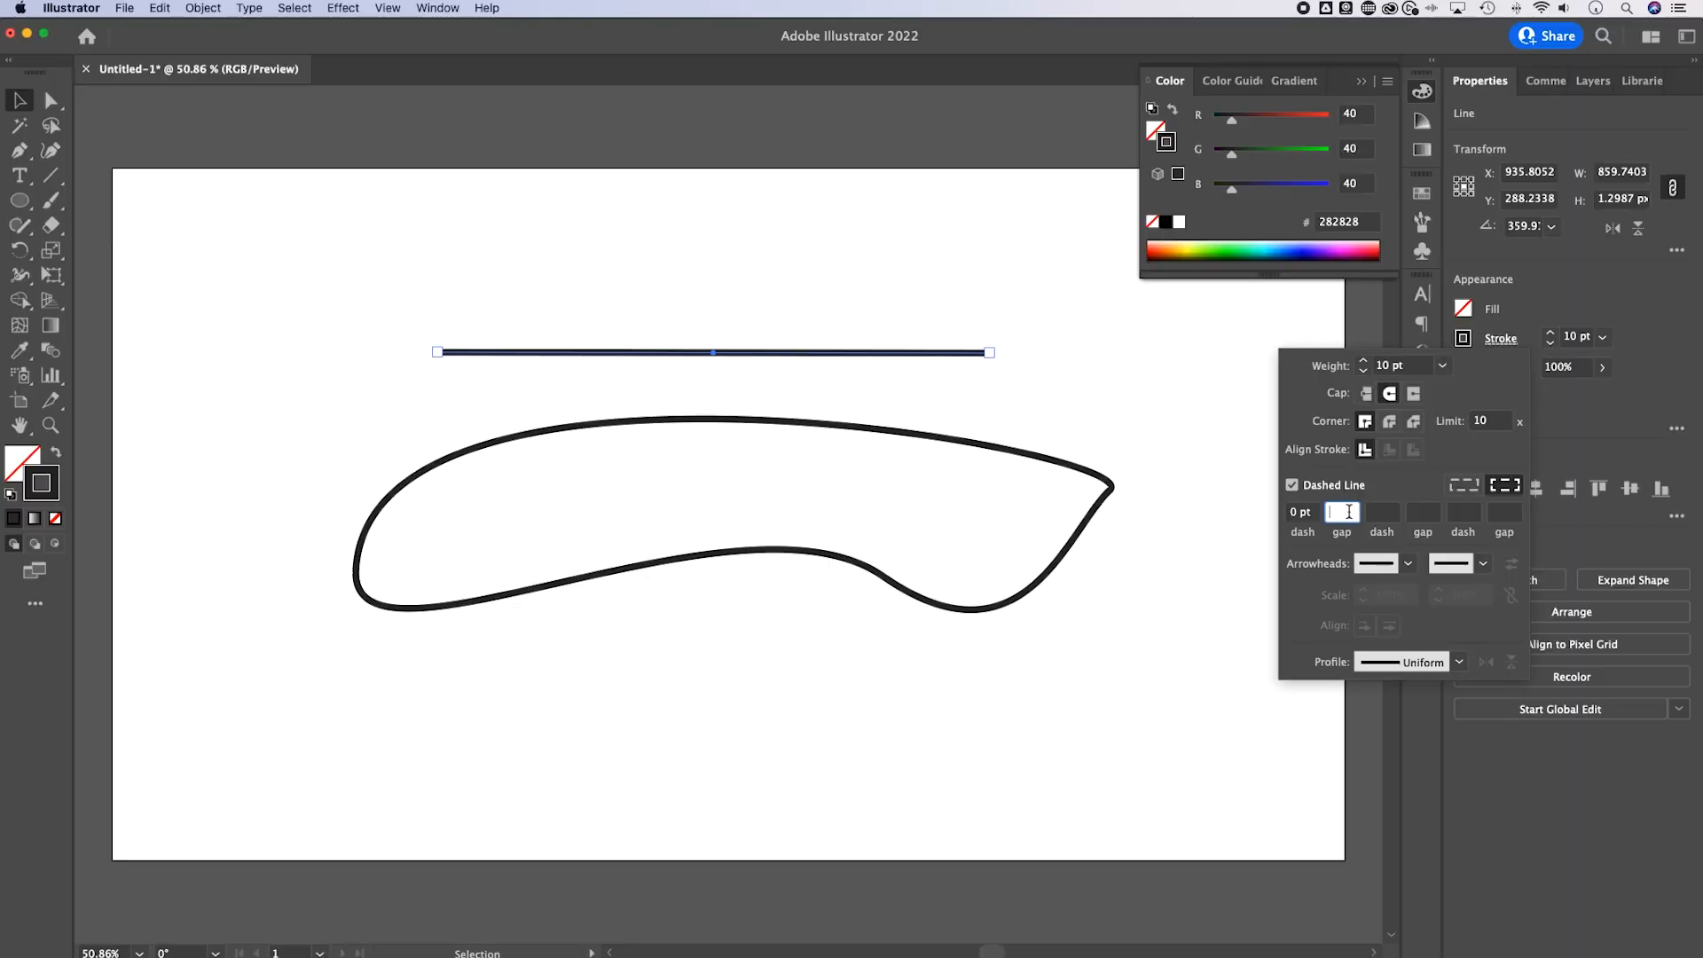
# Raise the line's dash gap through 10, 30 and 50 pt for widely spaced dots.
pyautogui.write('10')
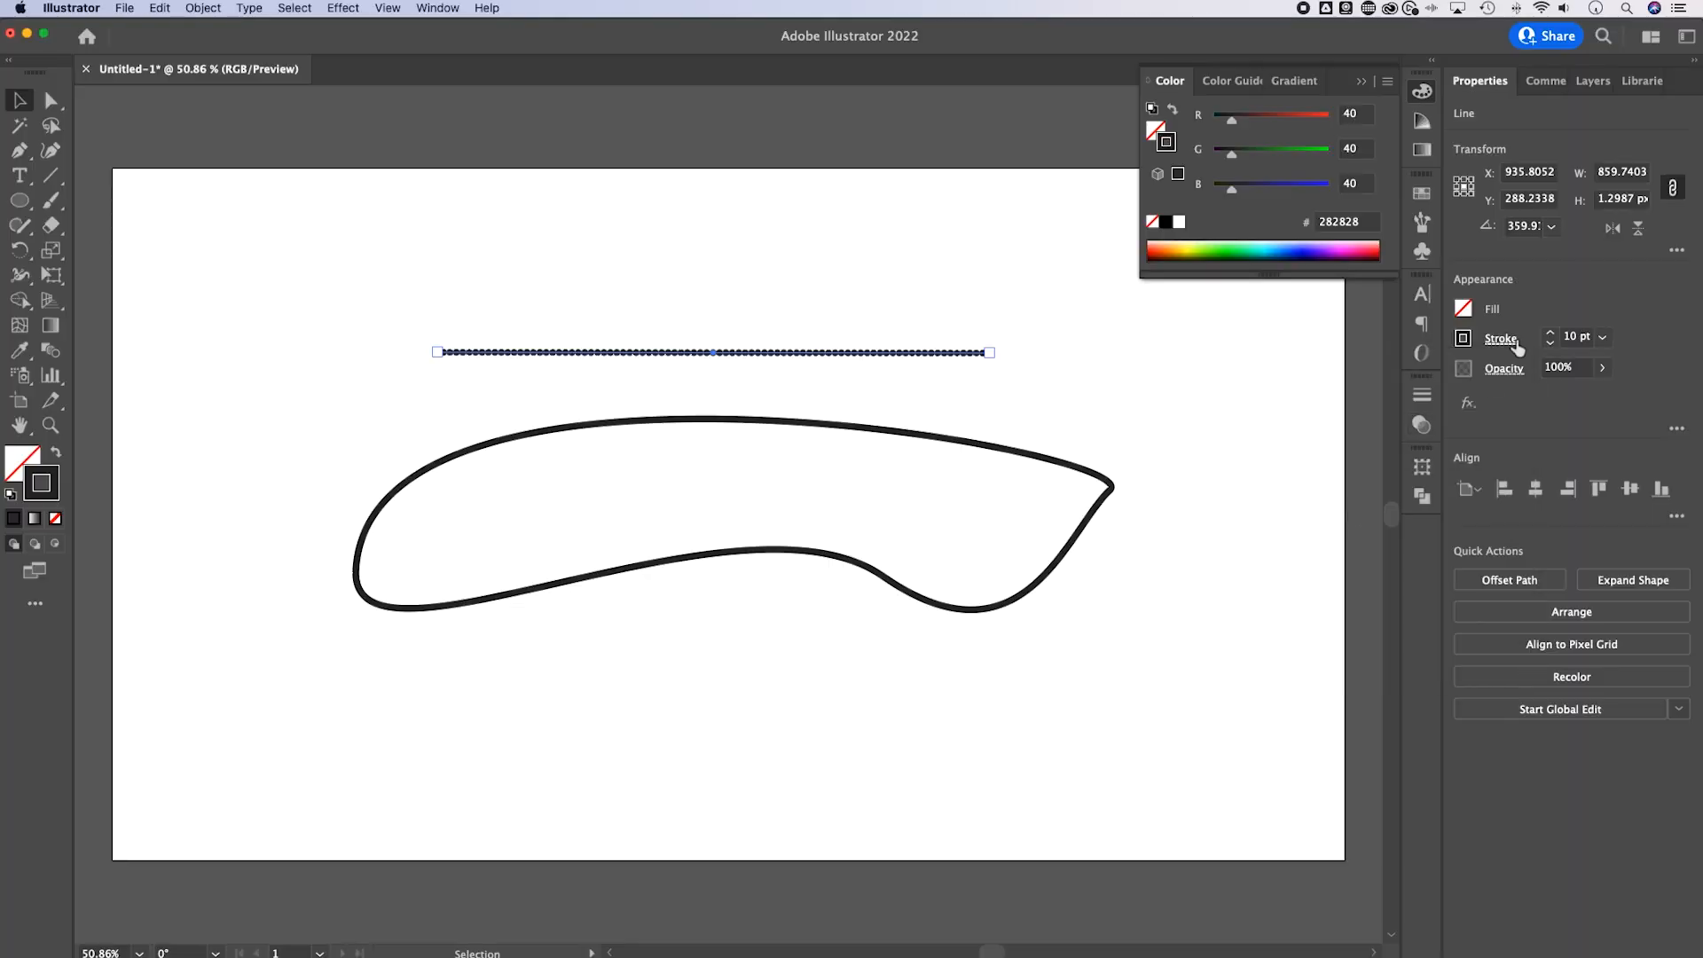
pyautogui.click(1501, 338)
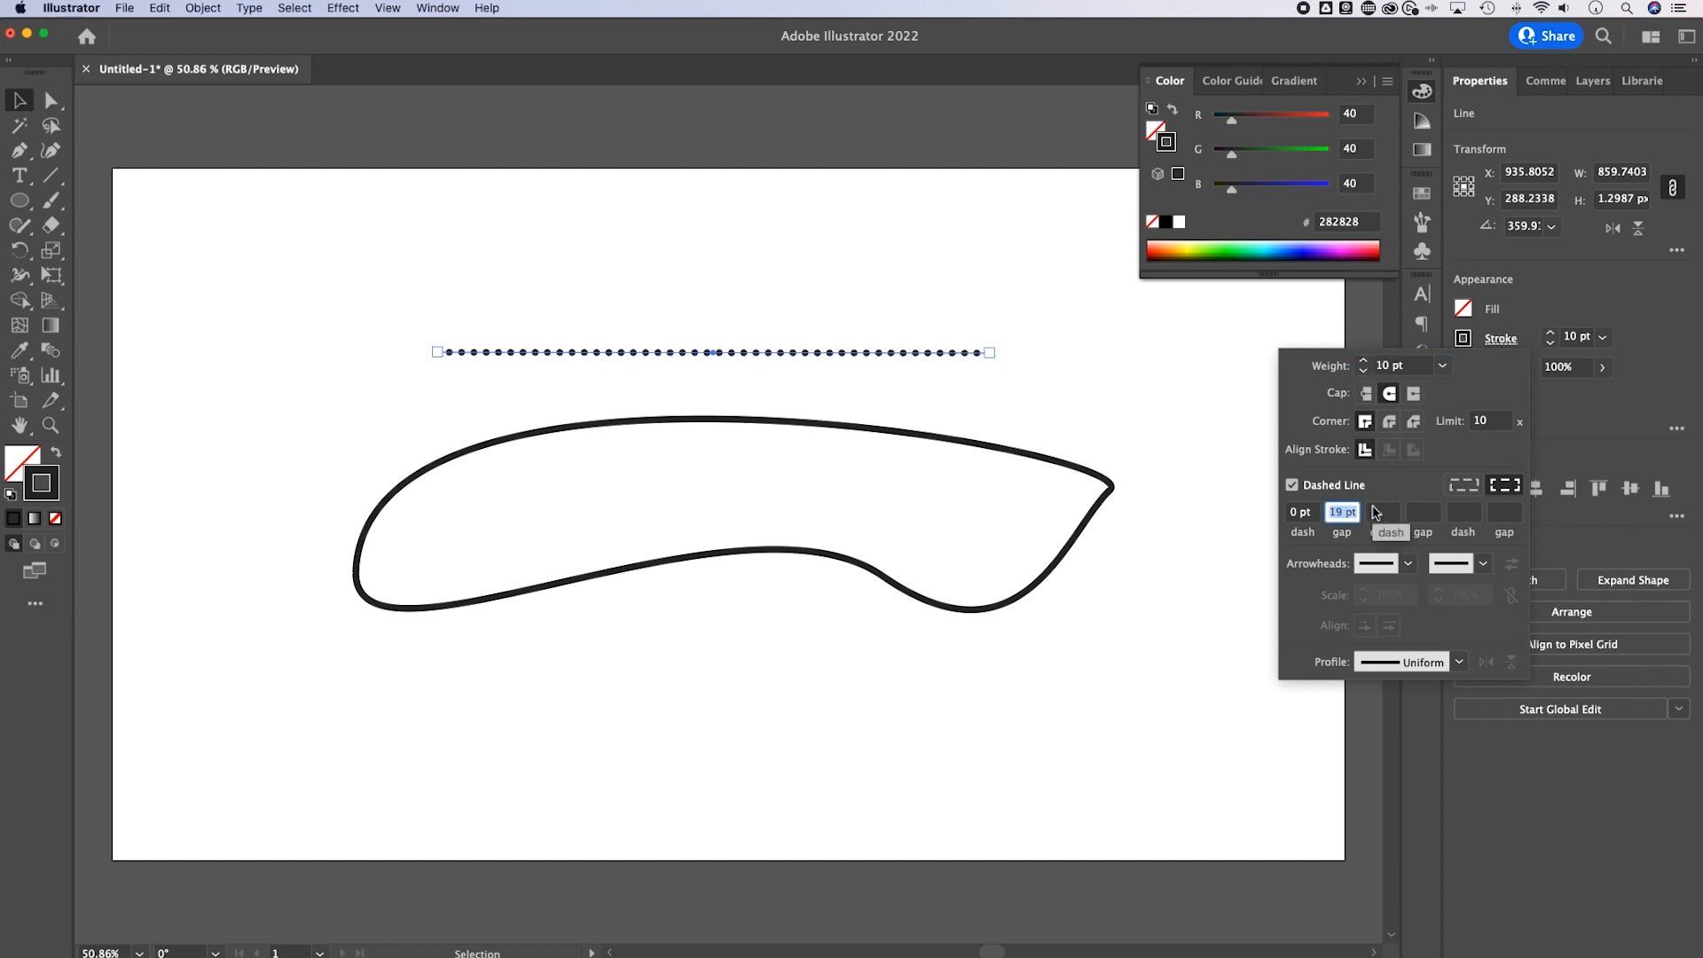
pyautogui.write('30')
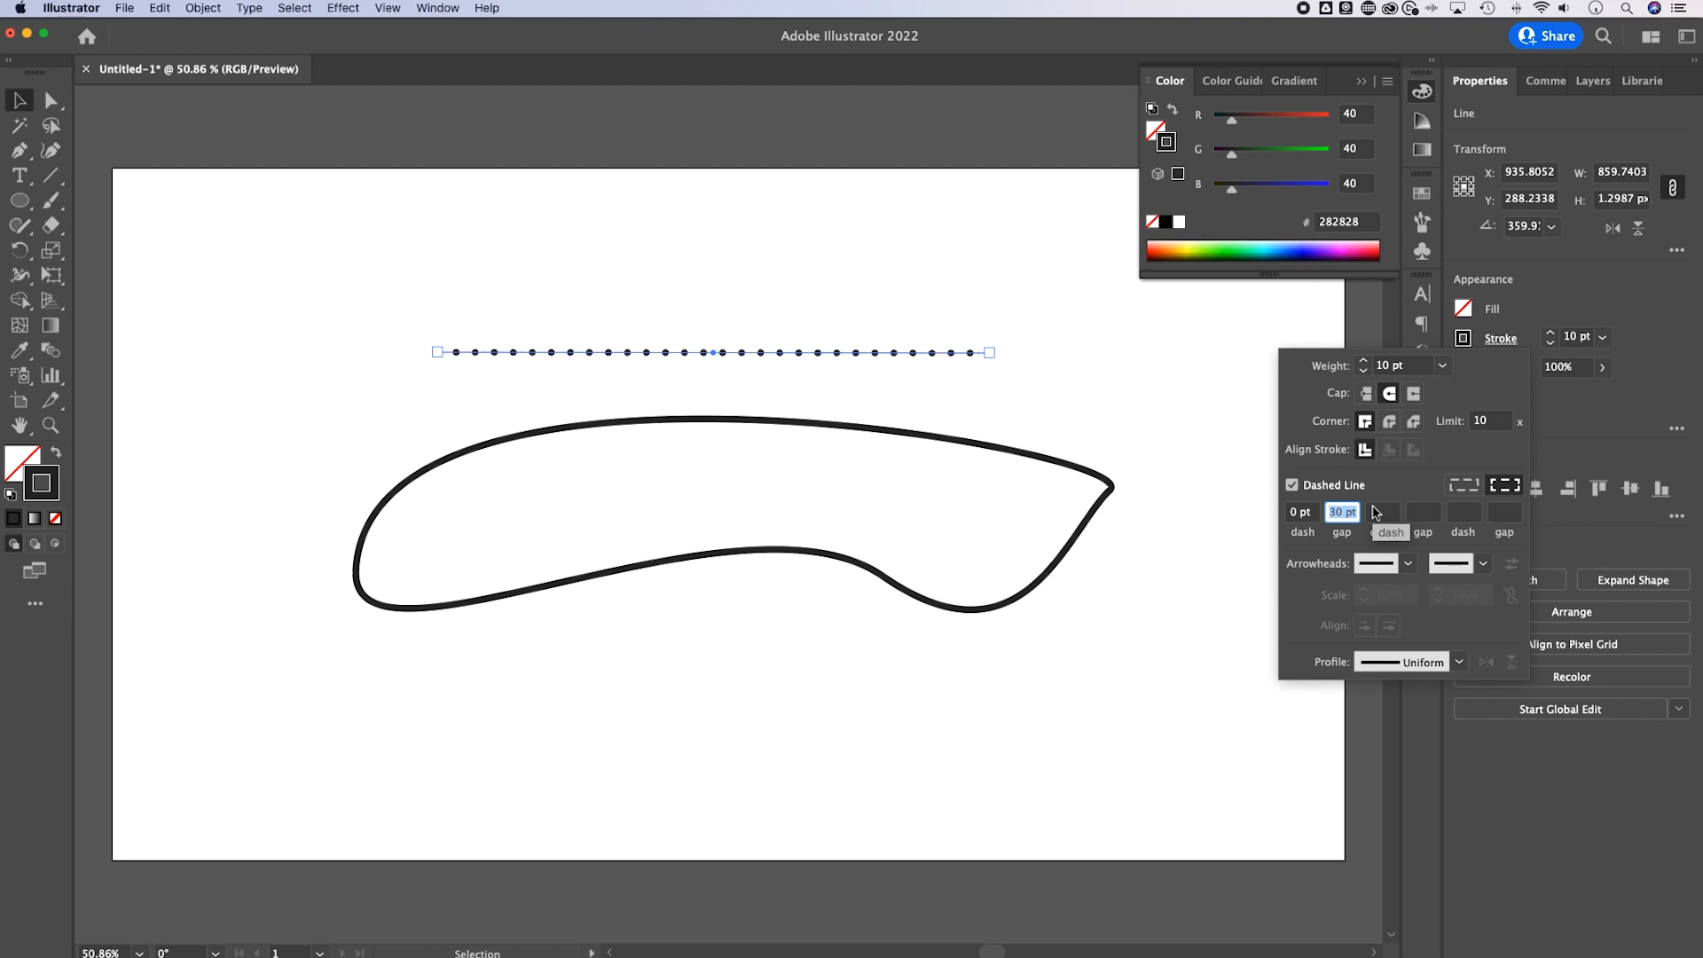
pyautogui.write('50')
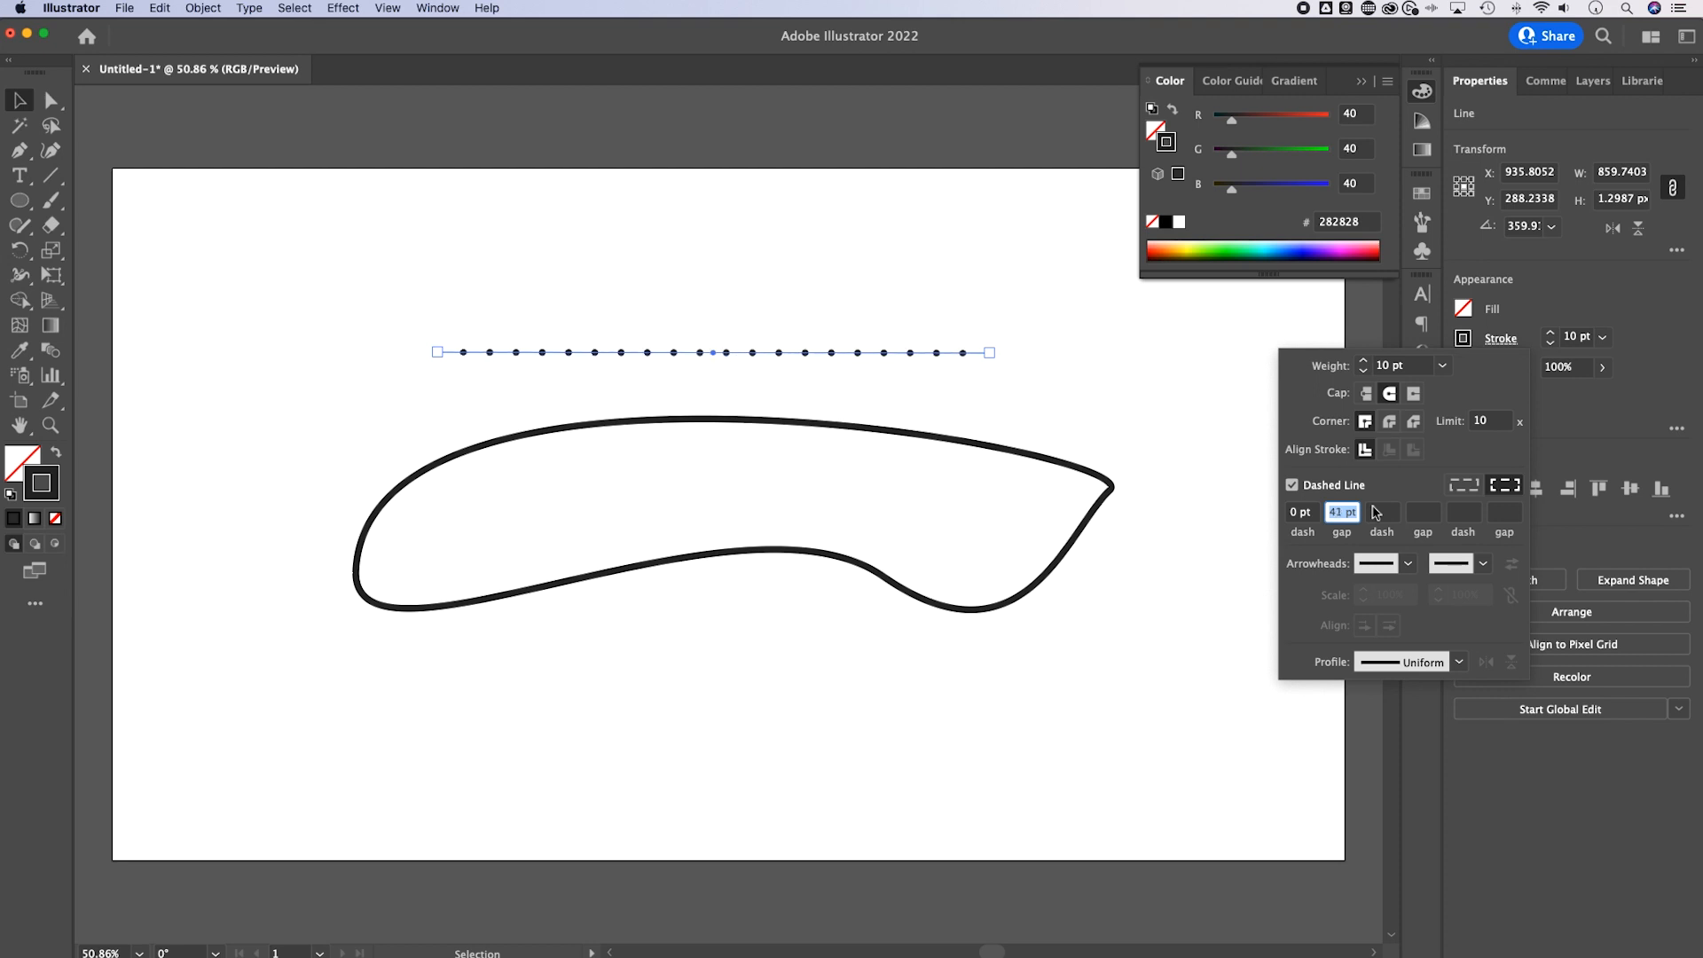
pyautogui.moveTo(1408, 536)
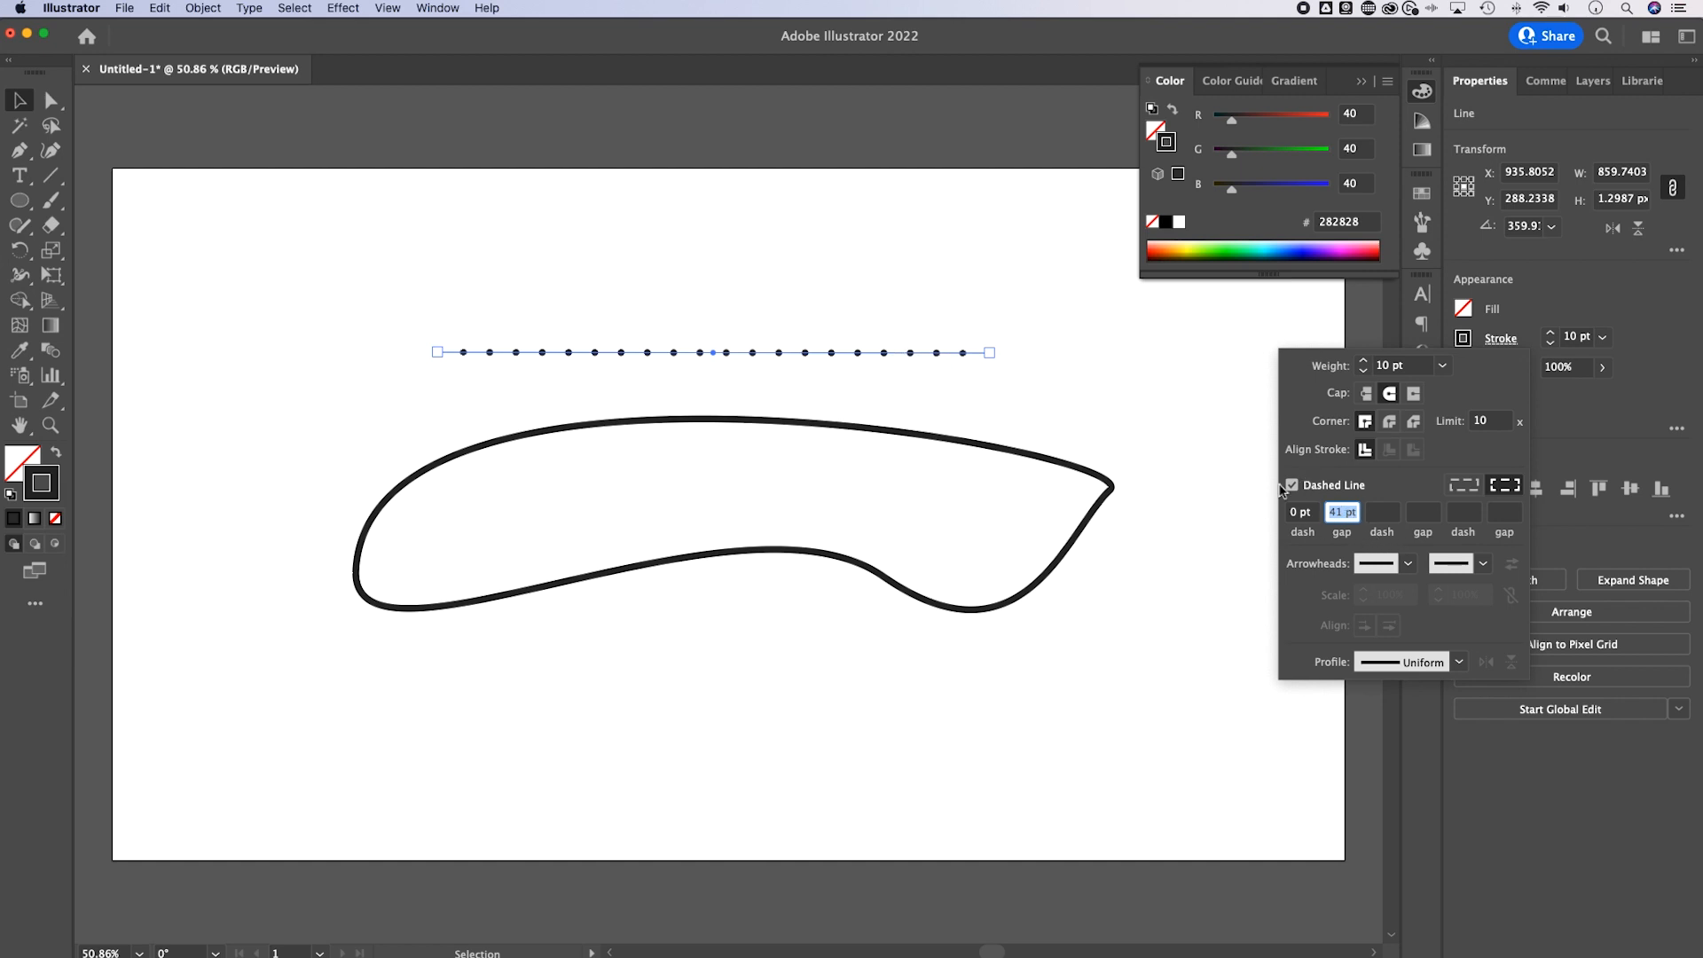
pyautogui.moveTo(1506, 485)
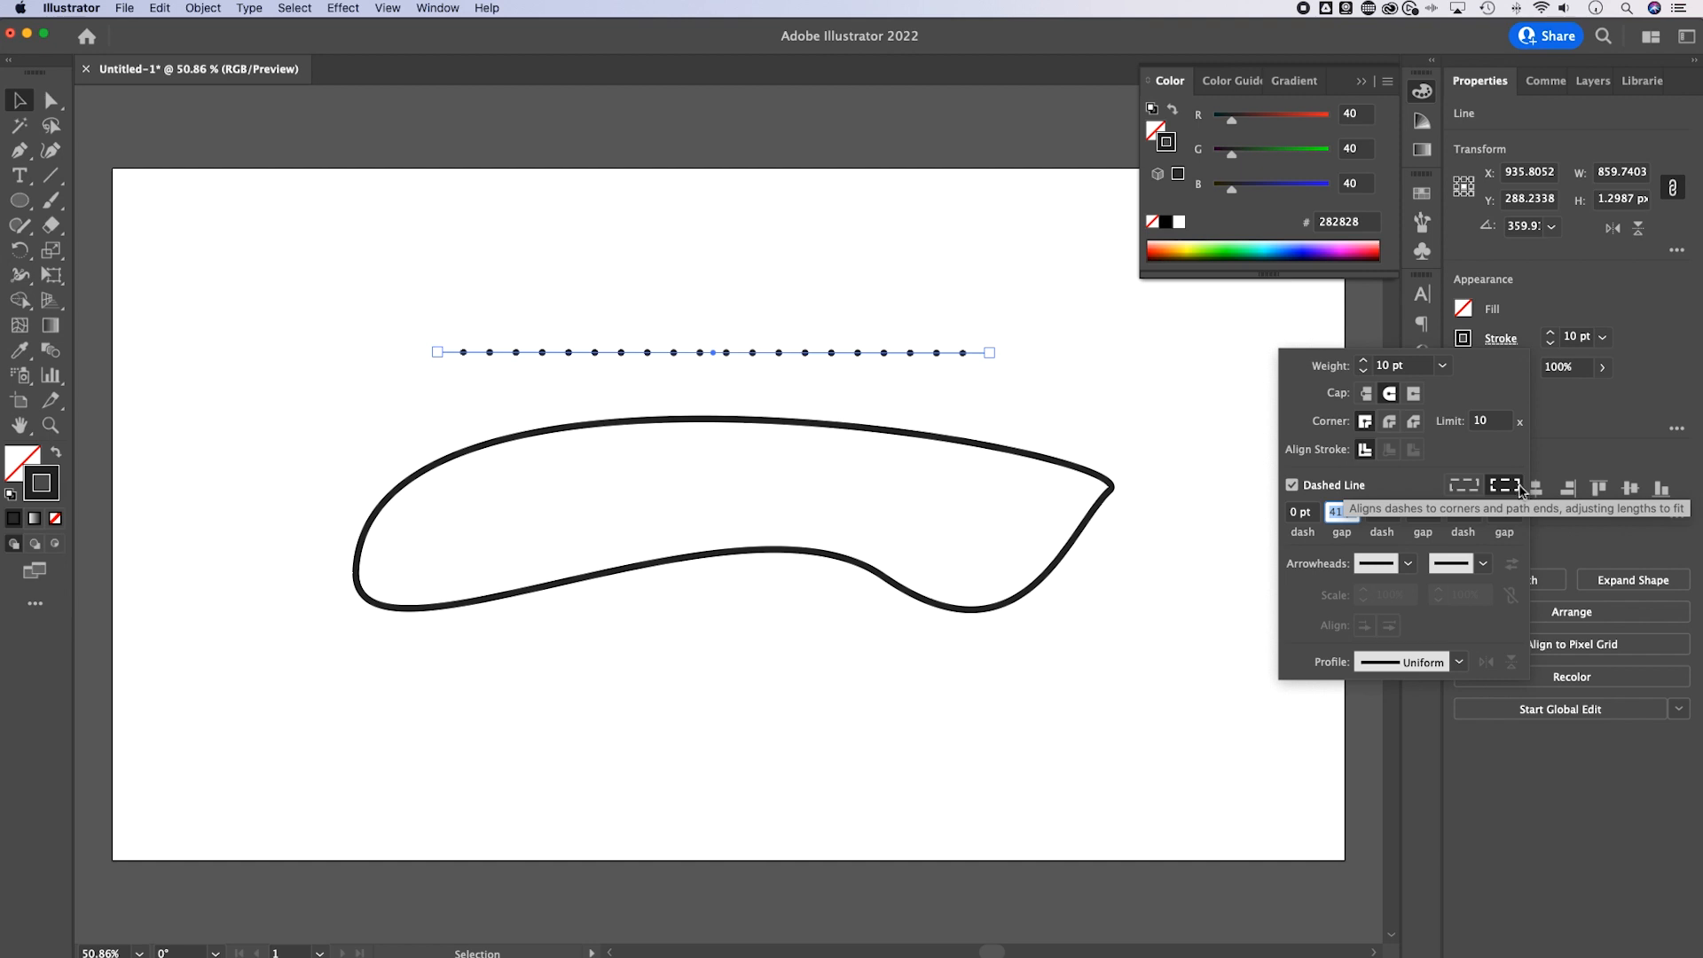
pyautogui.moveTo(1517, 490)
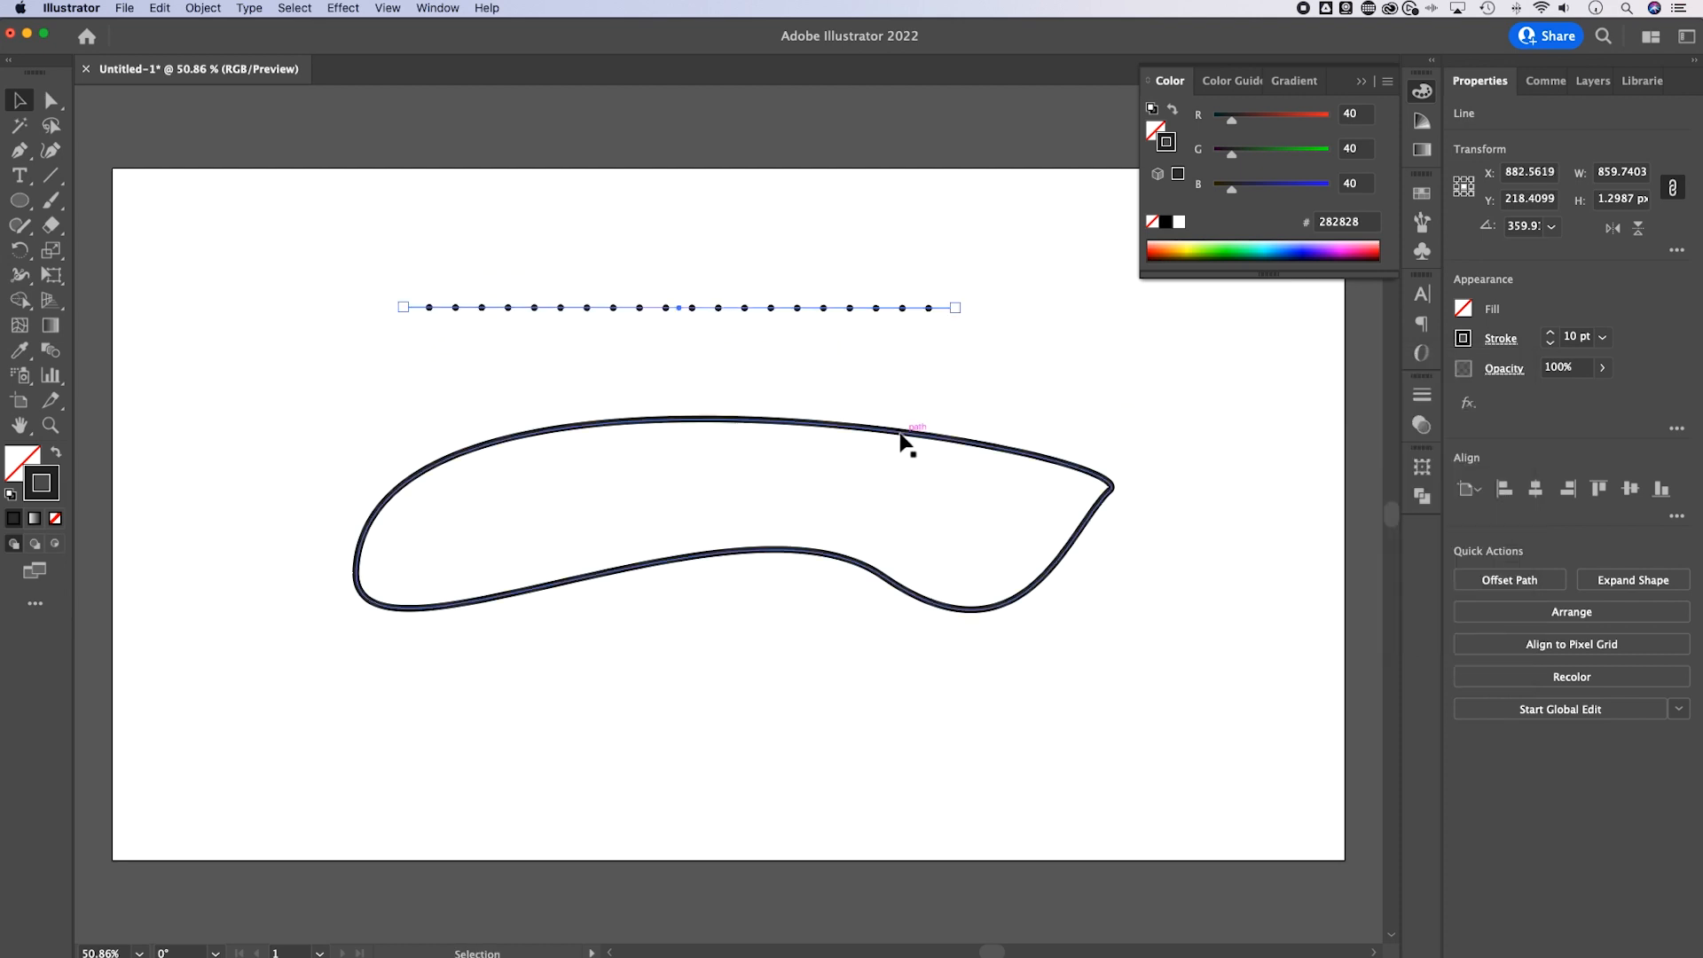
# Select the wavy outline and apply the line's 10 pt round-cap, 0 pt dash dotted stroke.
pyautogui.click(939, 442)
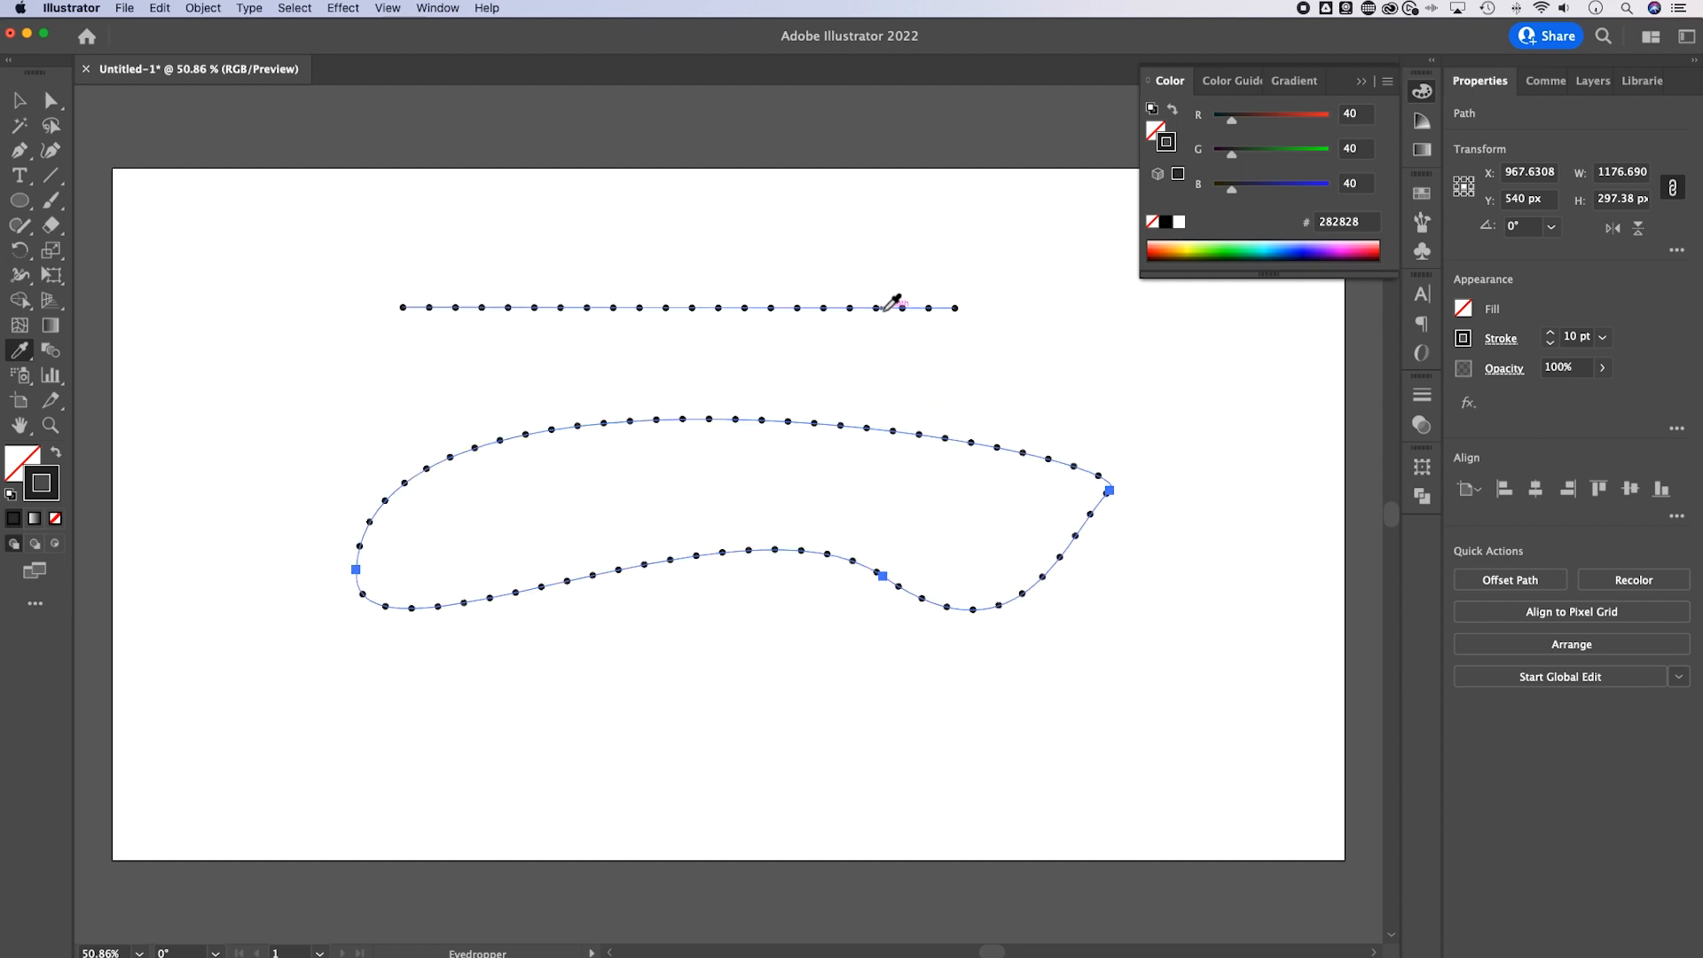
pyautogui.click(850, 500)
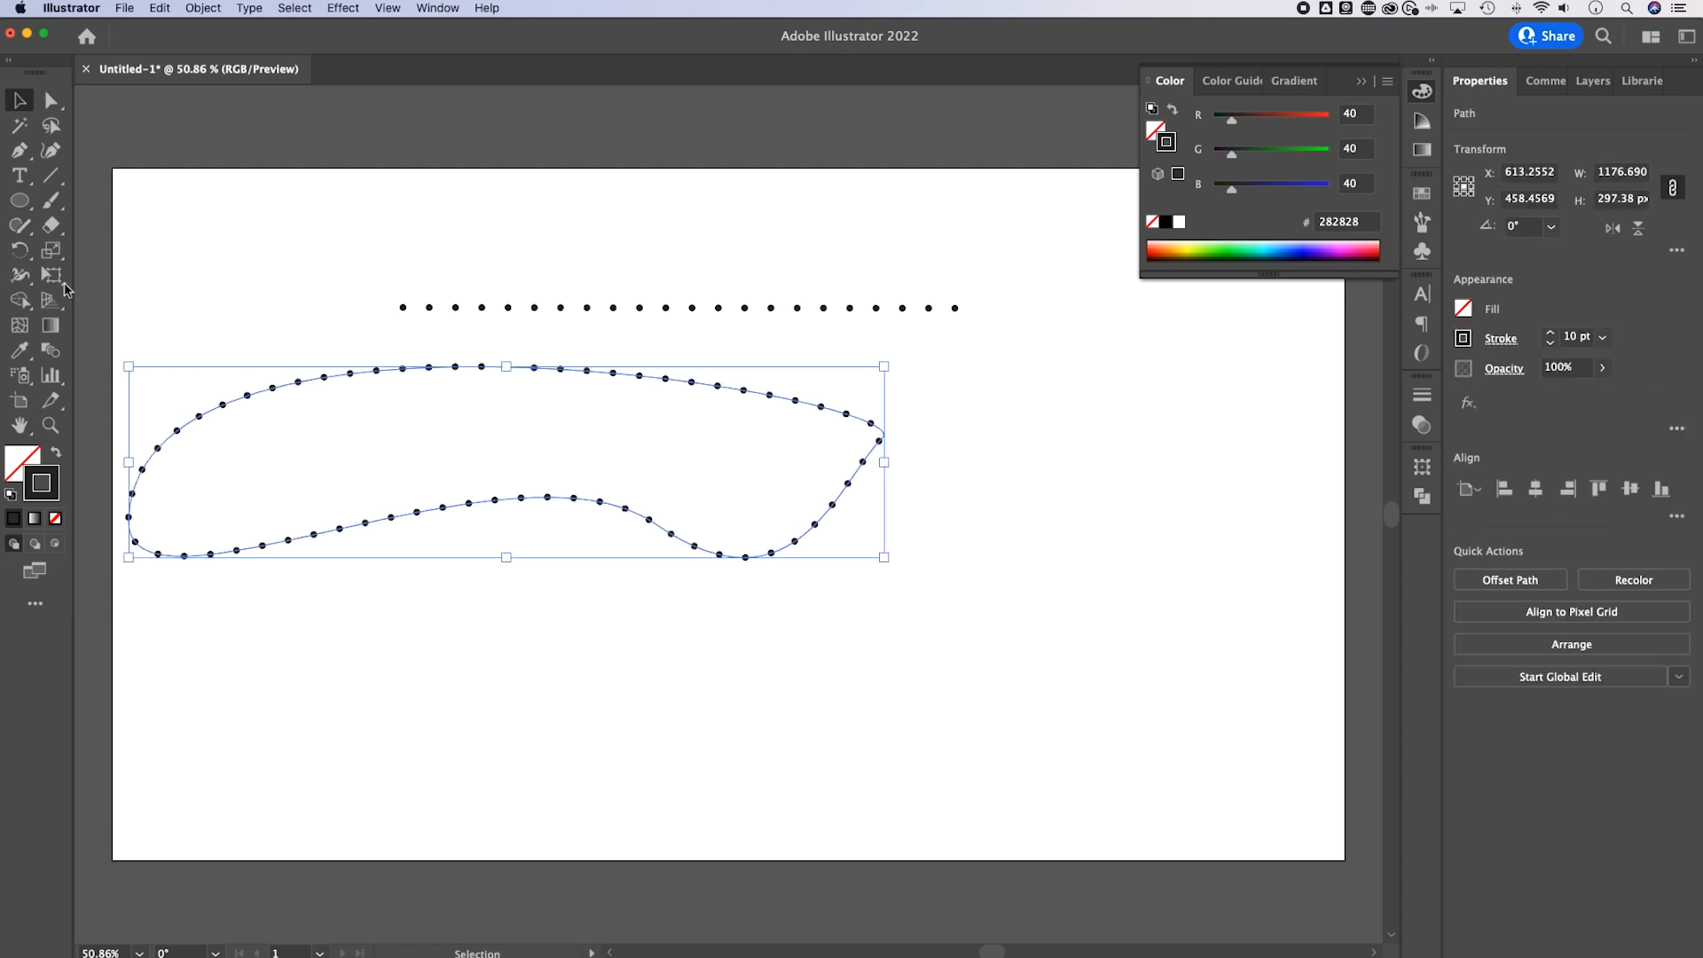
# Drag out a near-square rectangle to the right of the wavy shape with the Rectangle Tool.
pyautogui.click(20, 200)
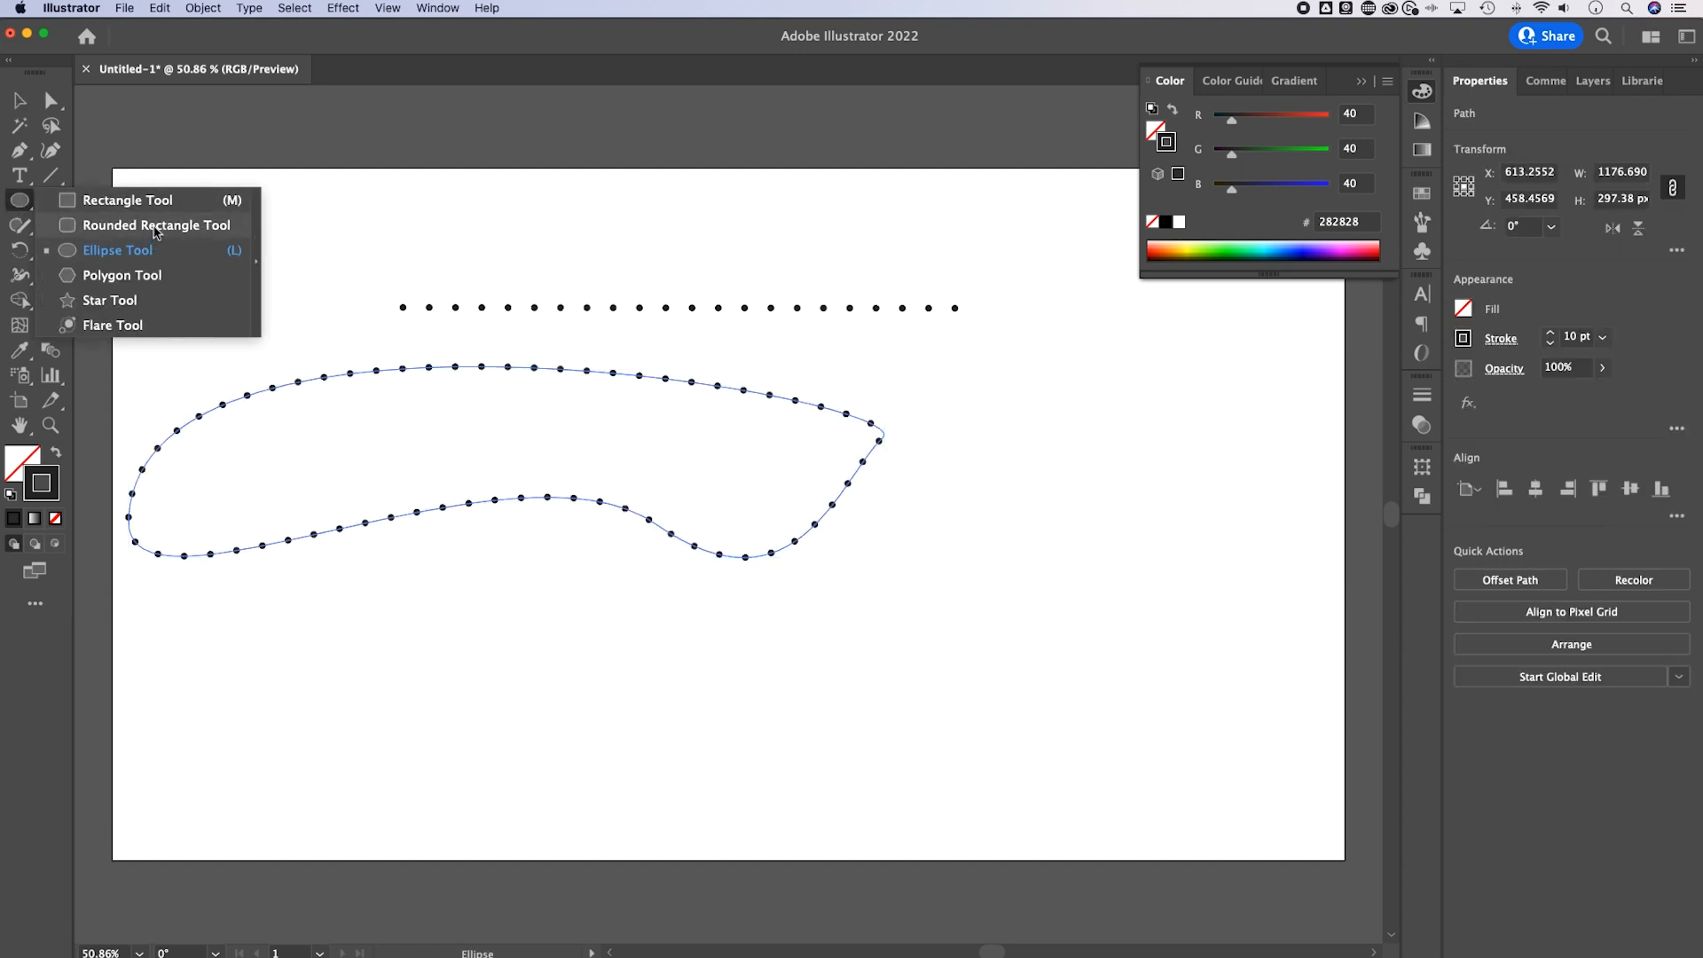
pyautogui.moveTo(127, 199)
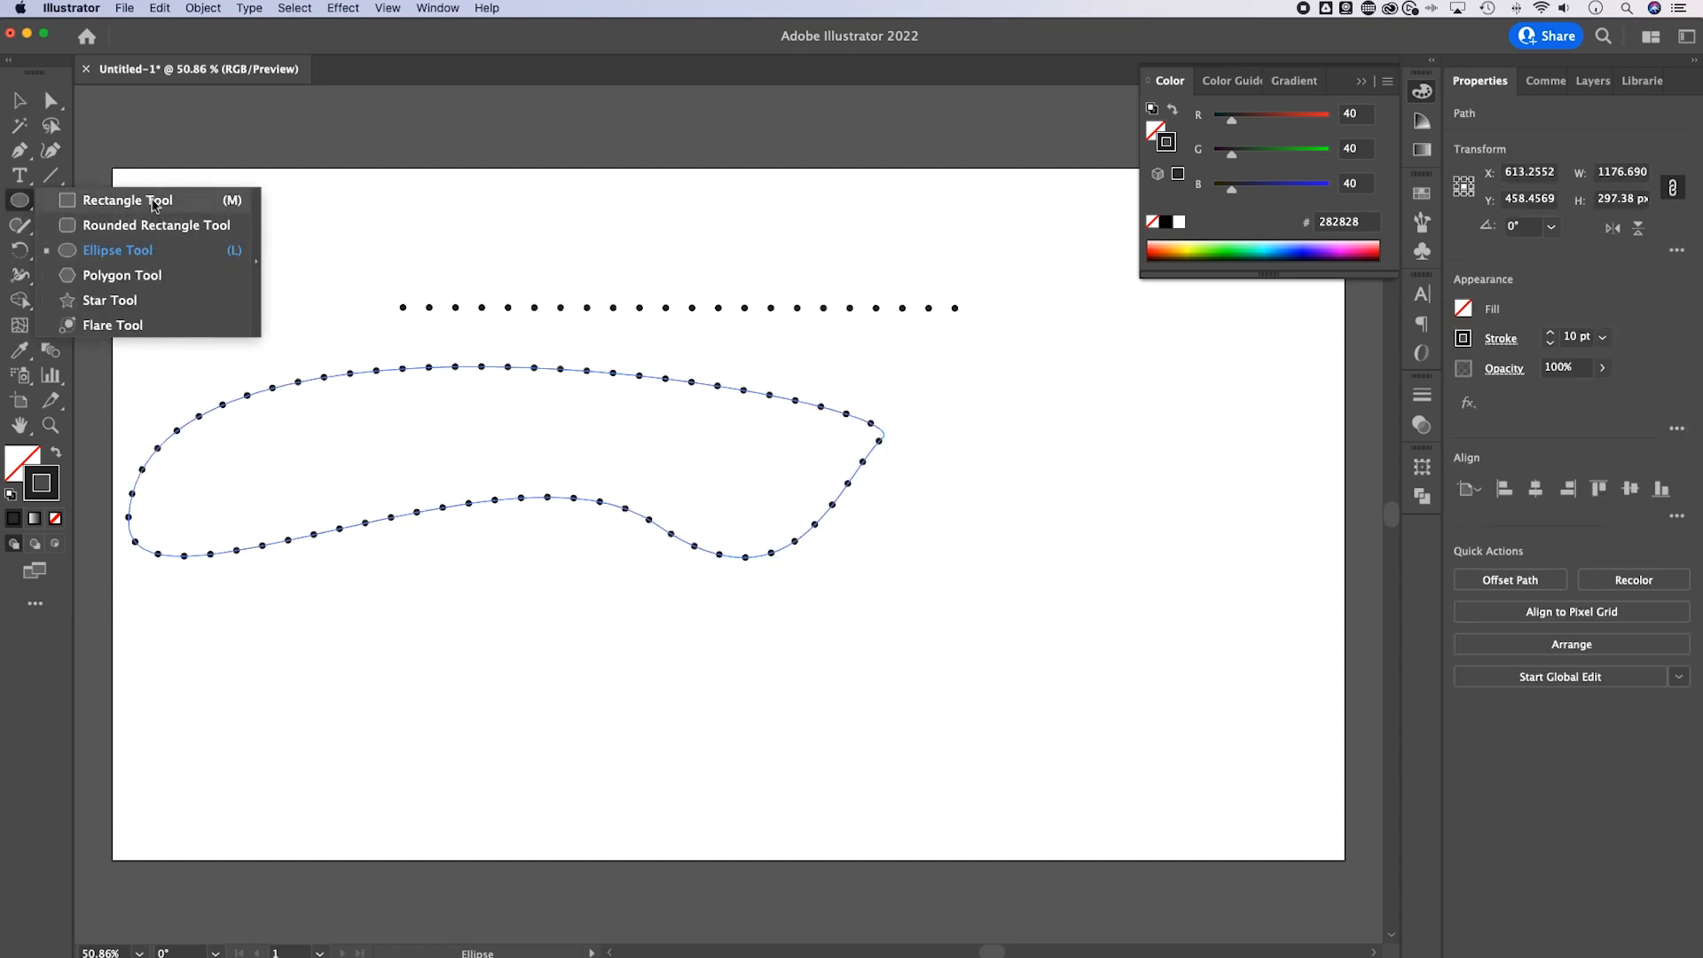
pyautogui.moveTo(969, 411); pyautogui.dragTo(1191, 654)
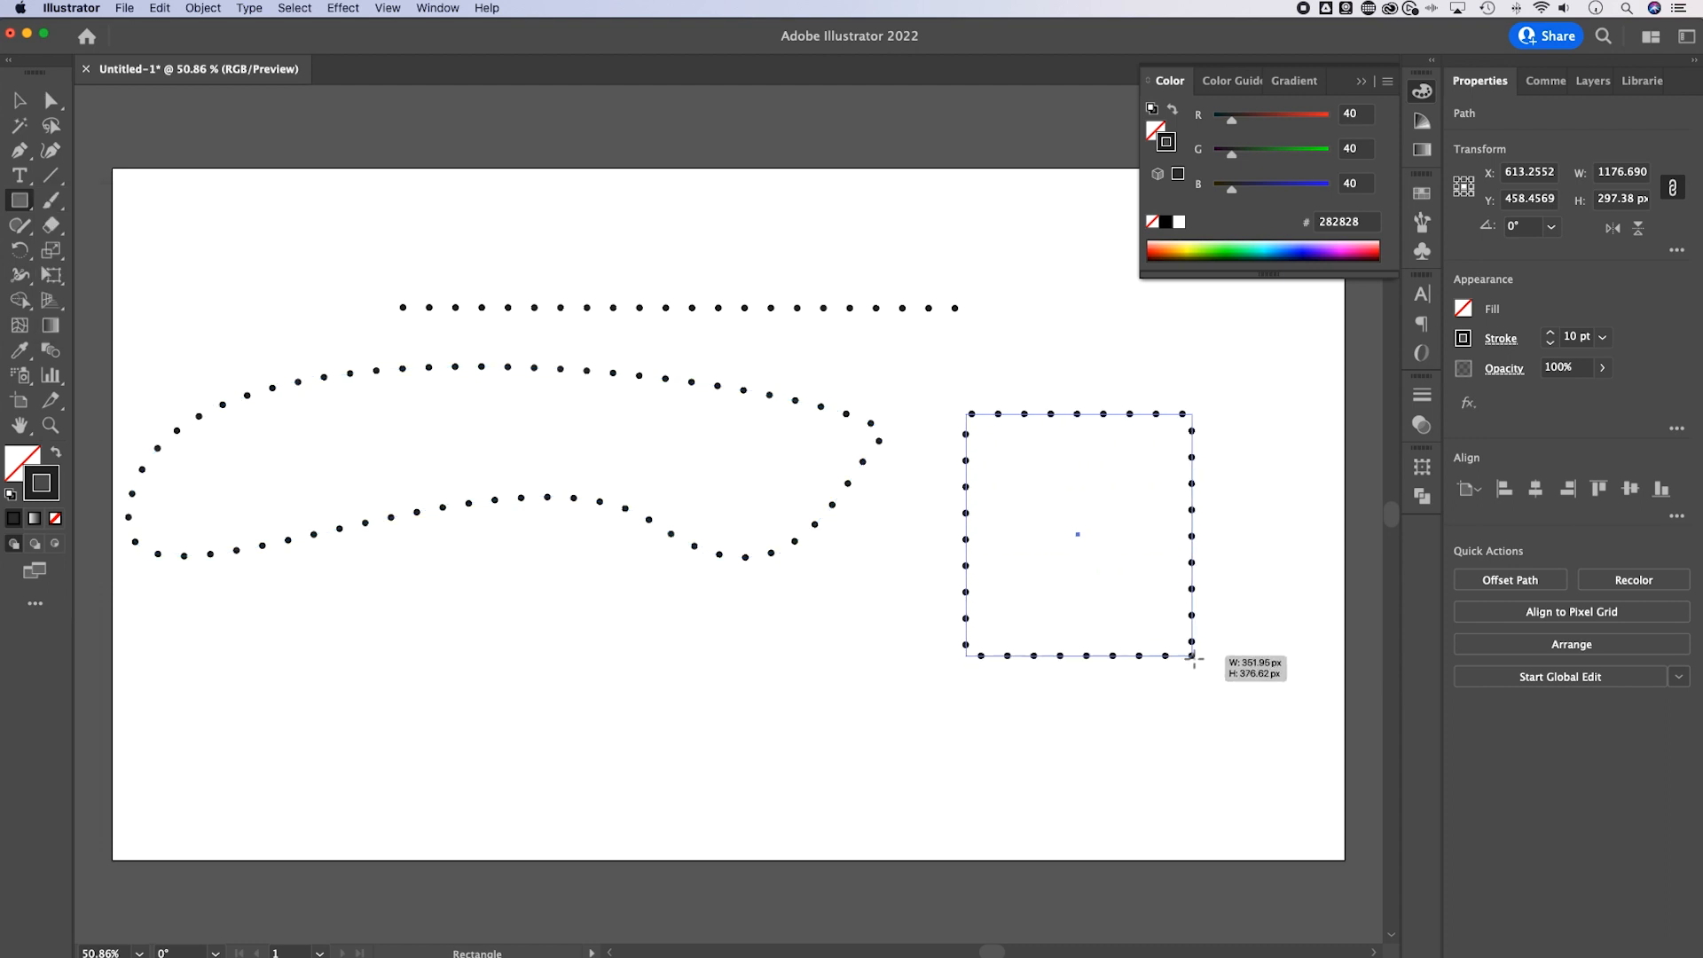
pyautogui.moveTo(1194, 656); pyautogui.dragTo(1225, 656)
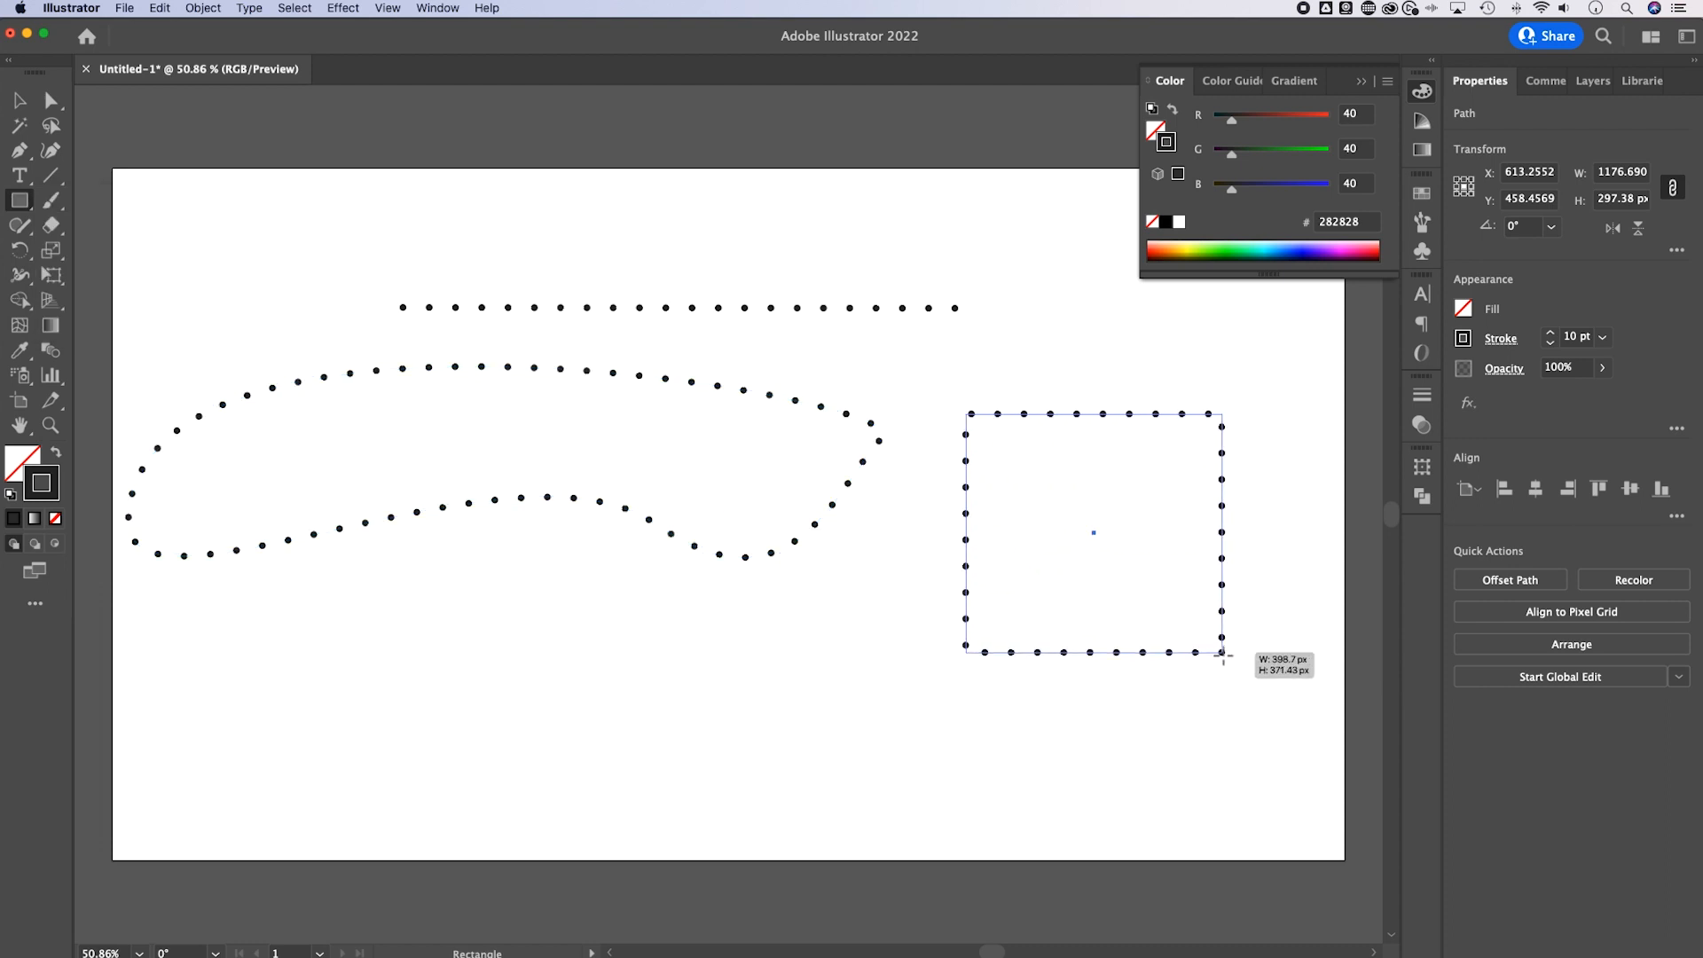
pyautogui.moveTo(1222, 650); pyautogui.dragTo(1184, 635)
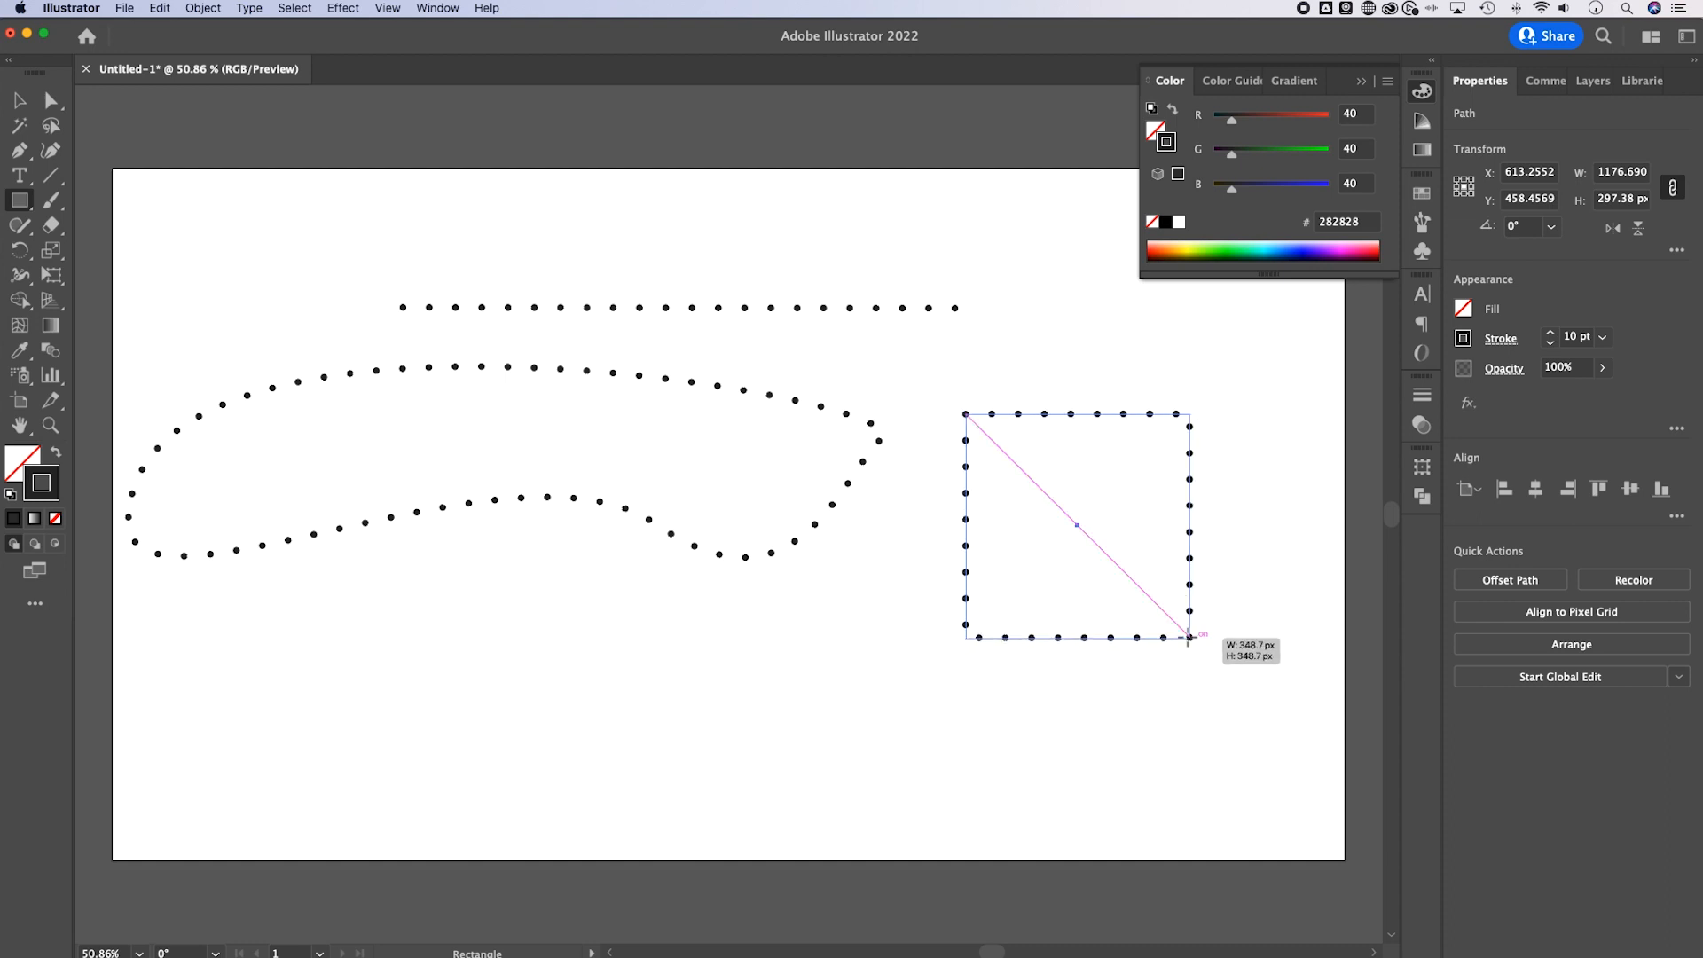
pyautogui.moveTo(1189, 635); pyautogui.dragTo(1210, 619)
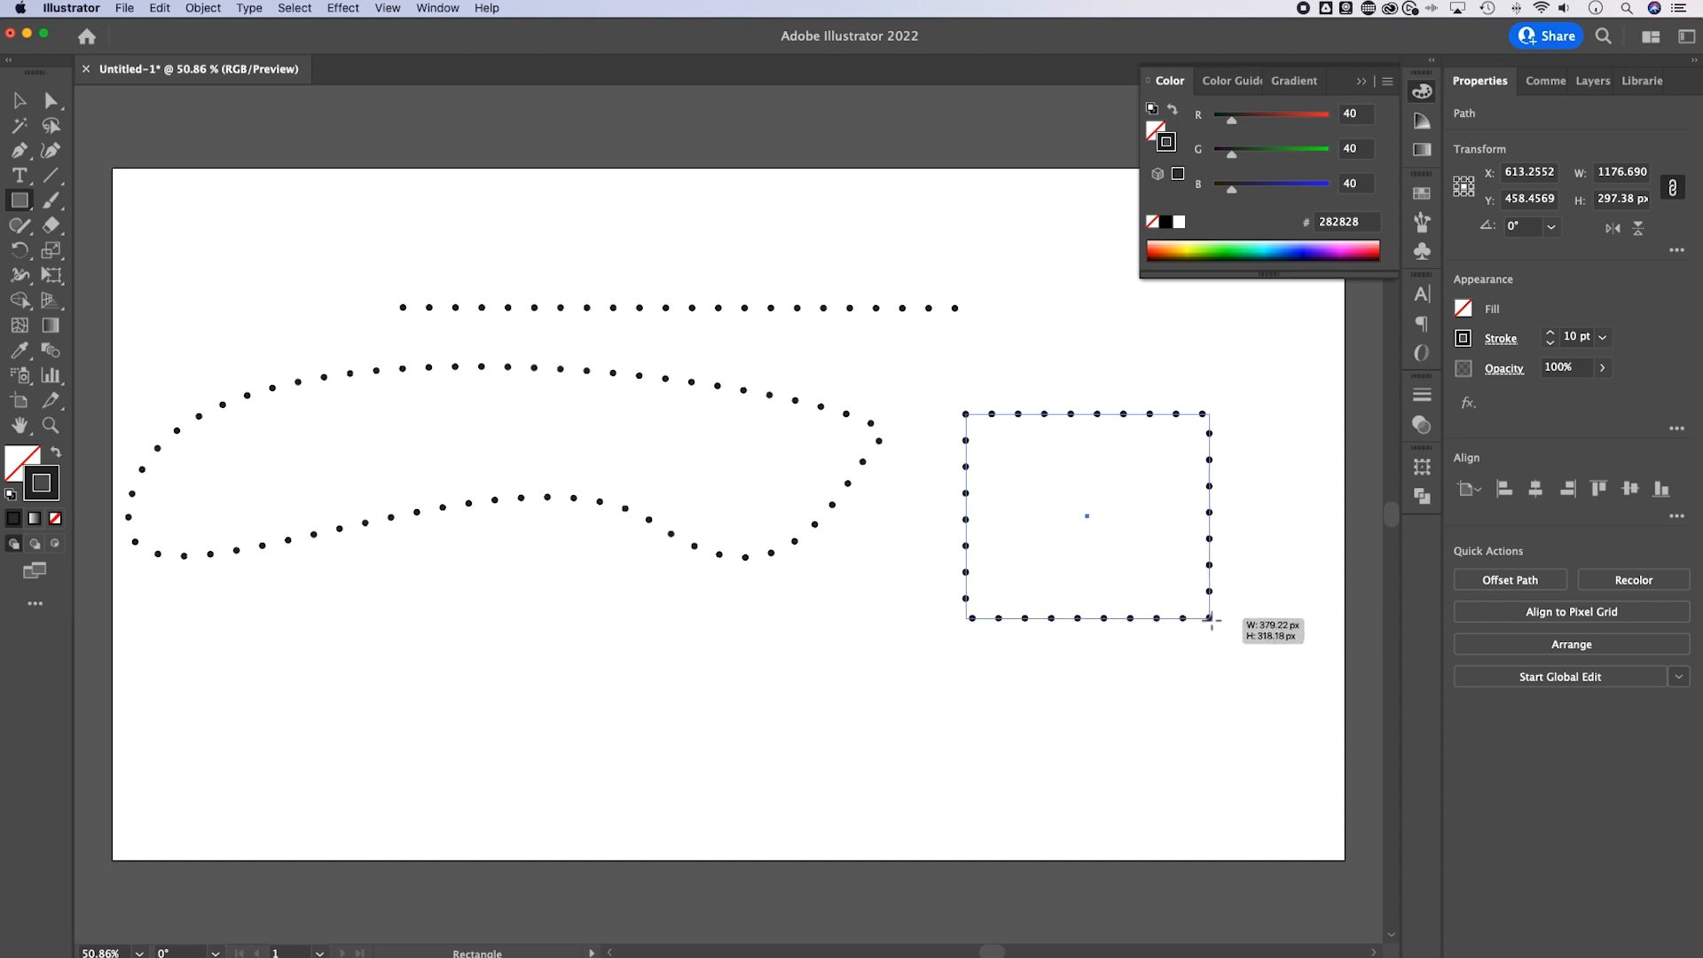
pyautogui.moveTo(1213, 623); pyautogui.dragTo(1203, 662)
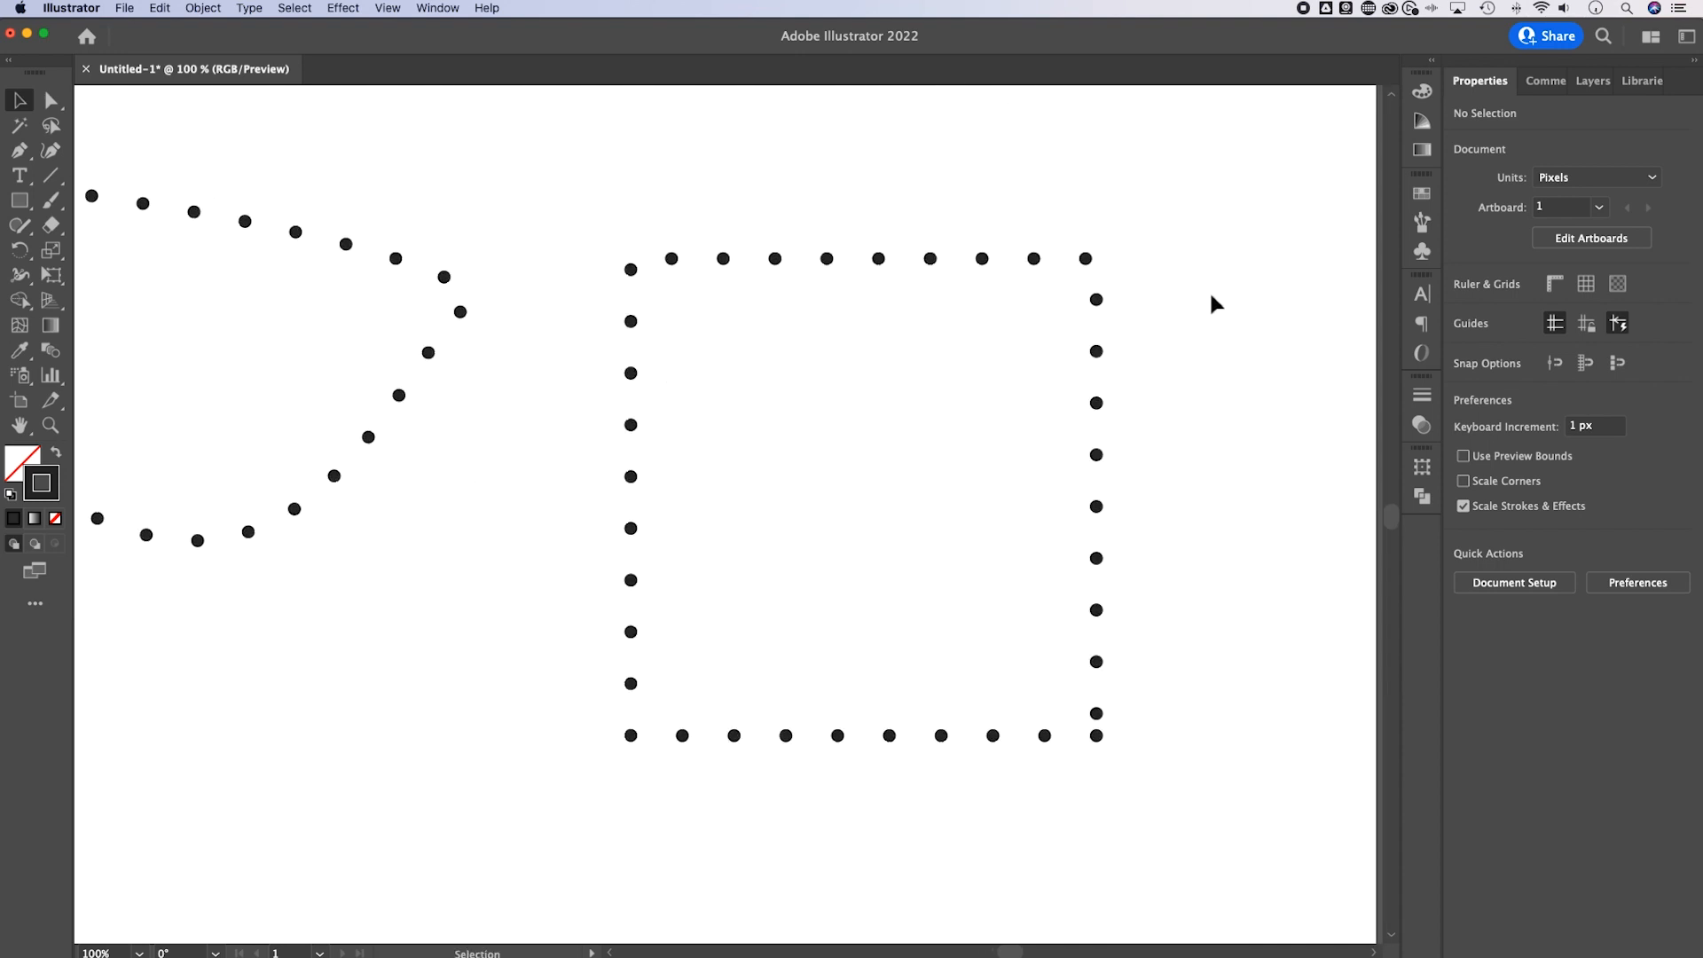
# Choose 'Align dashes to corners and path ends' in the square's stroke options.
pyautogui.click(1500, 338)
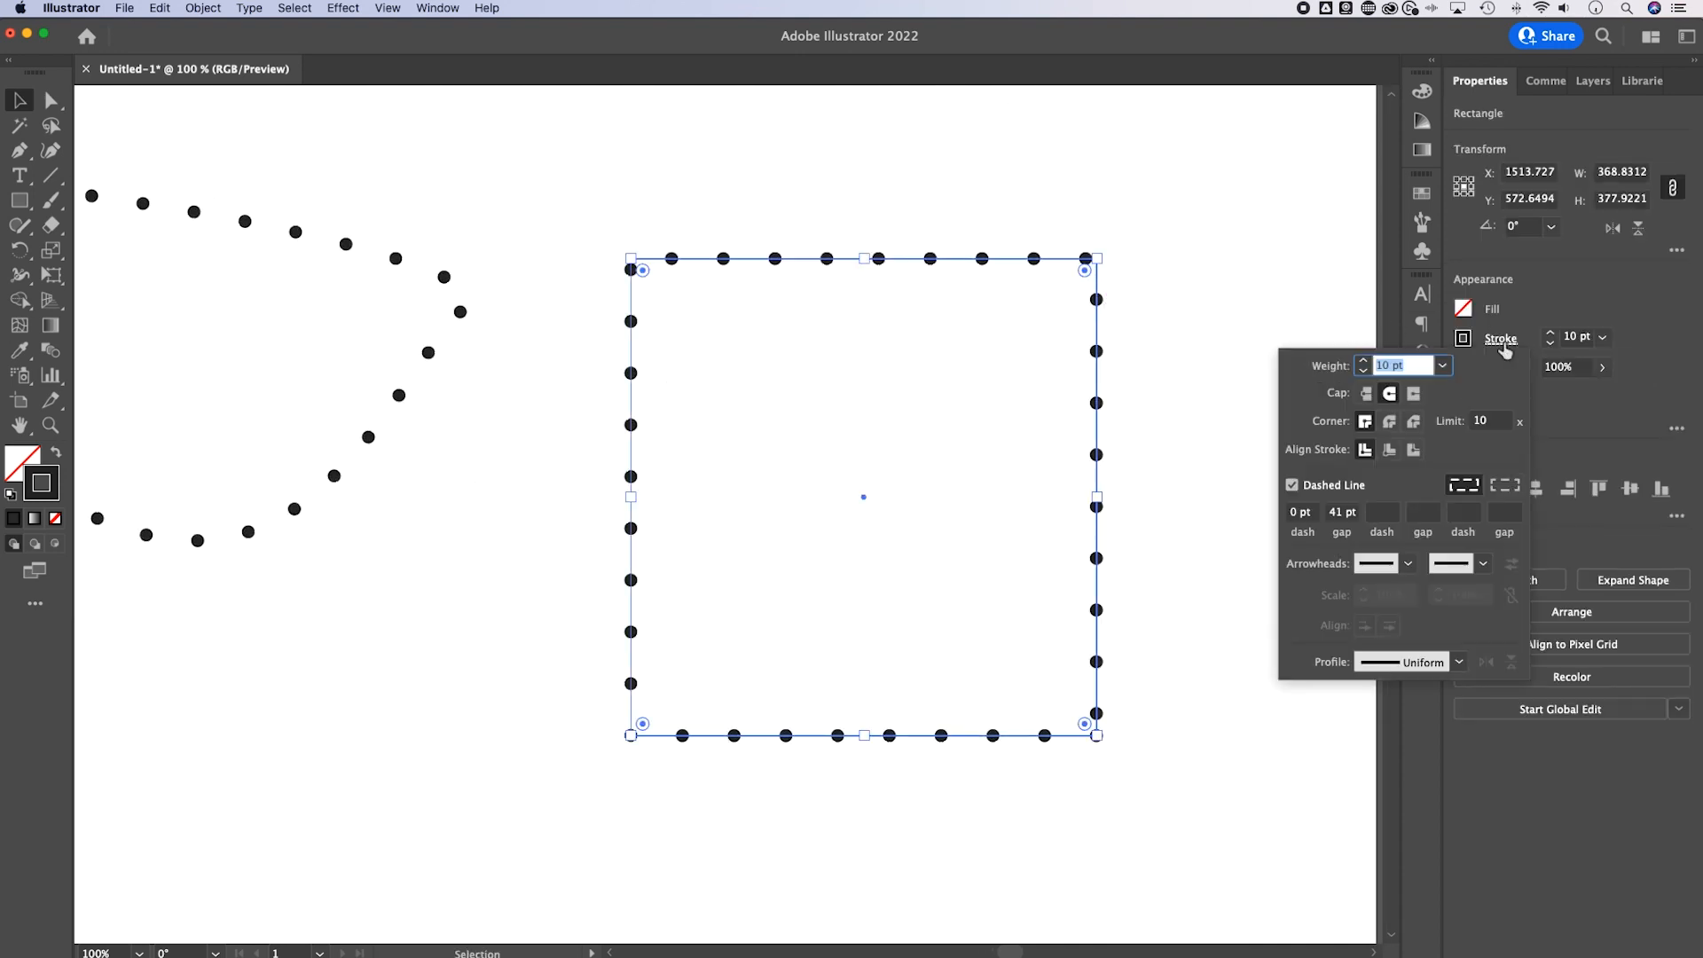
pyautogui.moveTo(1462, 488)
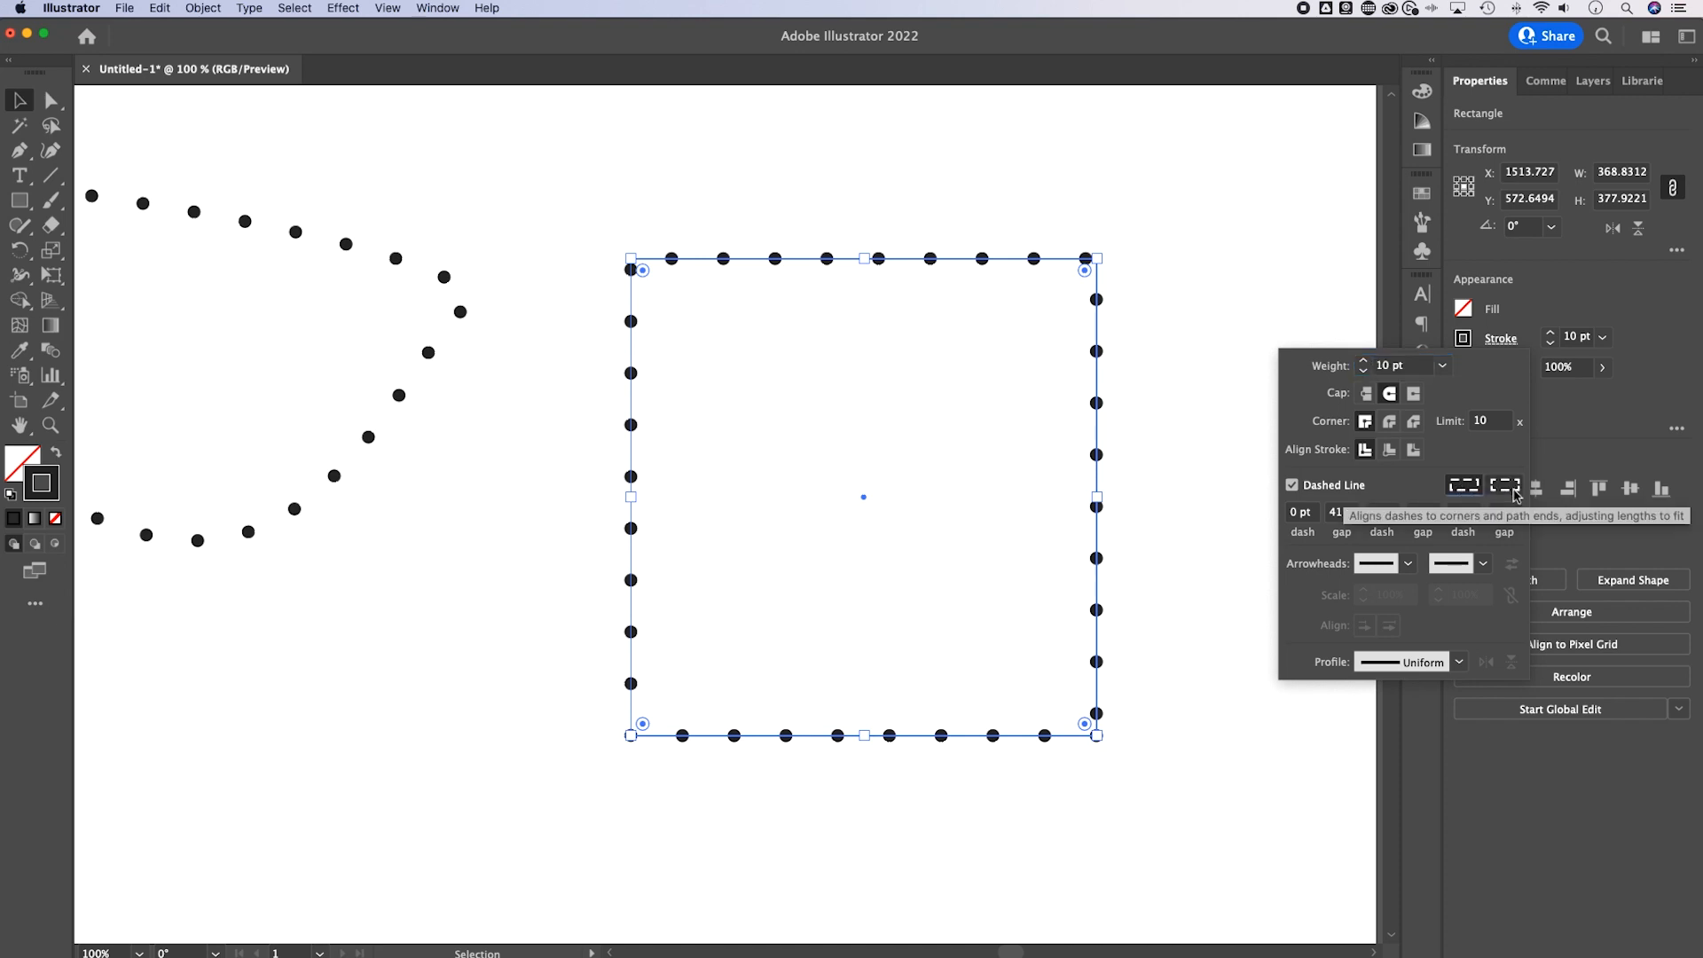
pyautogui.click(1505, 485)
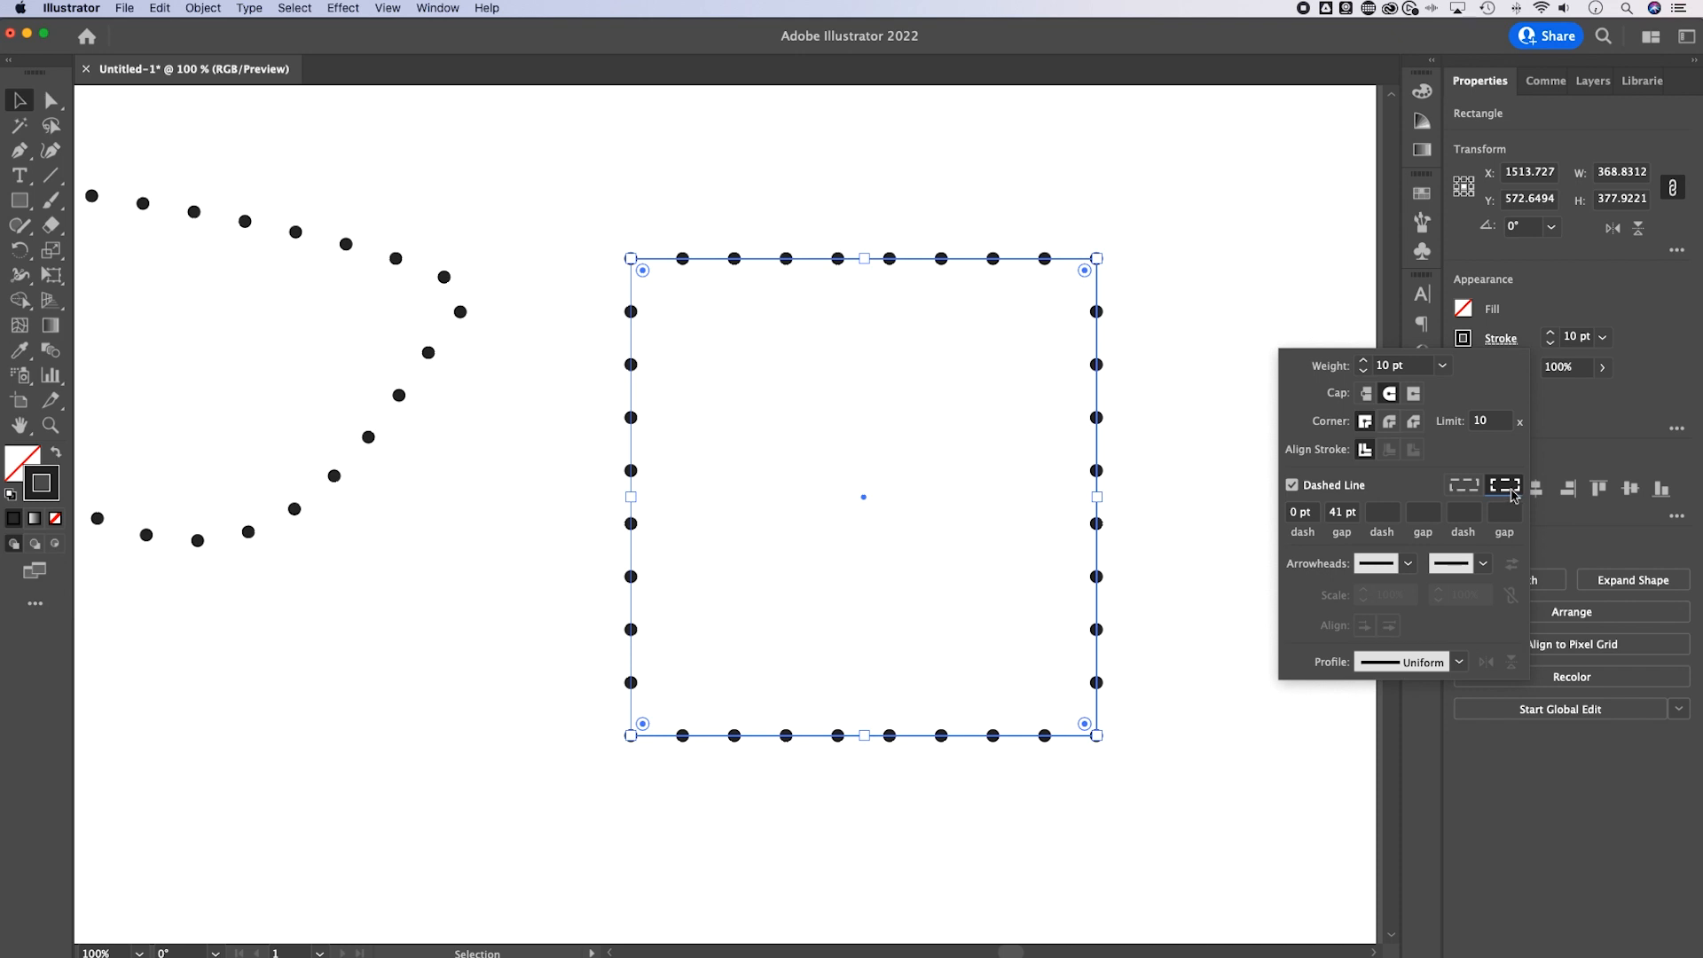
pyautogui.moveTo(1505, 485)
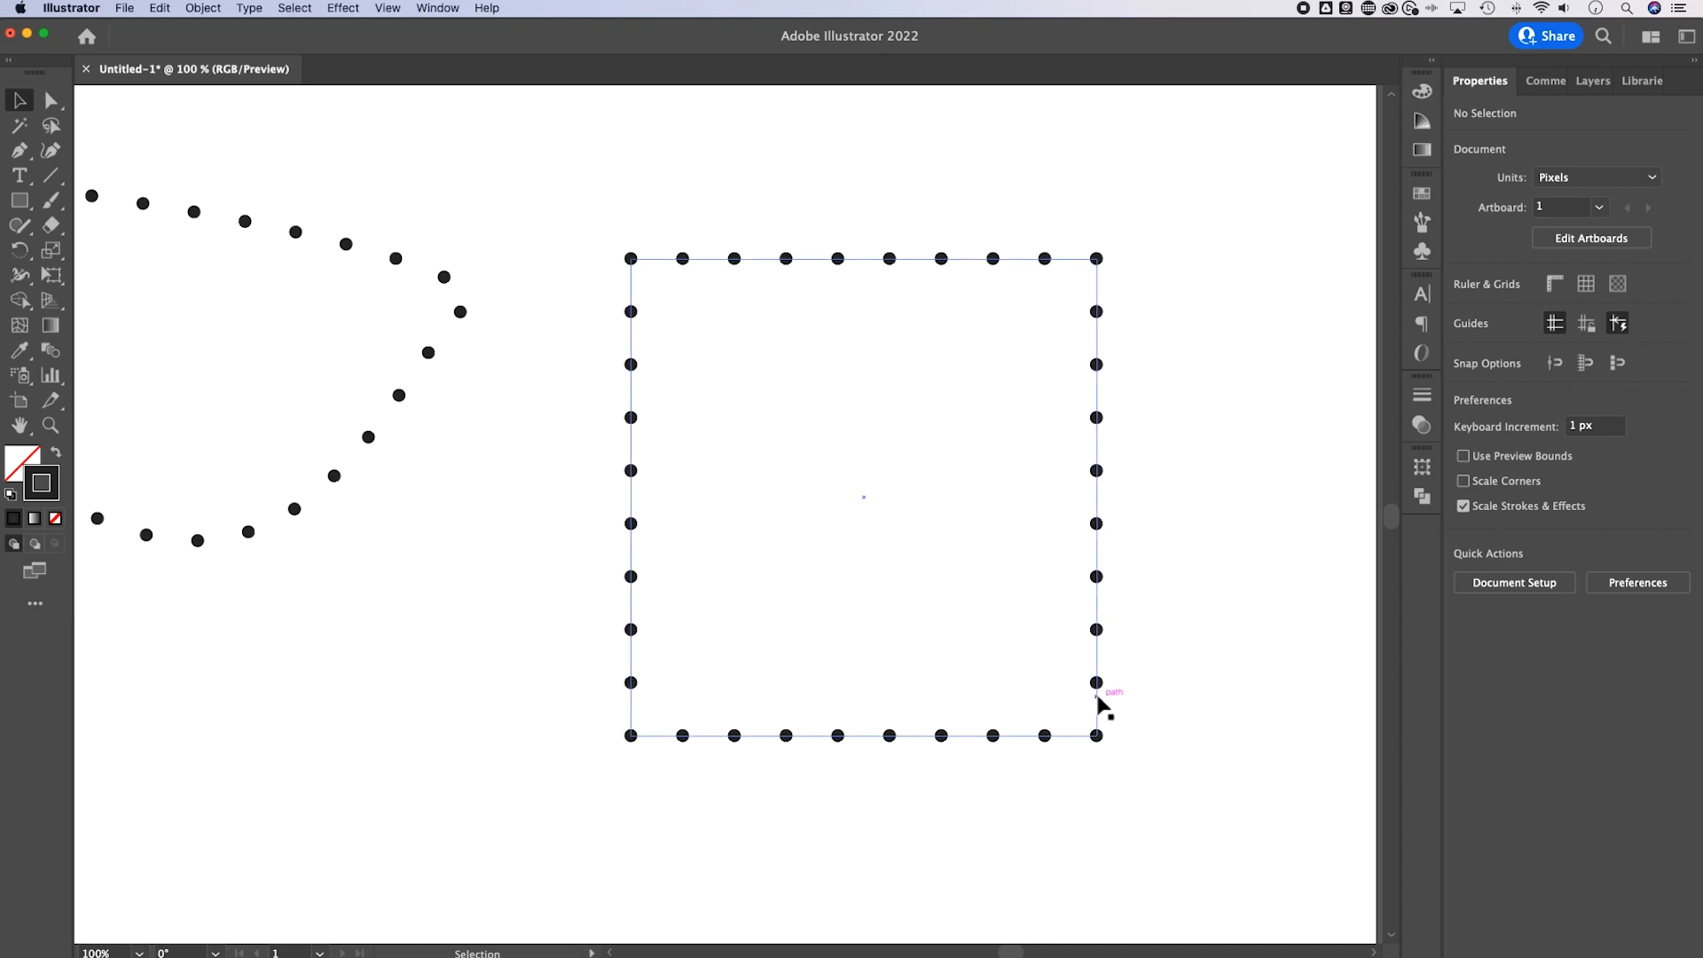
pyautogui.moveTo(1102, 641)
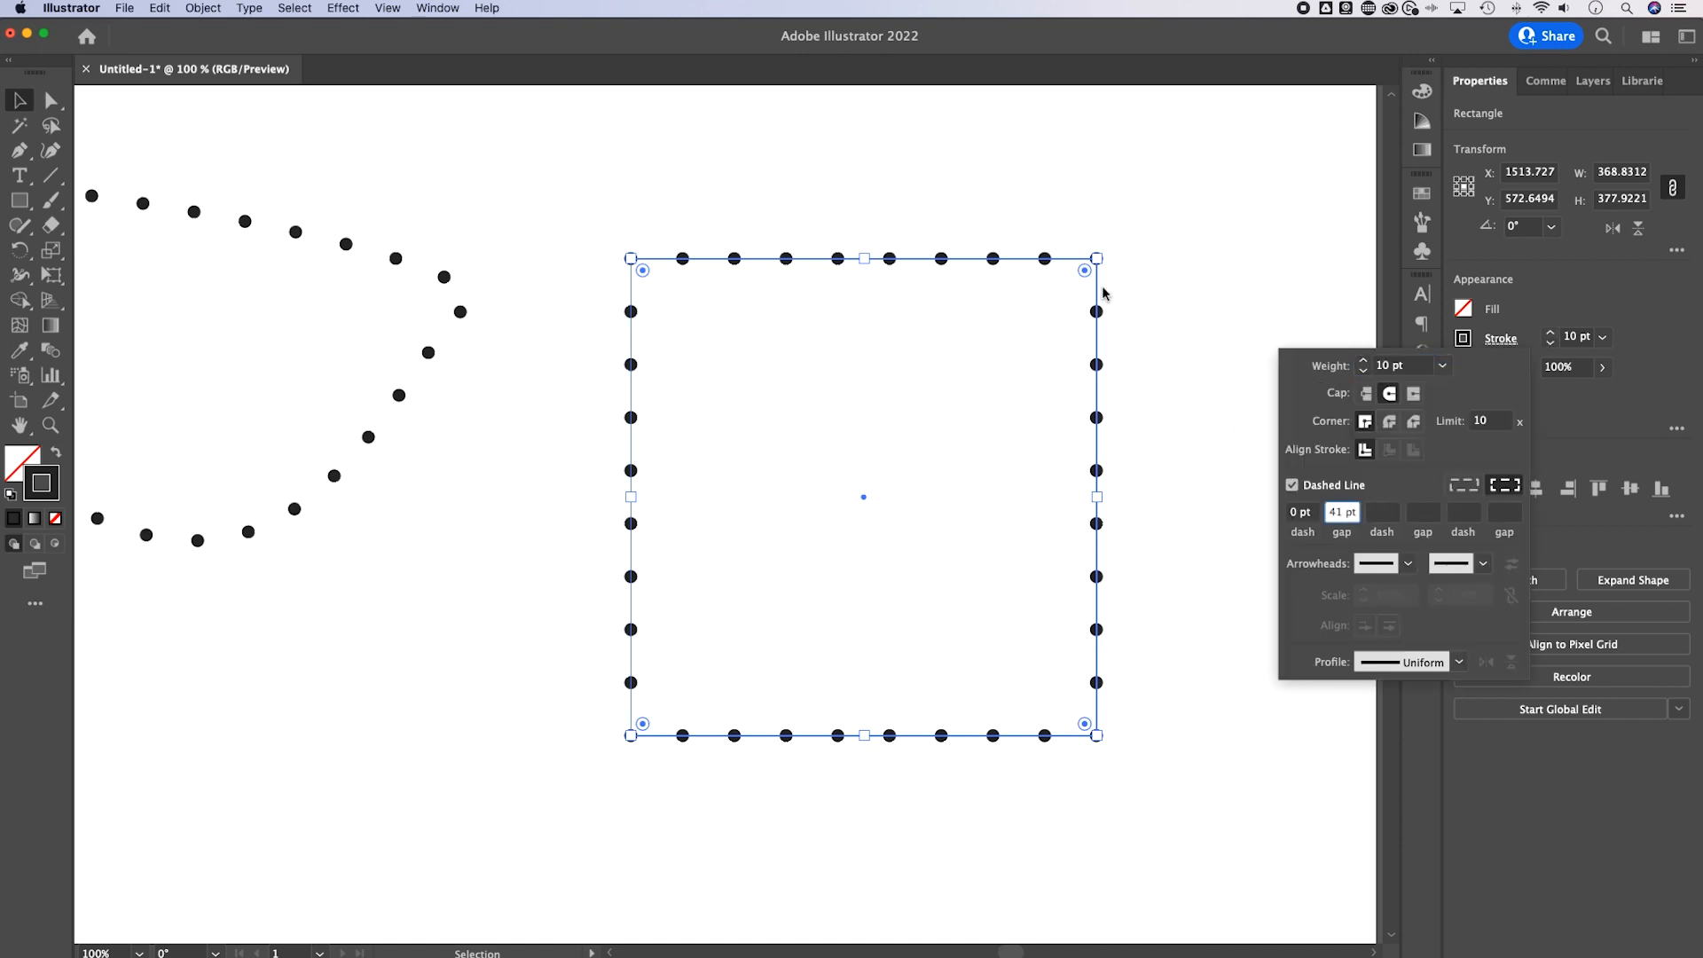
pyautogui.moveTo(1111, 261)
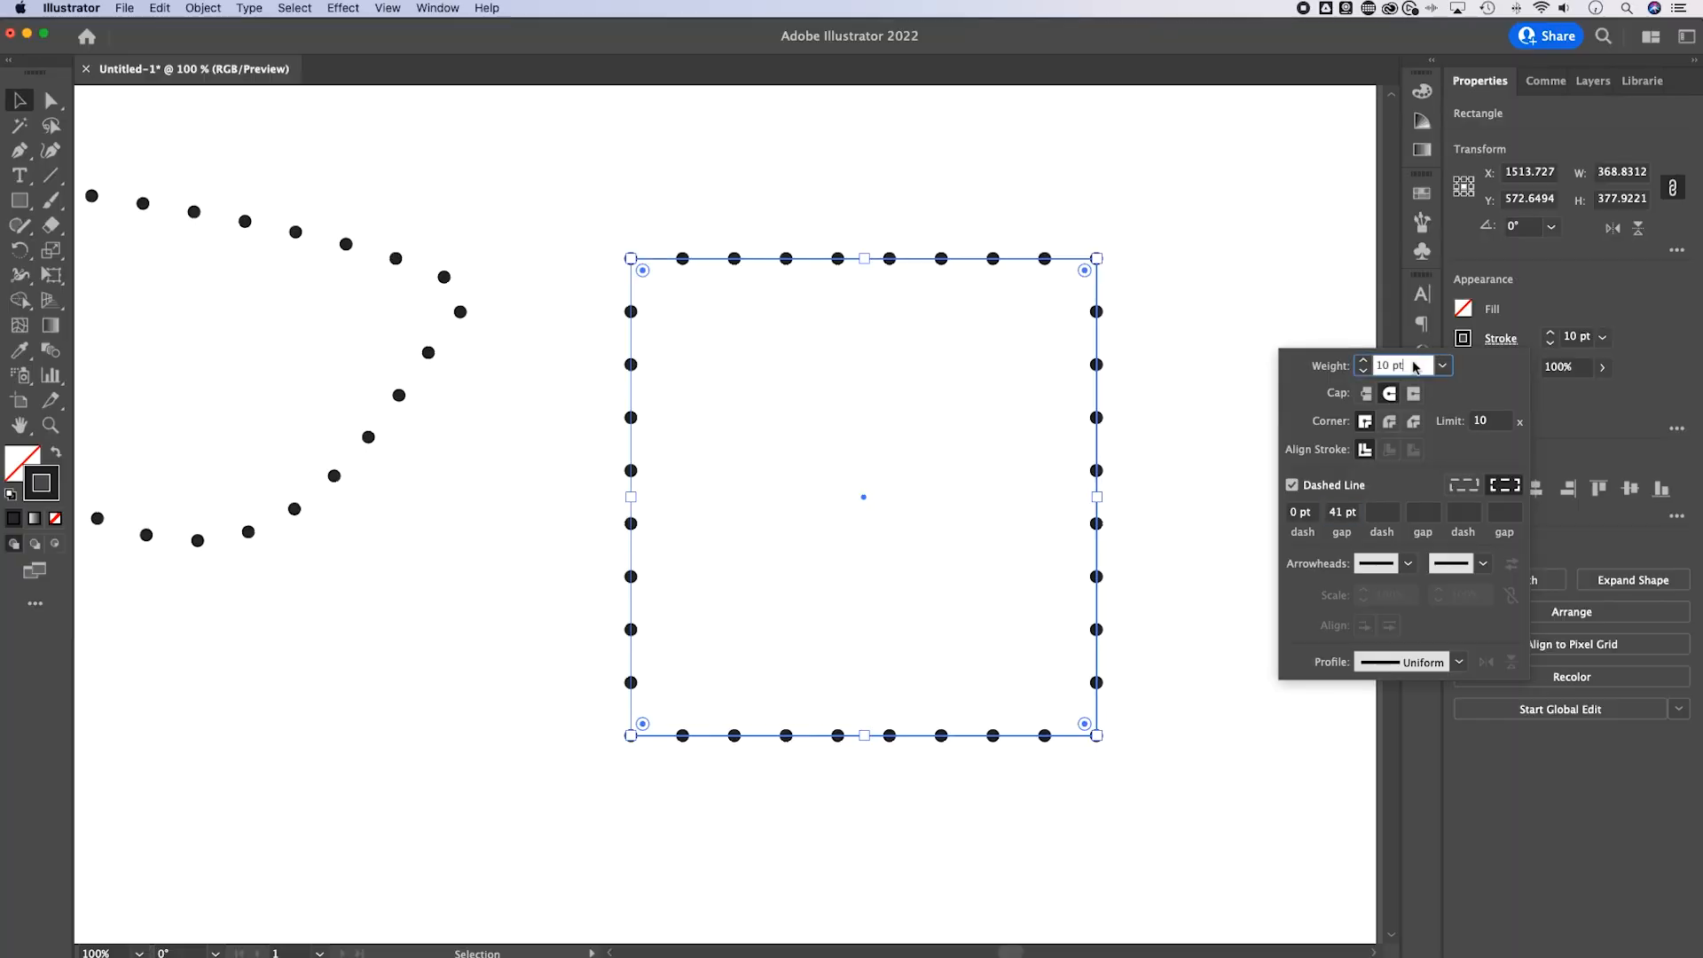
# Raise the square's stroke weight from 10 pt to 20 pt.
pyautogui.click(1365, 361)
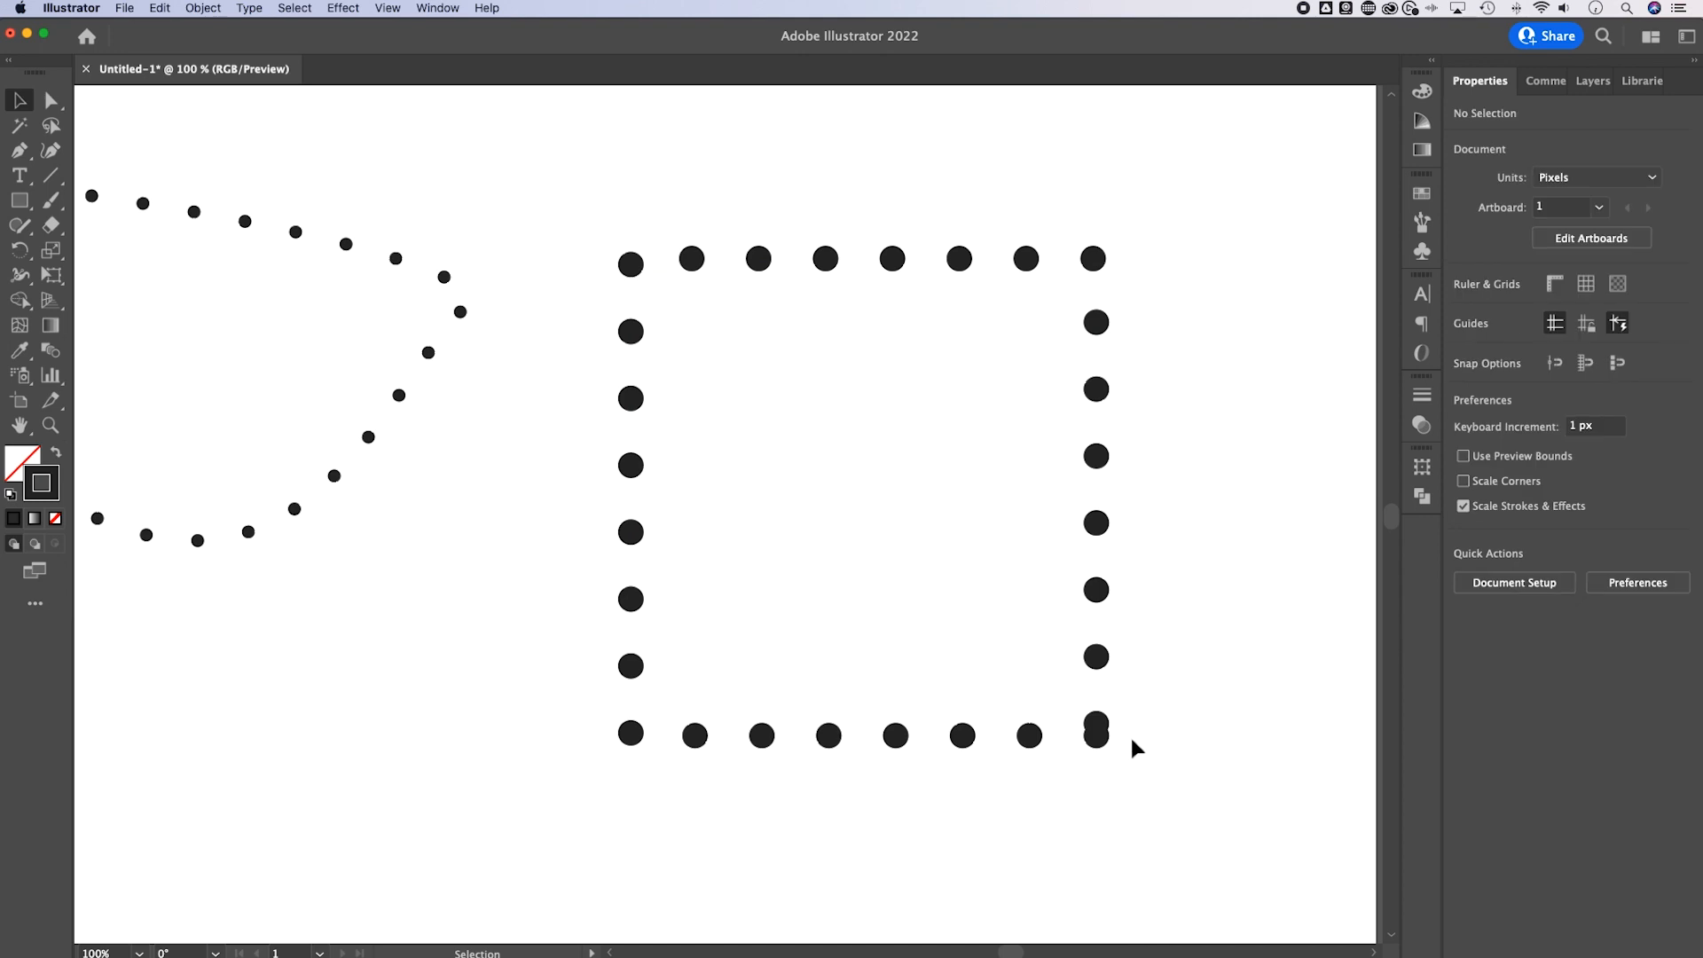
pyautogui.click(1104, 740)
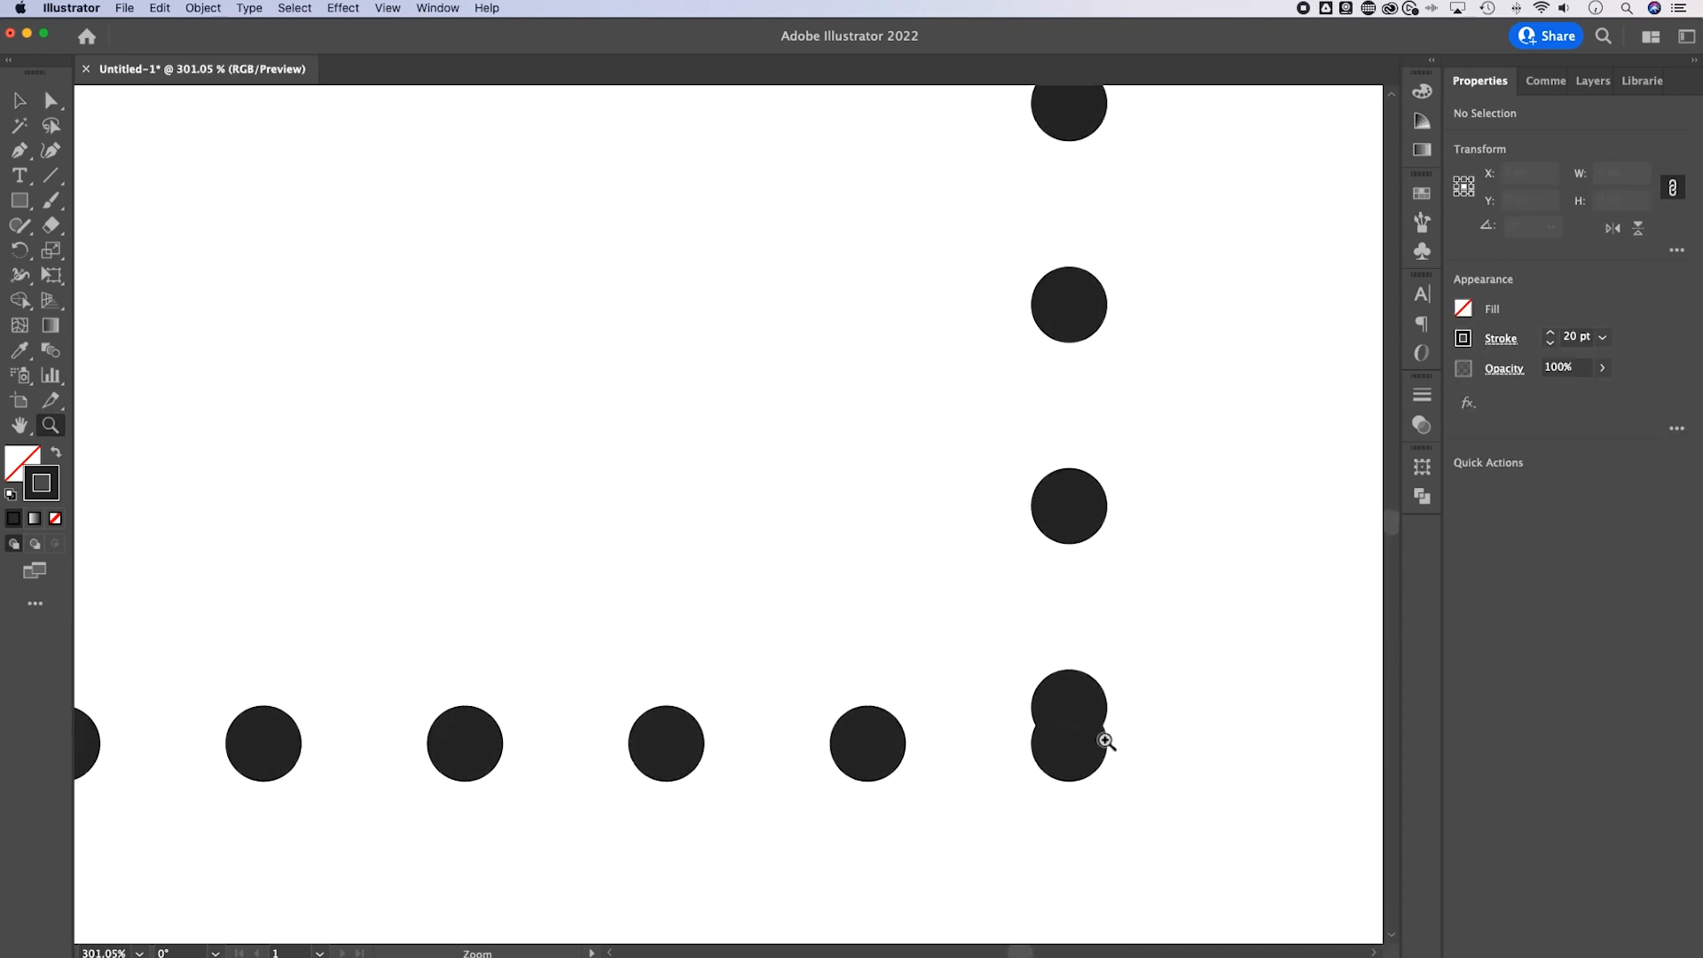
pyautogui.moveTo(1131, 728)
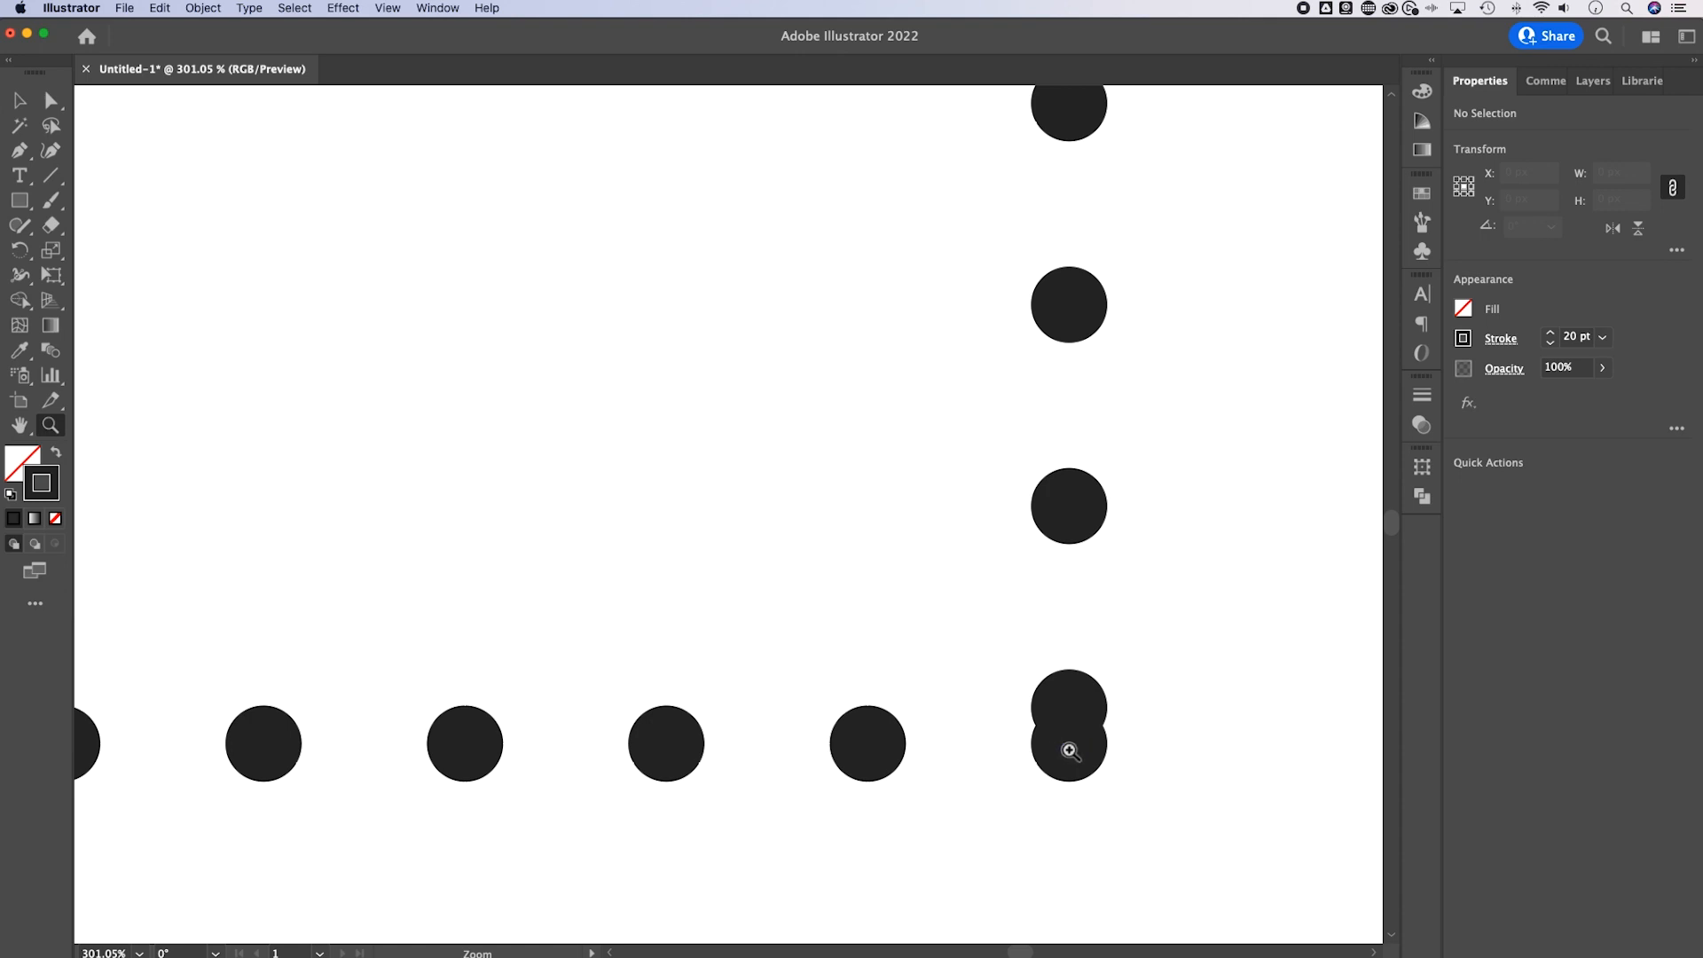
pyautogui.moveTo(1118, 264)
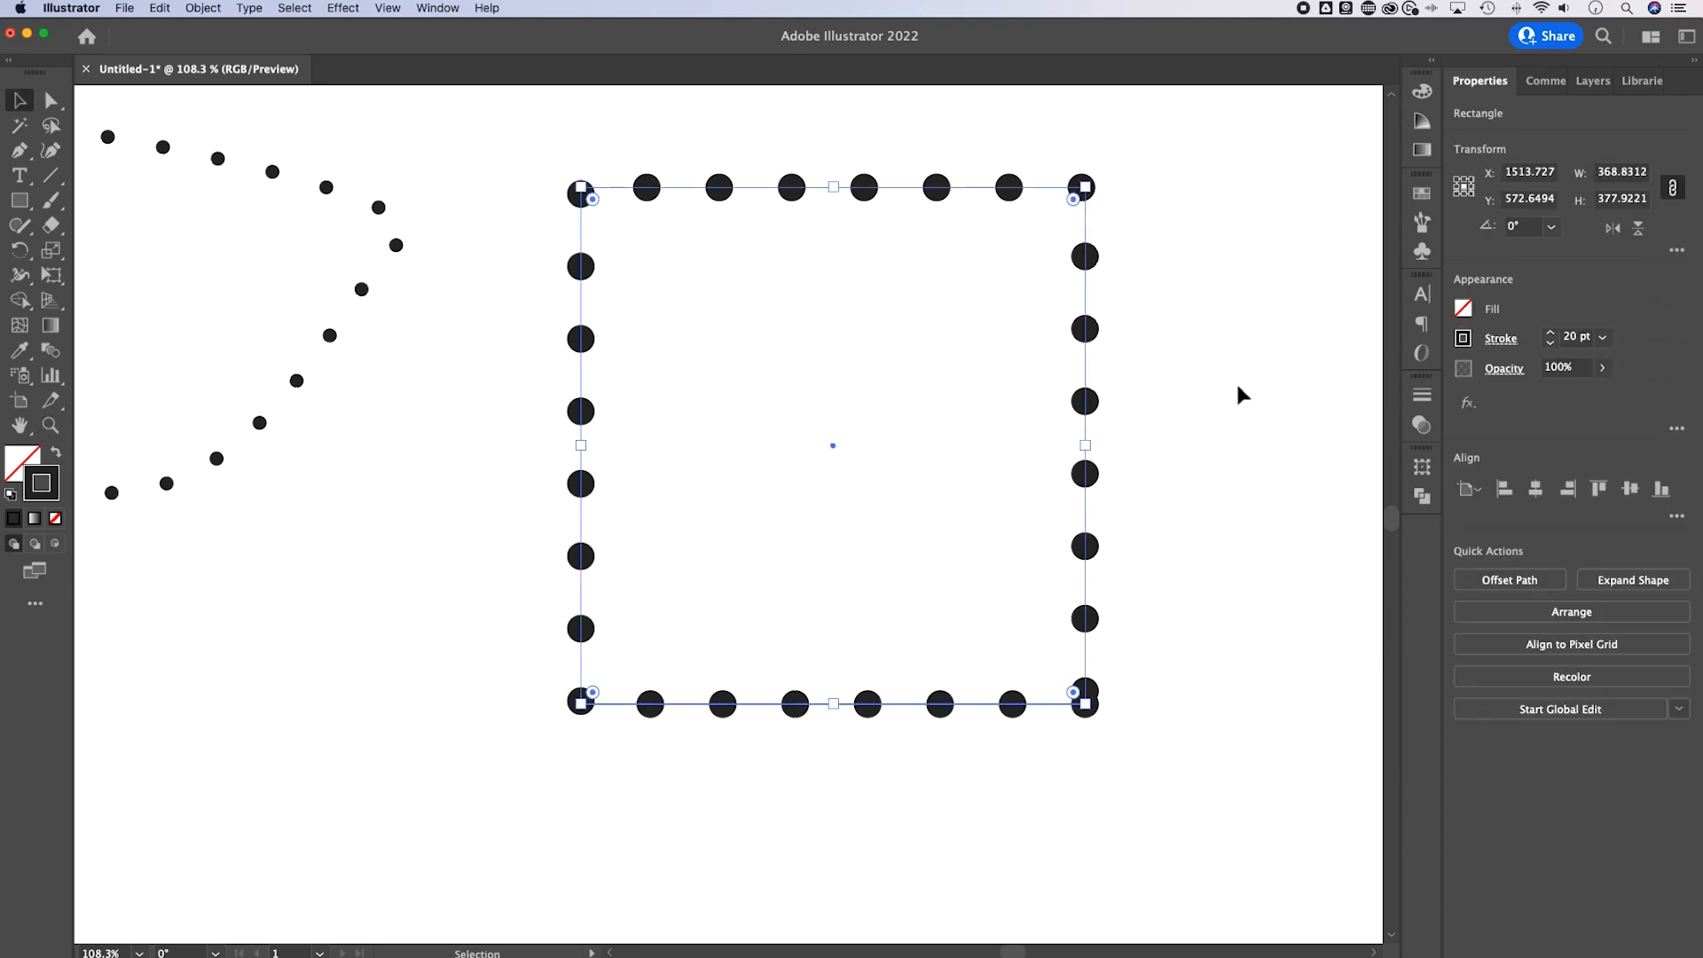
# Set the square's dash gap to 41 pt in the stroke options.
pyautogui.click(1500, 338)
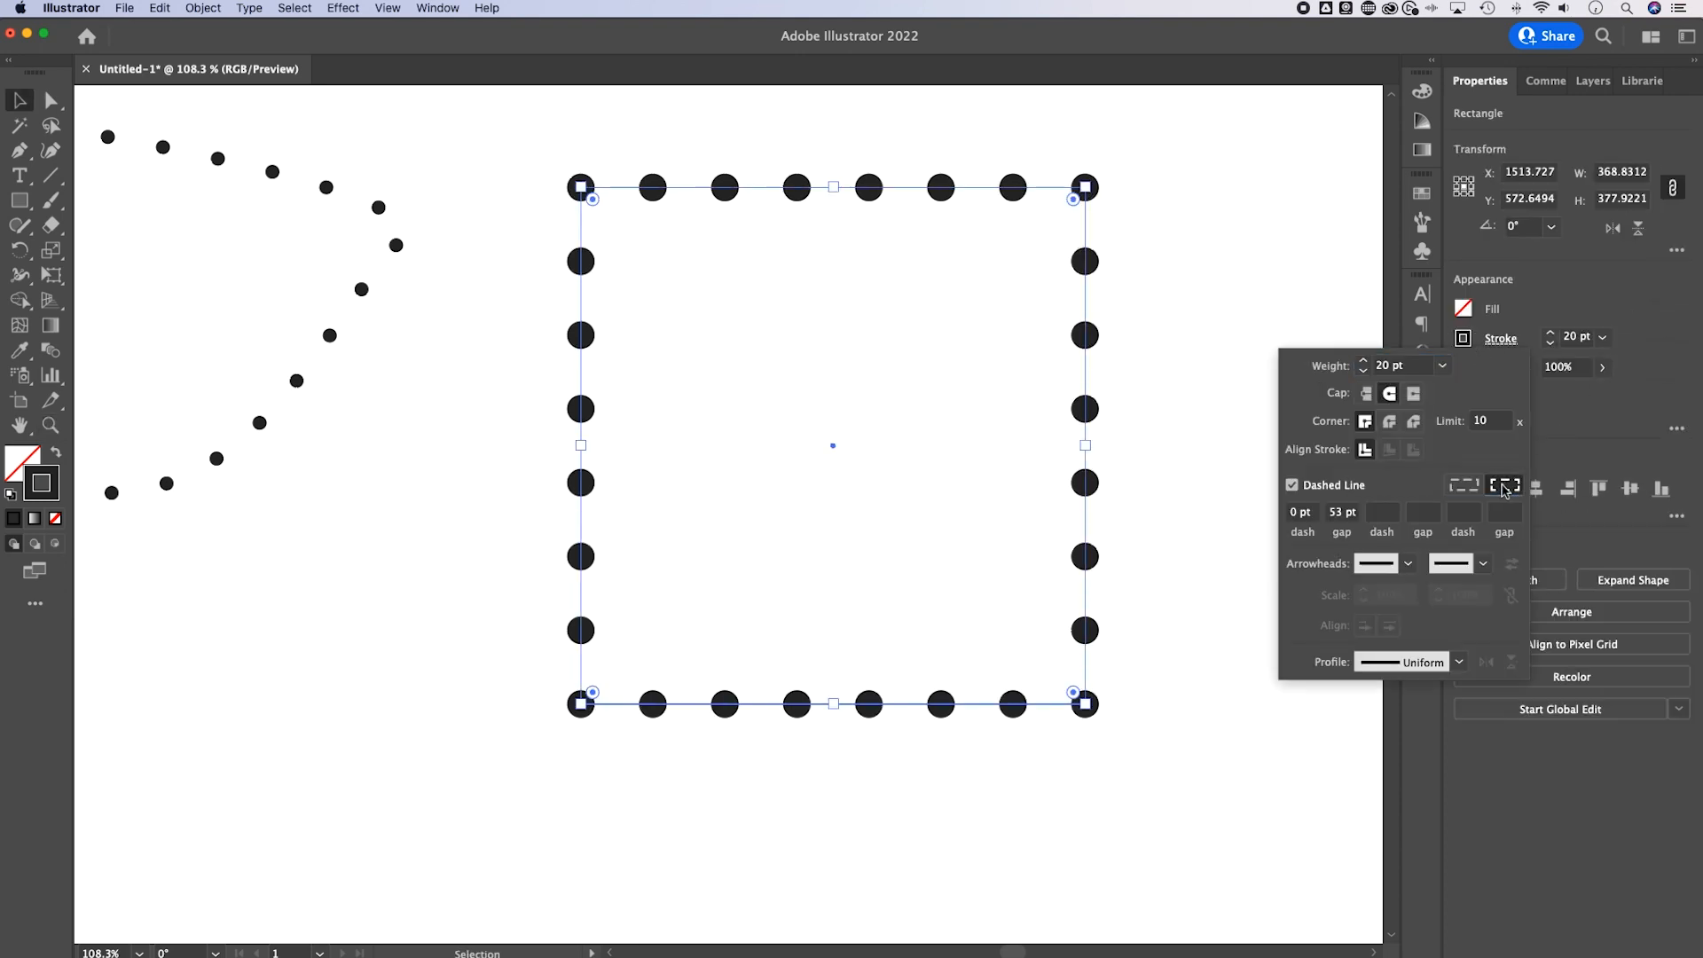
pyautogui.moveTo(1506, 485)
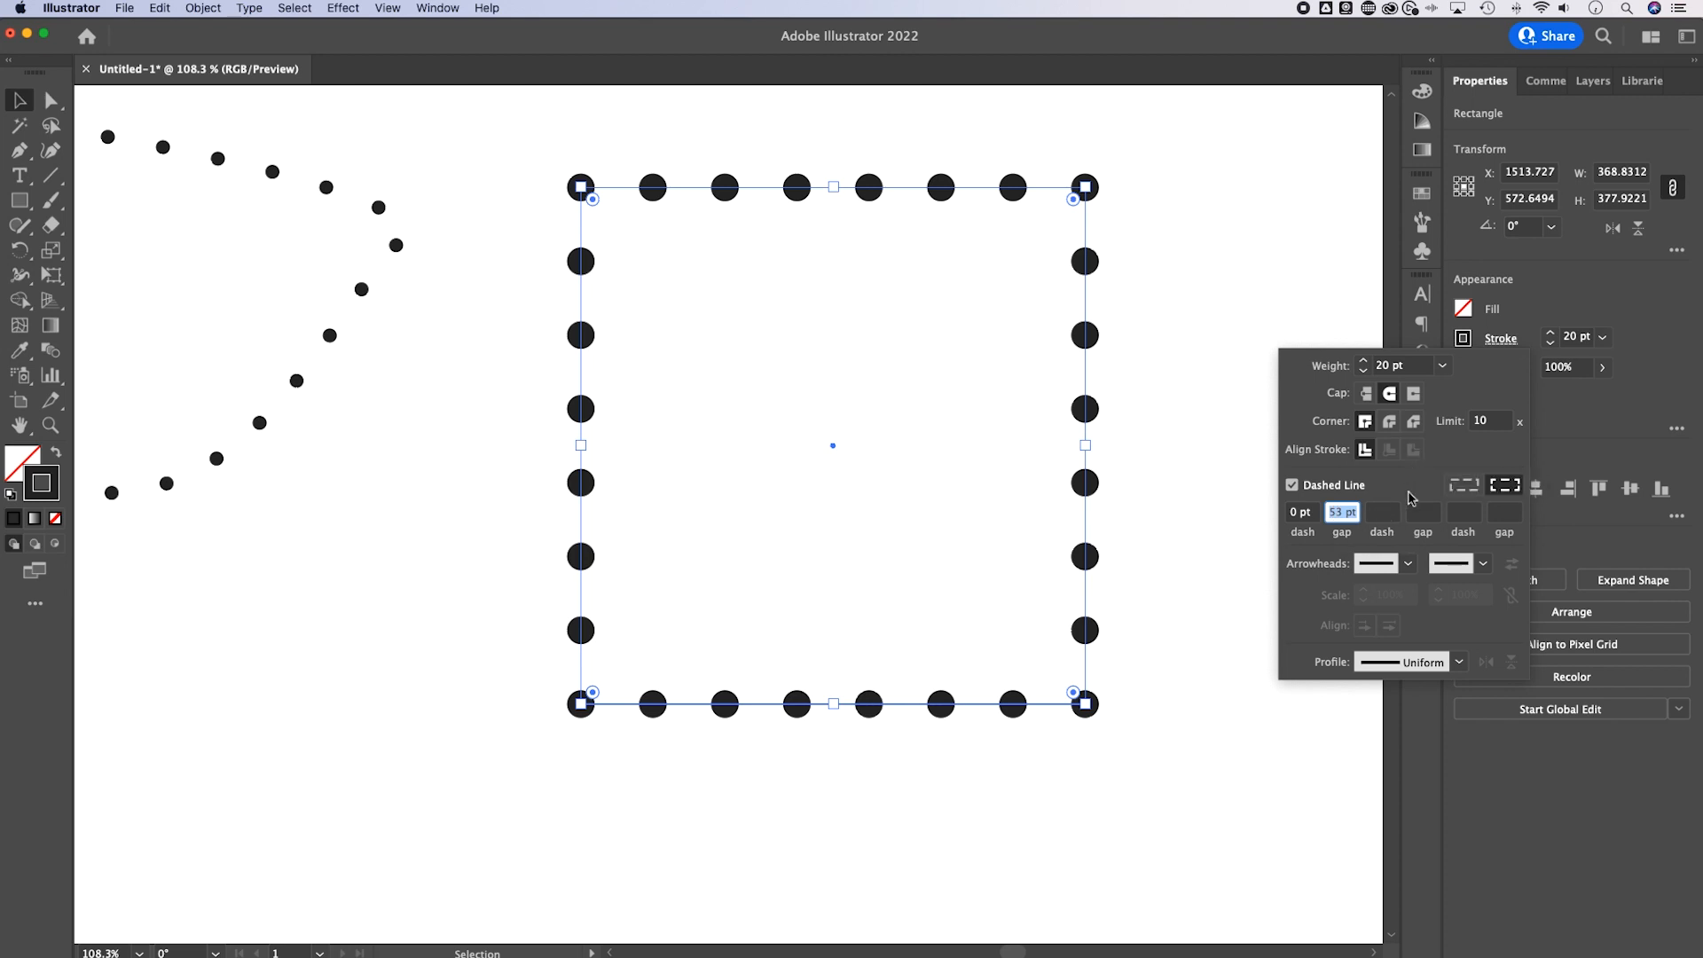
pyautogui.click(1364, 511)
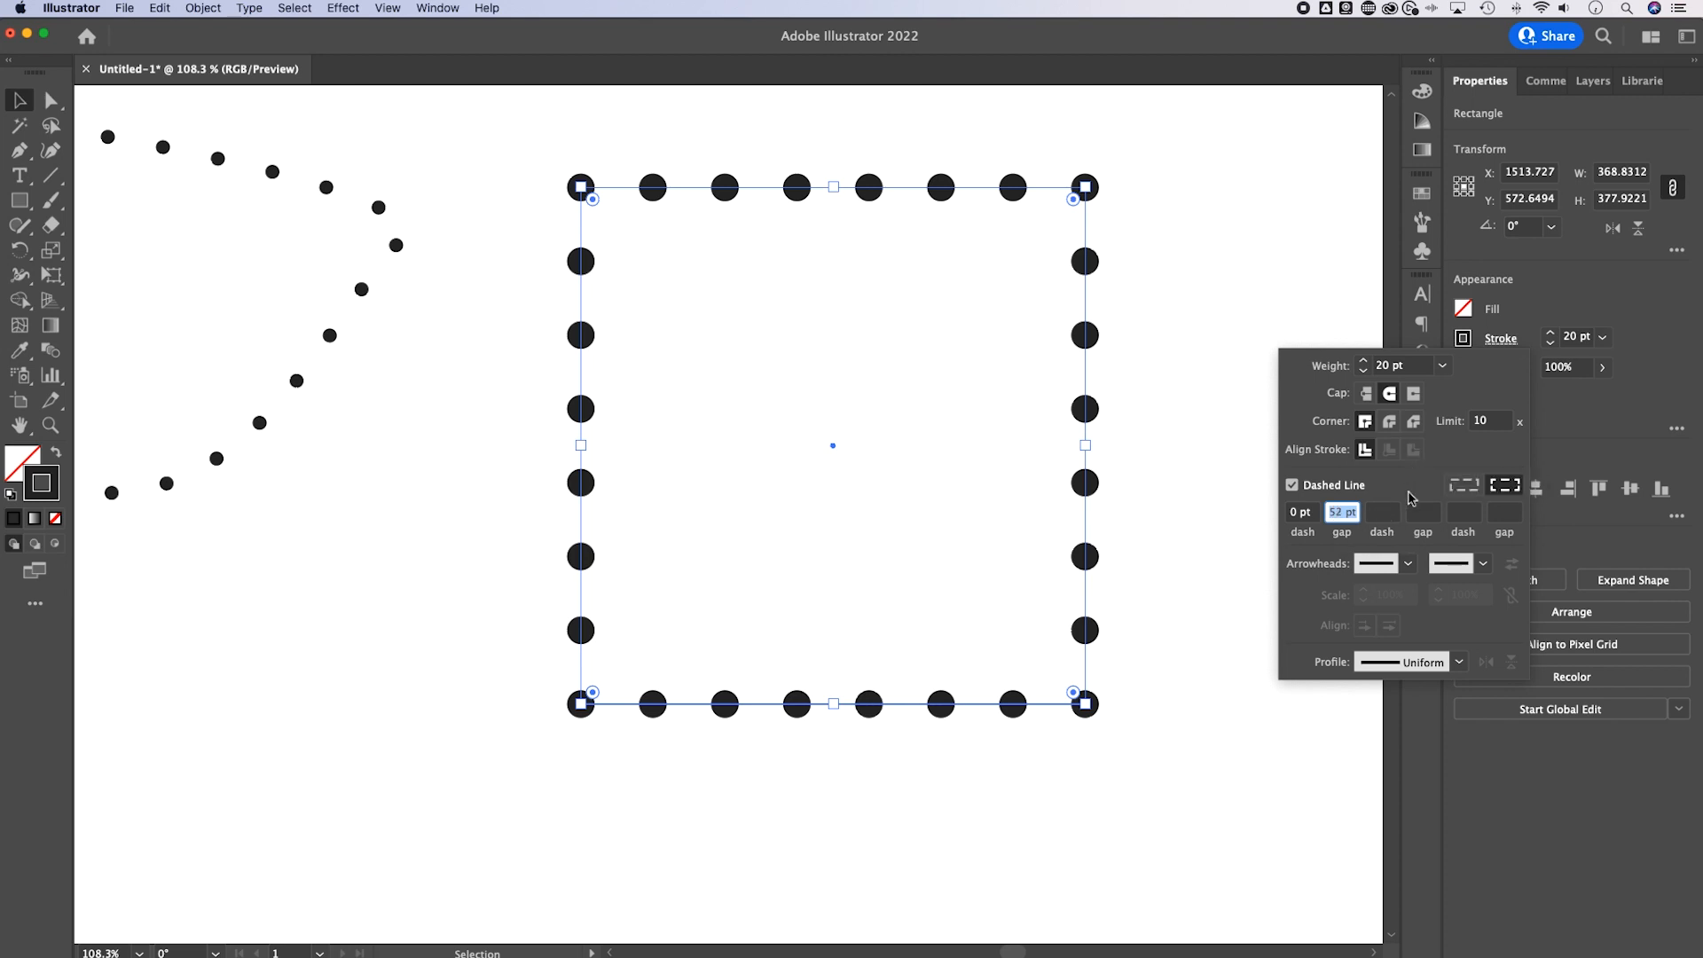
pyautogui.write('41')
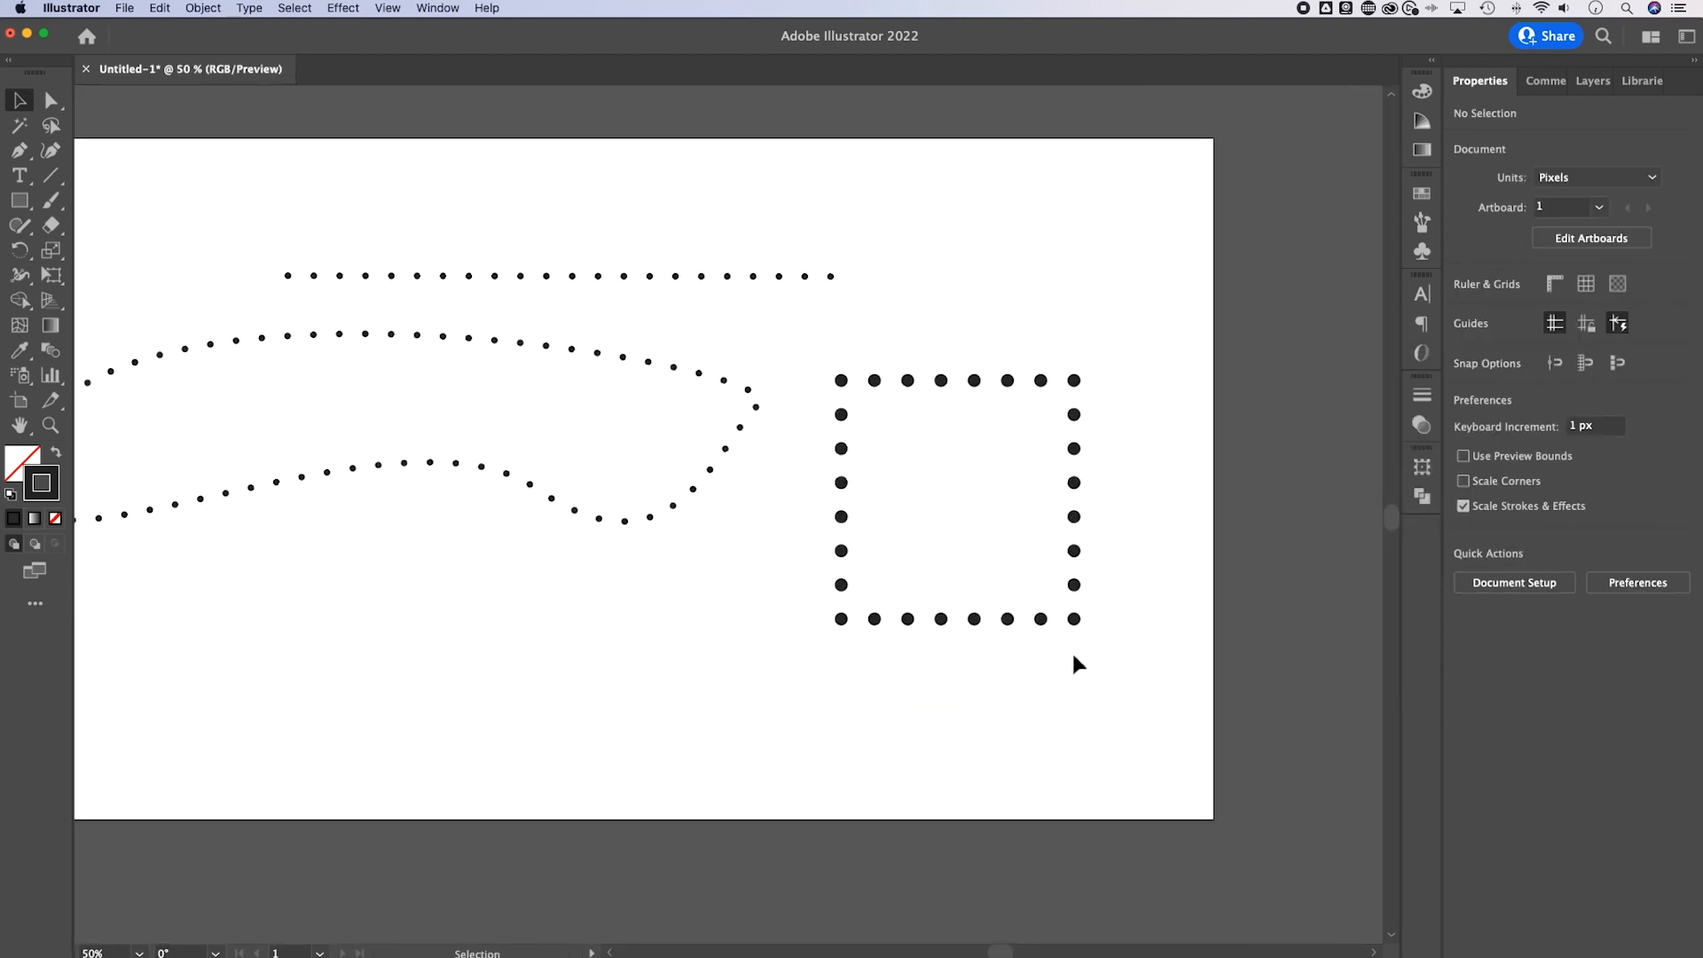
pyautogui.moveTo(1096, 676)
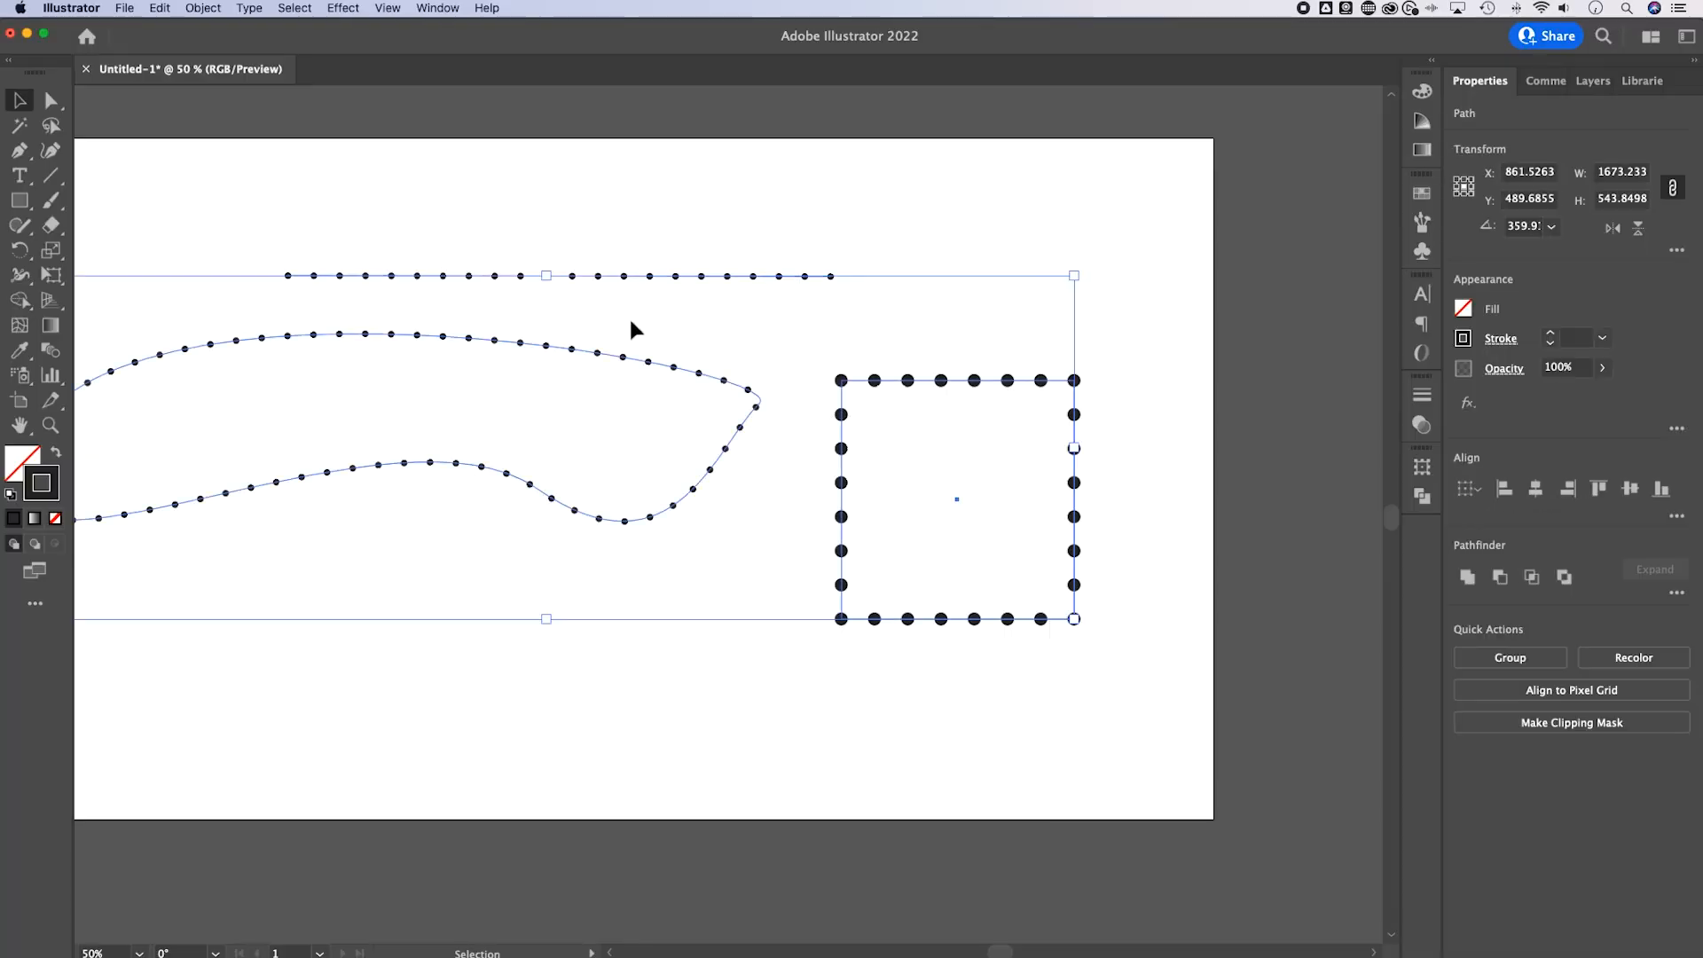
# Delete the dotted shapes and draw a small circle on the left with the Ellipse Tool.
pyautogui.click(667, 398)
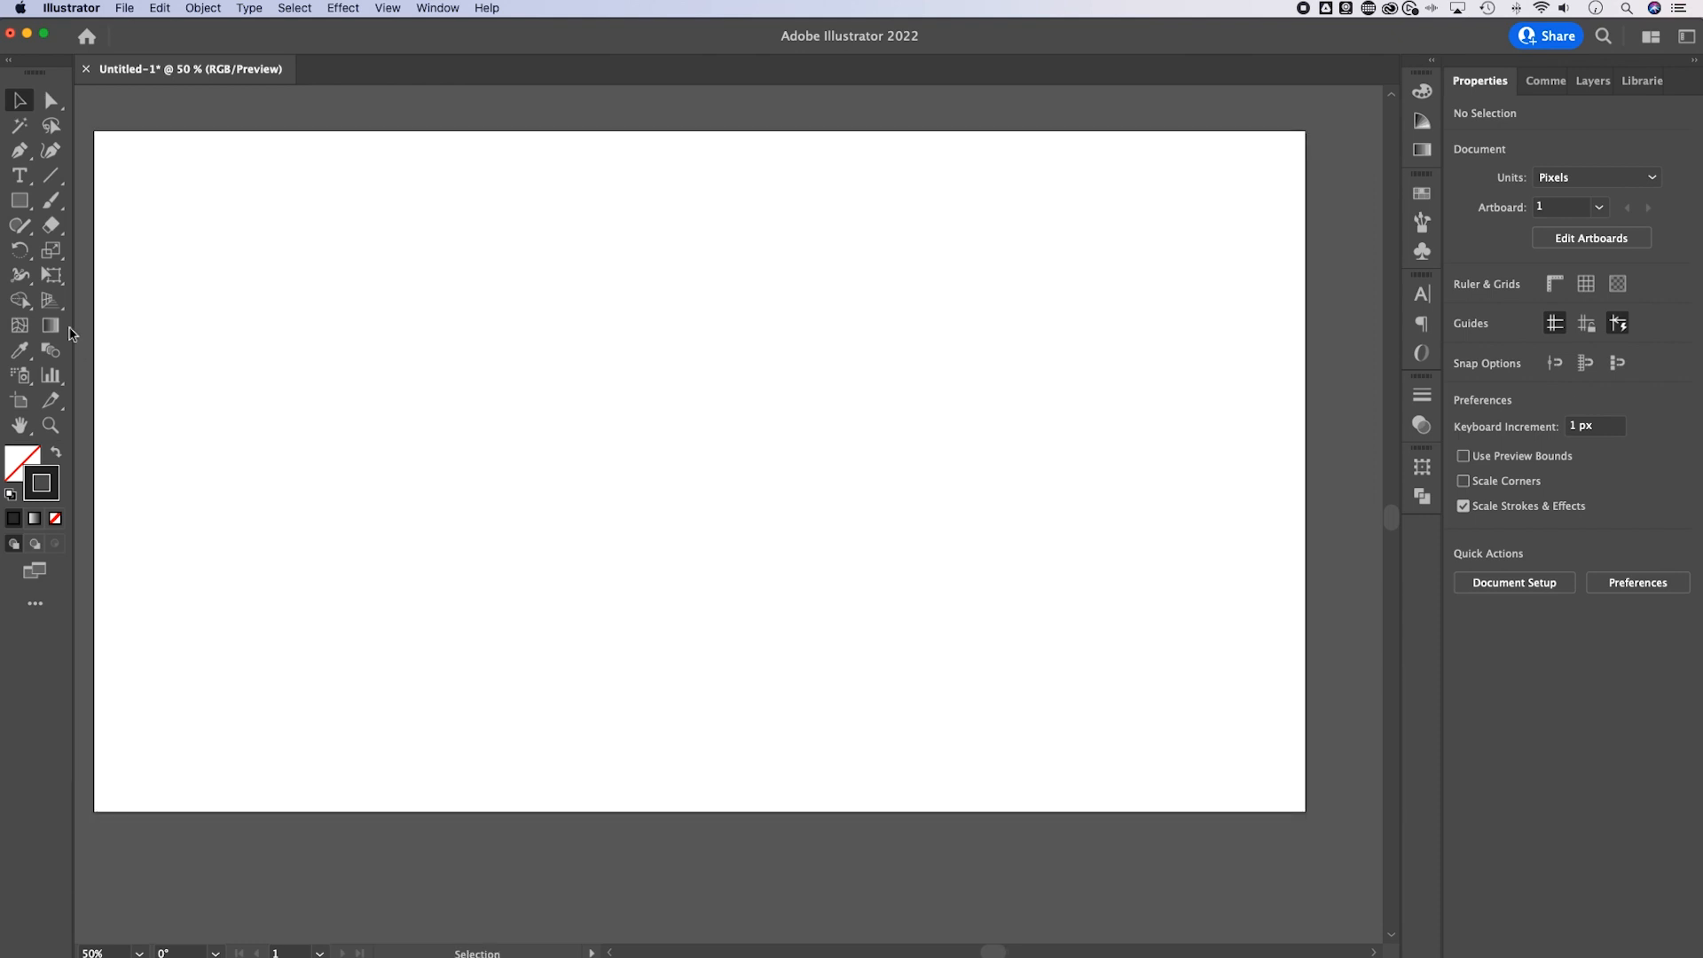
pyautogui.click(19, 200)
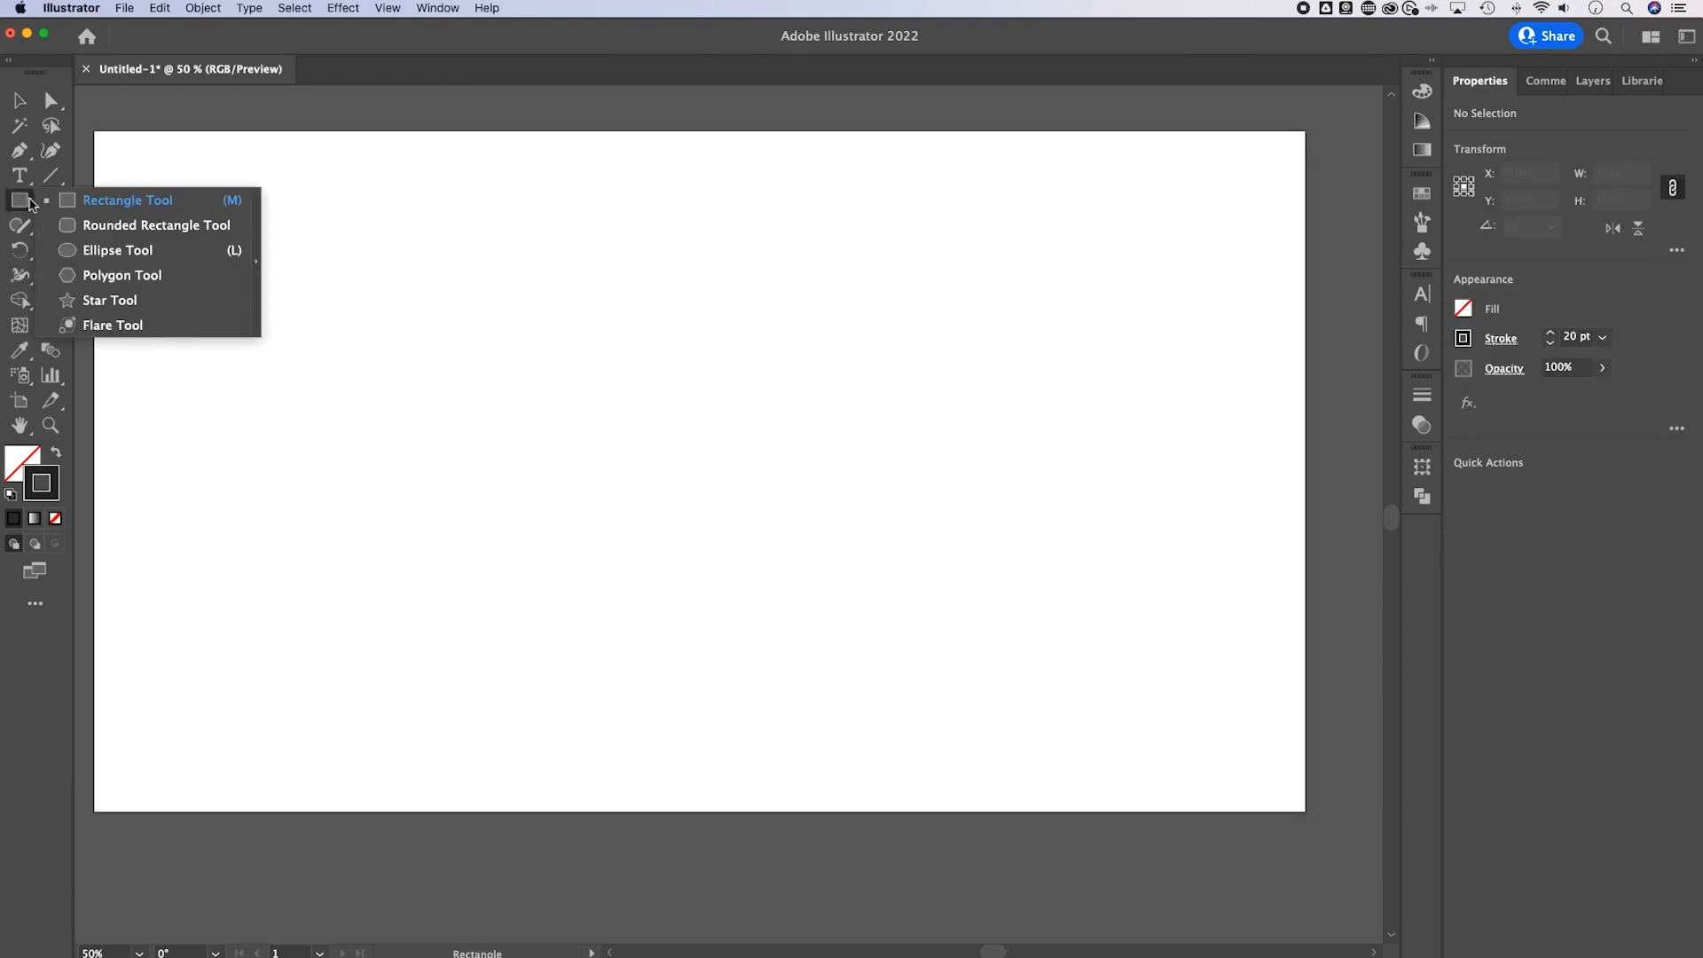
pyautogui.click(117, 250)
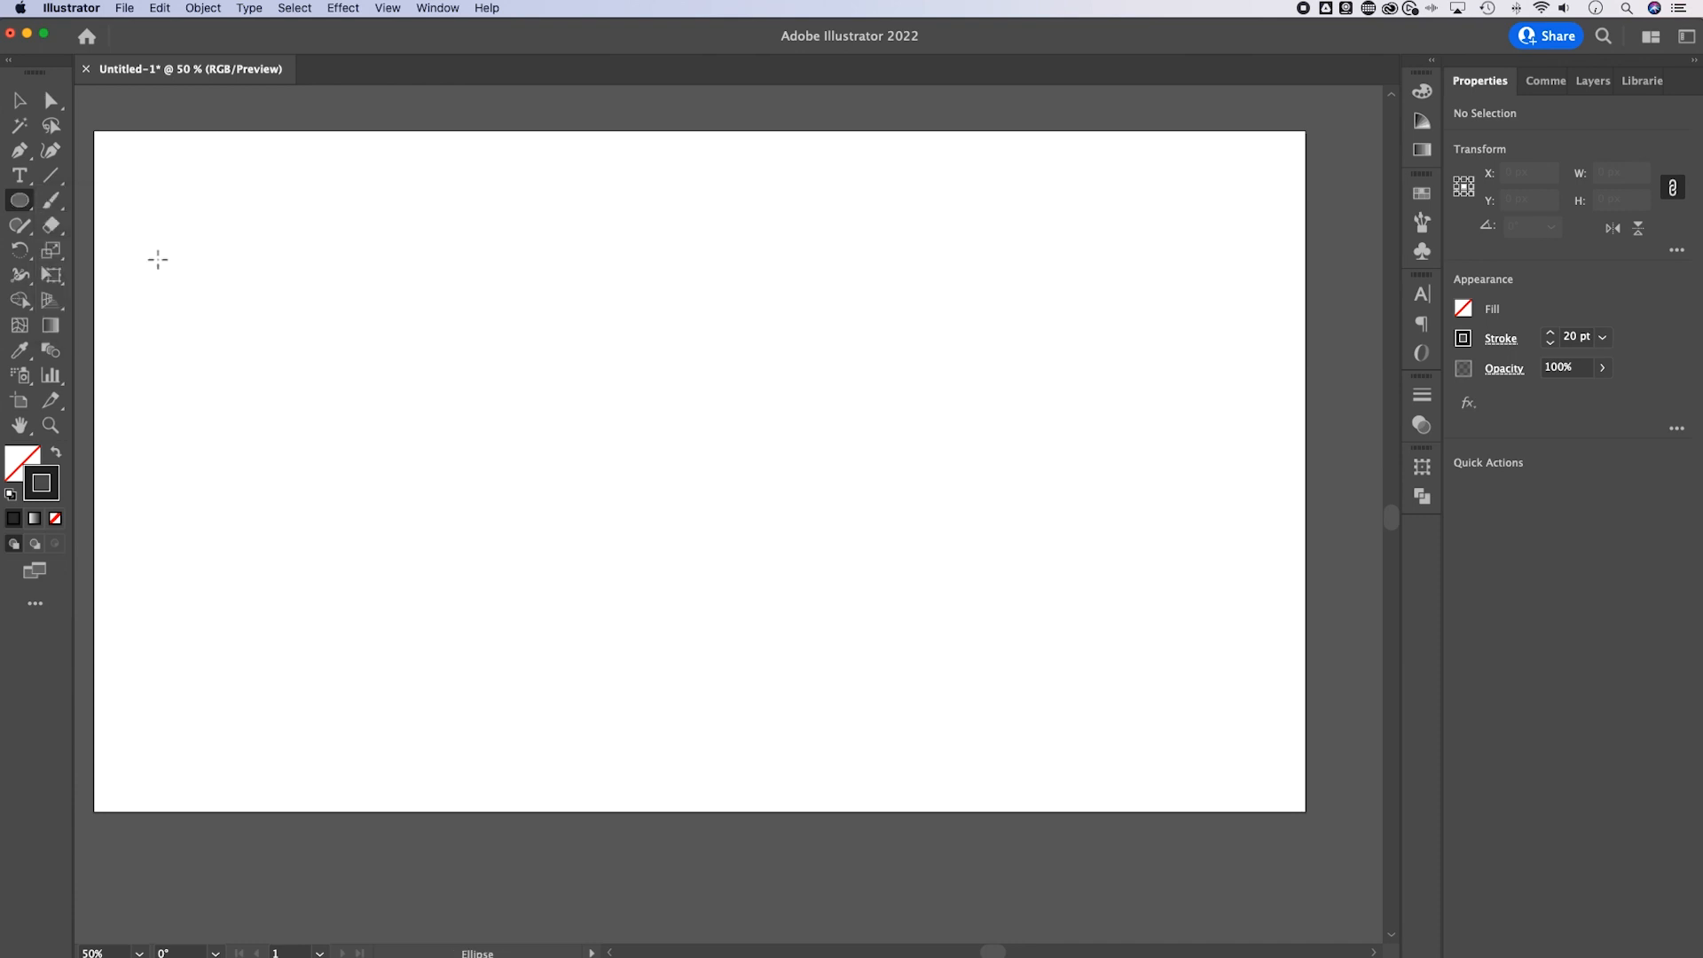
pyautogui.moveTo(361, 415); pyautogui.dragTo(475, 503)
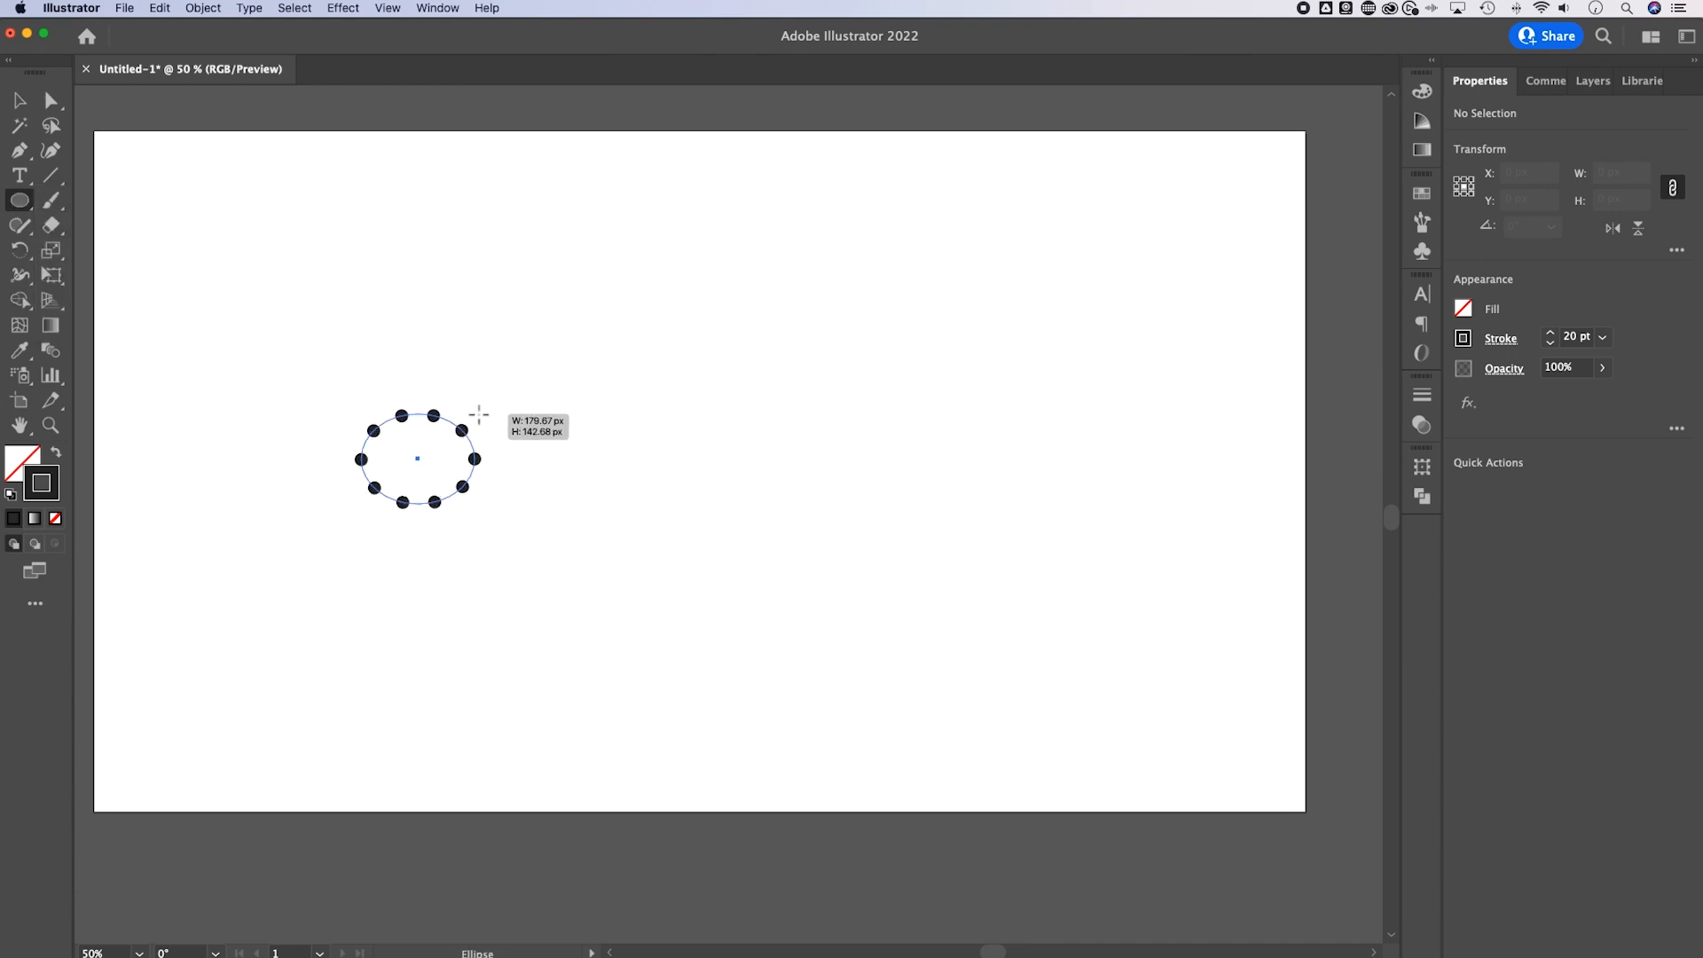
pyautogui.moveTo(478, 415); pyautogui.dragTo(491, 402)
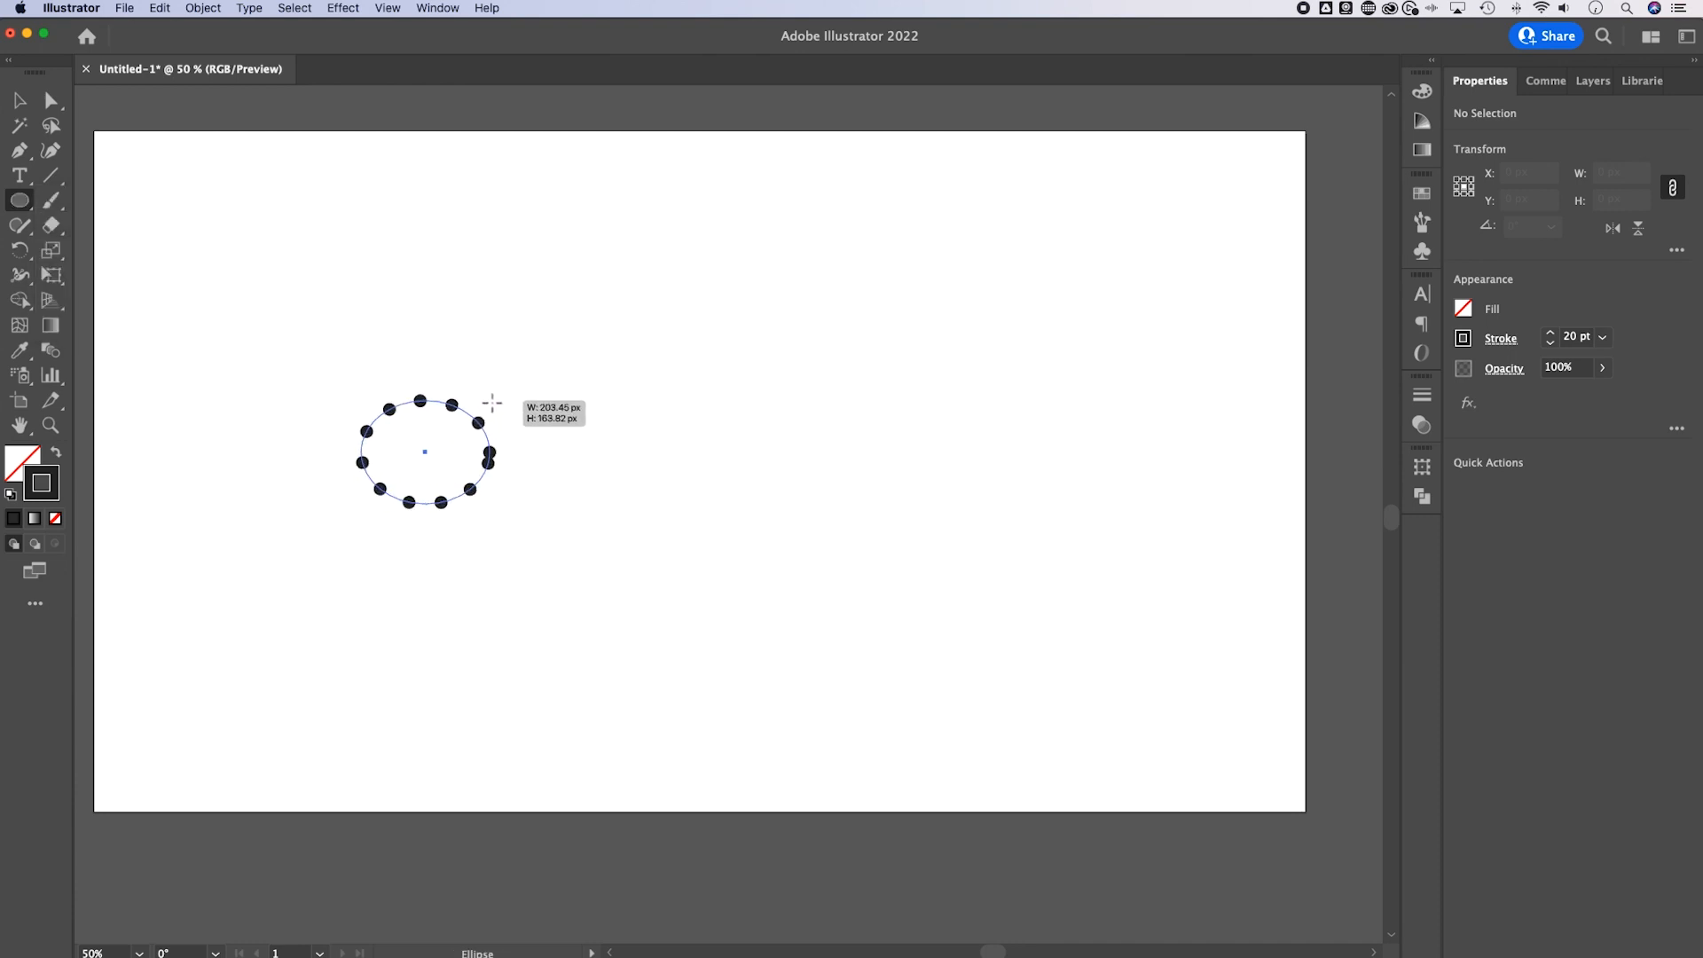
pyautogui.moveTo(491, 403); pyautogui.dragTo(469, 405)
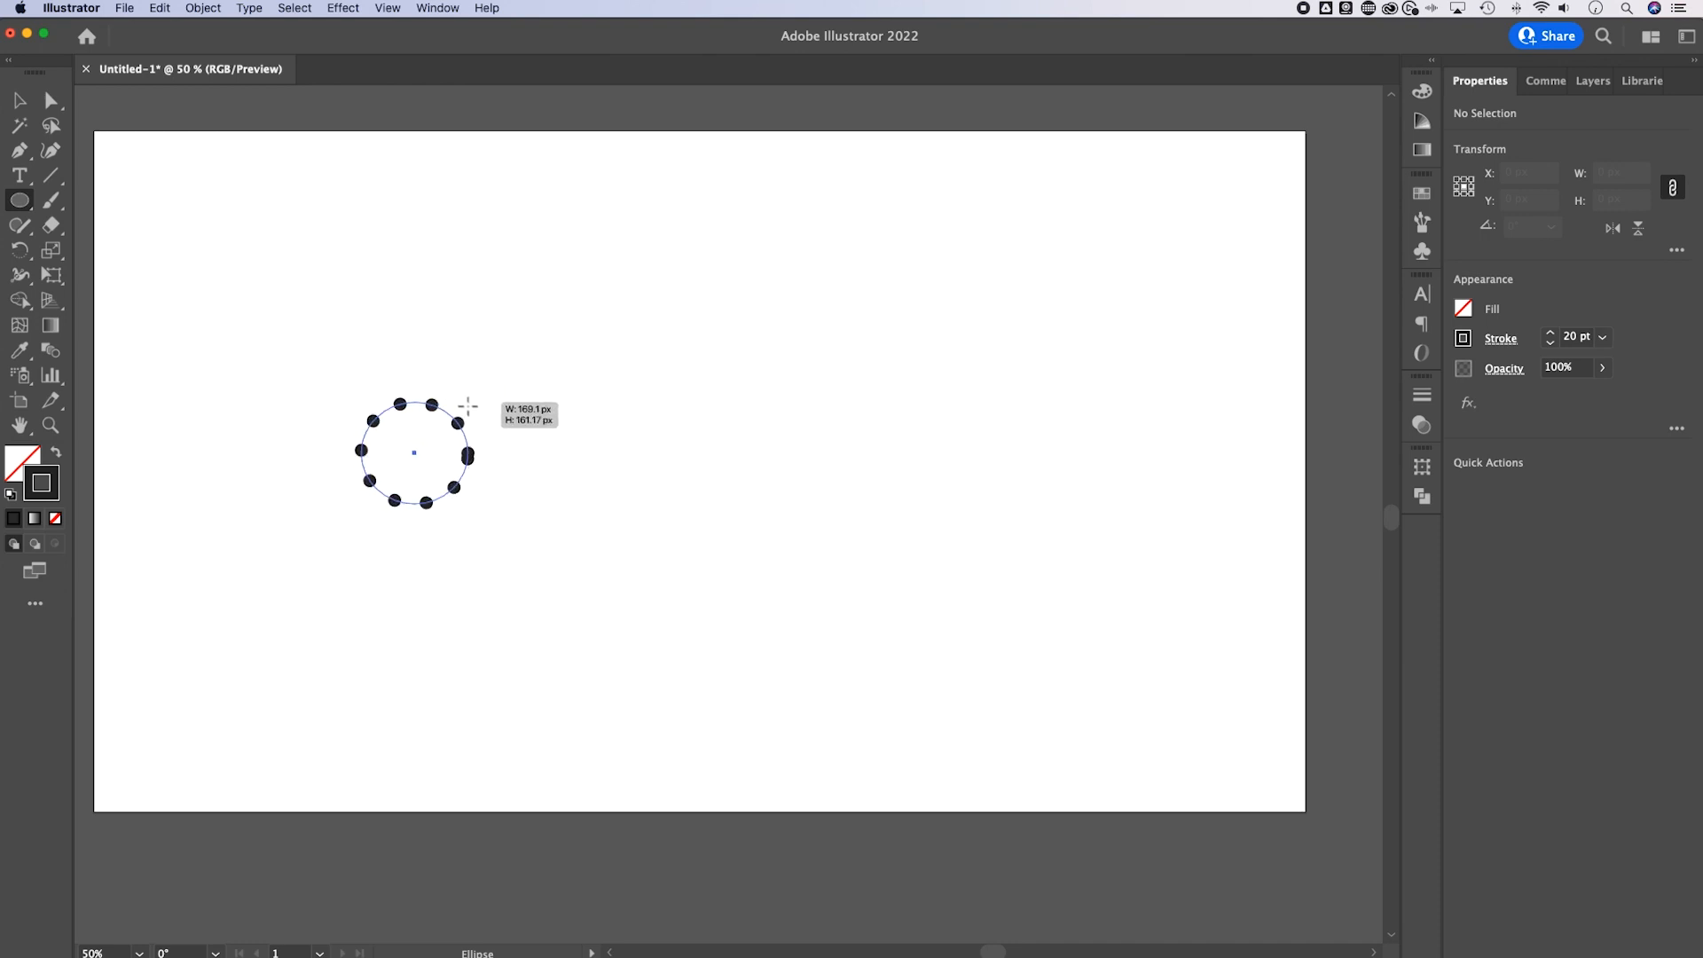
pyautogui.moveTo(467, 407); pyautogui.dragTo(401, 494)
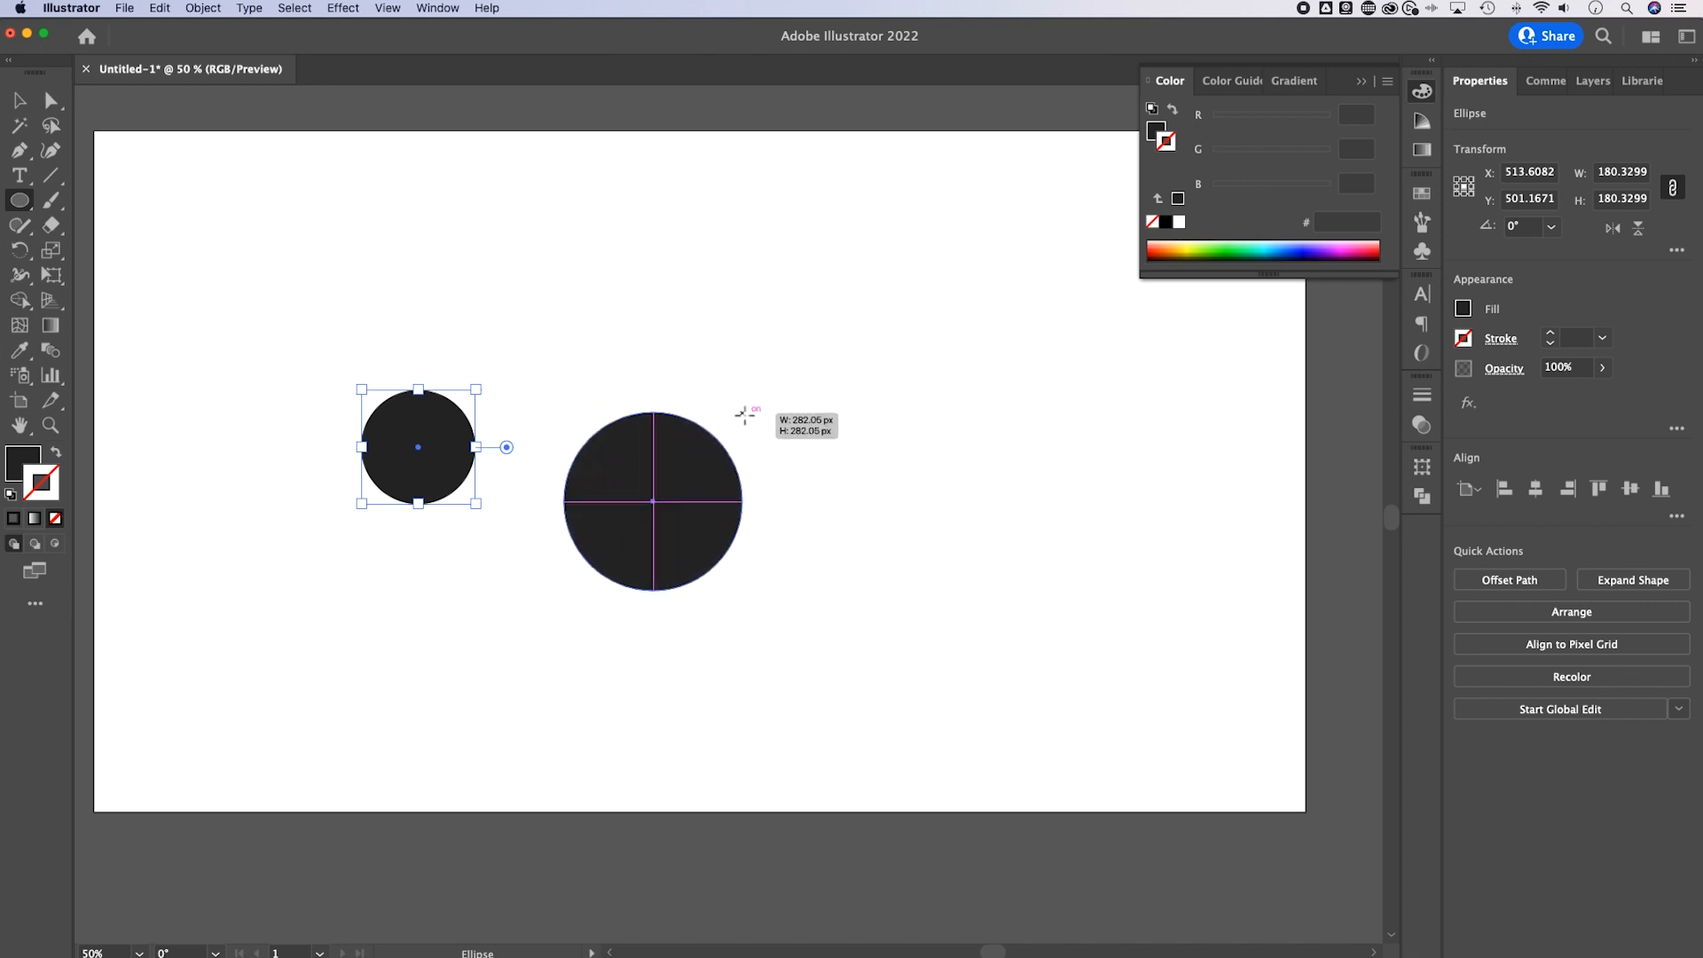
# Finish the larger circle and place small-circle copies at both ends of the lower row.
pyautogui.moveTo(744, 416); pyautogui.dragTo(895, 282)
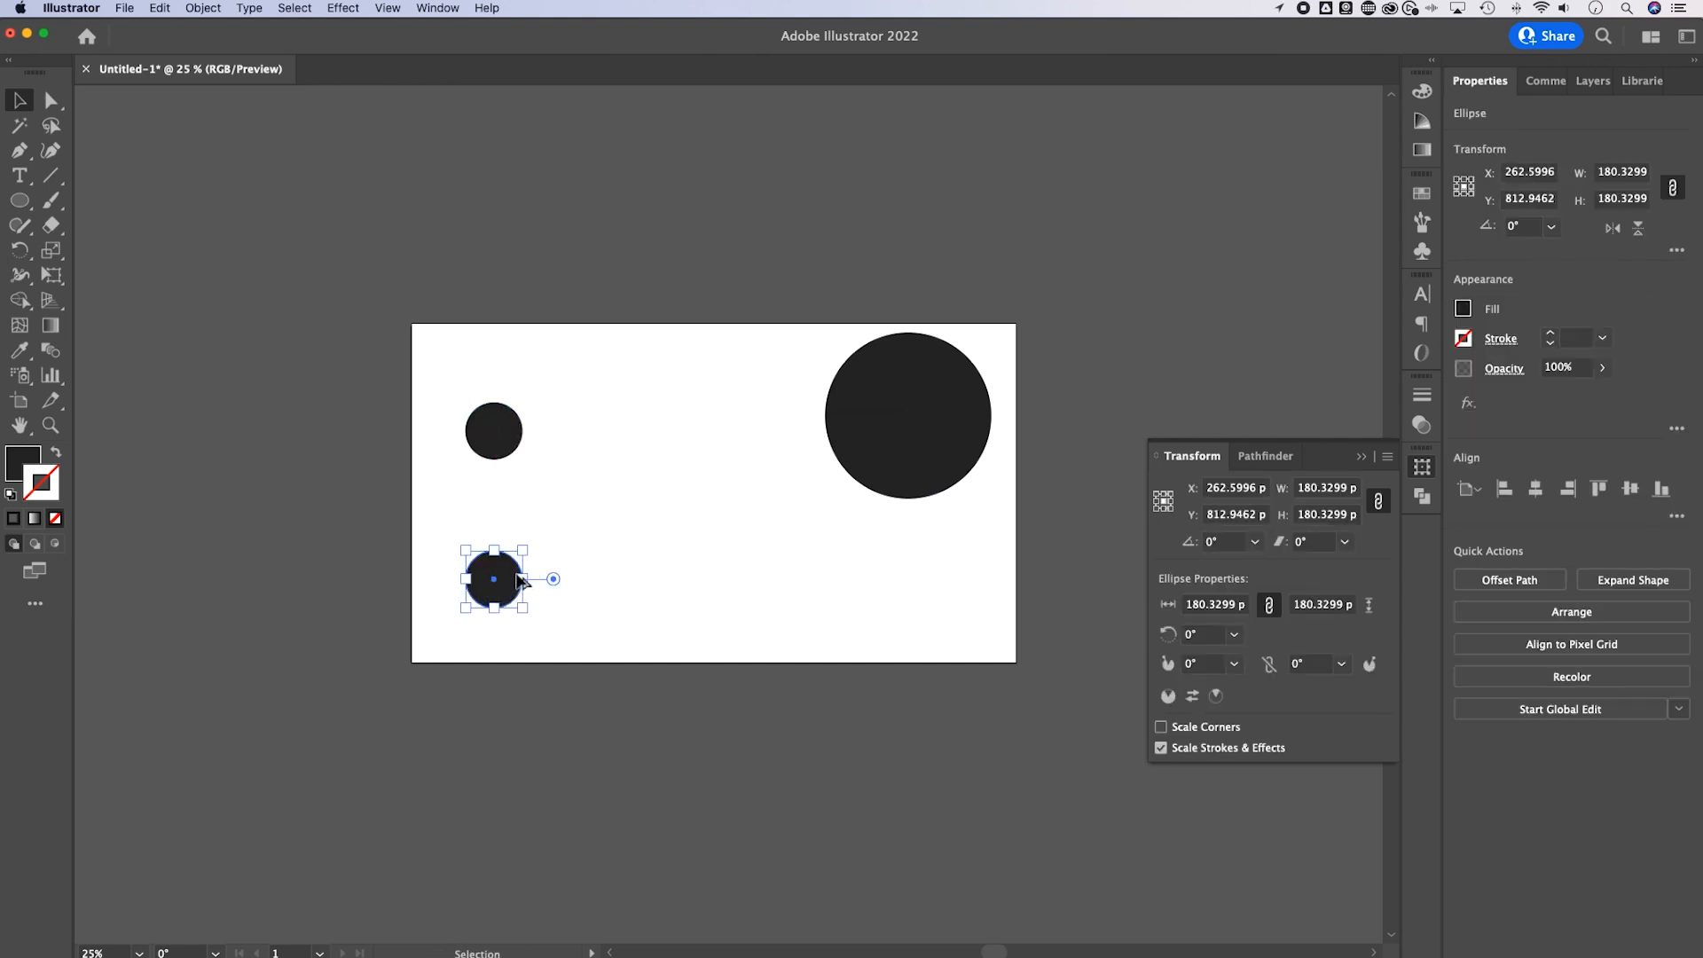
pyautogui.moveTo(494, 577); pyautogui.dragTo(570, 578)
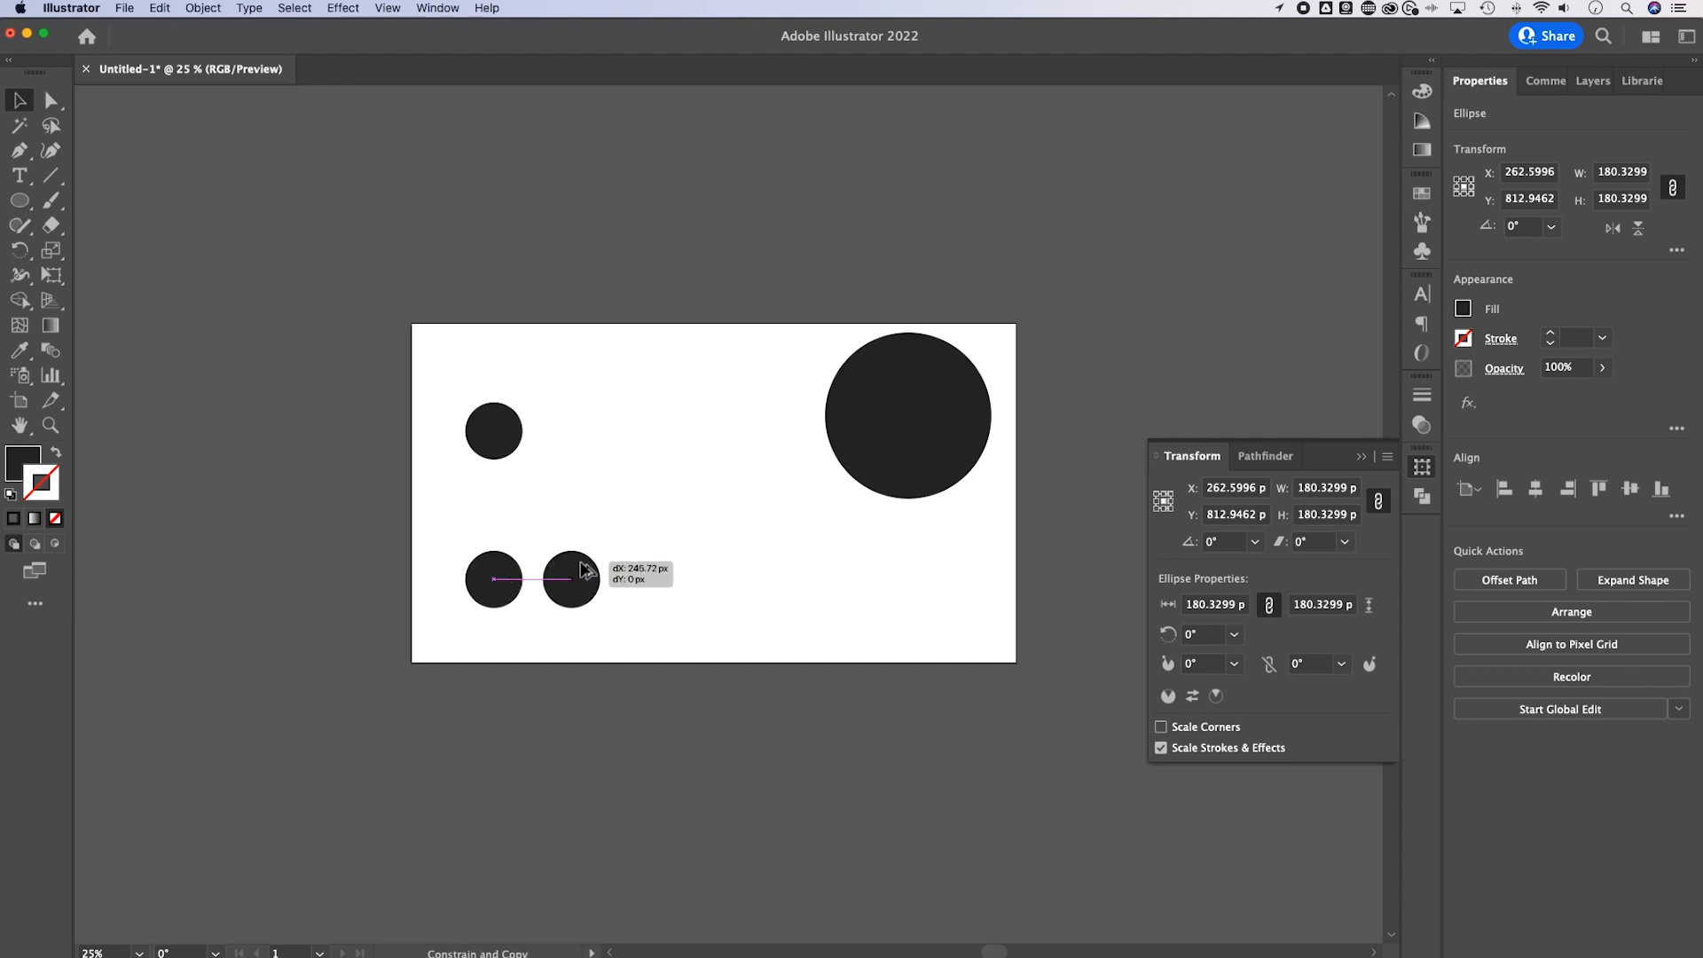
pyautogui.moveTo(570, 580); pyautogui.dragTo(915, 579)
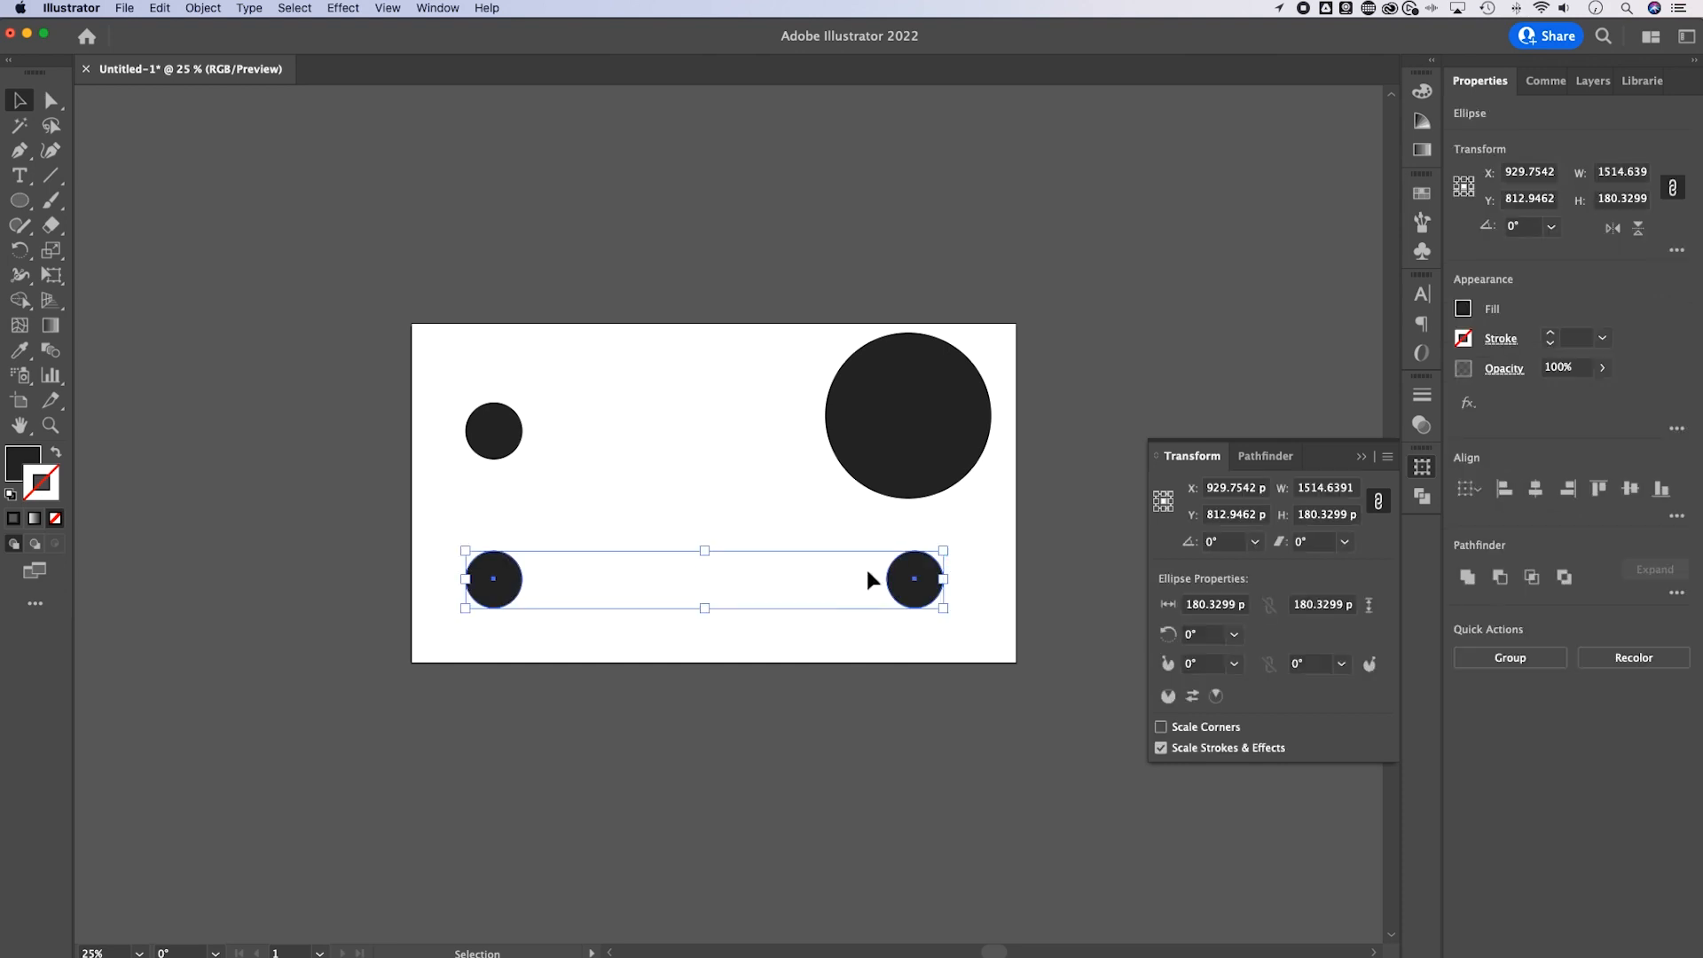
pyautogui.moveTo(233, 141)
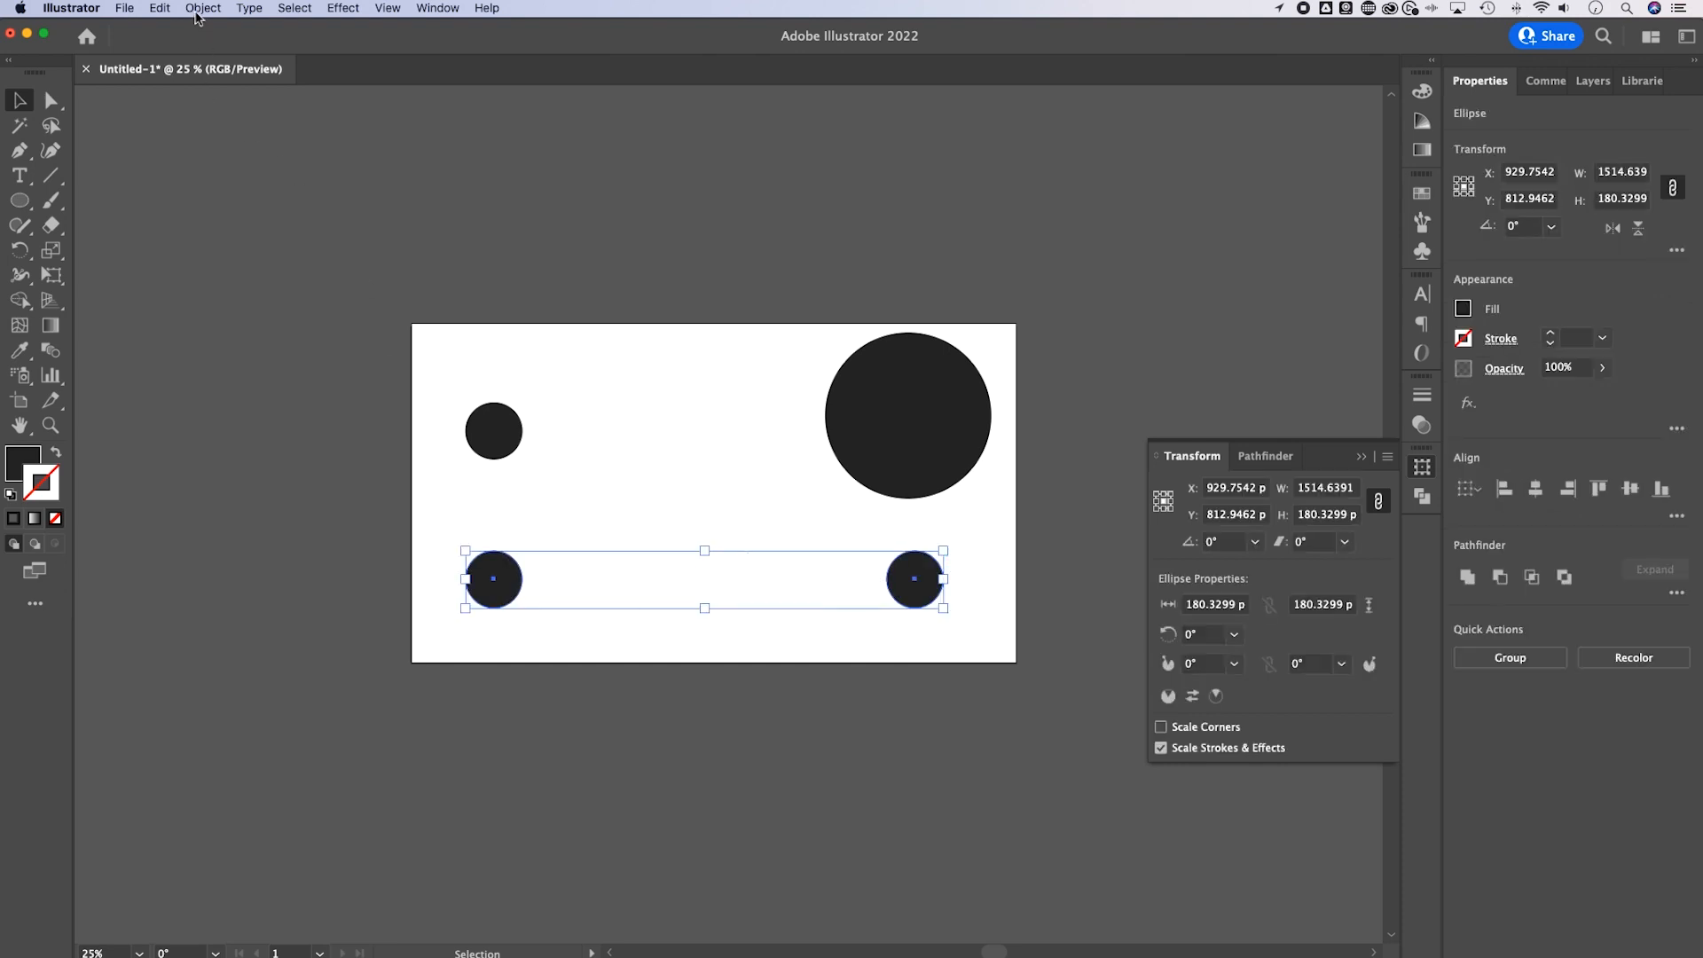
# Set the Blend Options spacing to Specified Steps with a value of 4.
pyautogui.click(203, 8)
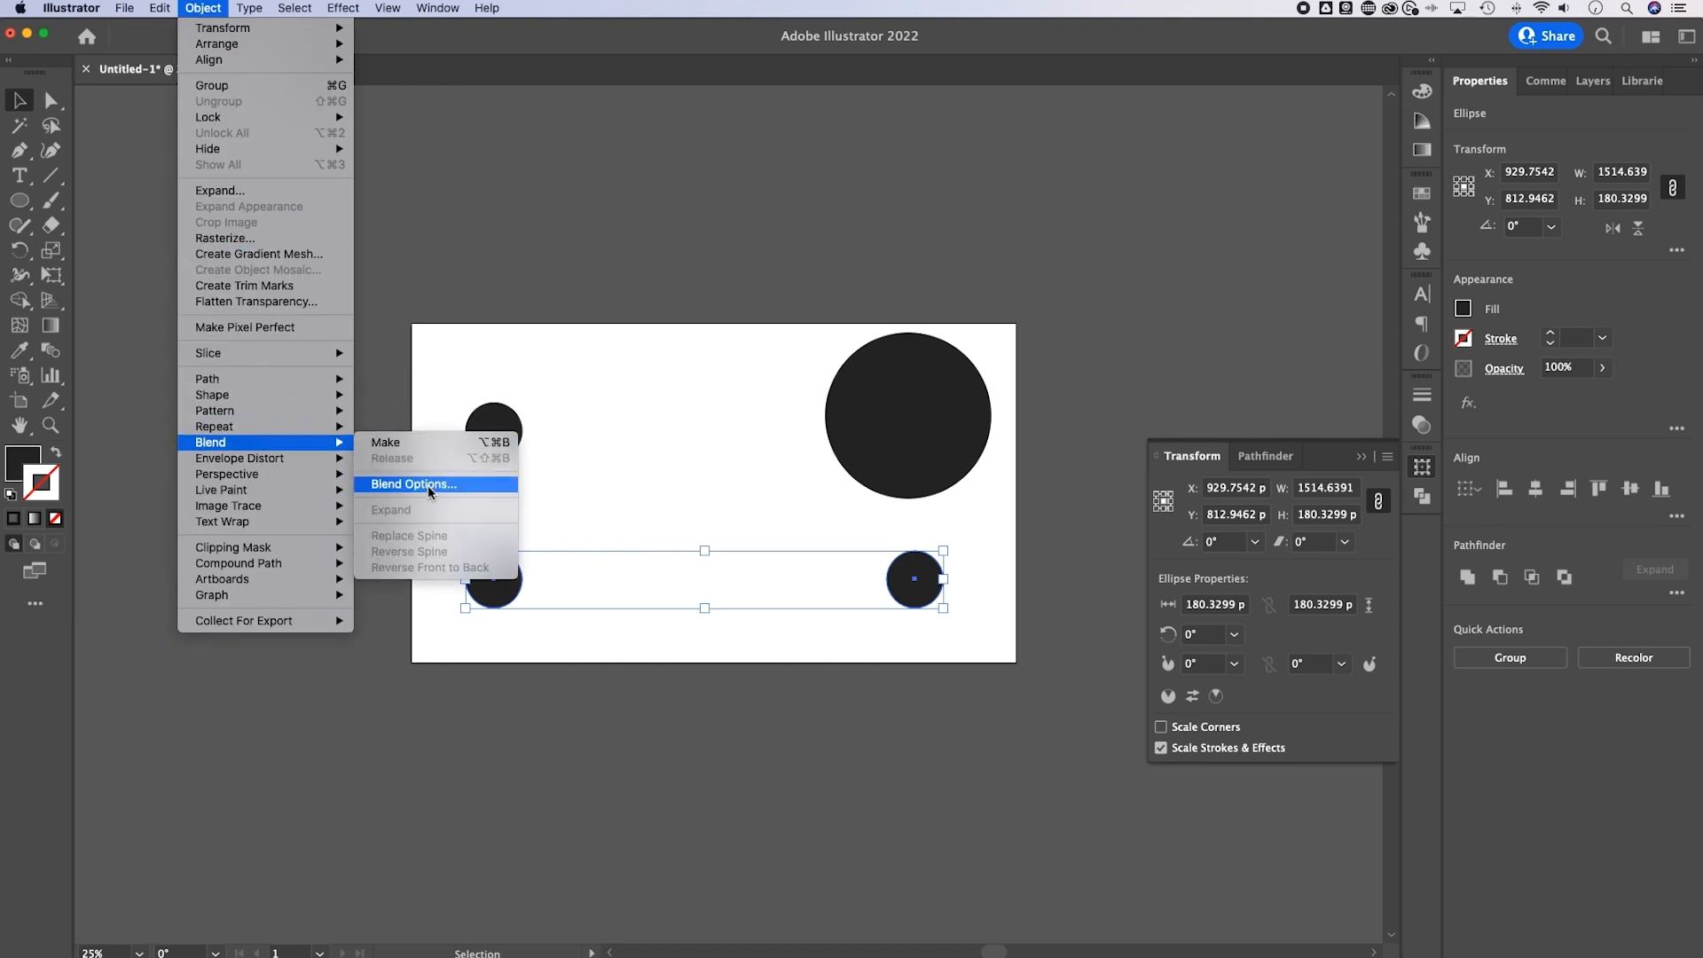
pyautogui.click(412, 484)
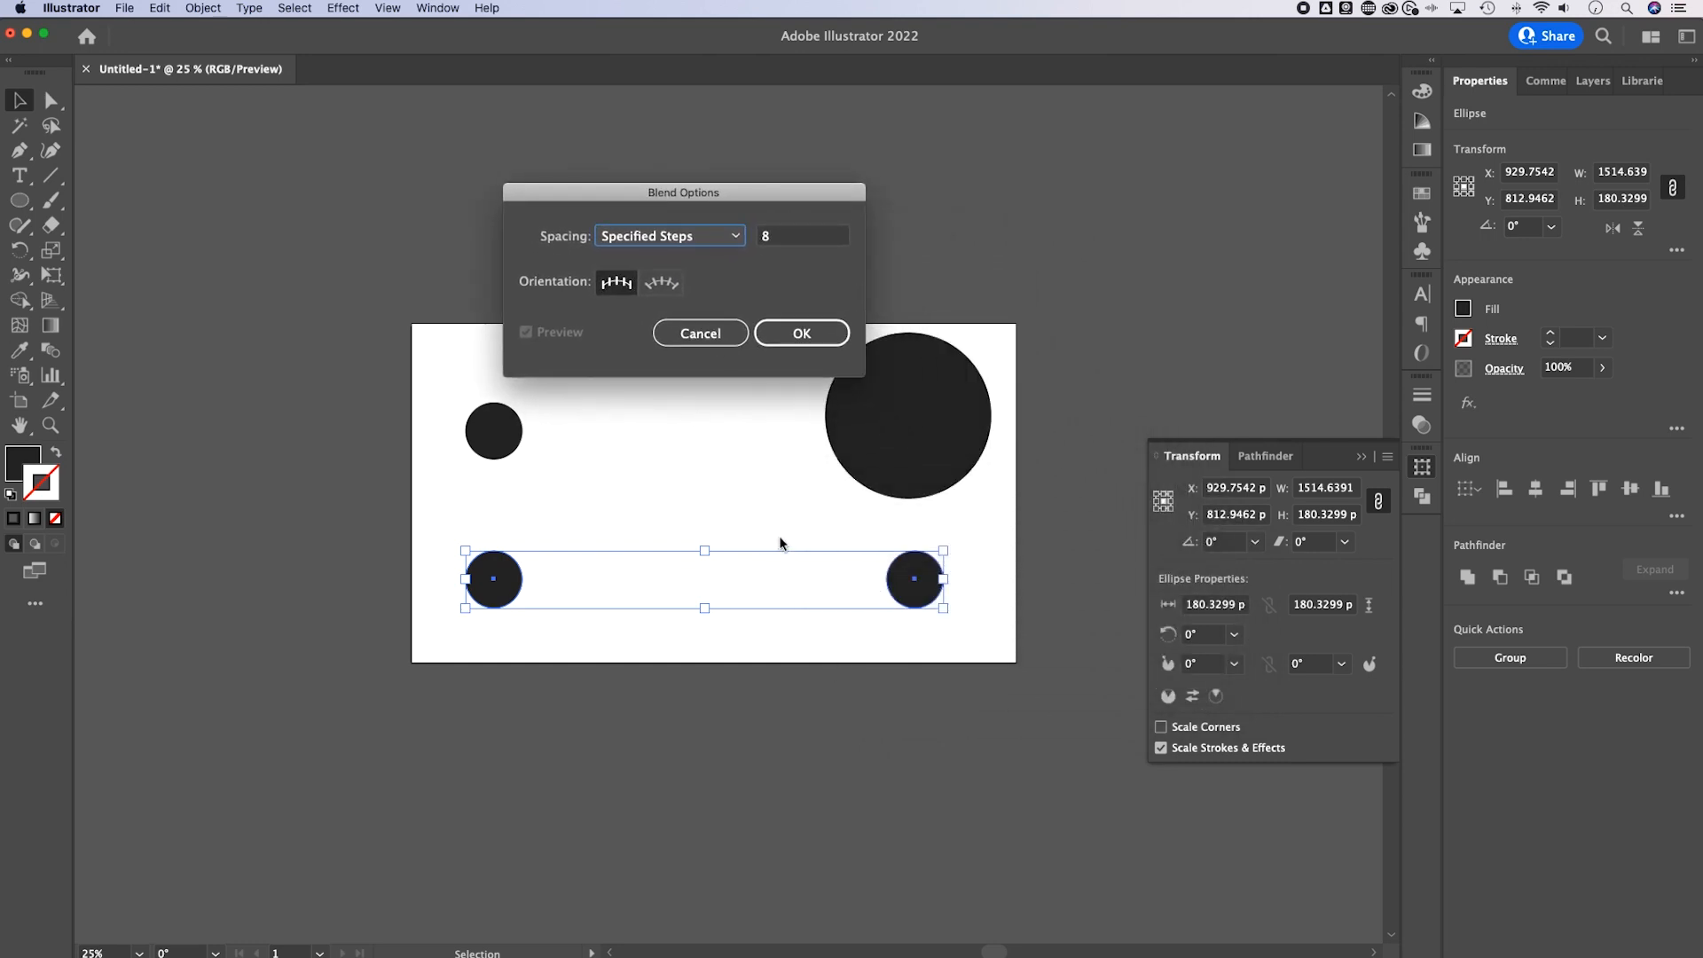
pyautogui.moveTo(592, 345)
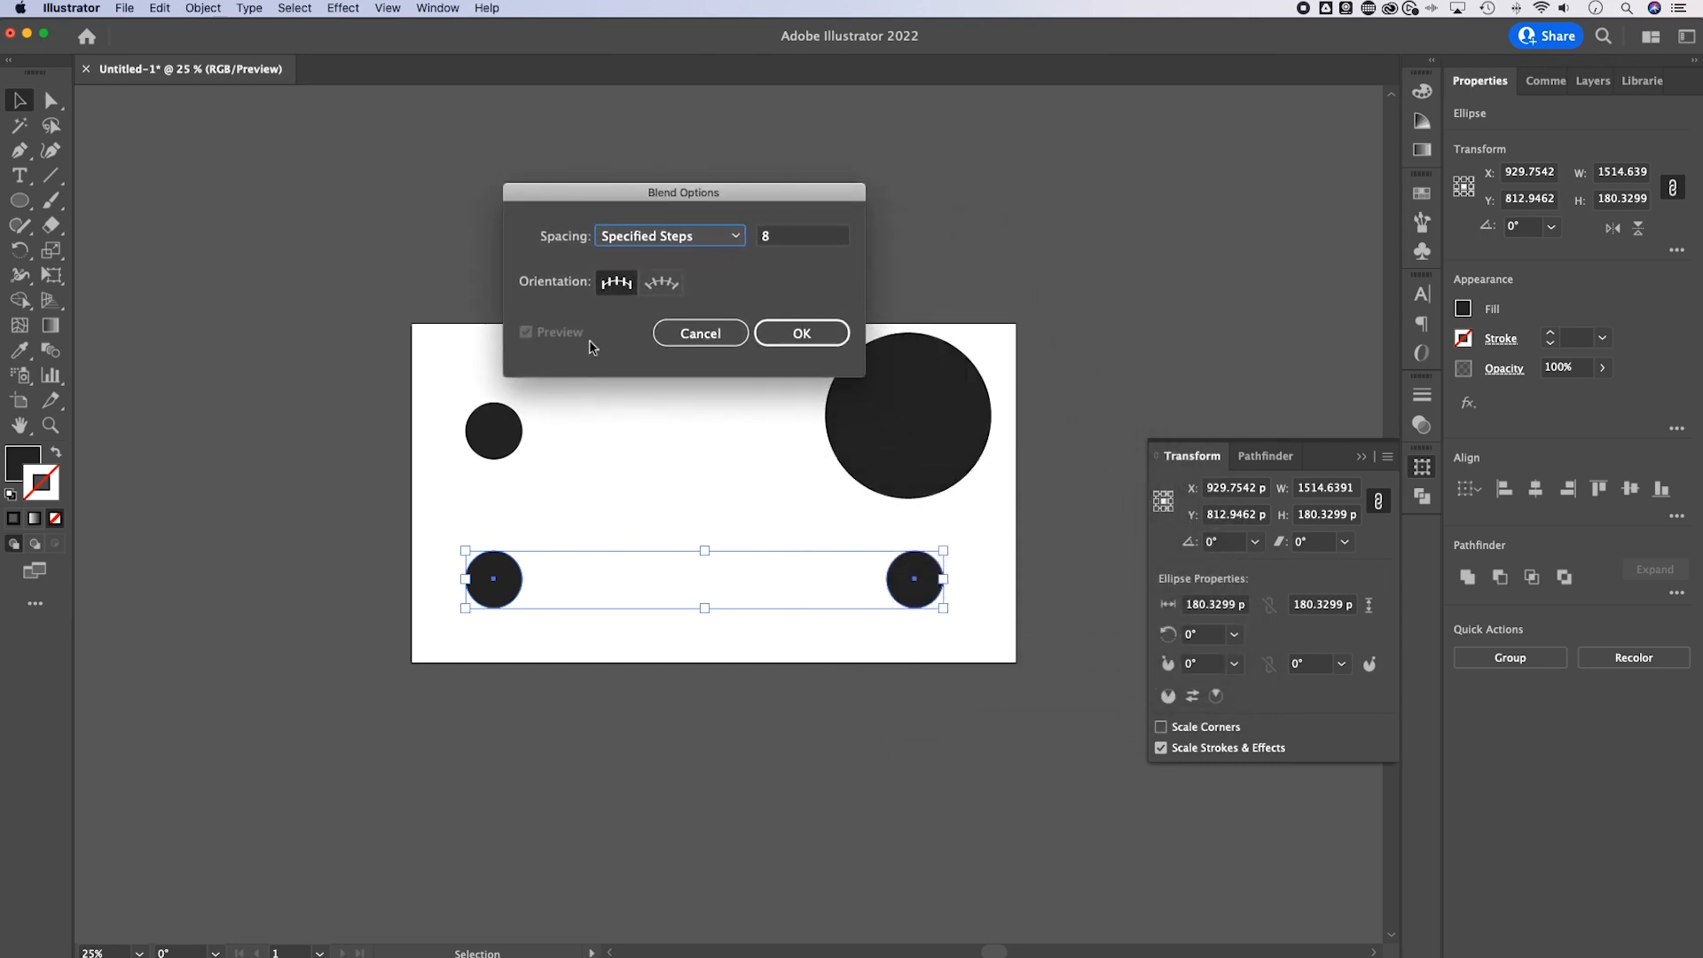
pyautogui.click(669, 236)
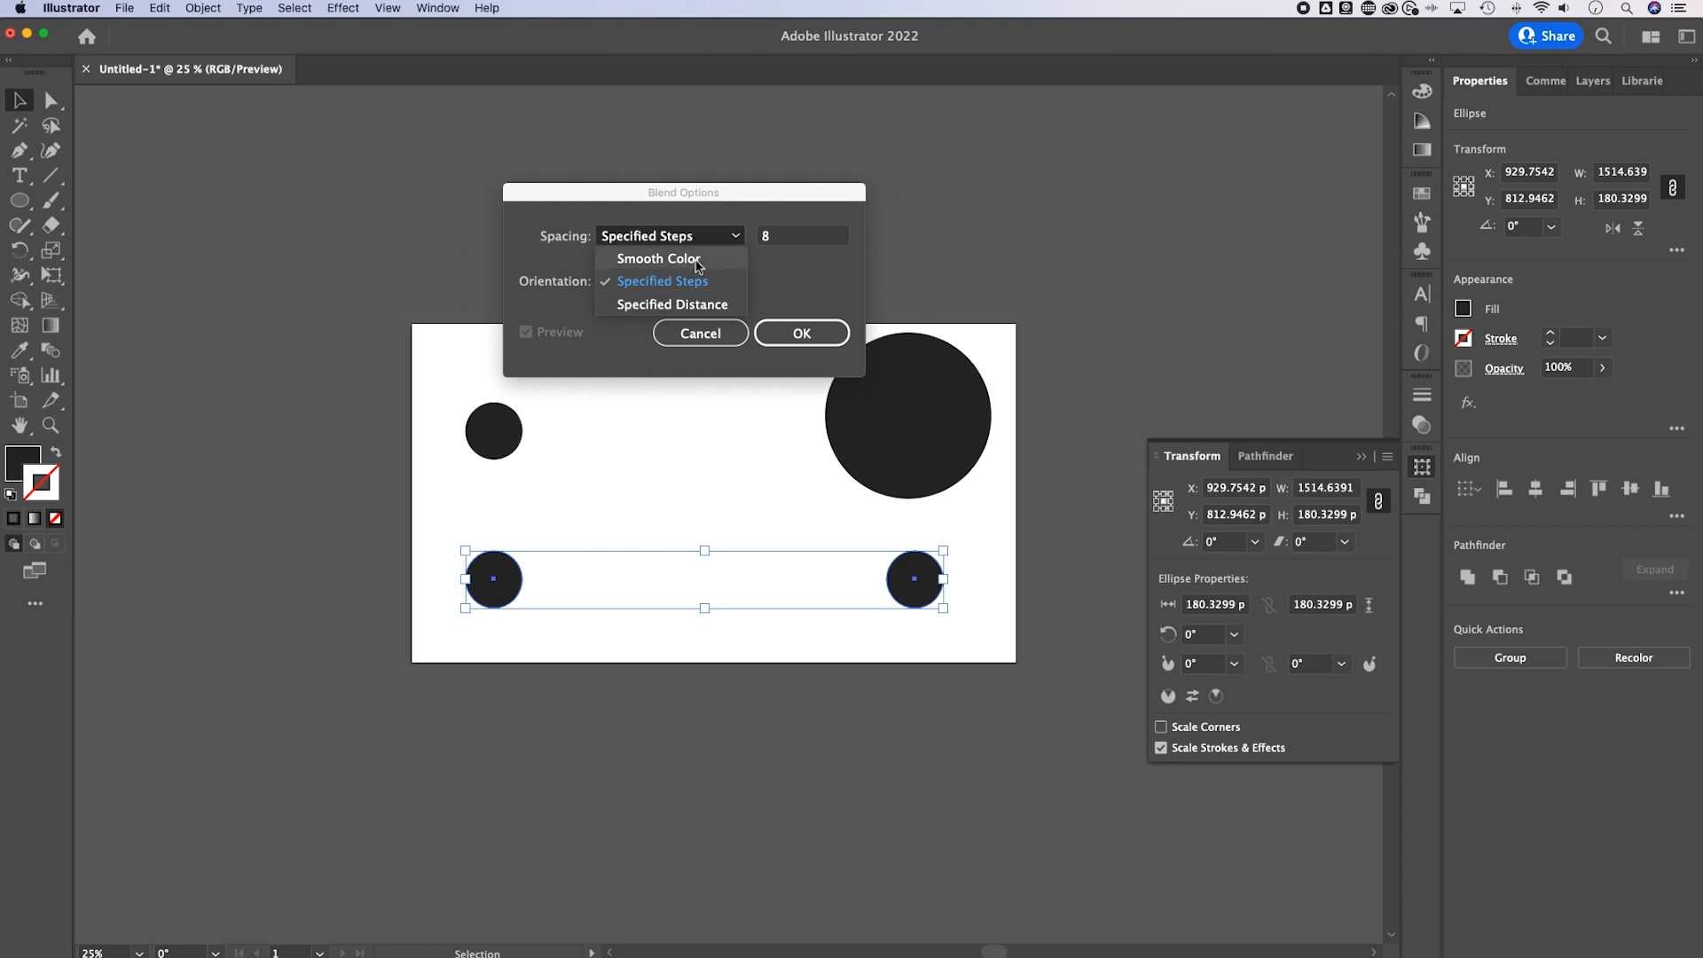
pyautogui.moveTo(690, 310)
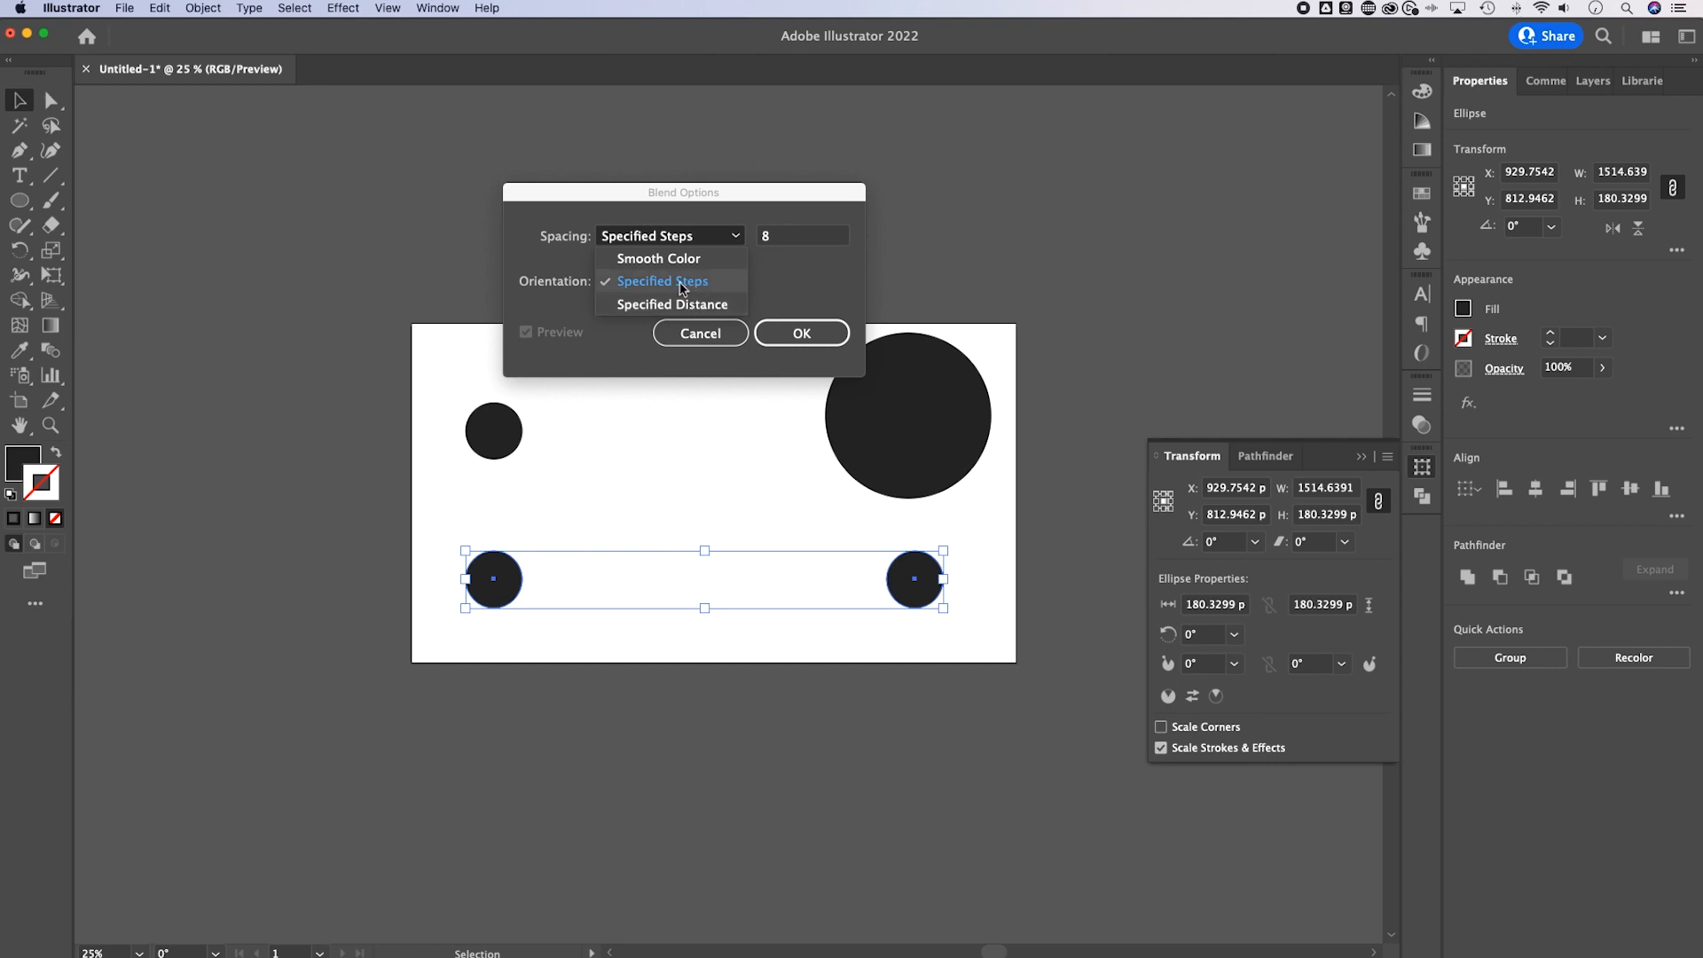
pyautogui.click(662, 280)
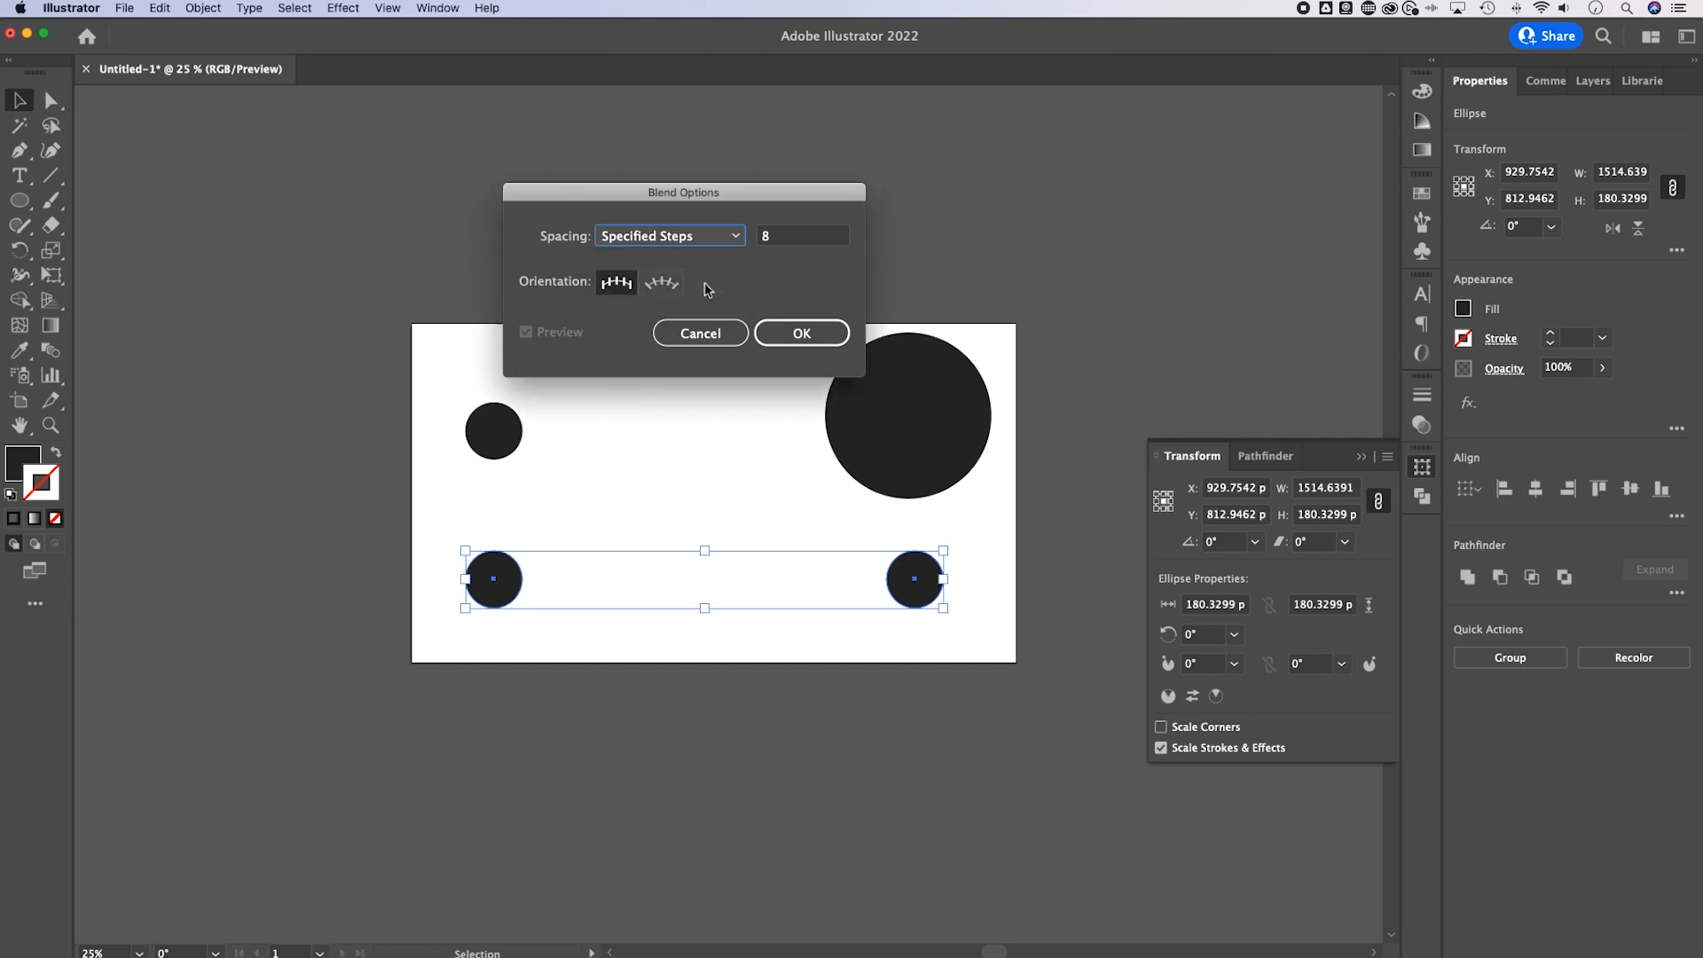
pyautogui.write('4')
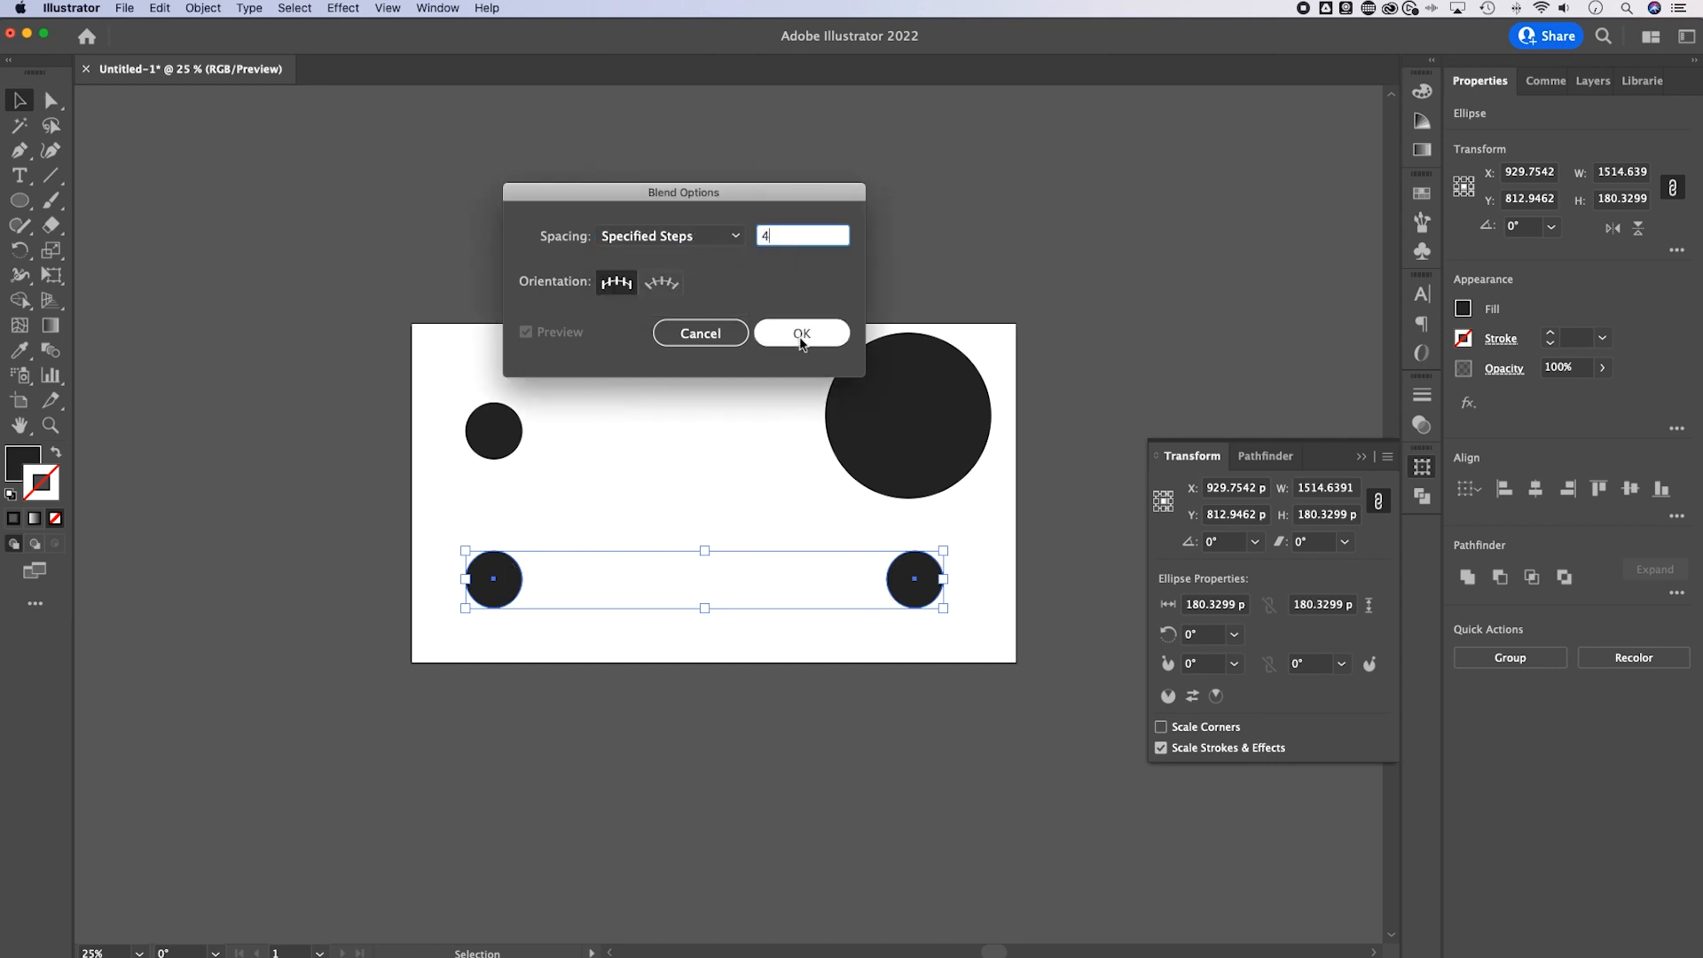
pyautogui.click(802, 334)
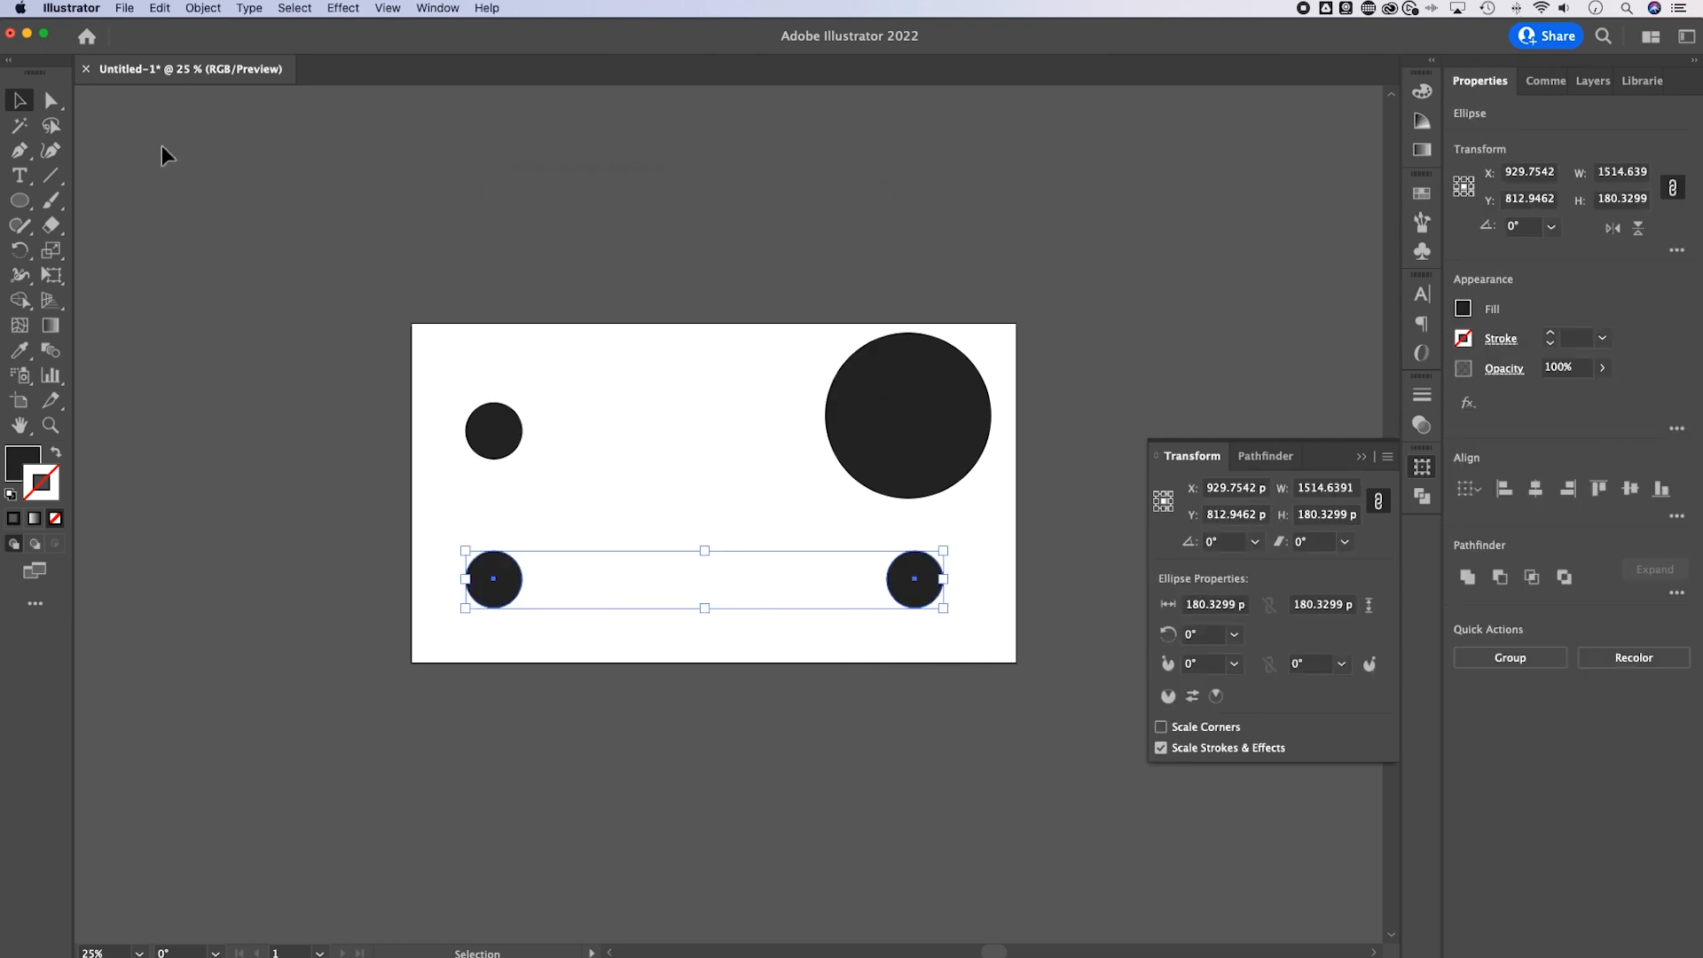
# Make a blend of the two bottom circles, giving six evenly spaced circles.
pyautogui.click(203, 8)
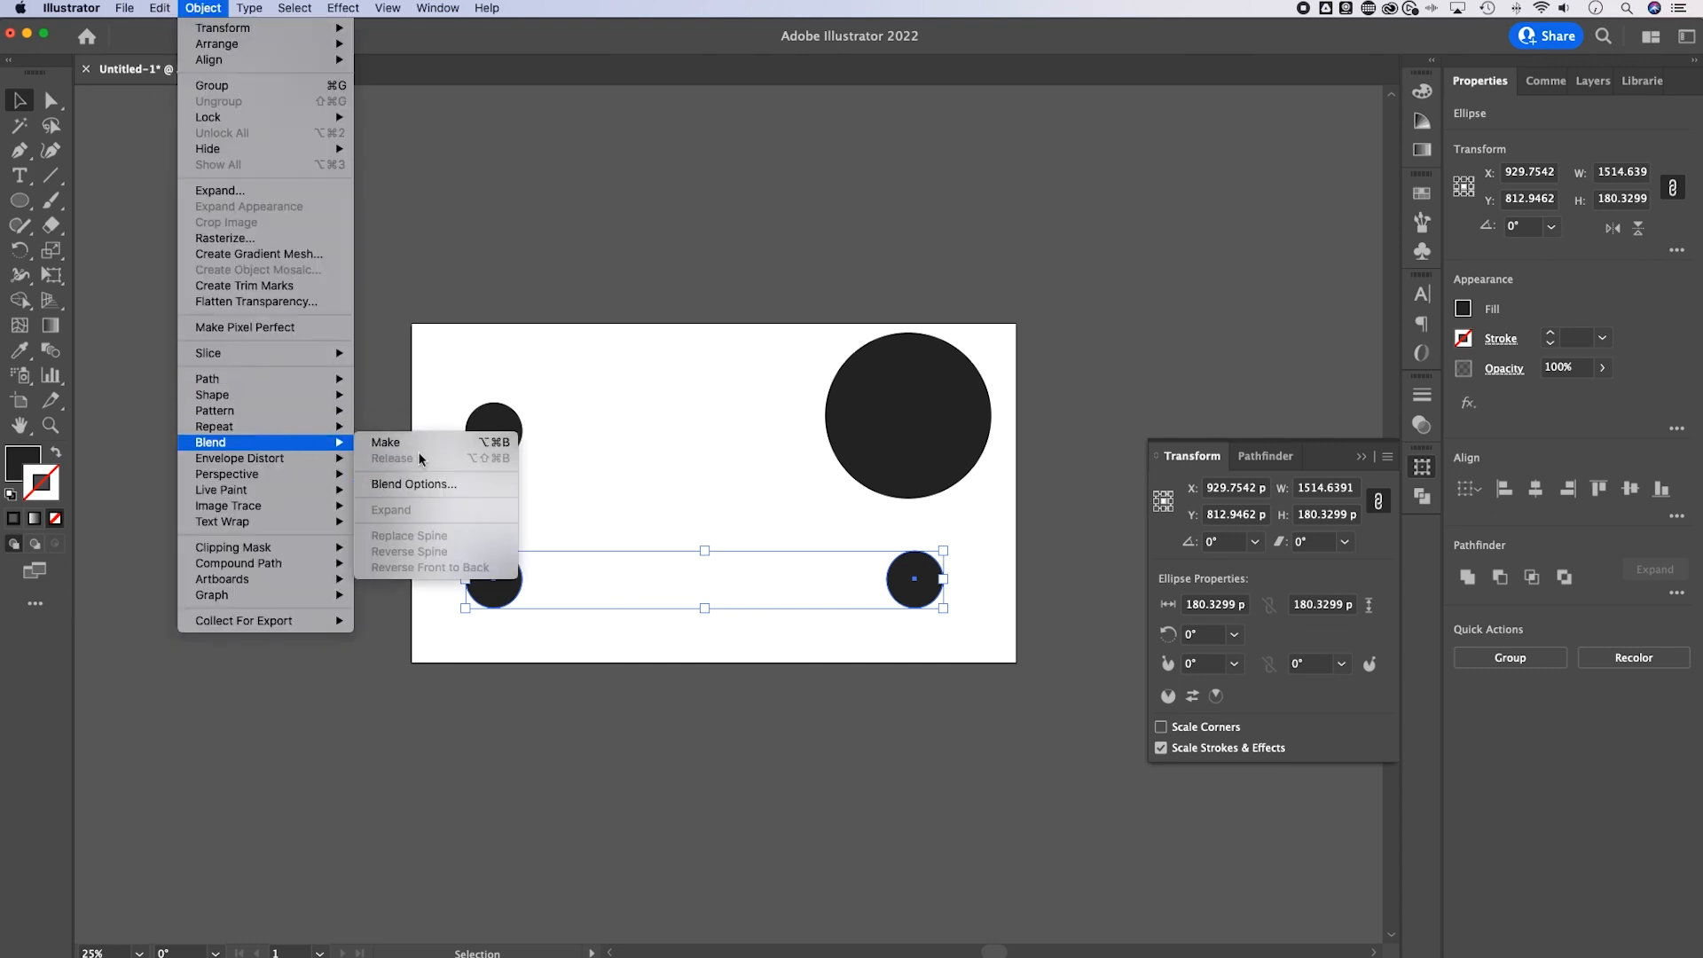
pyautogui.moveTo(421, 449)
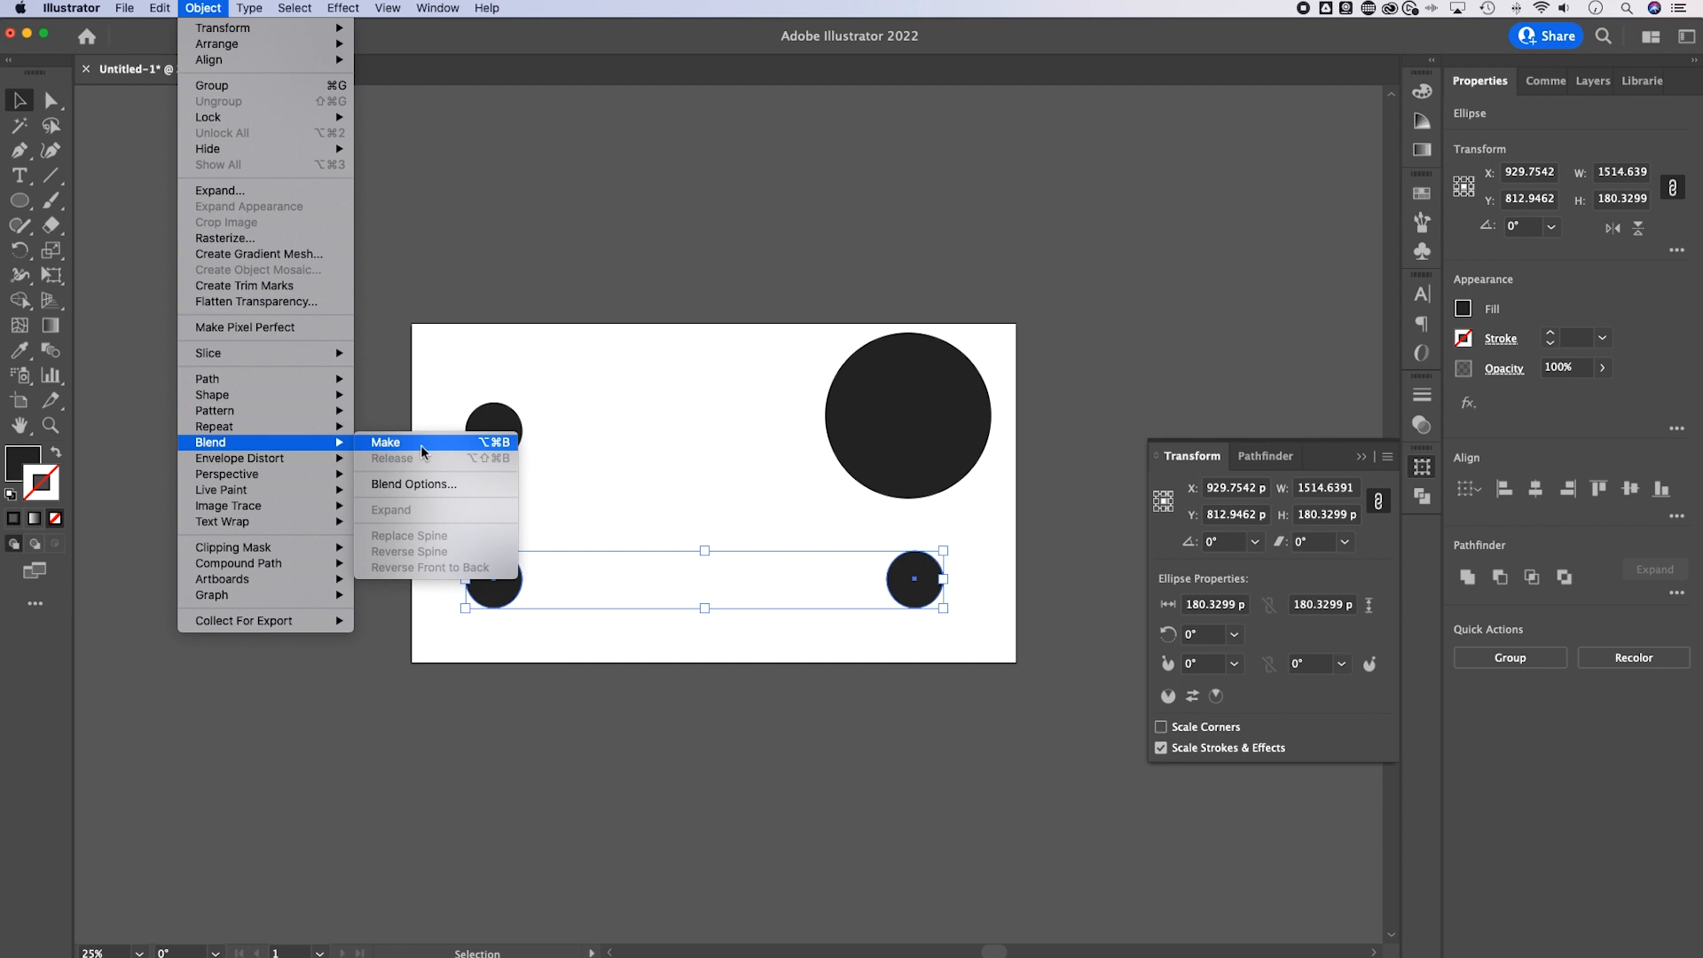
pyautogui.click(384, 442)
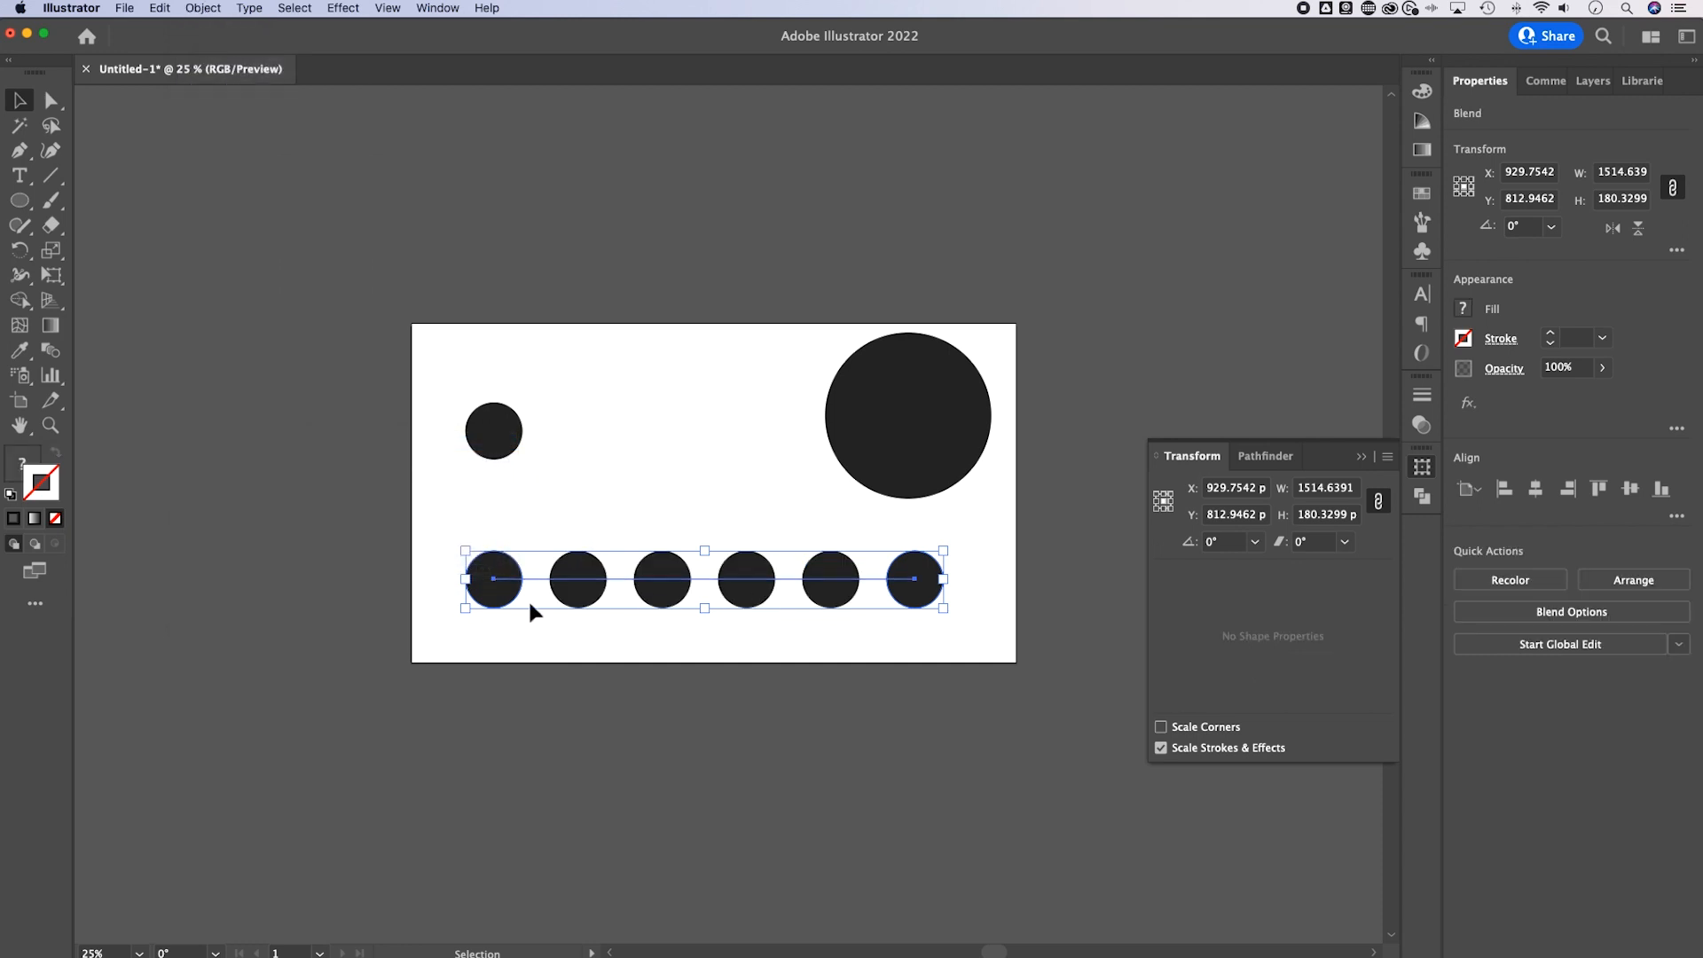
pyautogui.moveTo(847, 547)
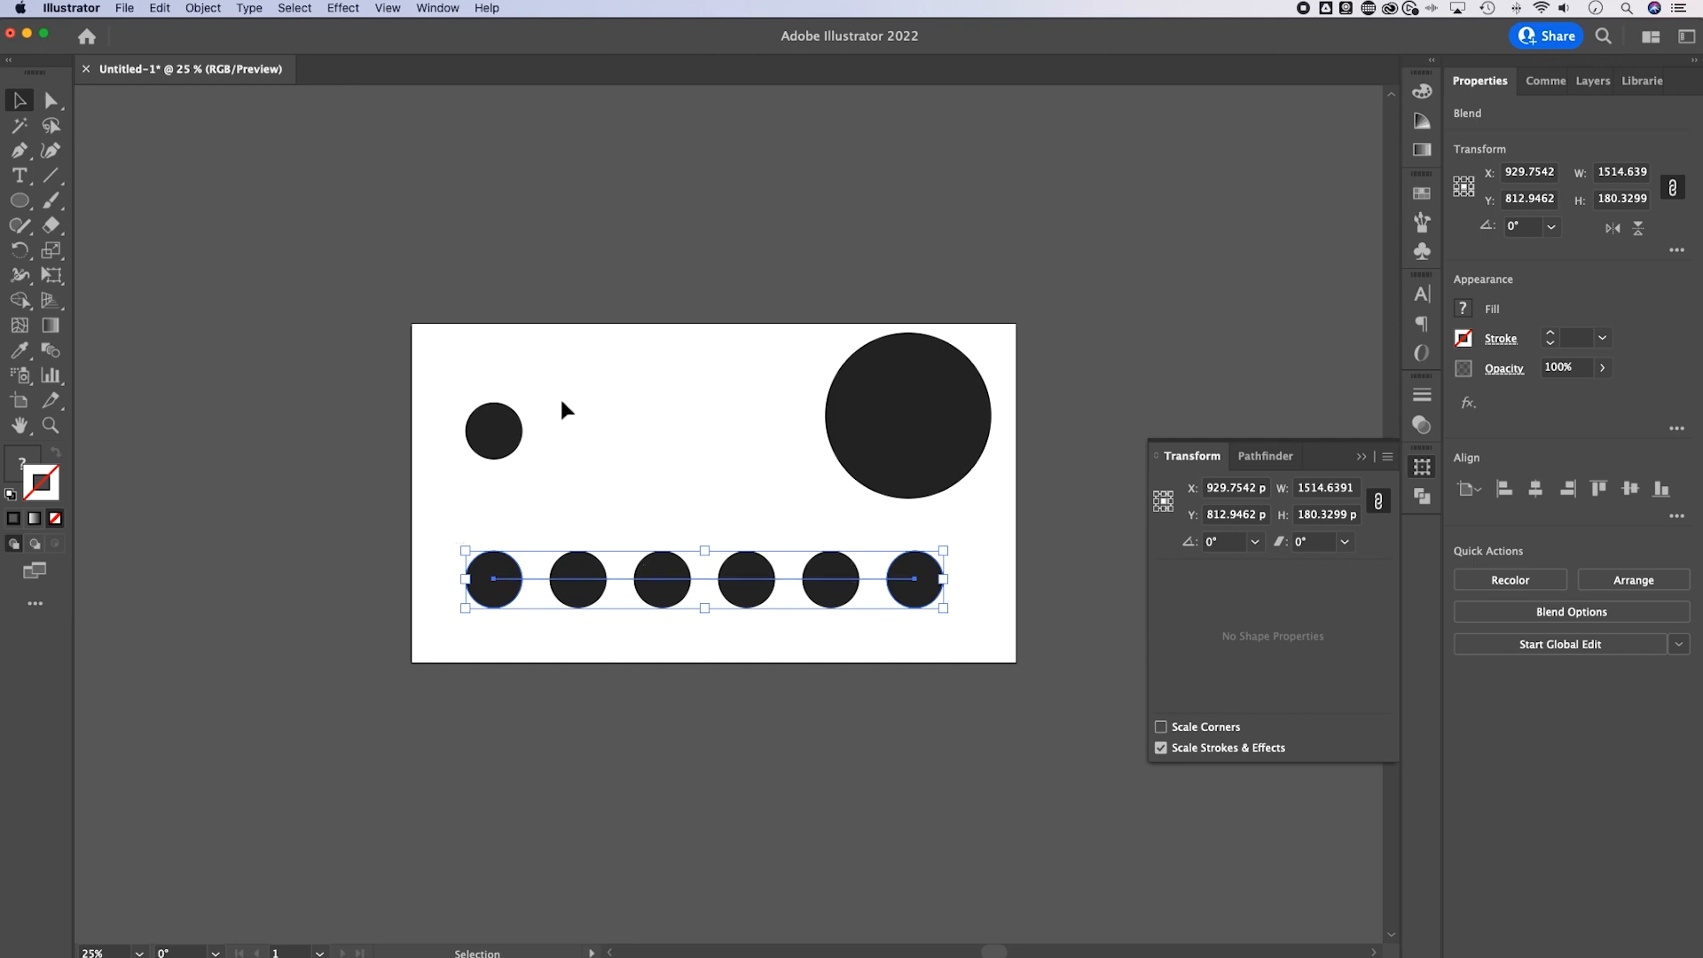
# Reopen Blend Options and preview the row with 8 specified steps.
pyautogui.click(202, 8)
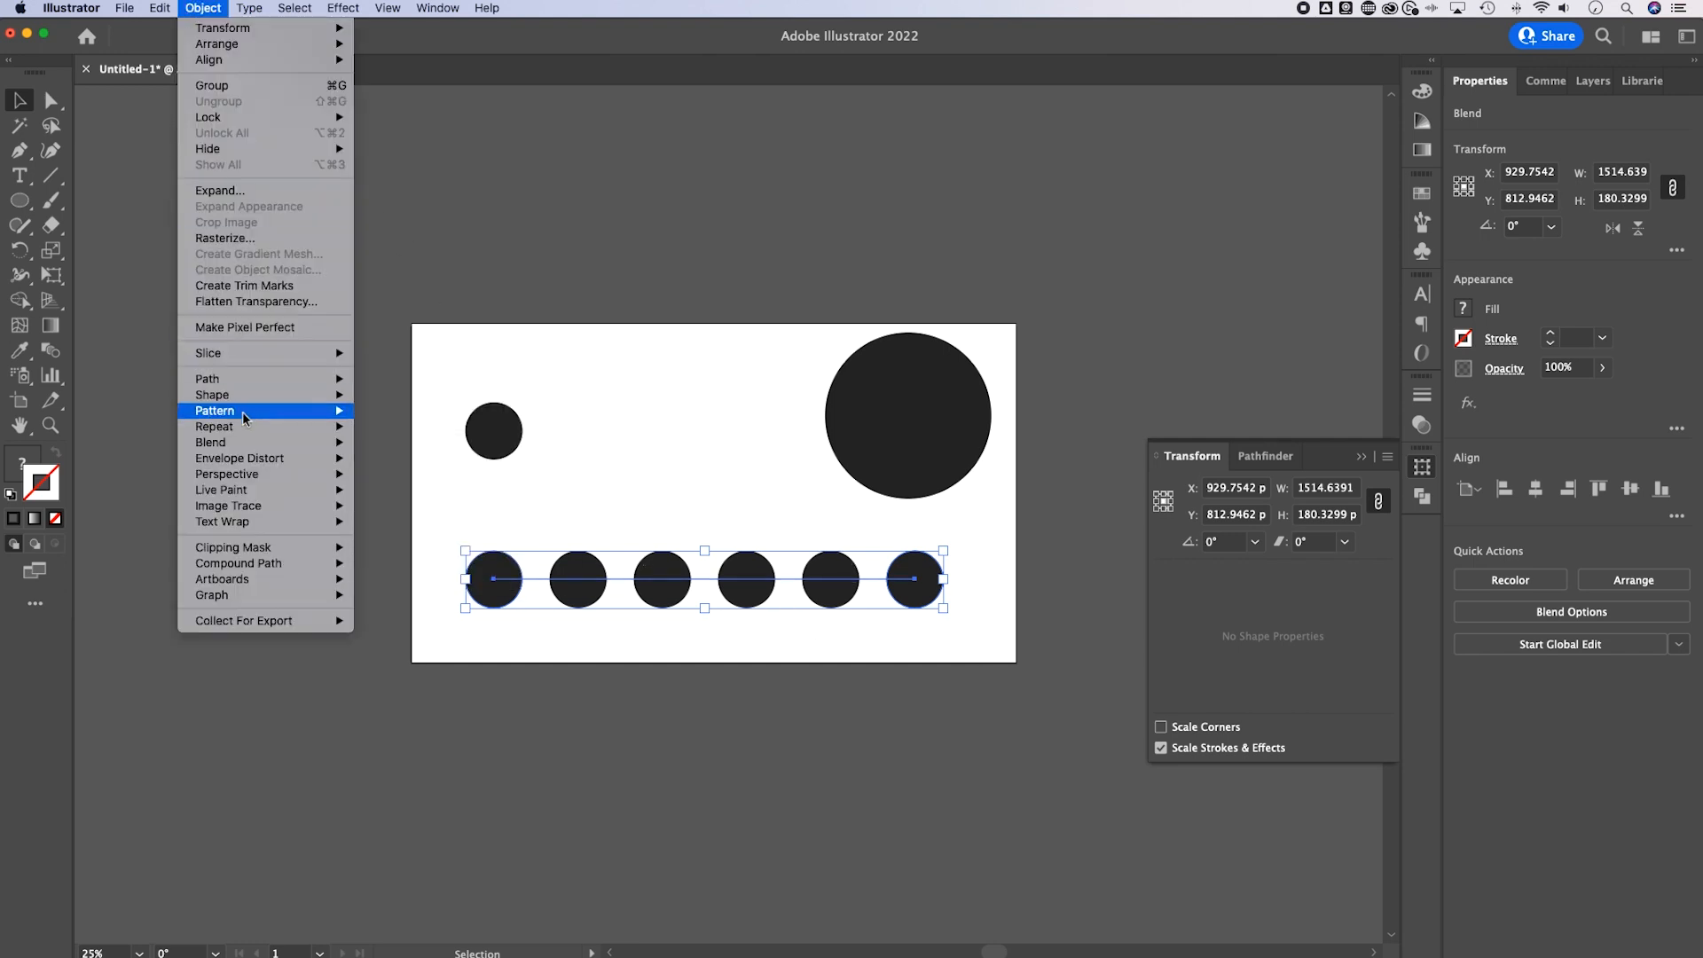
pyautogui.moveTo(211, 441)
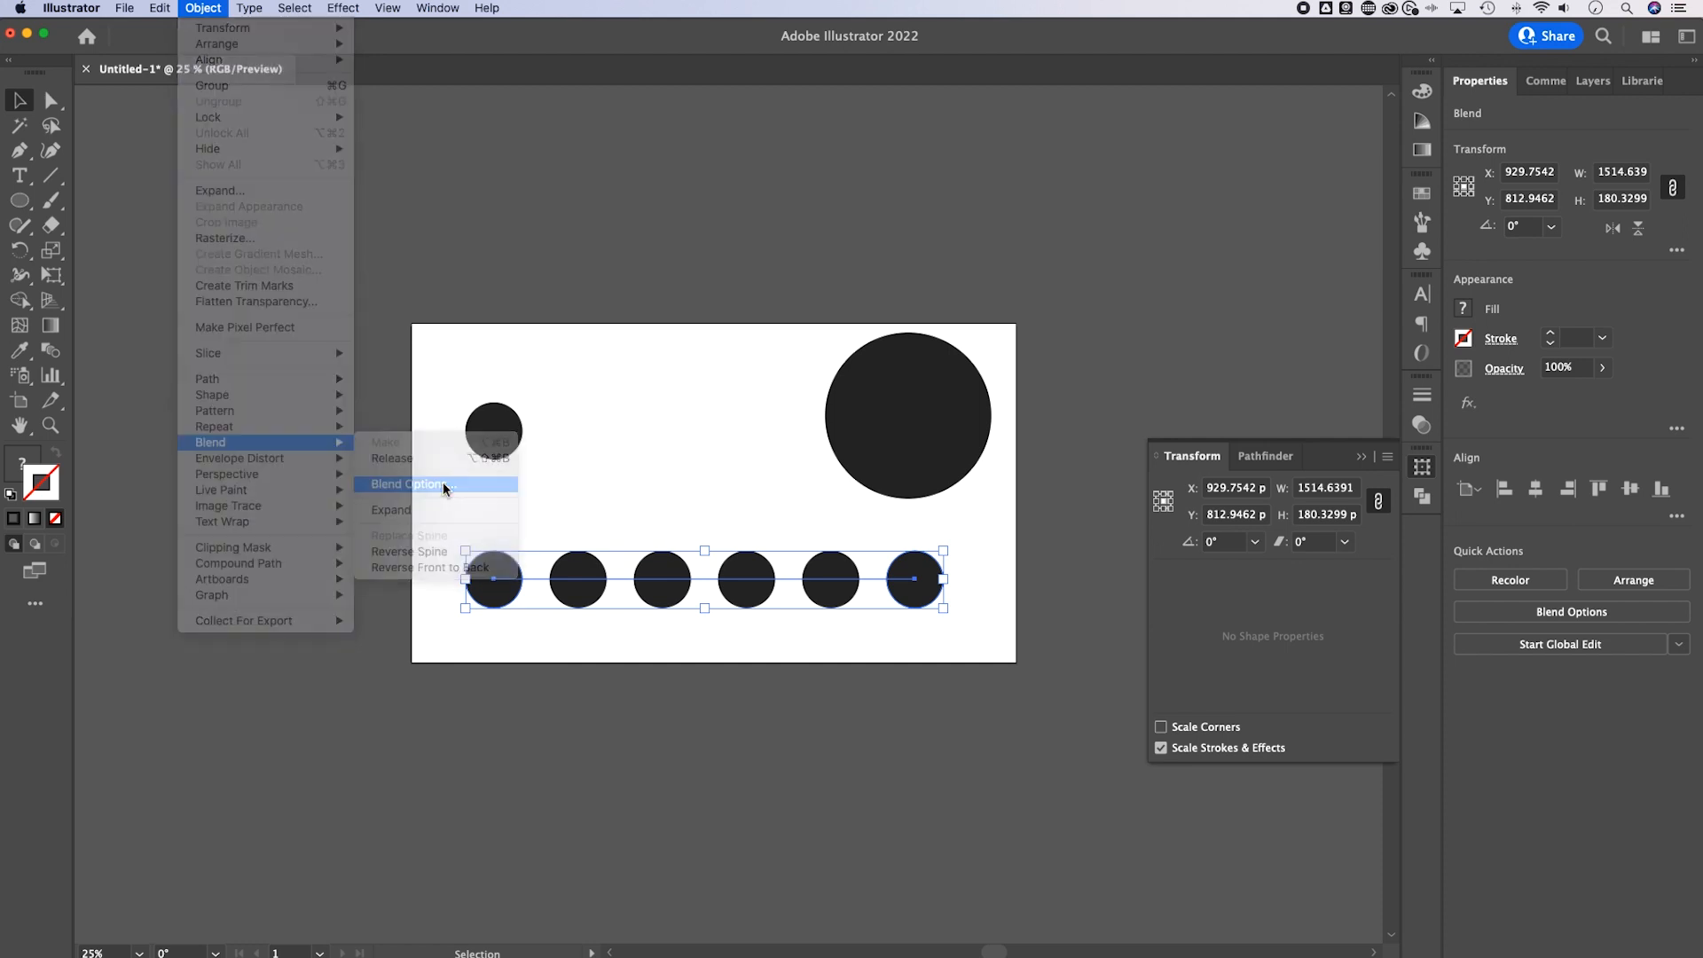
pyautogui.click(407, 484)
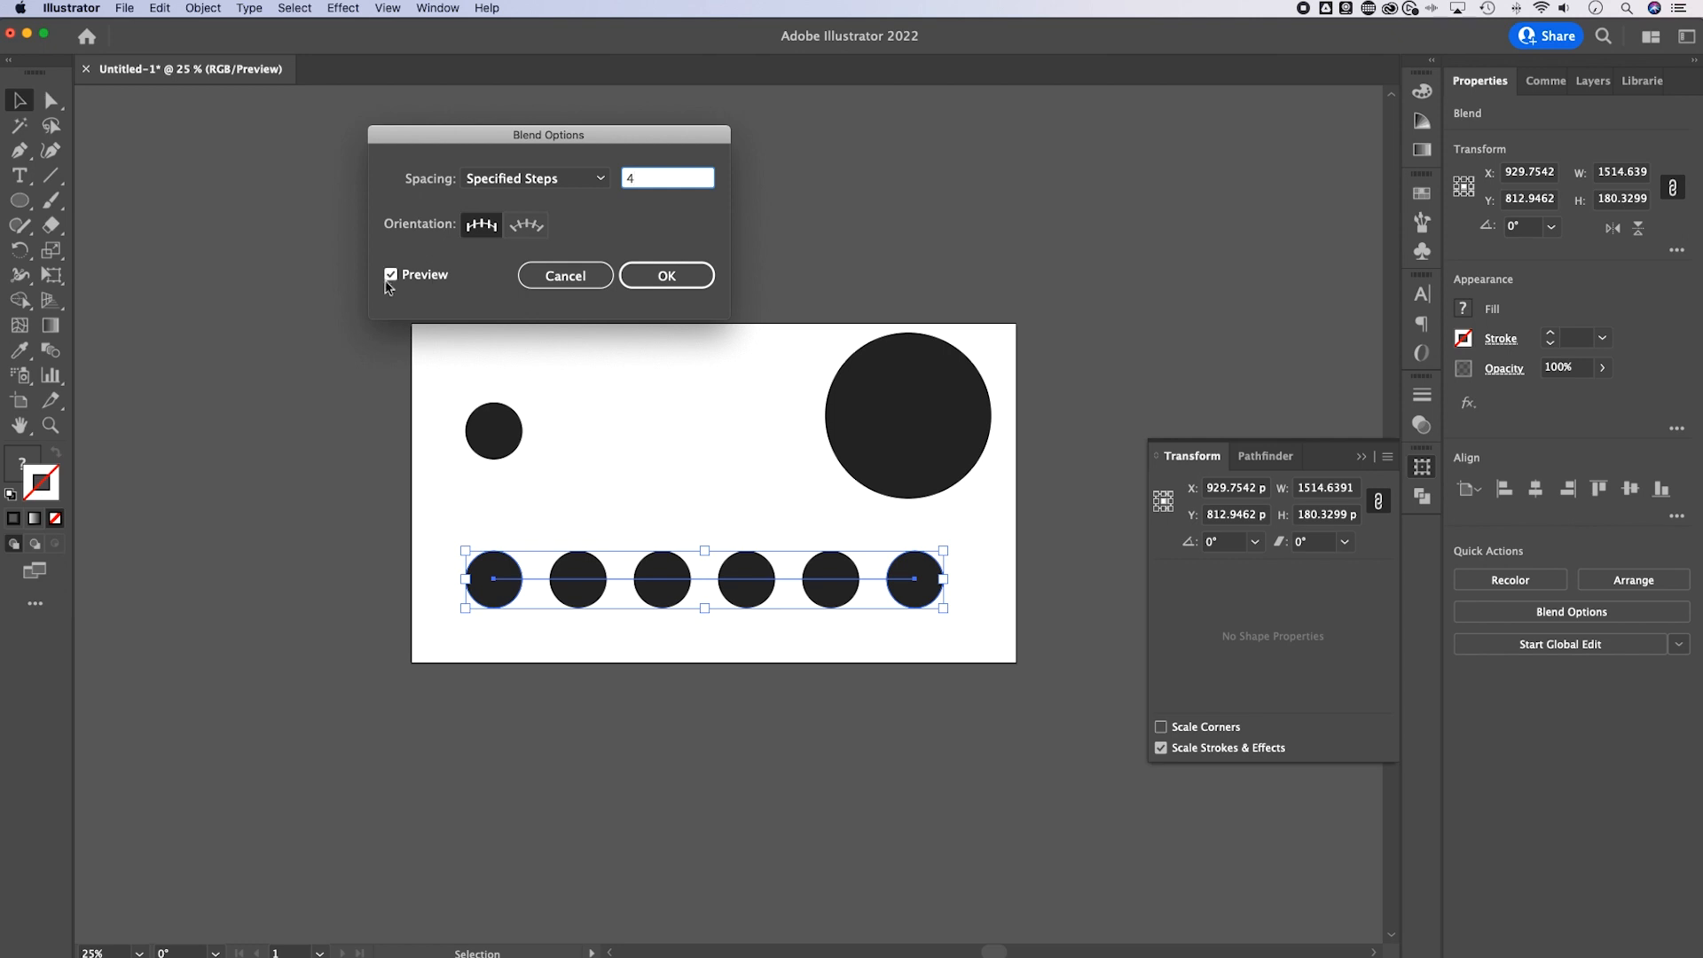
pyautogui.click(667, 177)
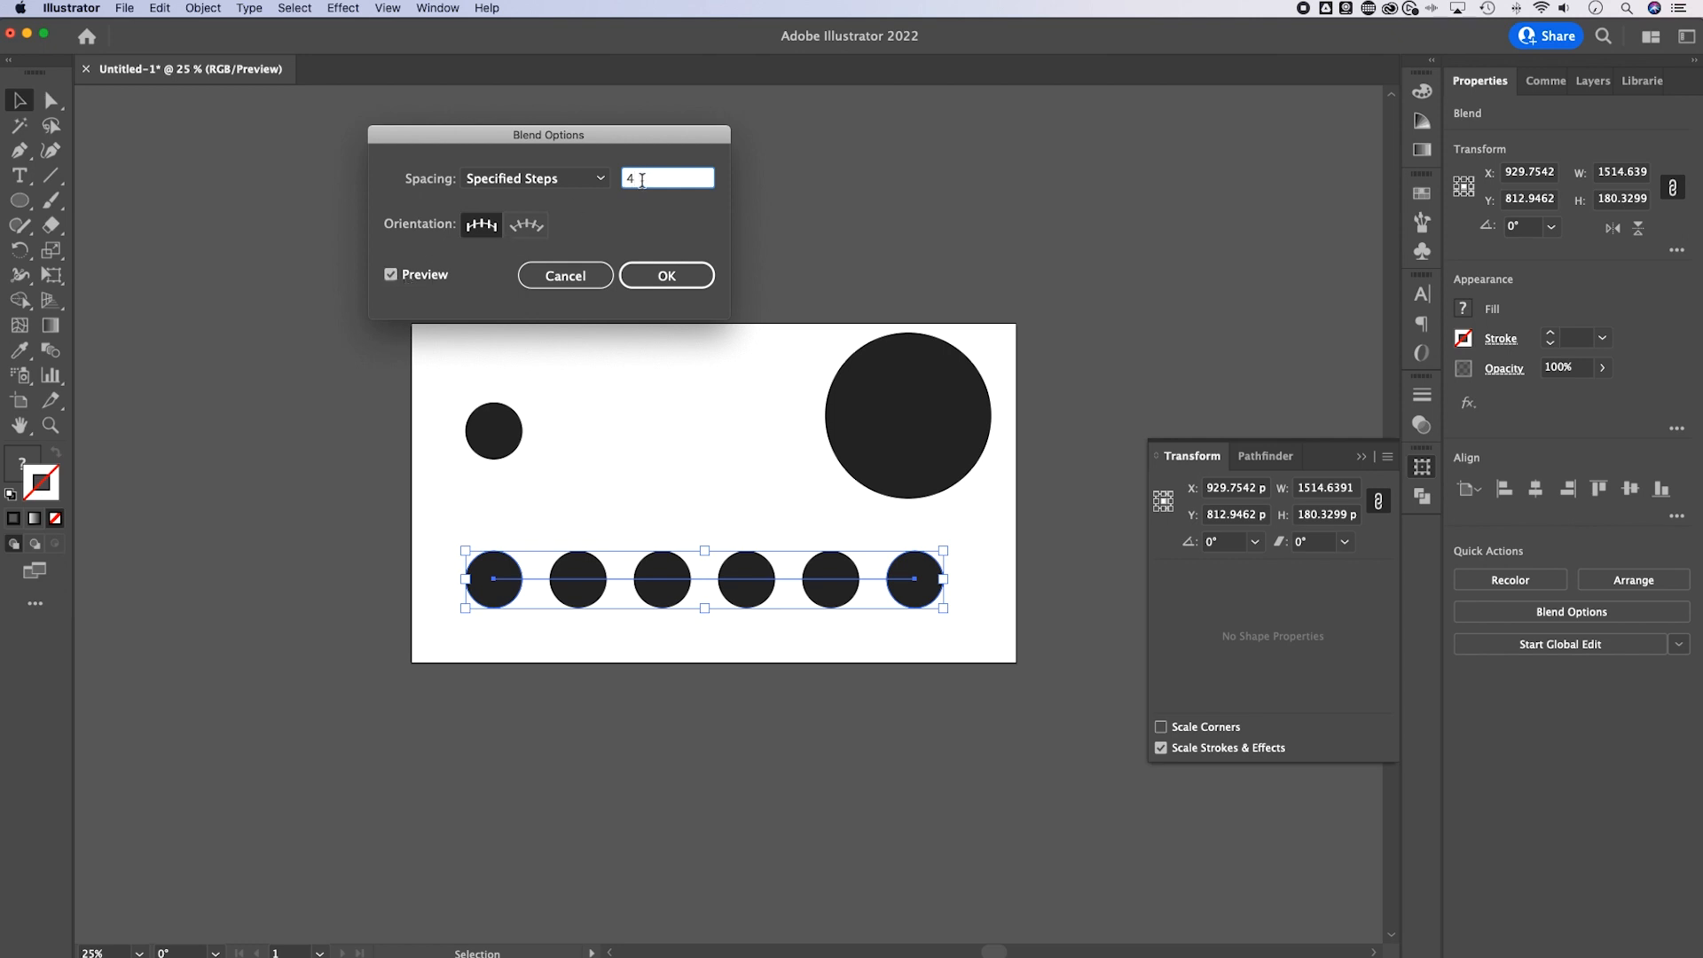
pyautogui.write('2')
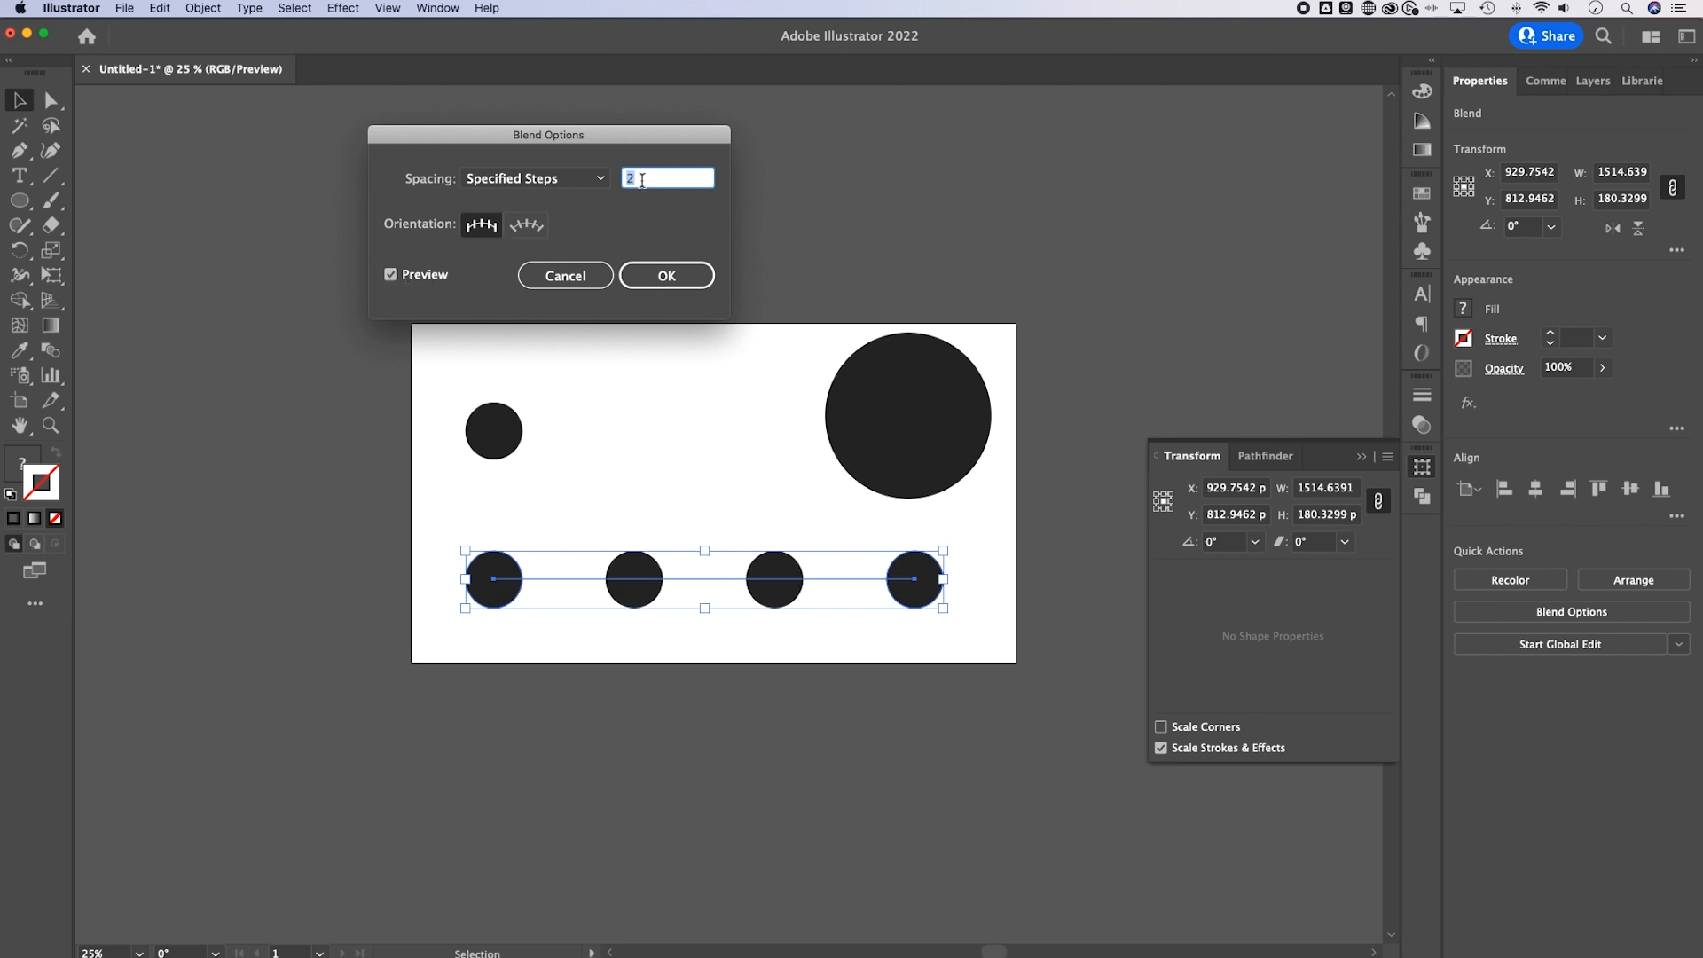
pyautogui.write('6')
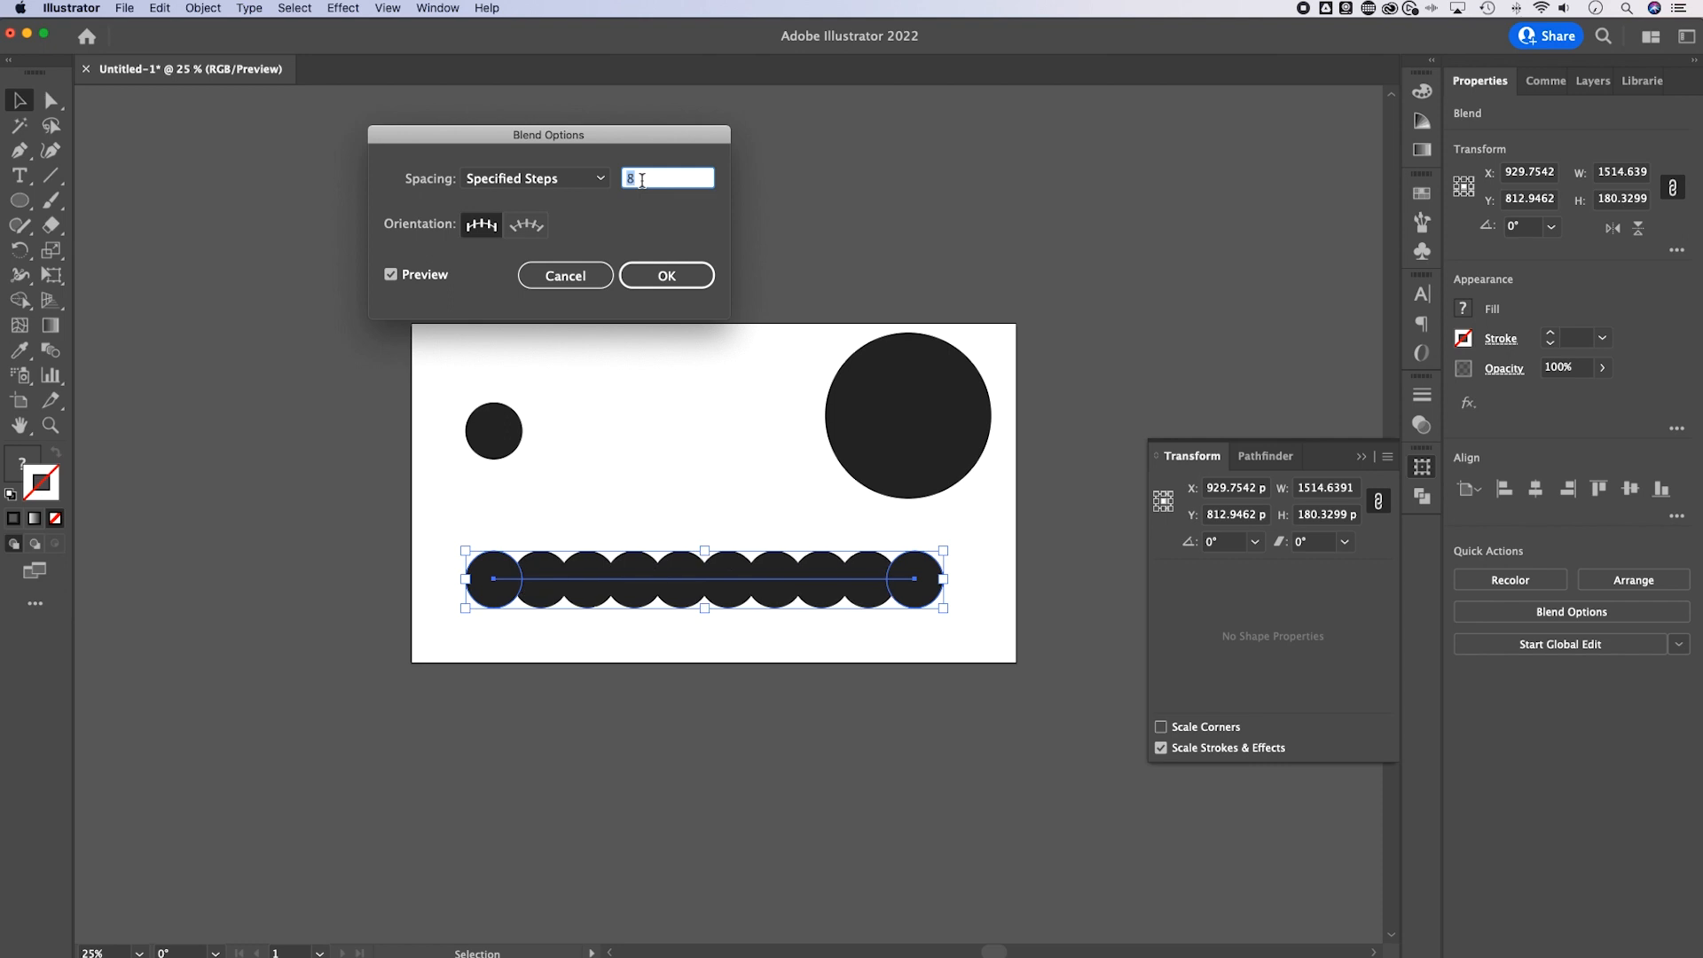
# Apply the eight-step blend and drag its end circle to spread ten circles below the artboard.
pyautogui.click(666, 275)
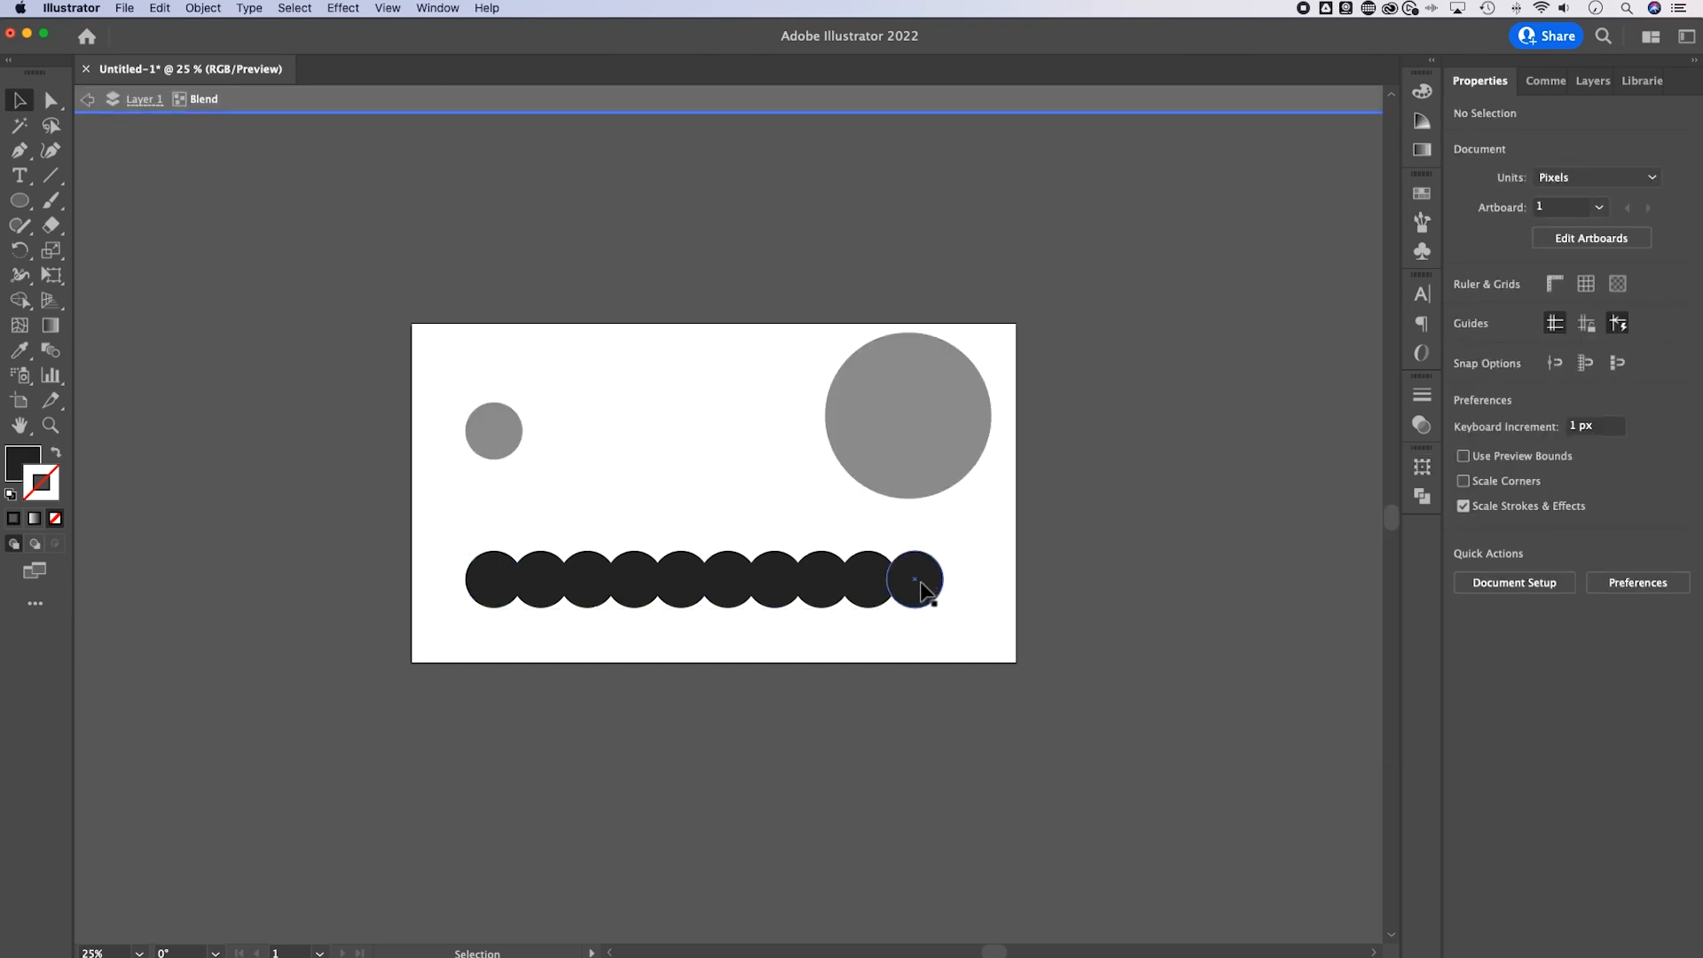
pyautogui.click(915, 579)
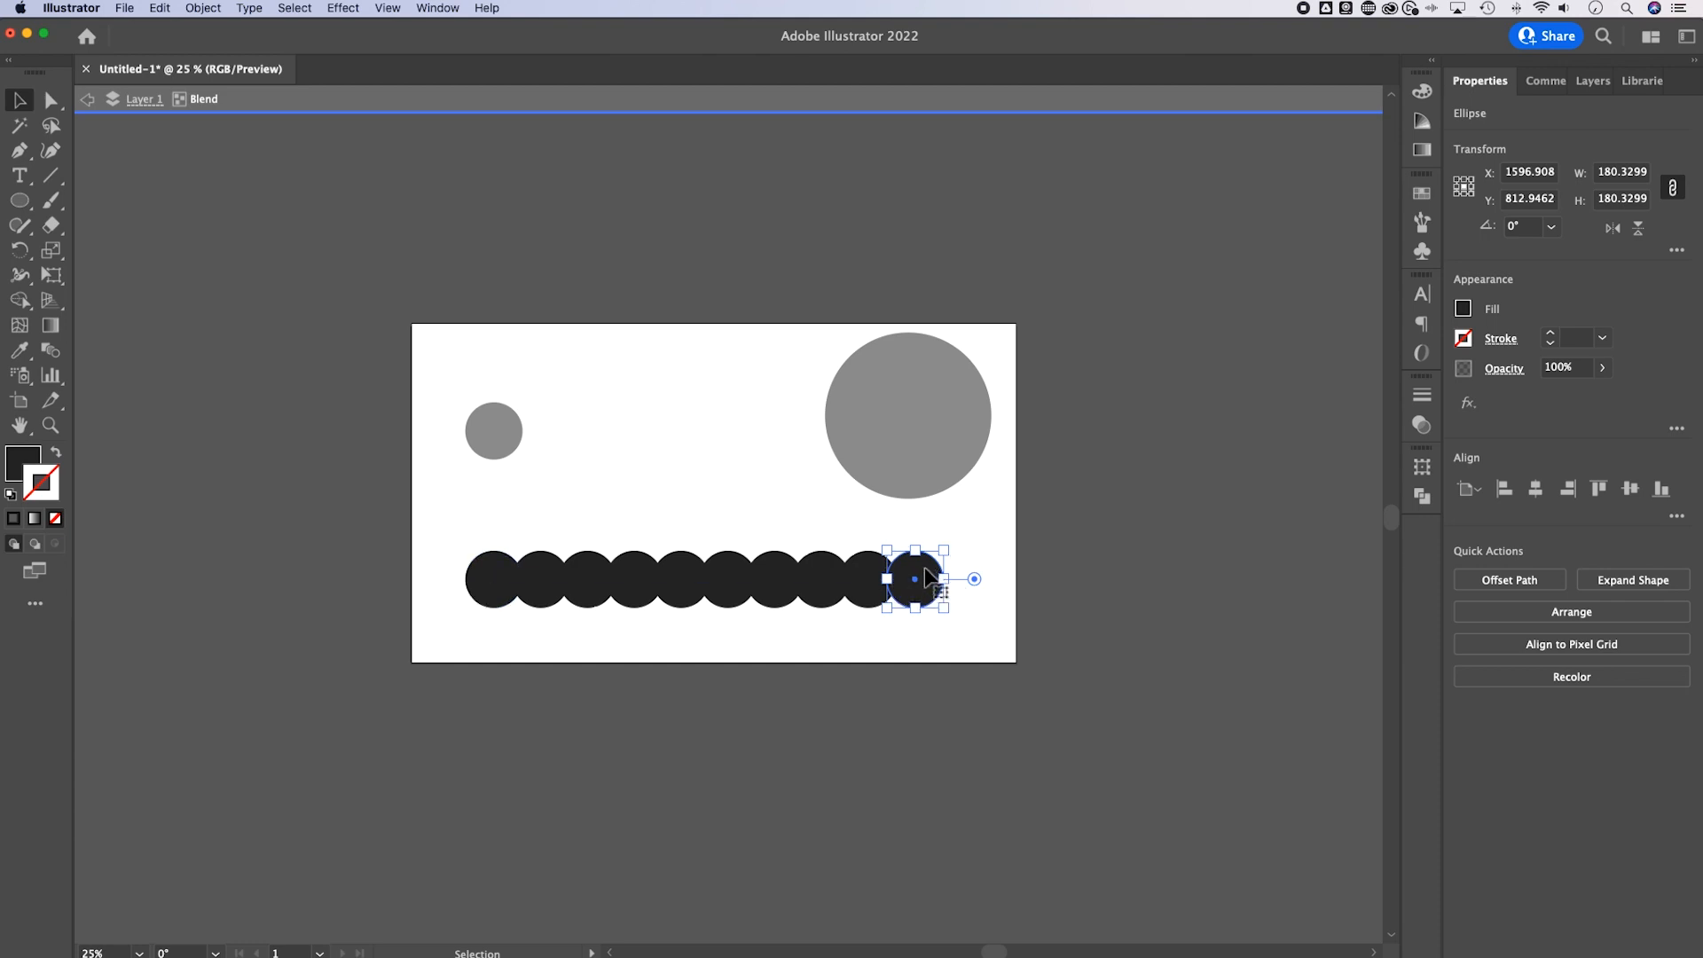
pyautogui.moveTo(912, 577); pyautogui.dragTo(1287, 461)
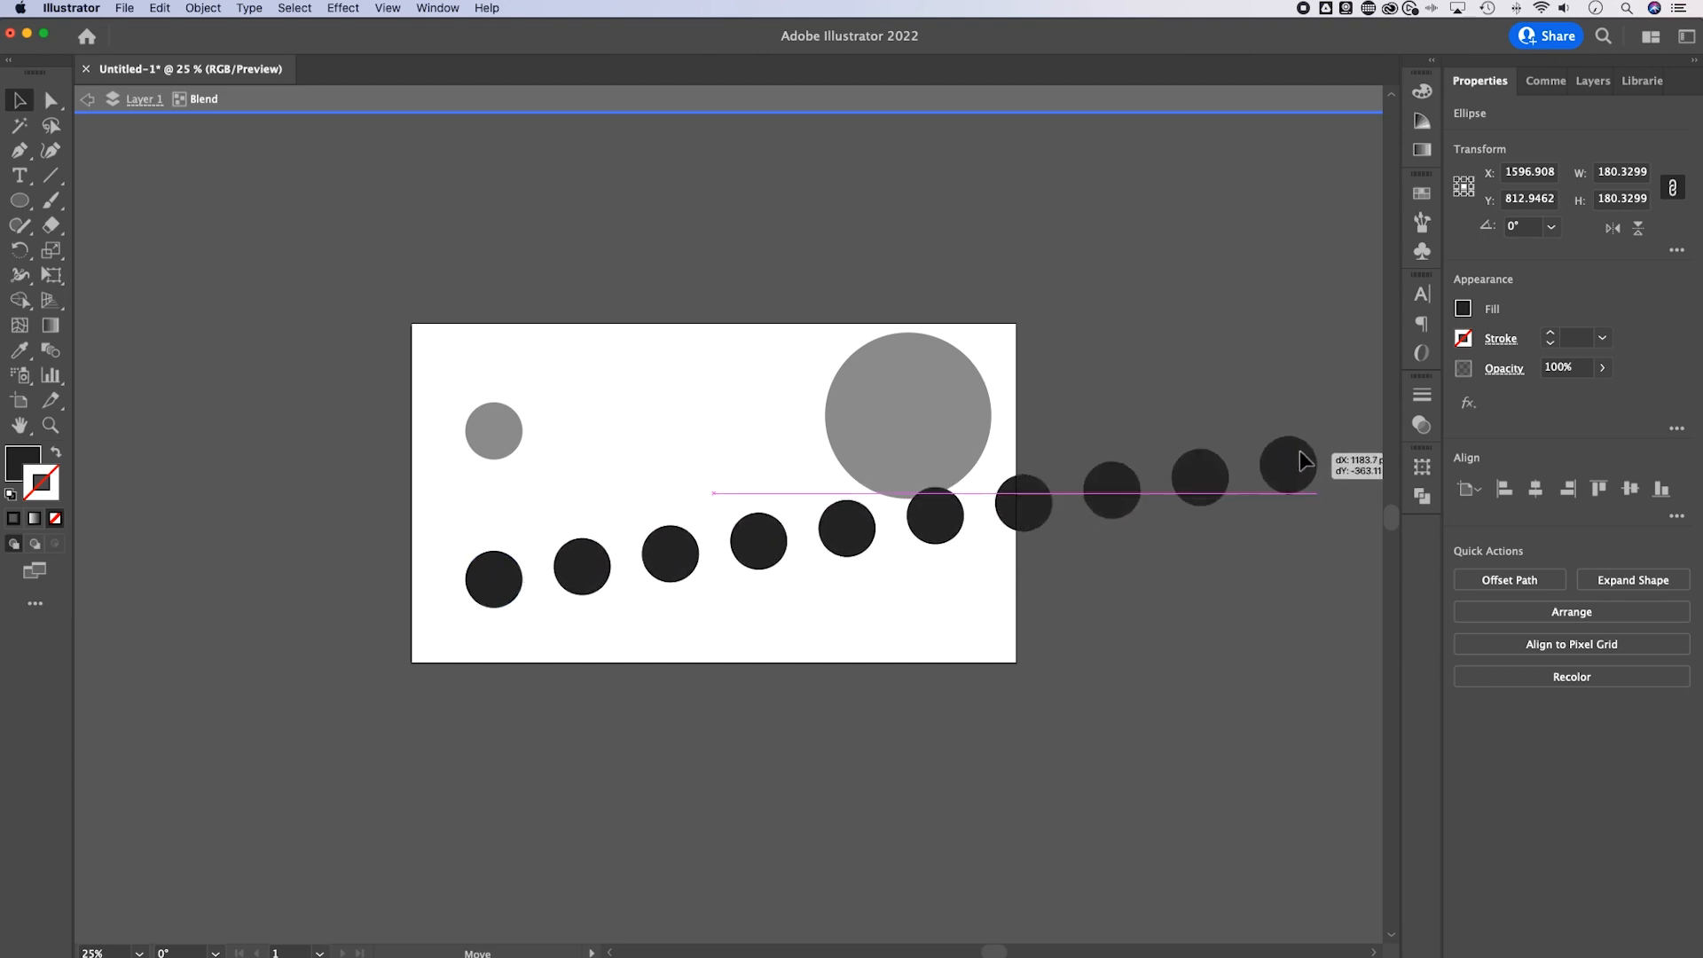
pyautogui.moveTo(1289, 464); pyautogui.dragTo(1170, 851)
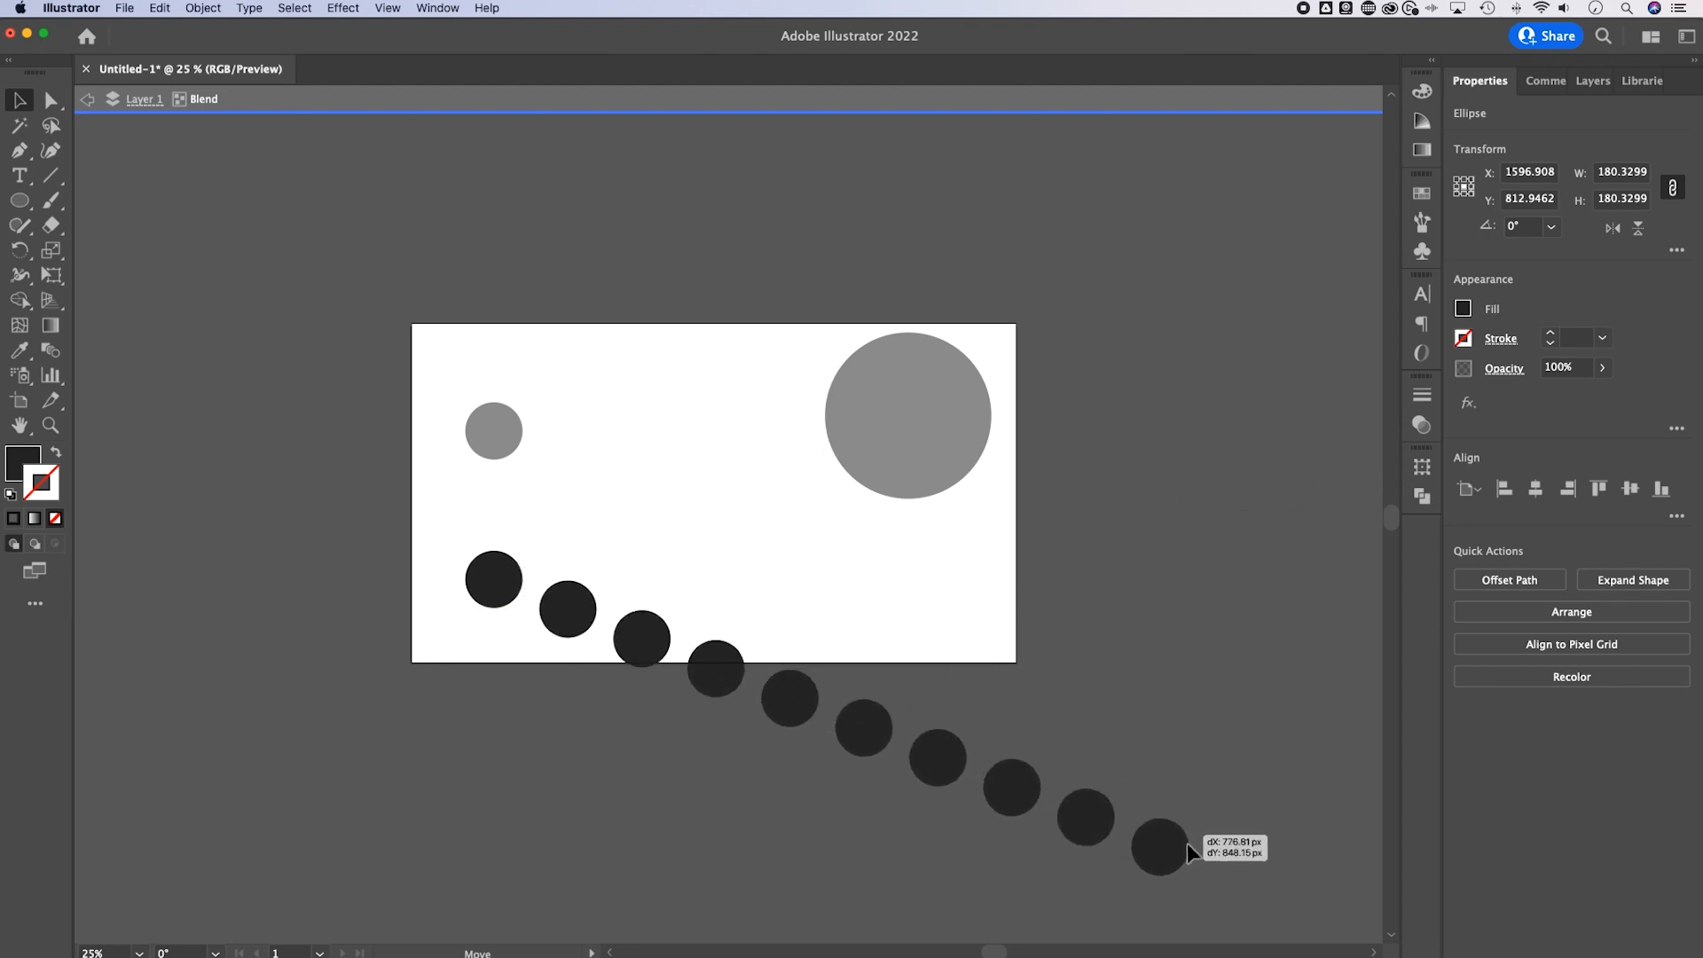
pyautogui.moveTo(1167, 853); pyautogui.dragTo(1227, 528)
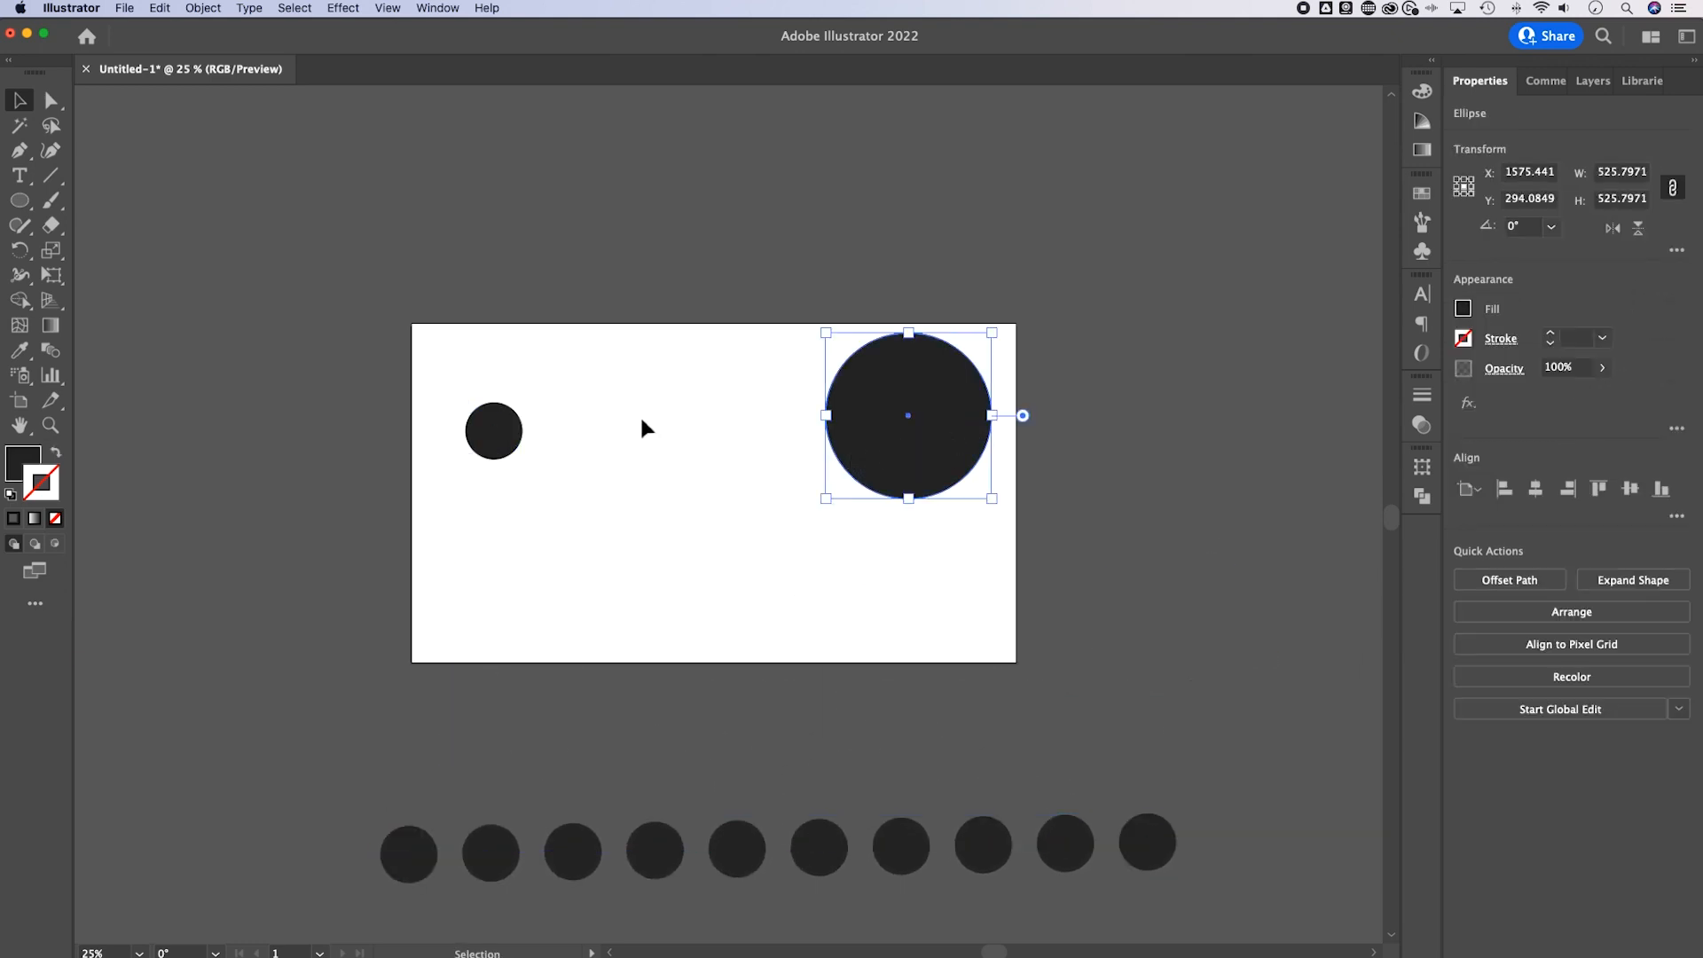
# Select the small and large circles, then drag a copy of the small circle to the lower right.
pyautogui.click(493, 431)
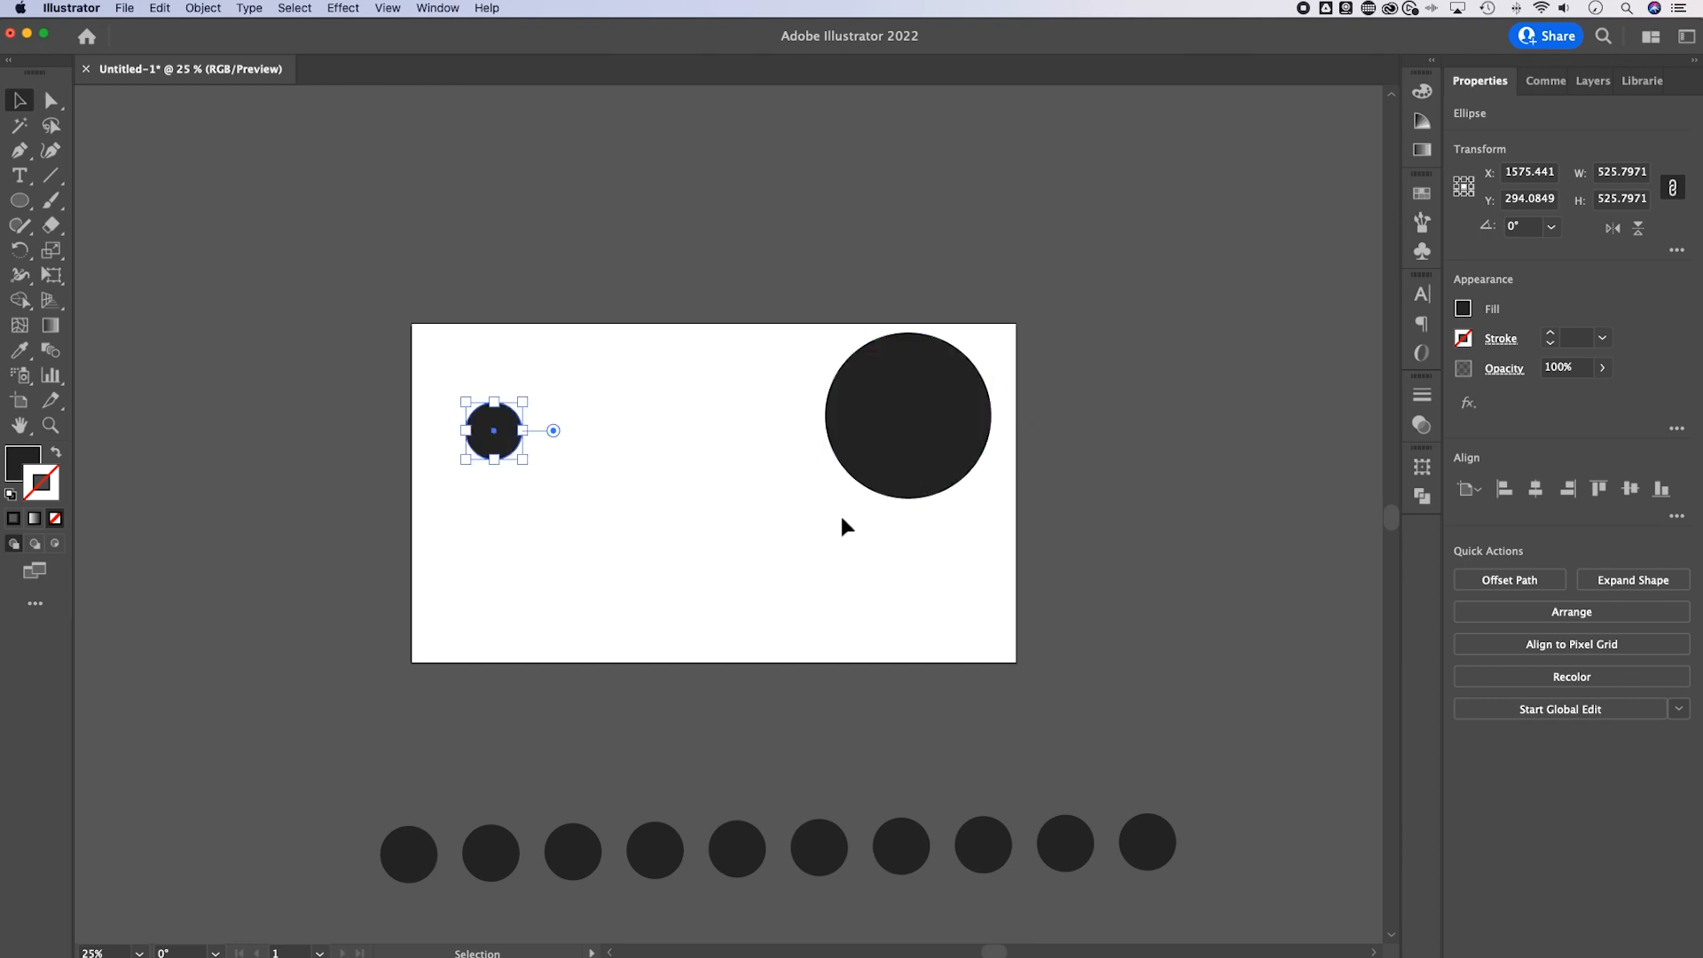
pyautogui.click(906, 415)
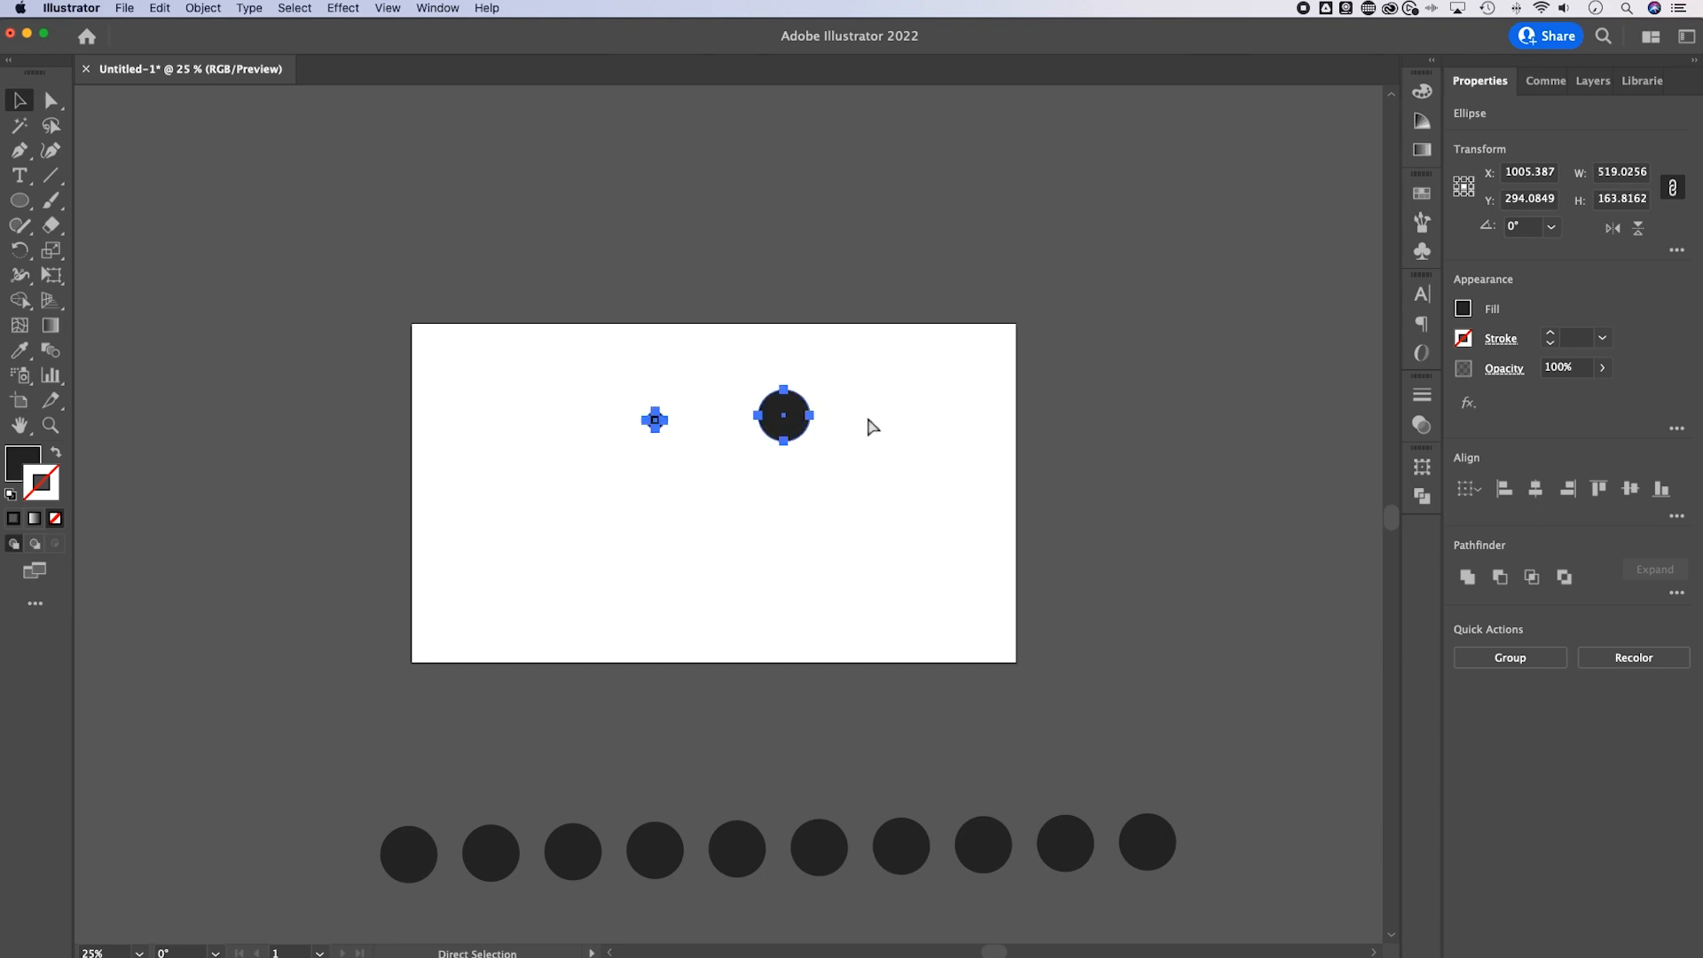
pyautogui.click(844, 497)
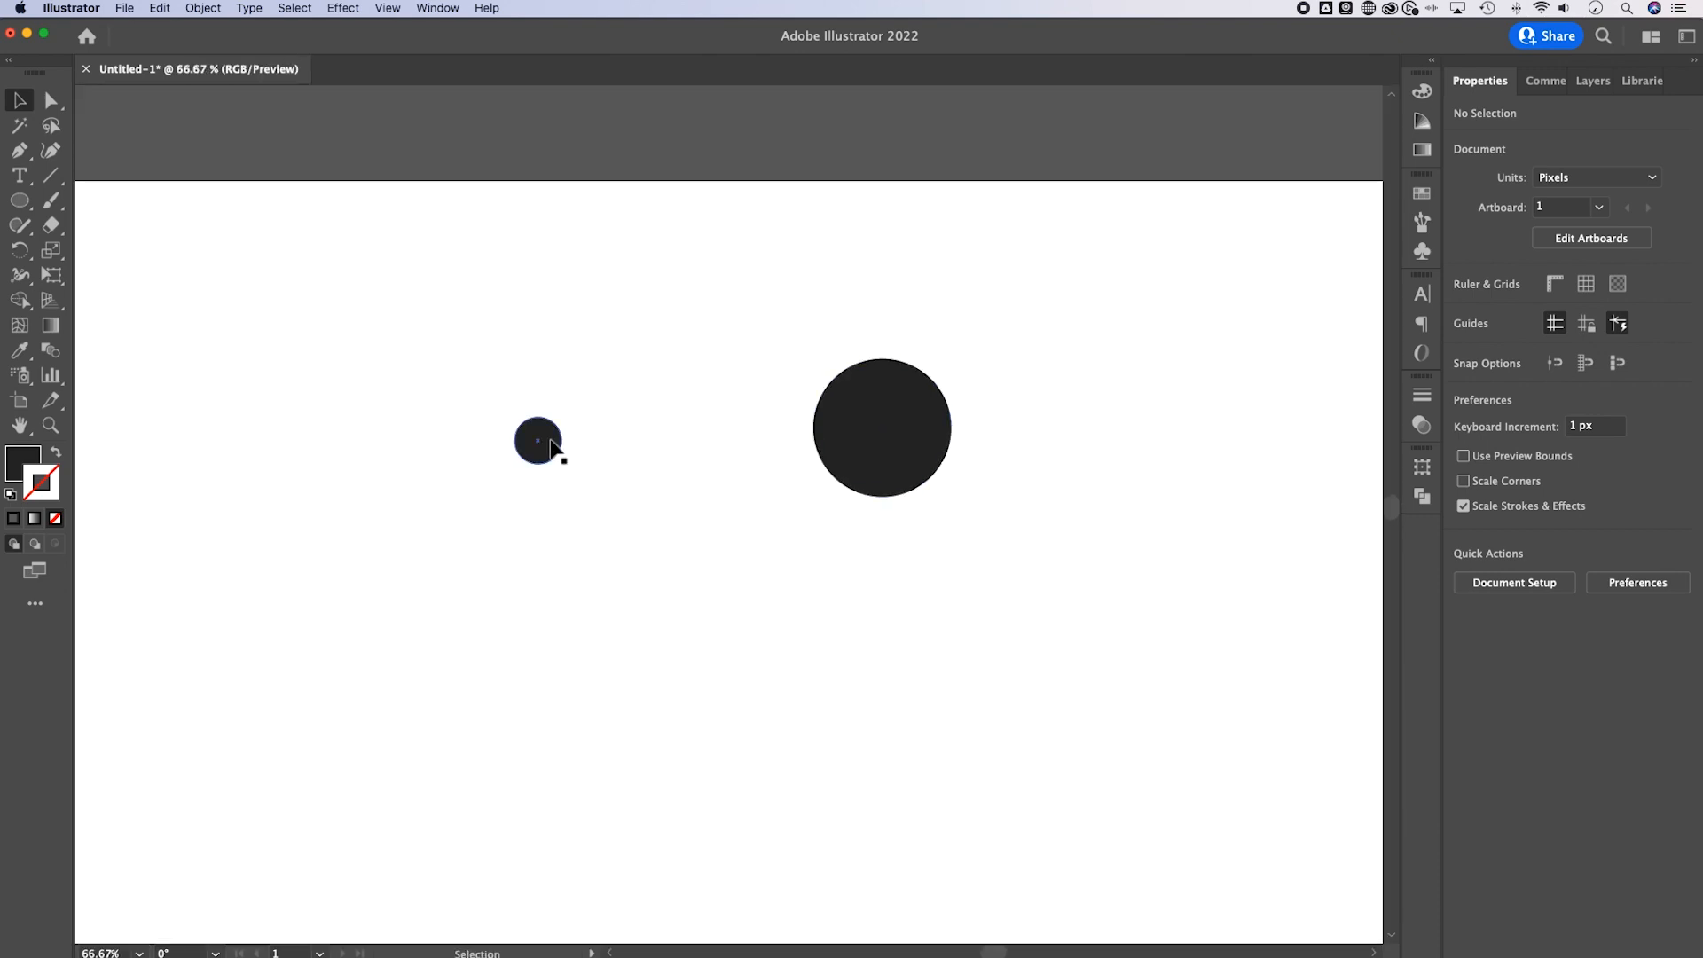
pyautogui.moveTo(538, 441); pyautogui.dragTo(542, 389)
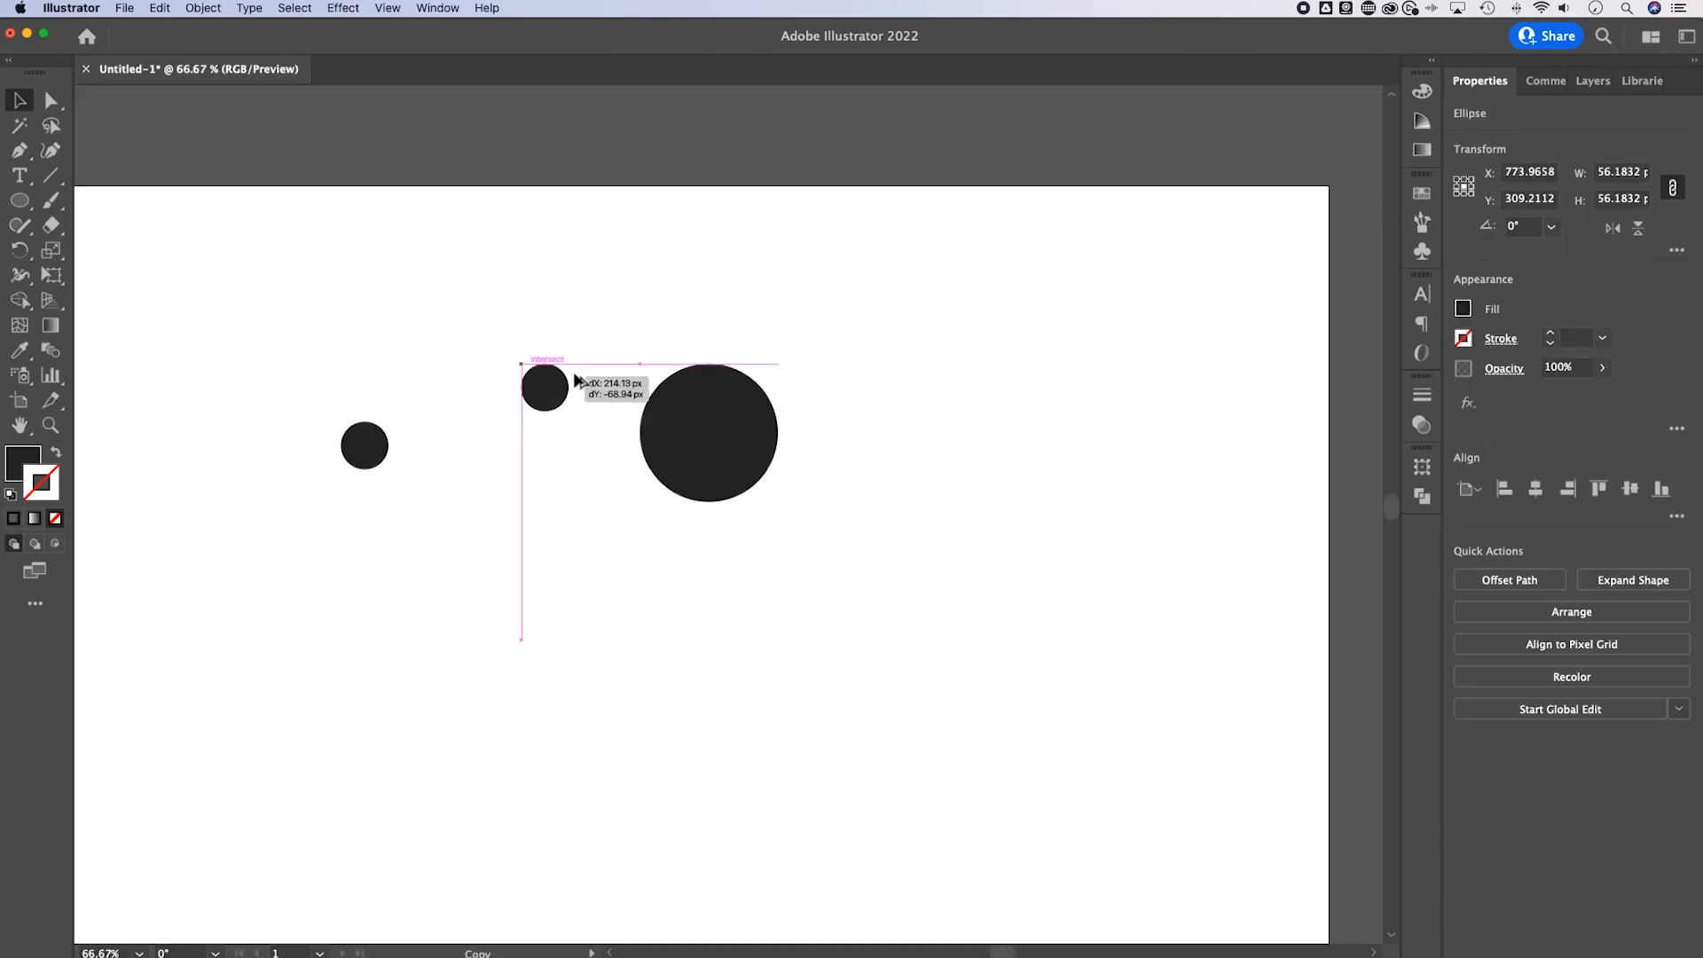
pyautogui.moveTo(542, 388); pyautogui.dragTo(1007, 690)
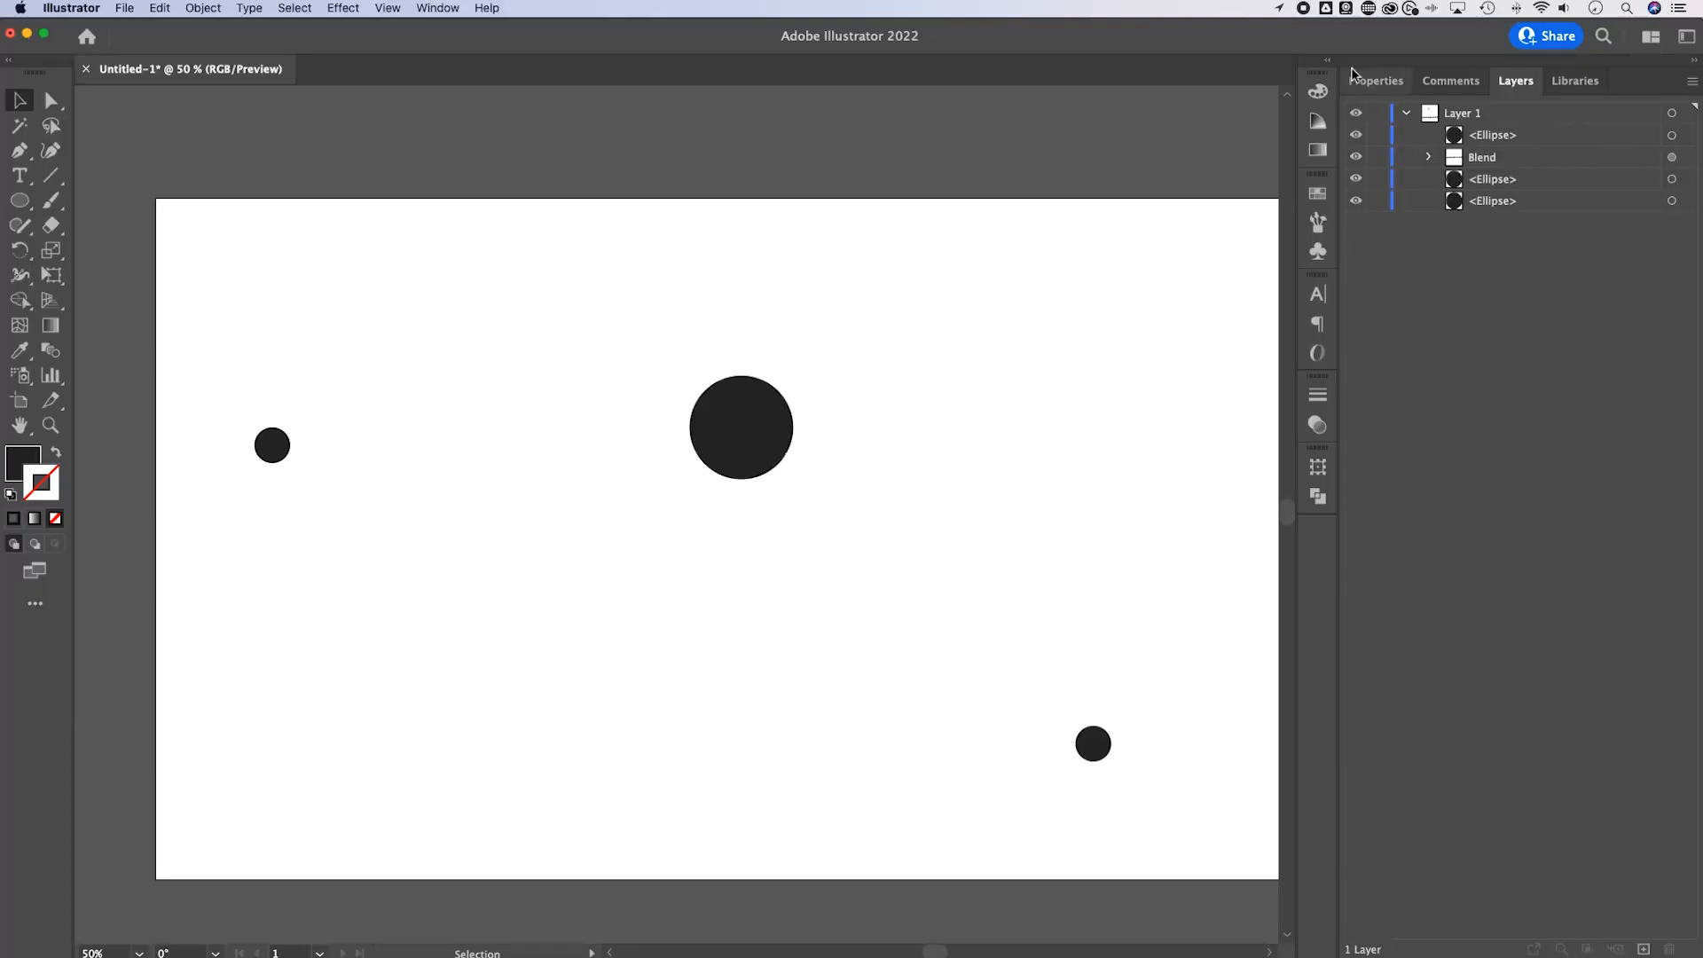
# Toggle the large circle's visibility in Layers, then select all three loose ellipse layers.
pyautogui.click(1460, 113)
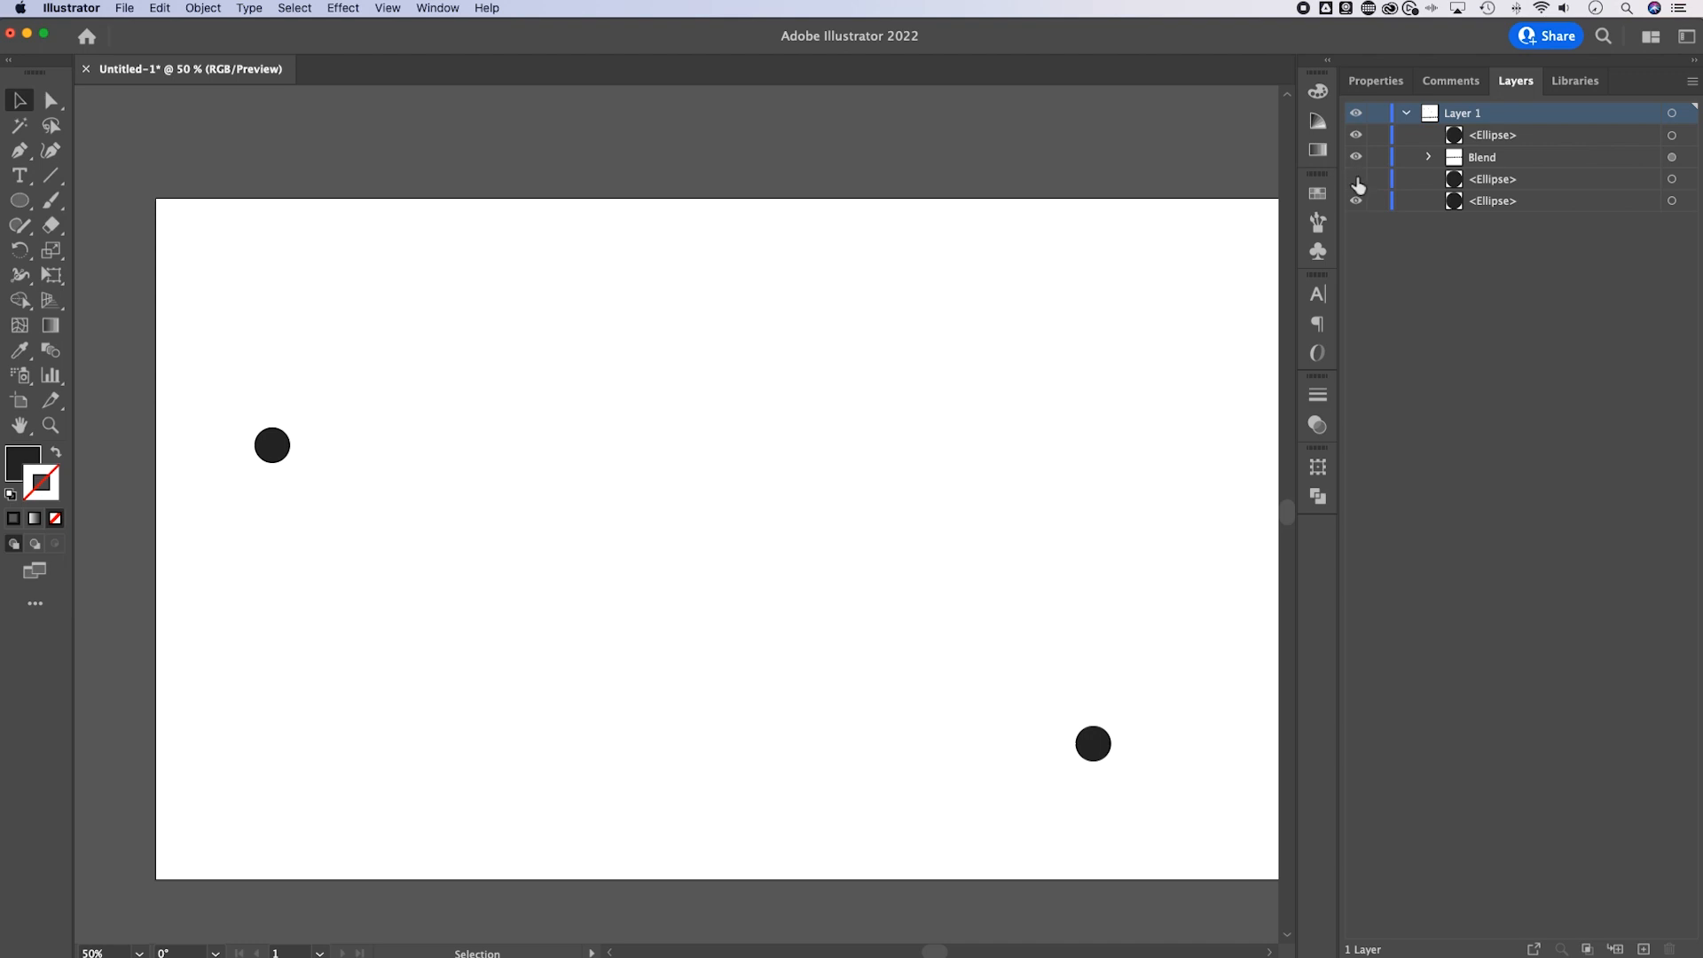
pyautogui.click(1481, 156)
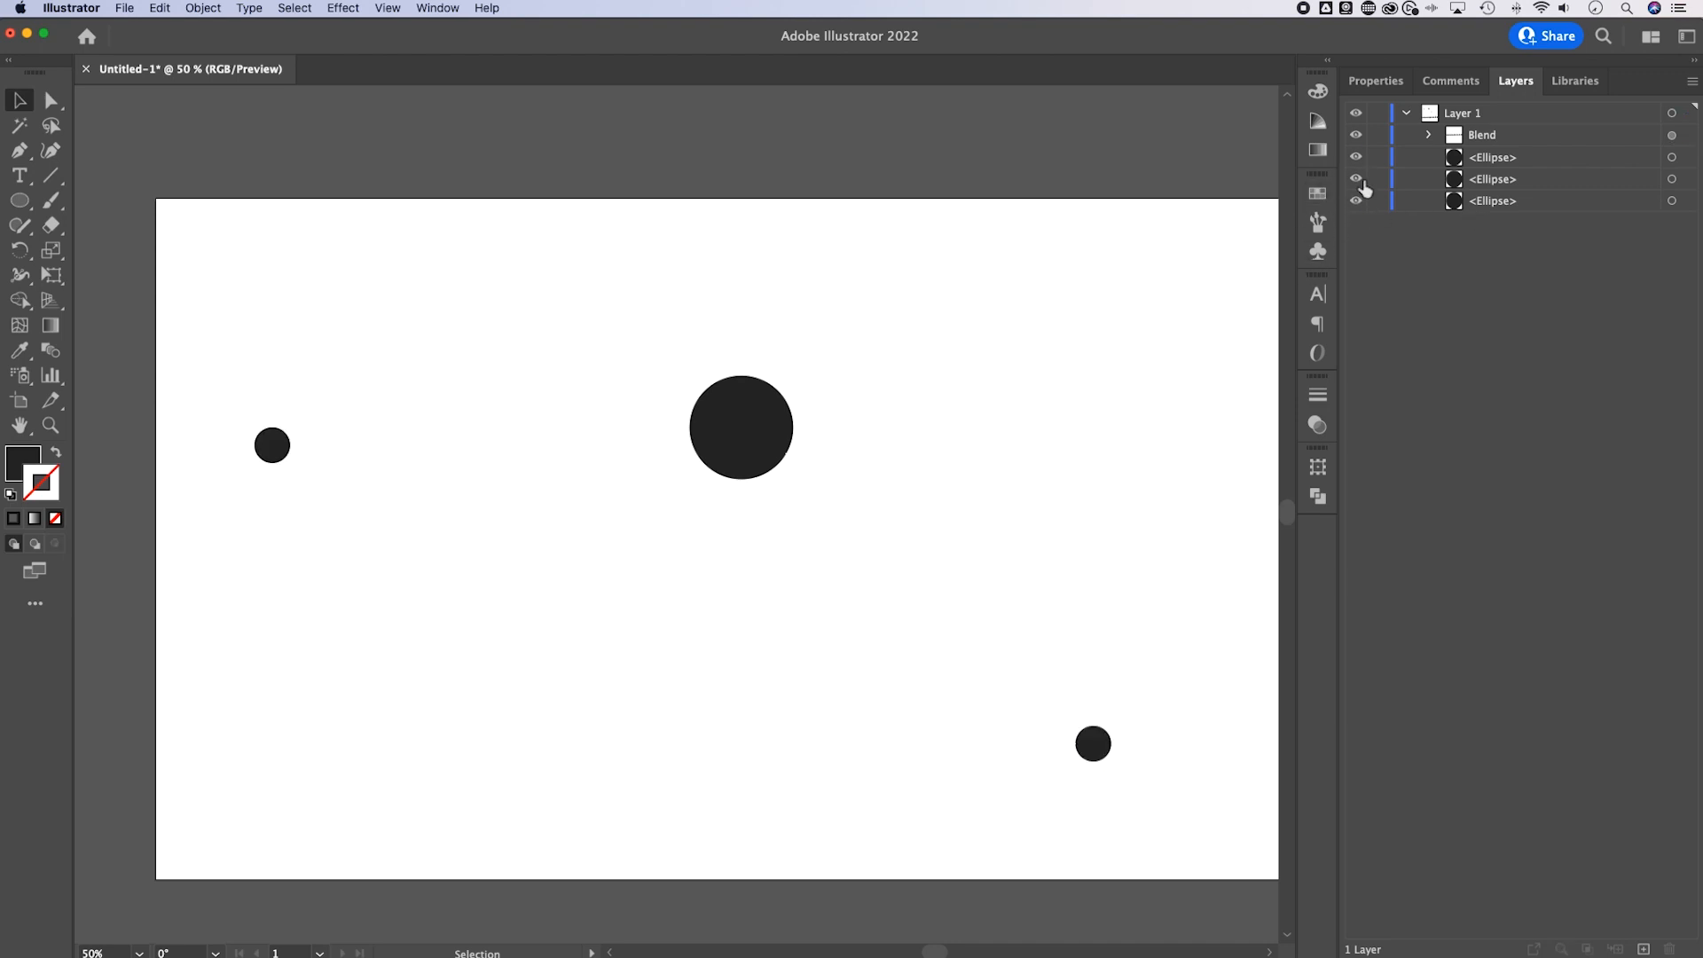
pyautogui.click(1494, 179)
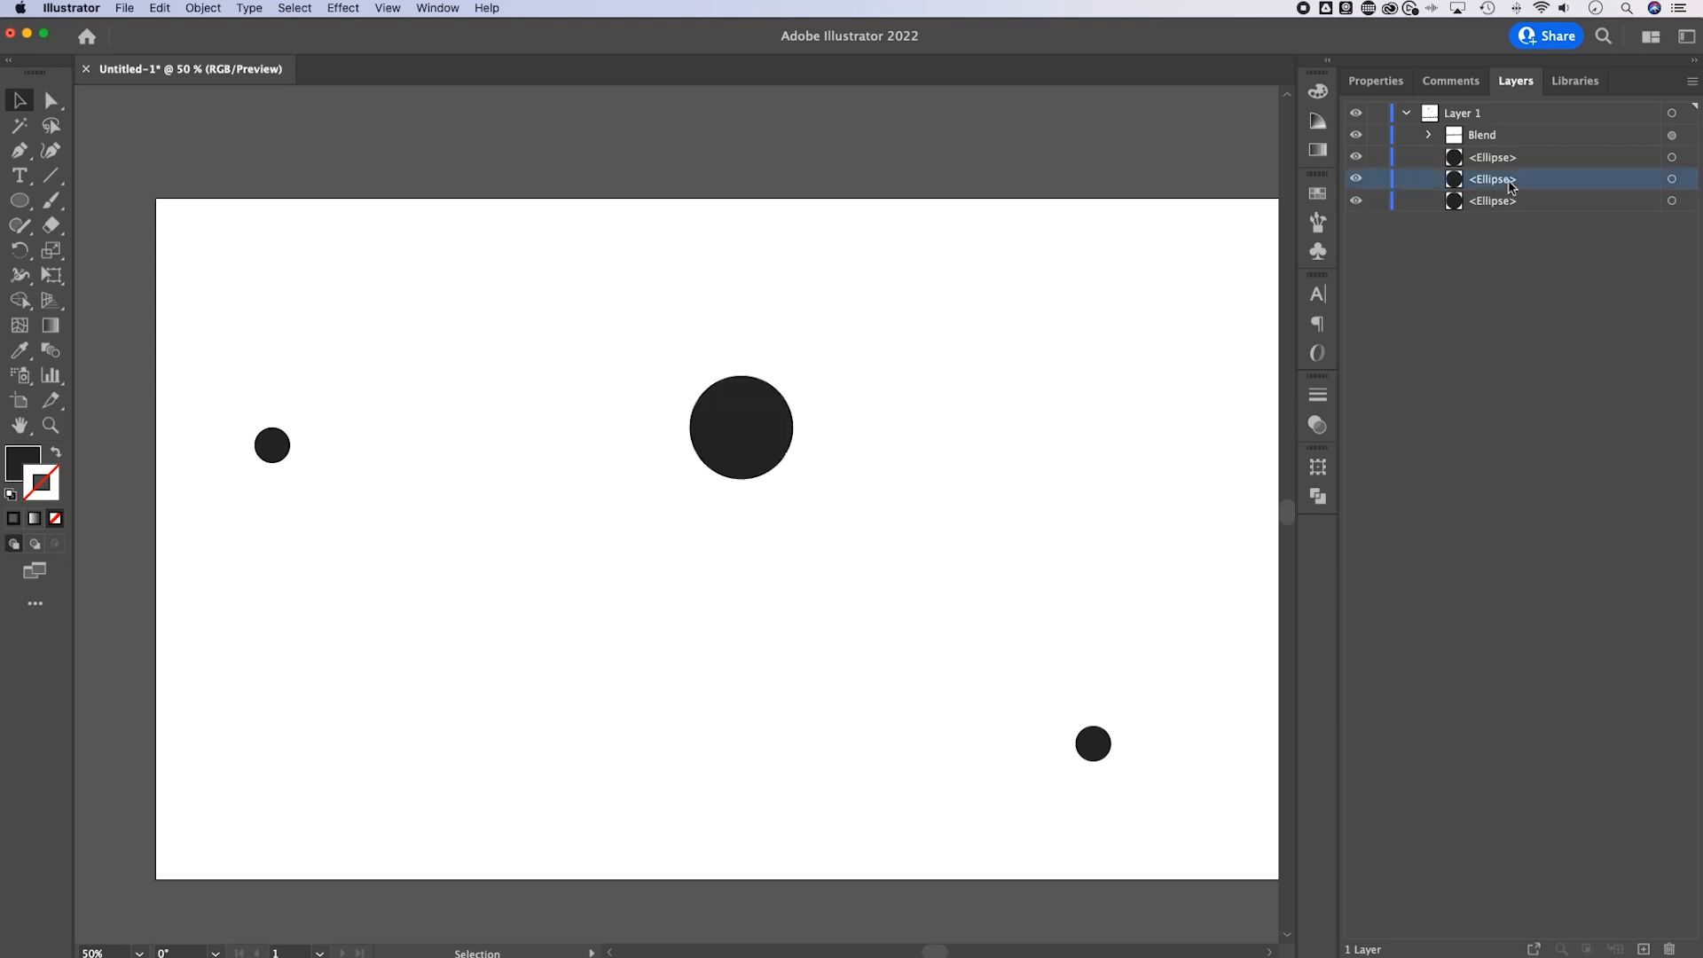
pyautogui.click(1491, 202)
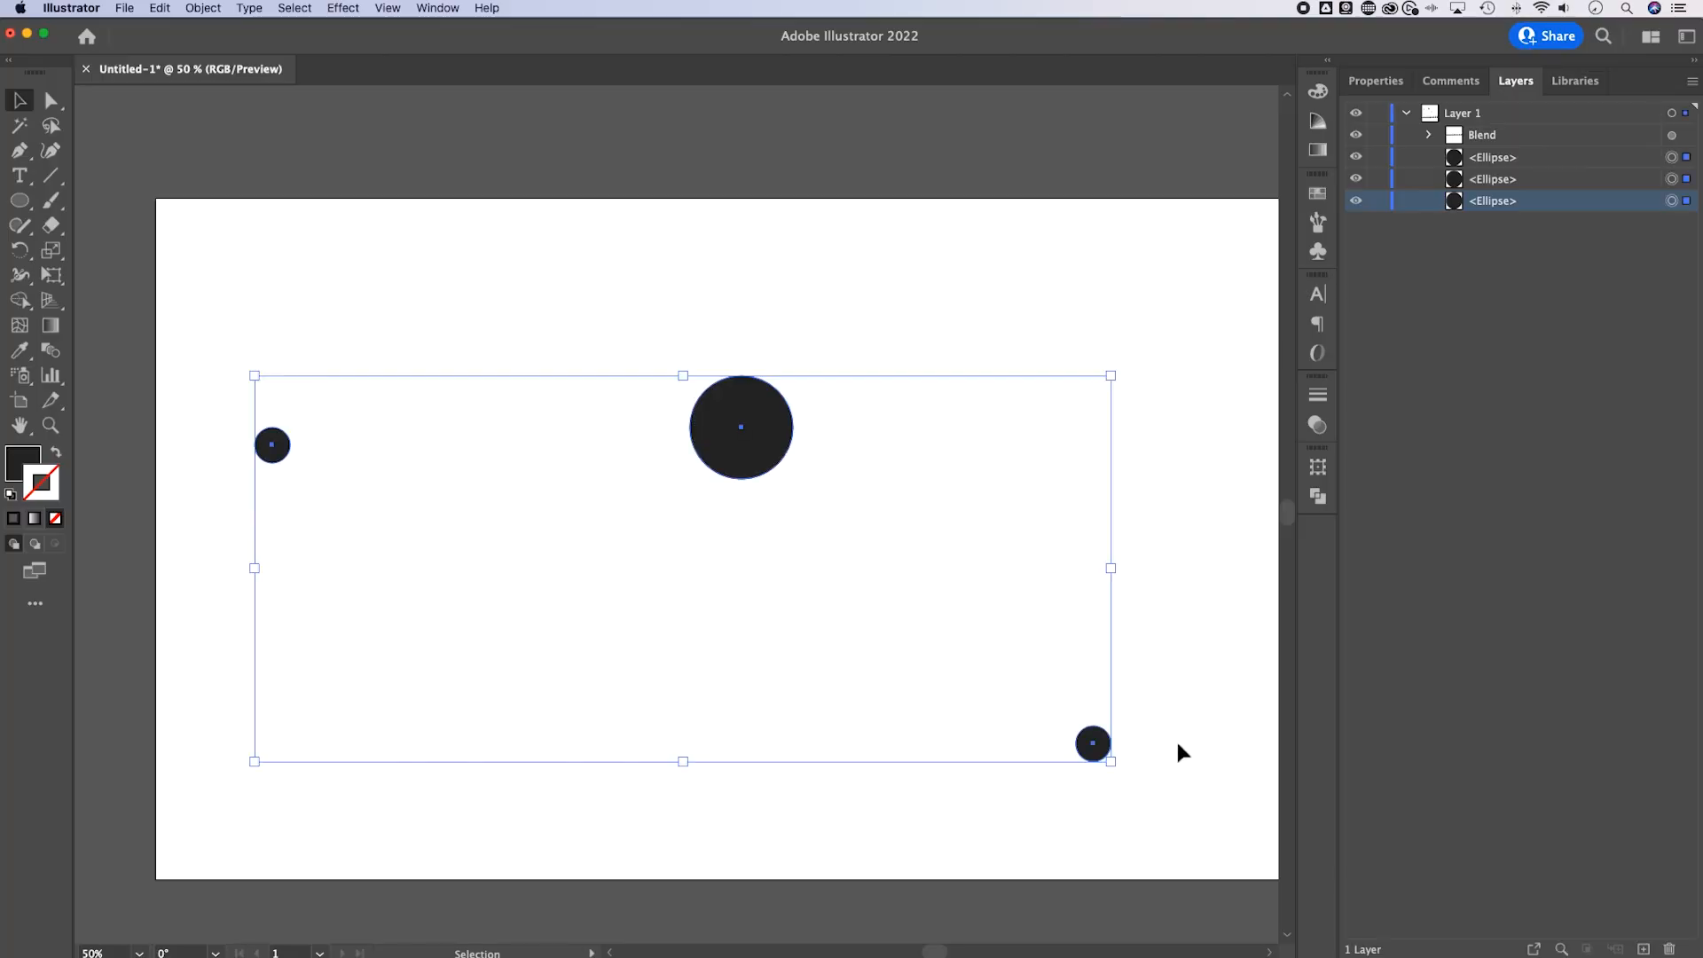
# Make a blend linking the small, large and small circles into a bent row of eleven.
pyautogui.click(202, 8)
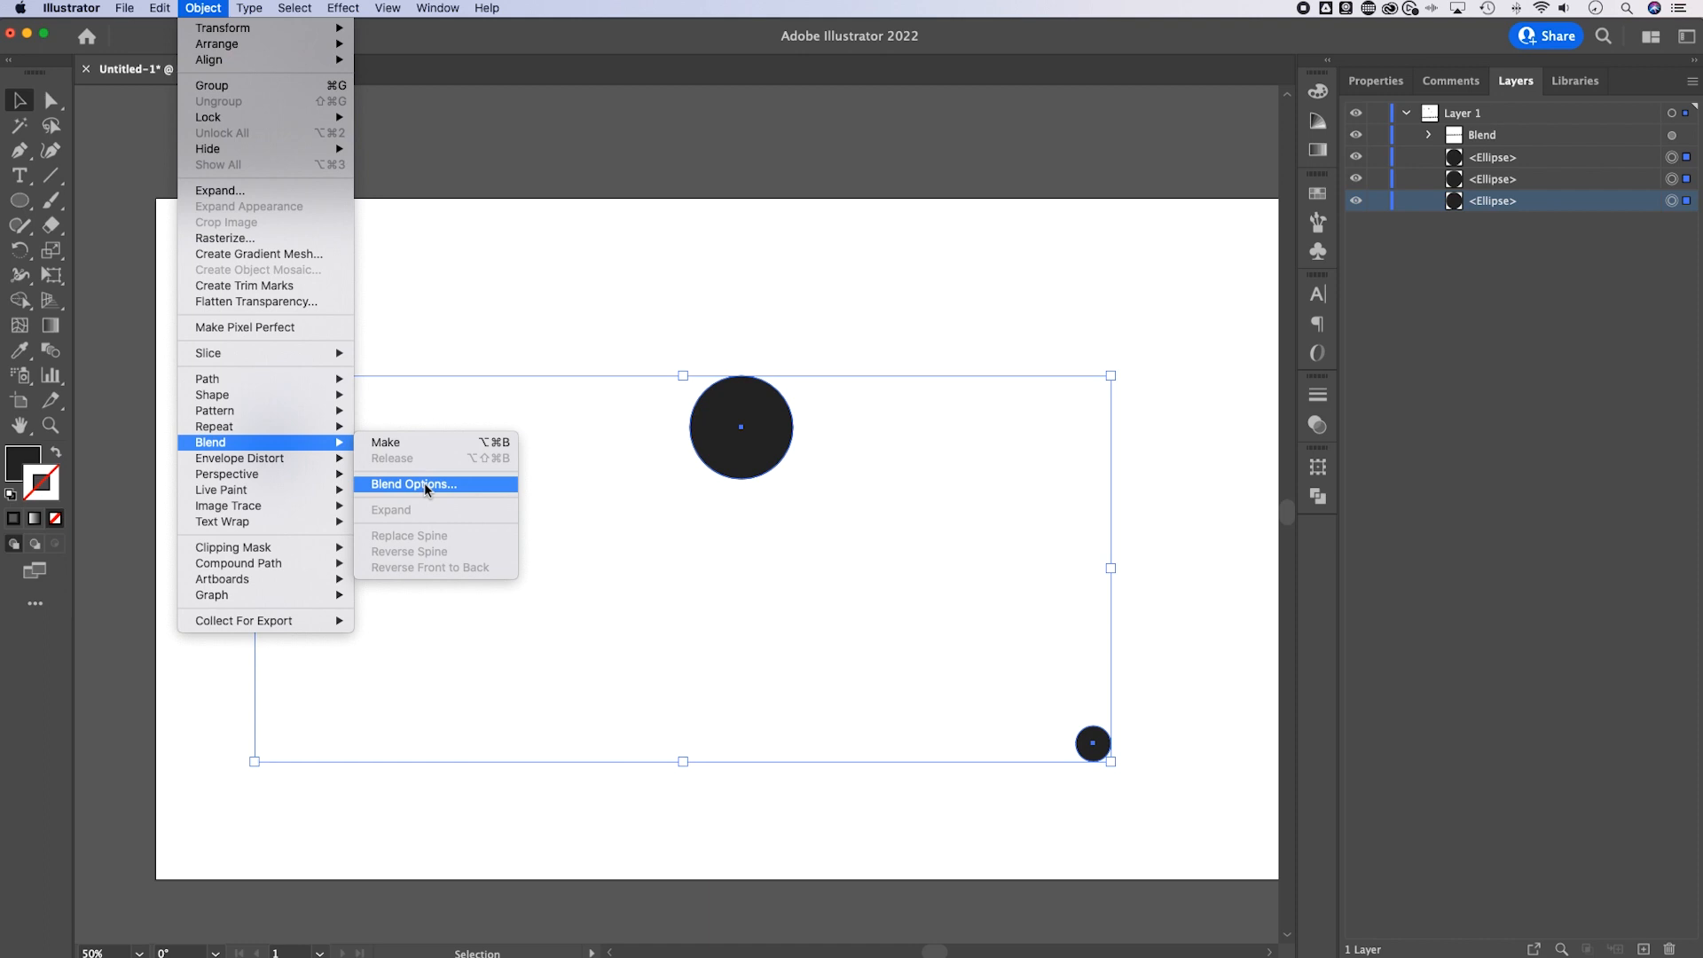
pyautogui.moveTo(432, 442)
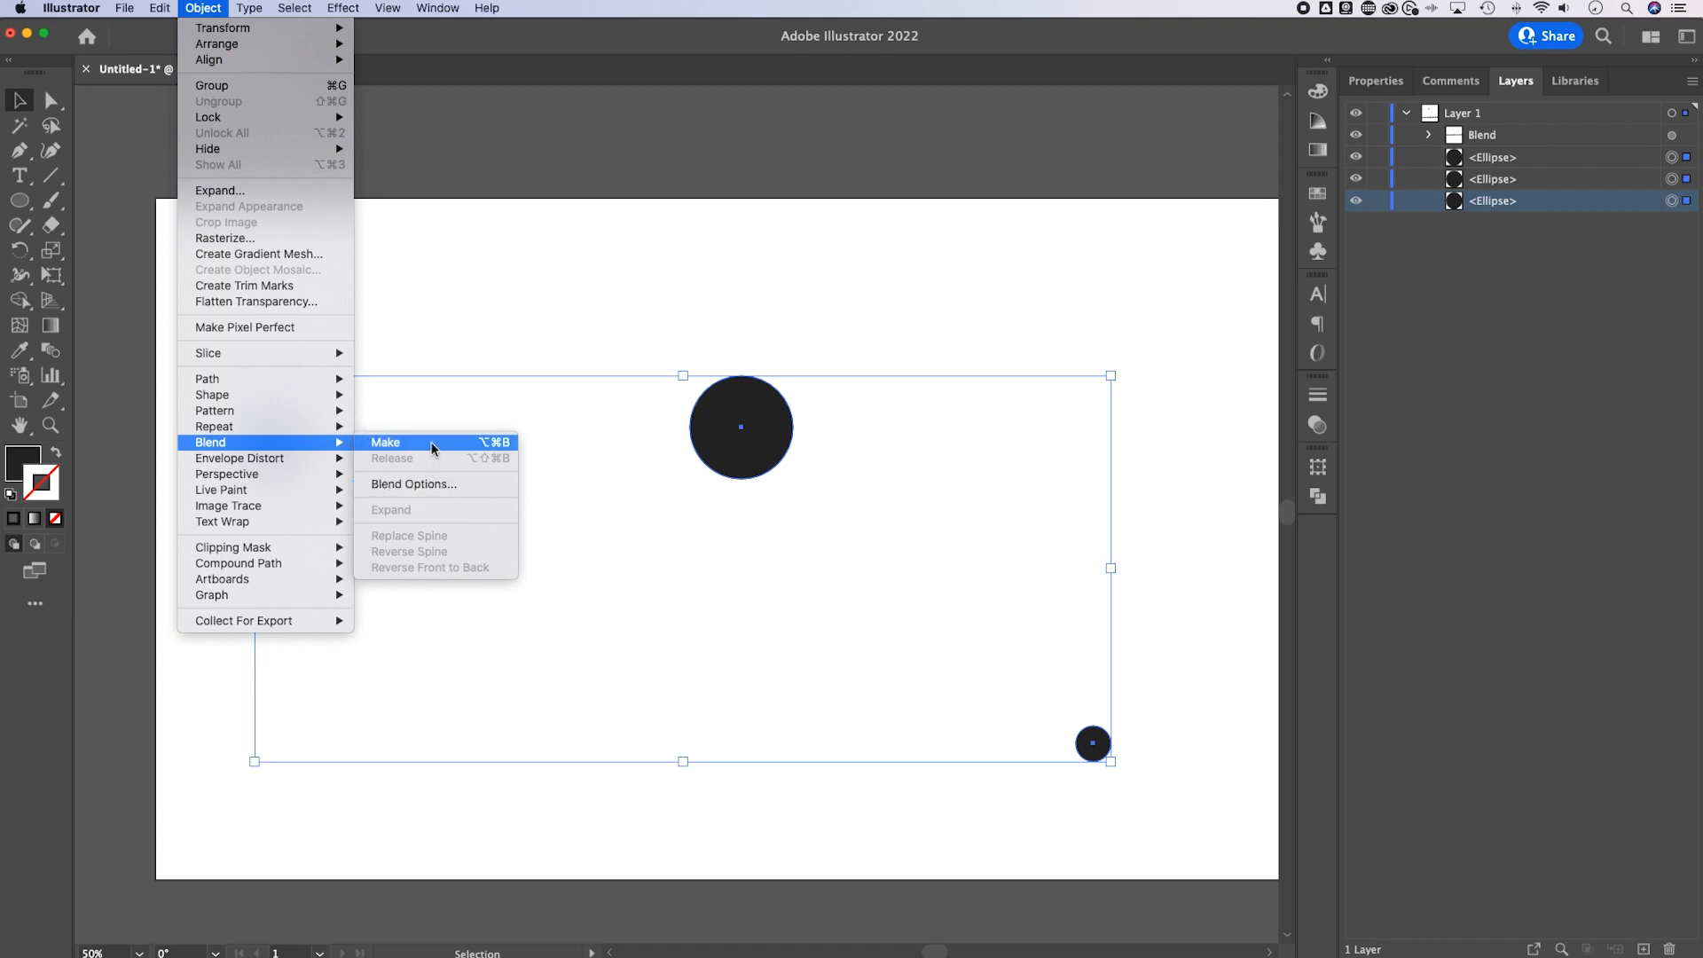
pyautogui.click(386, 442)
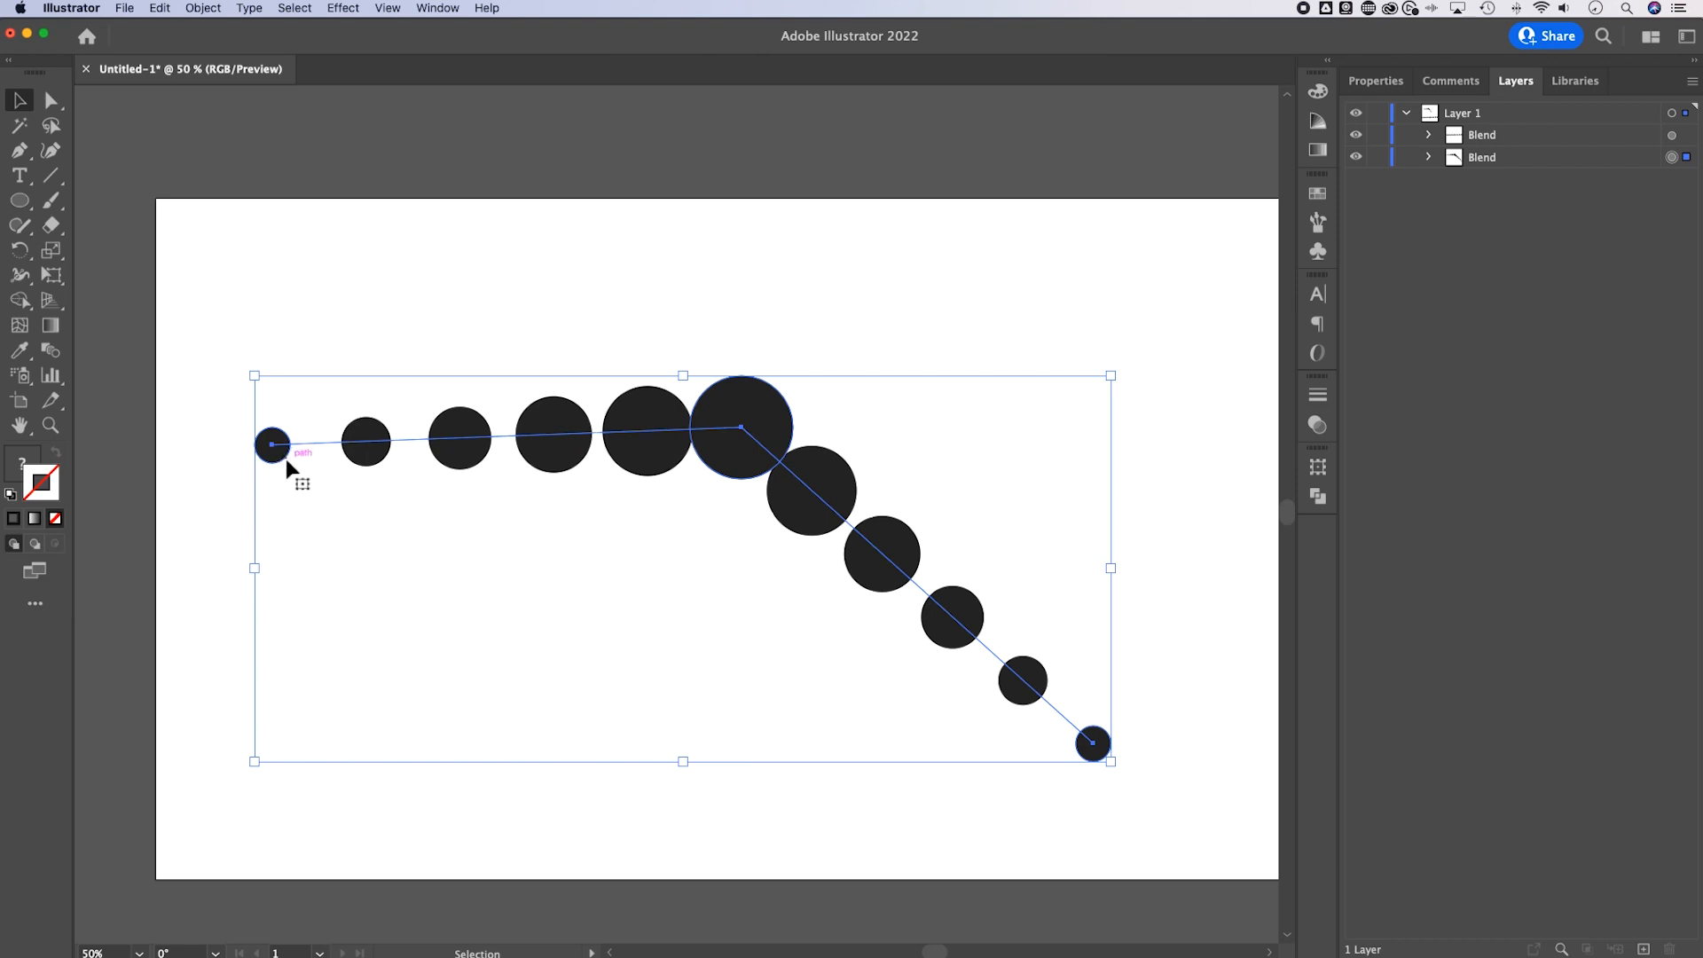
pyautogui.moveTo(1107, 744)
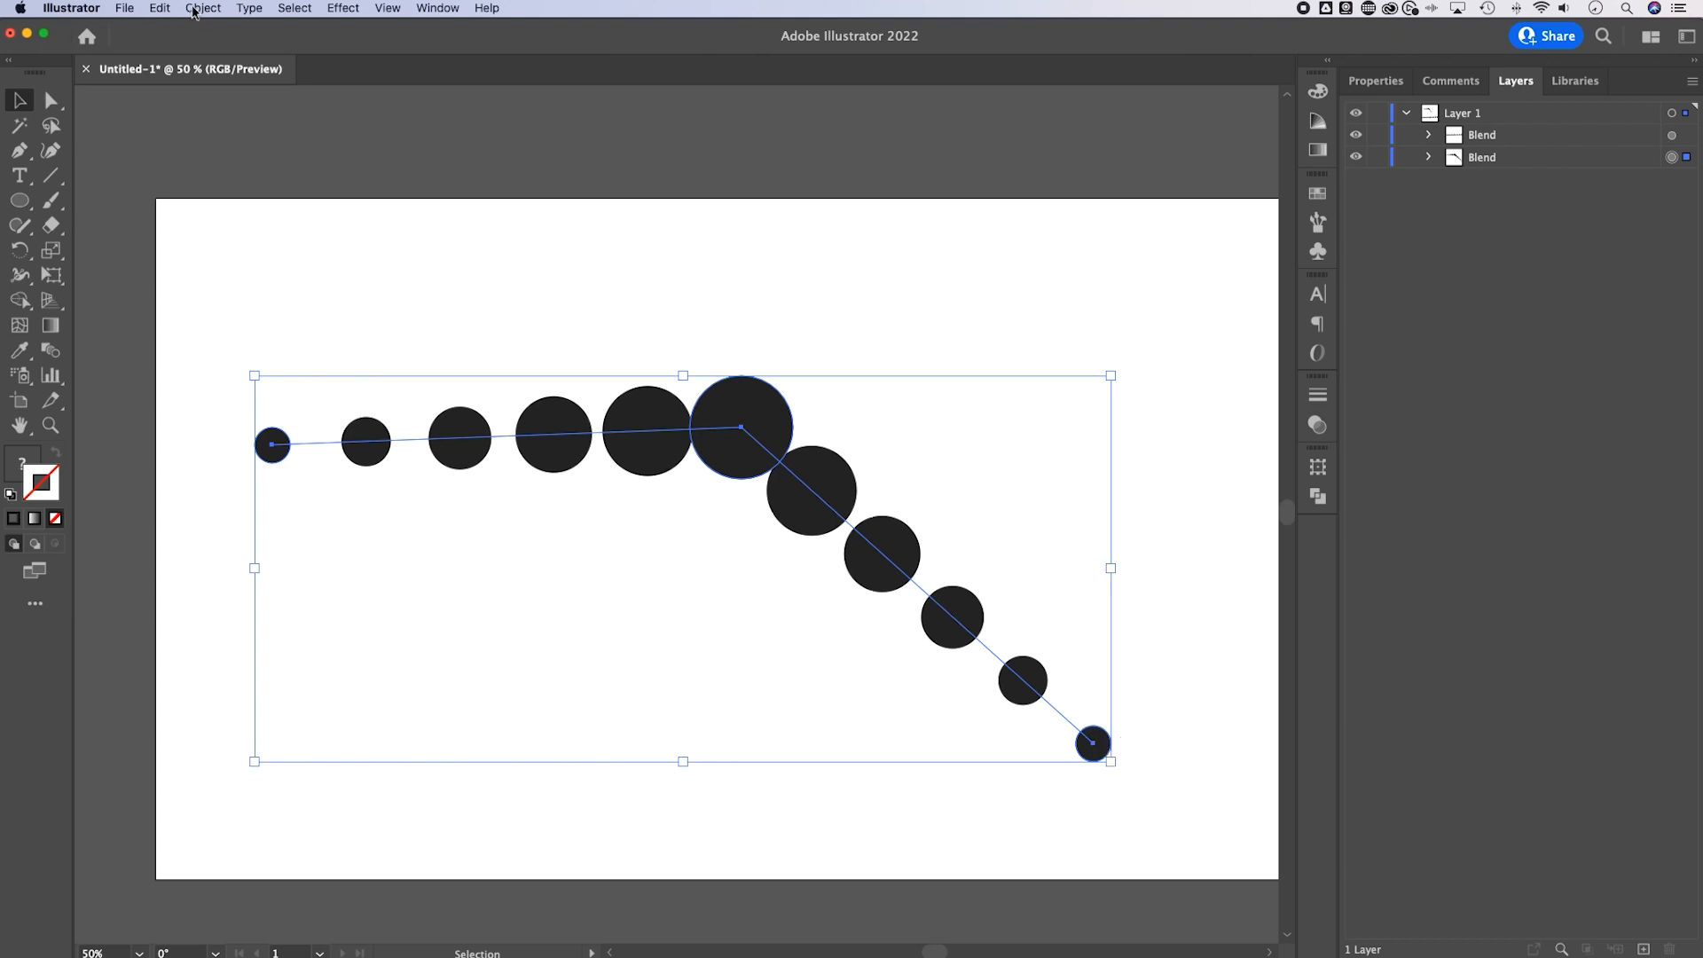
pyautogui.click(203, 8)
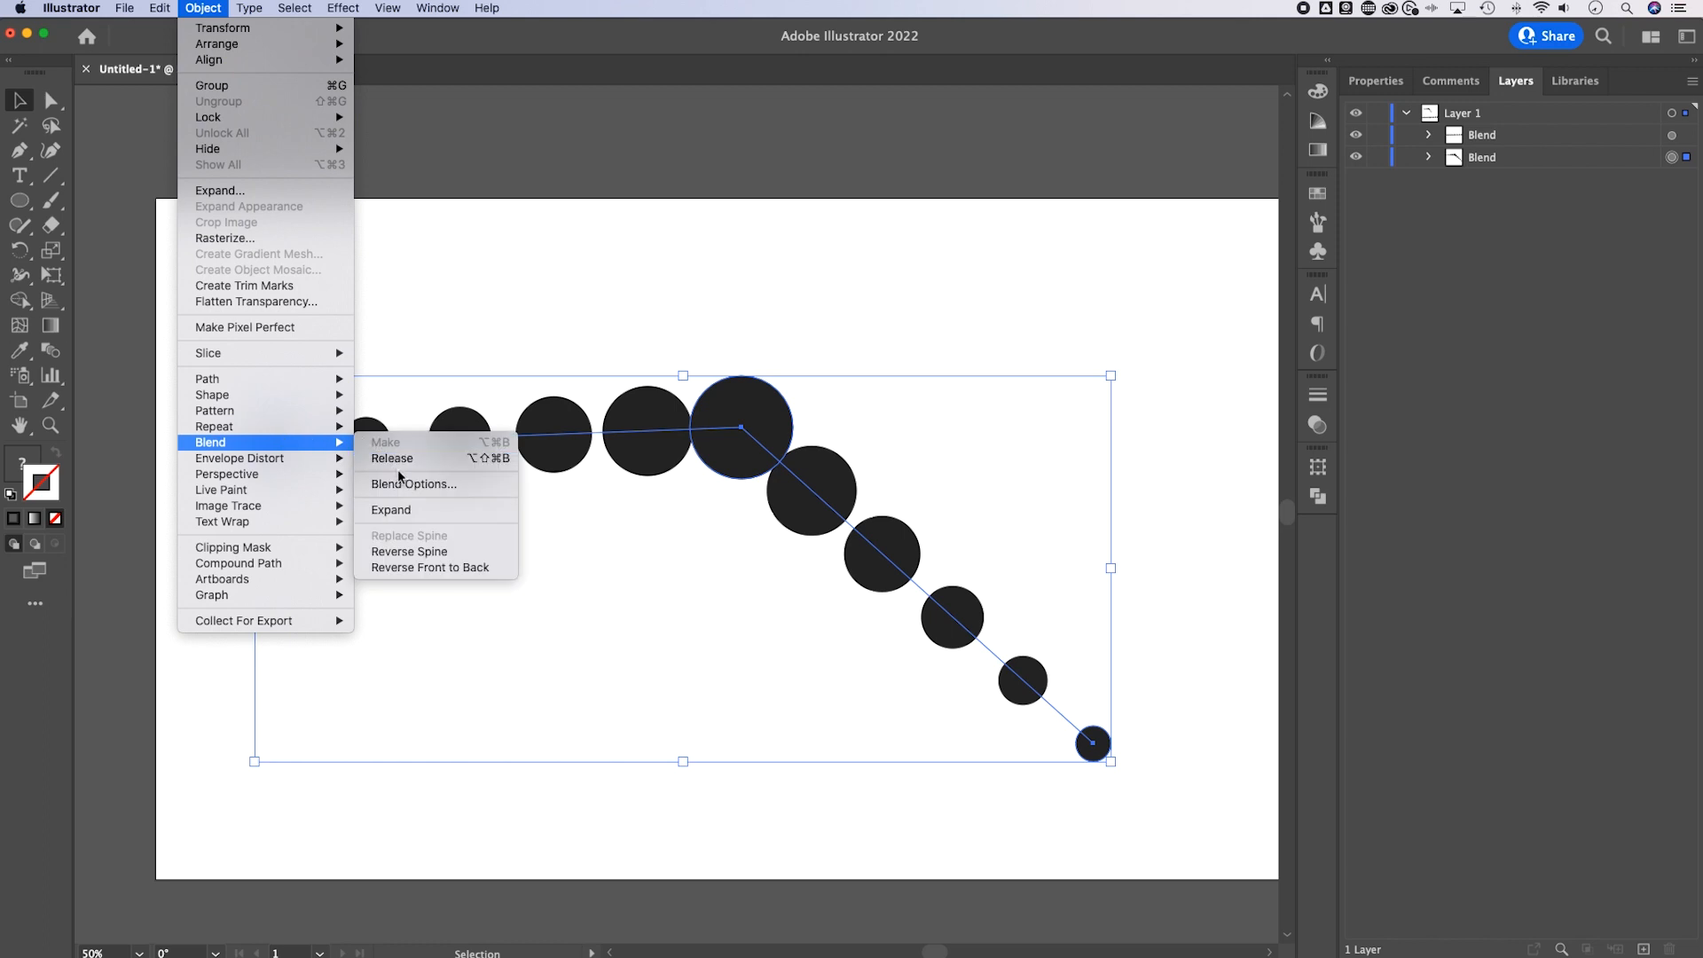
# Open Blend Options, move the dialog aside, and try several Specified Steps values.
pyautogui.click(413, 483)
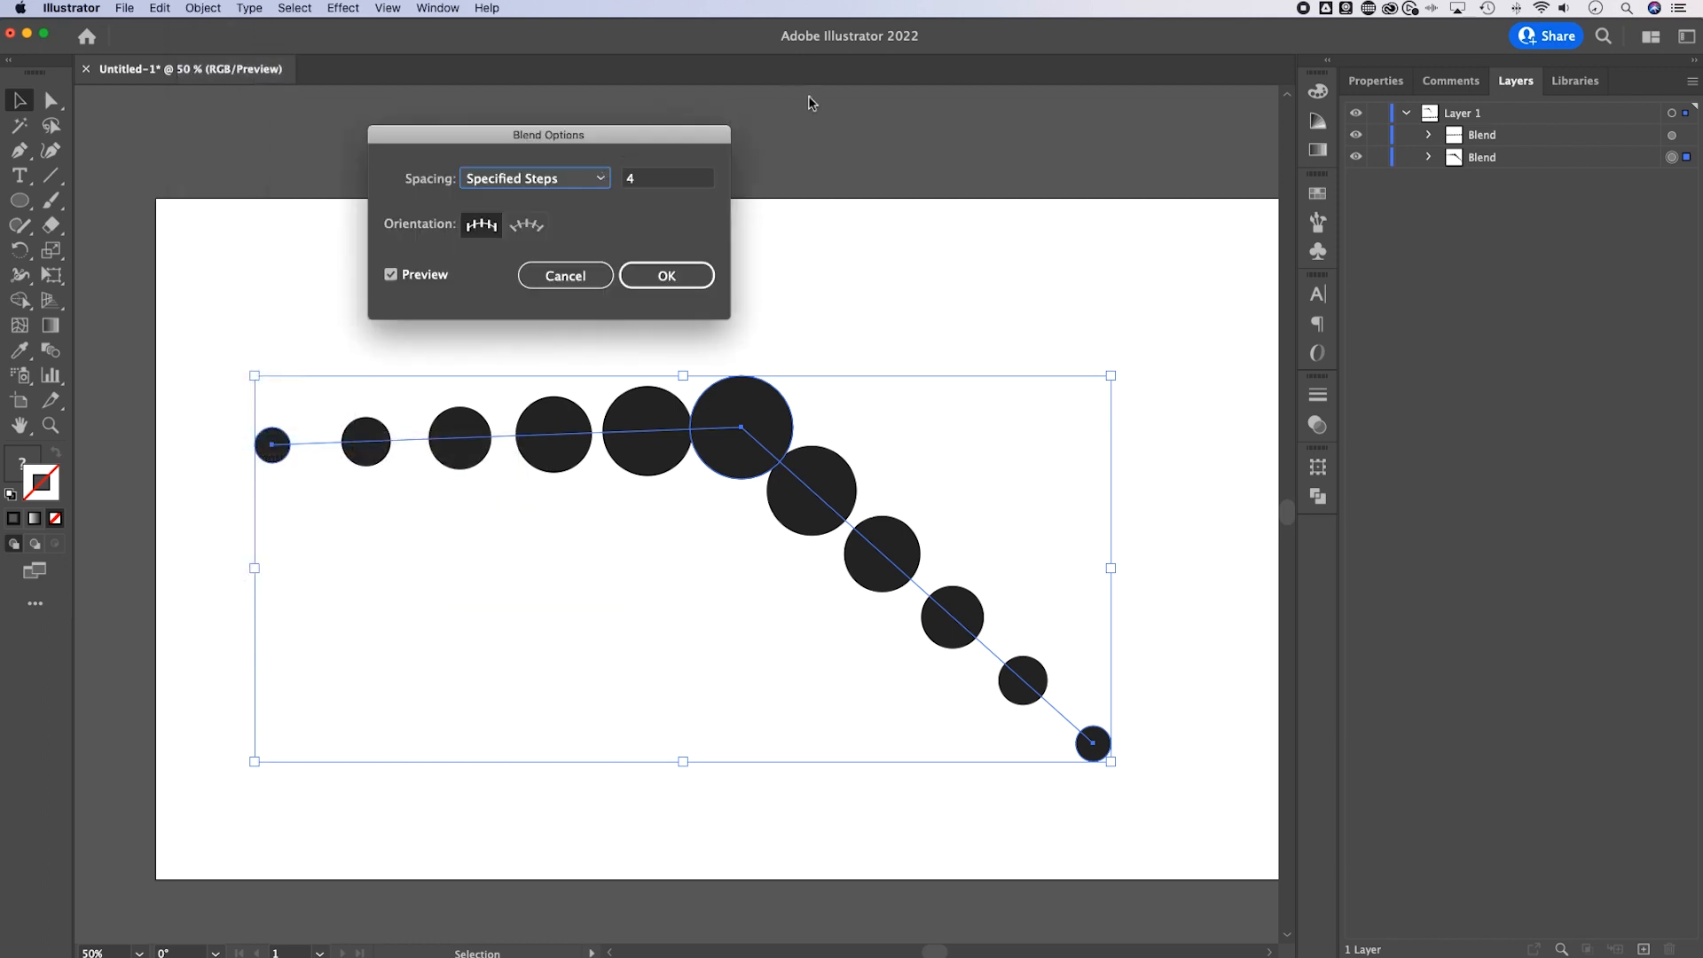
pyautogui.moveTo(548, 134); pyautogui.dragTo(763, 126)
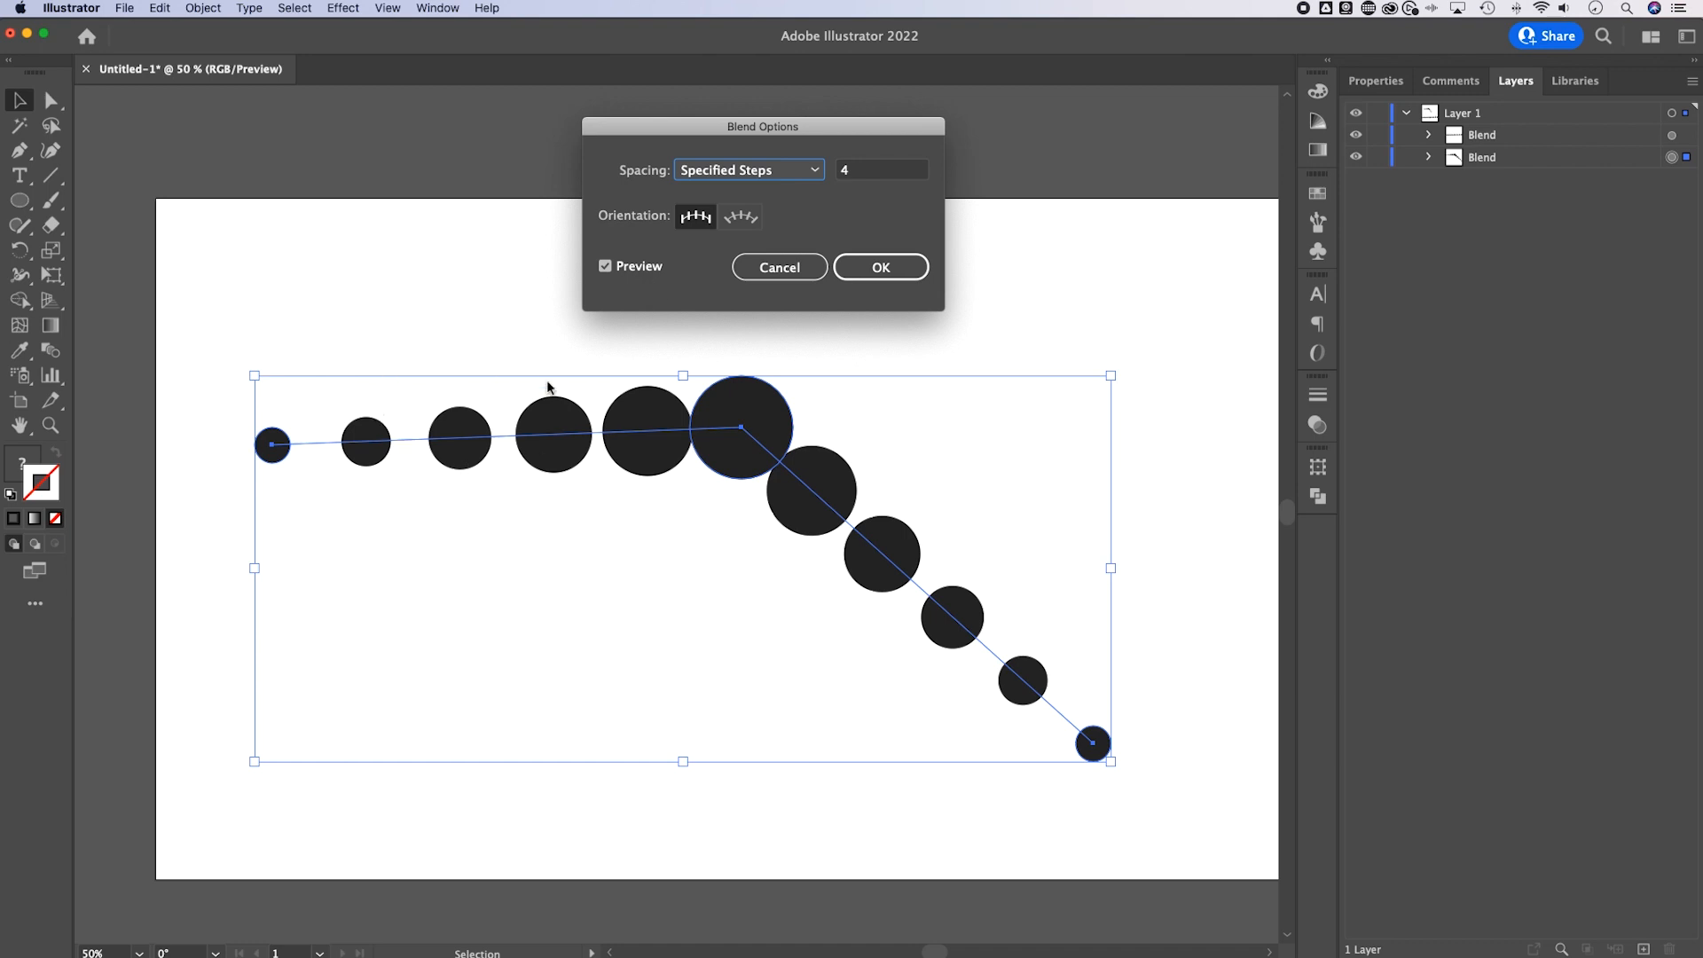
pyautogui.moveTo(869, 166)
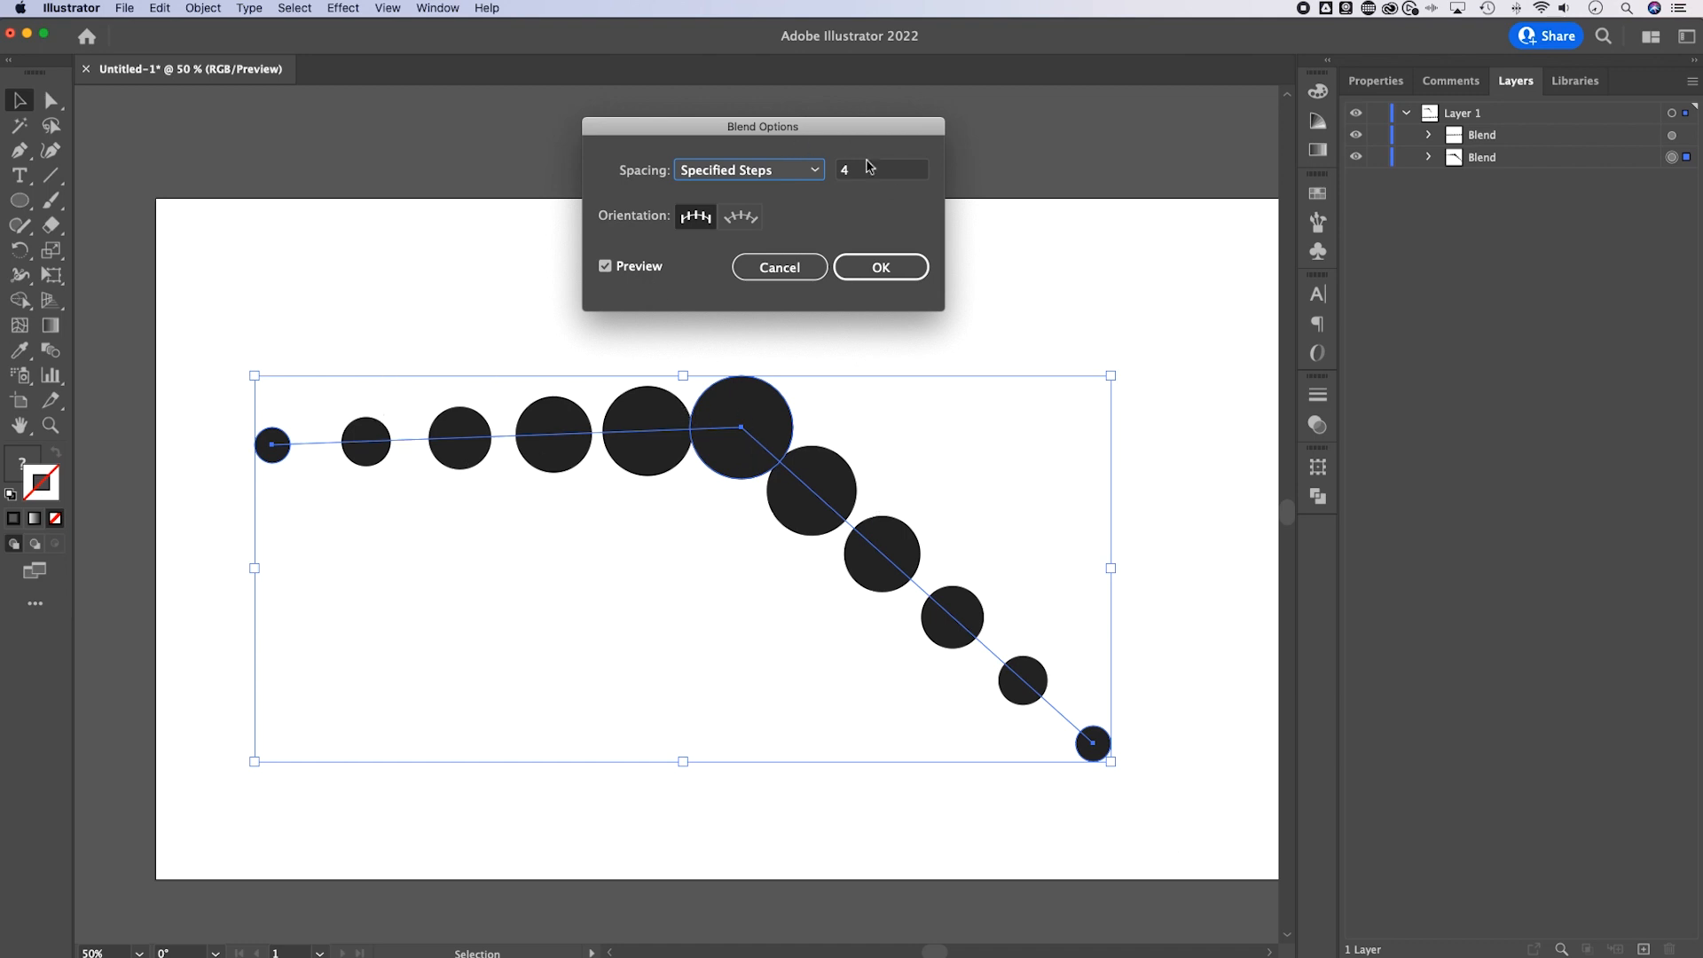
pyautogui.write('110')
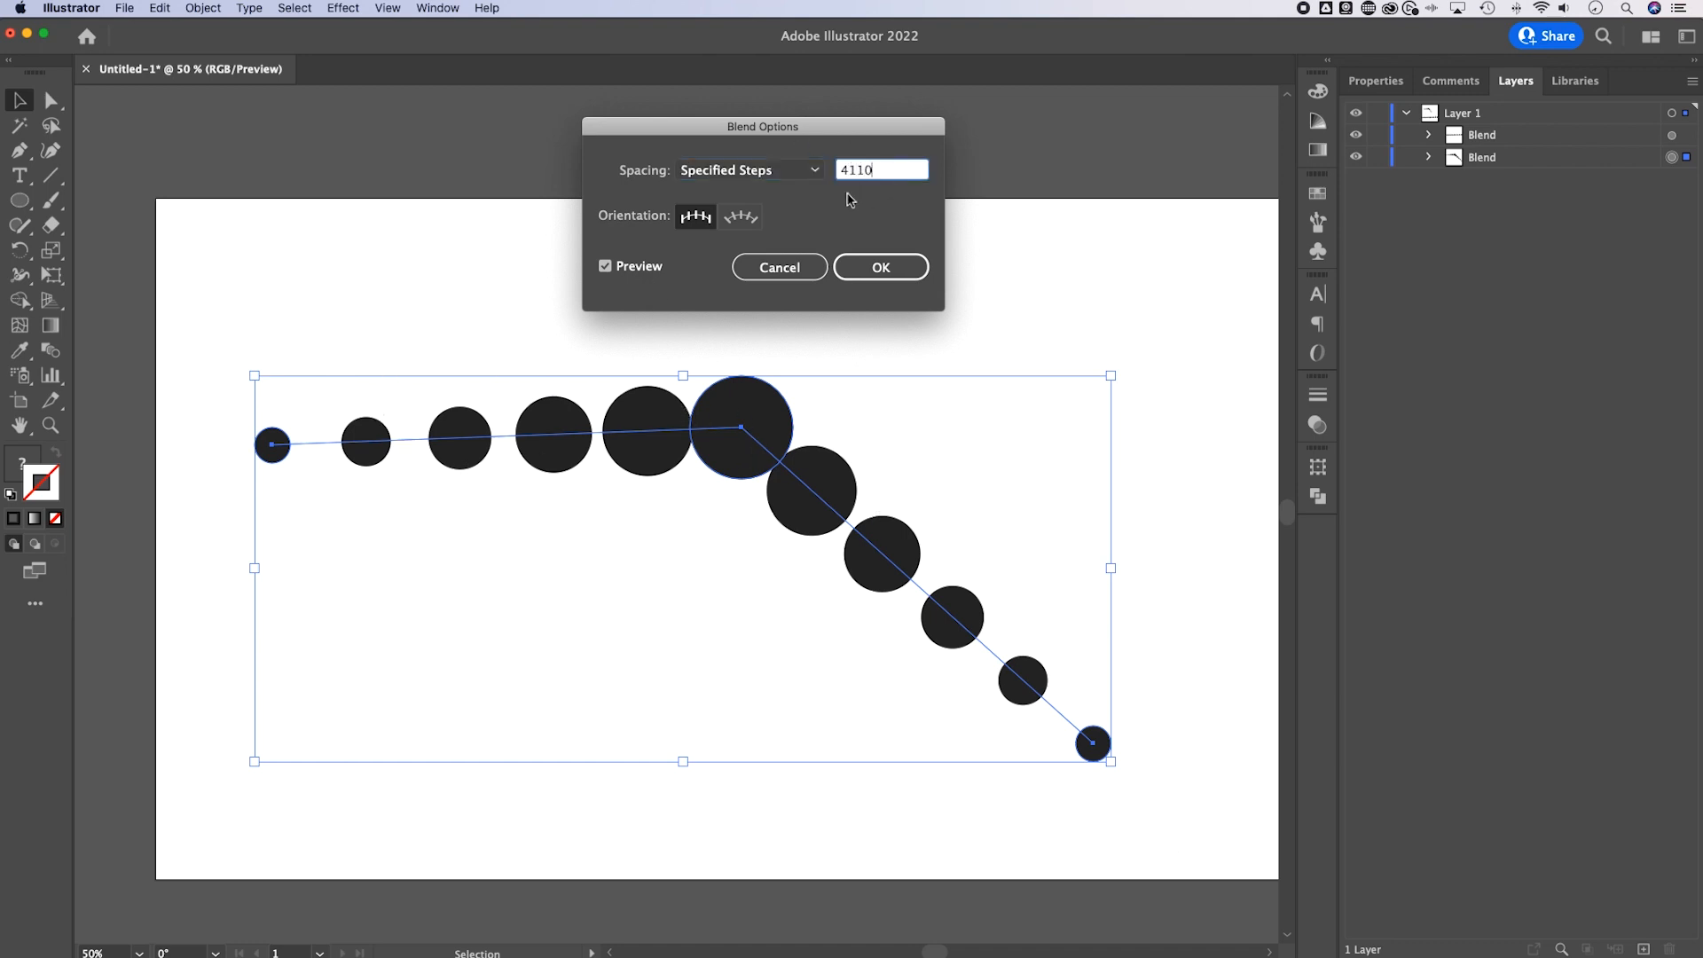
pyautogui.write('4')
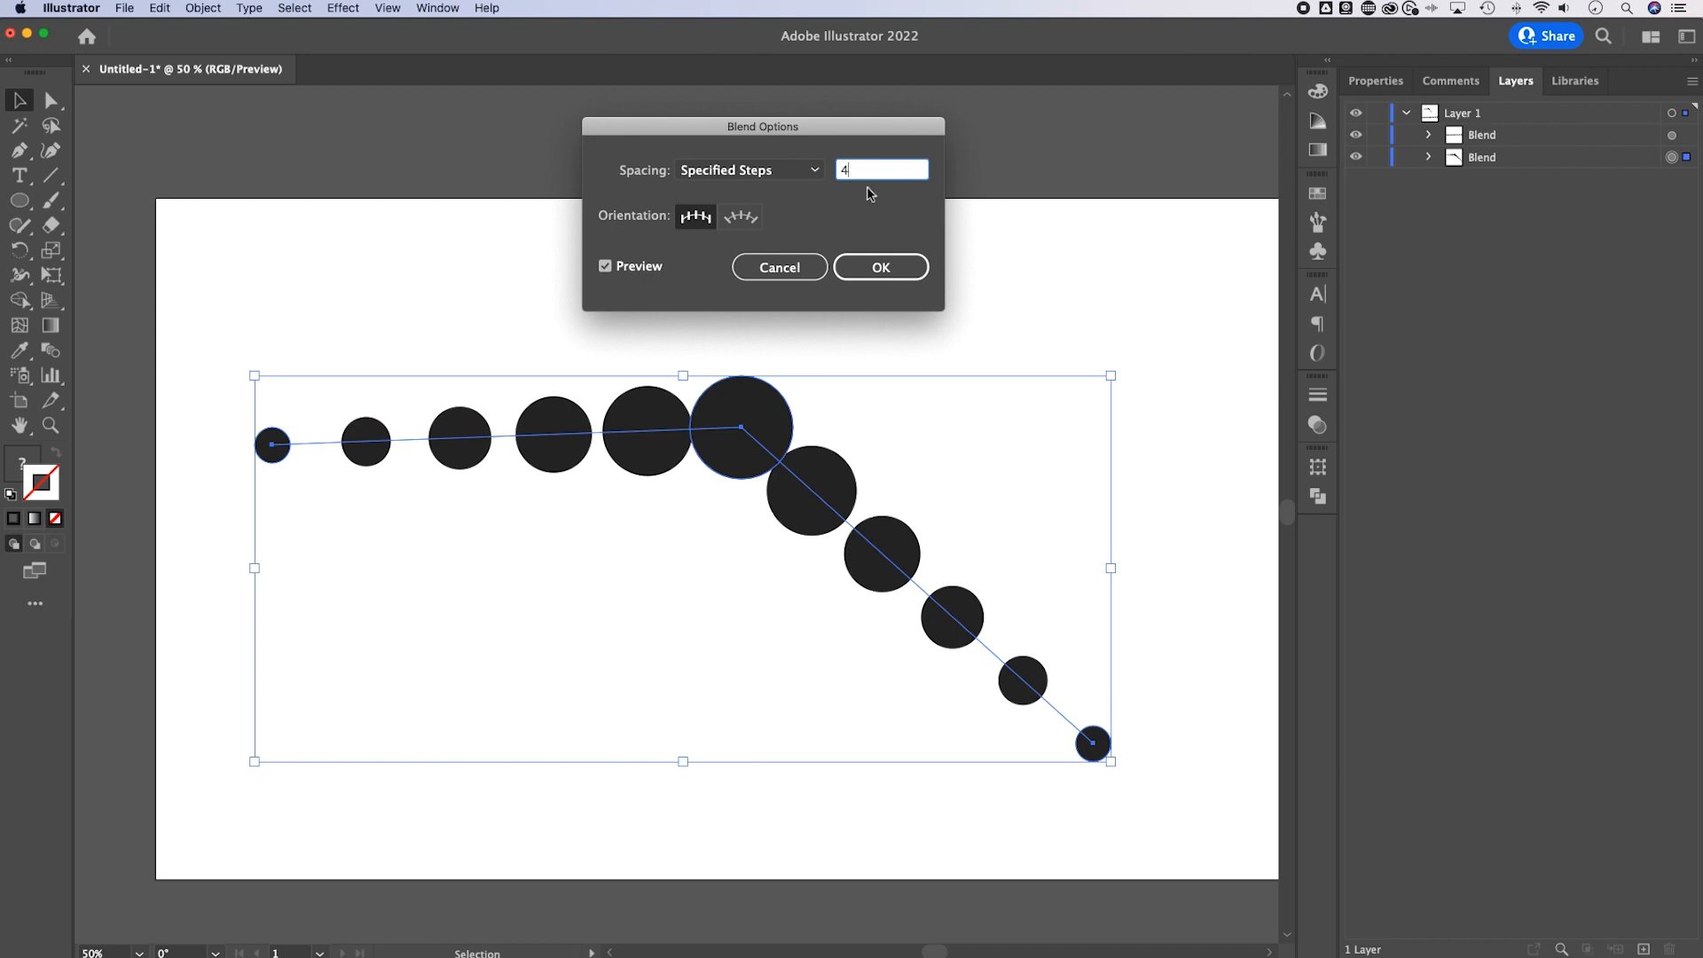
pyautogui.write('5')
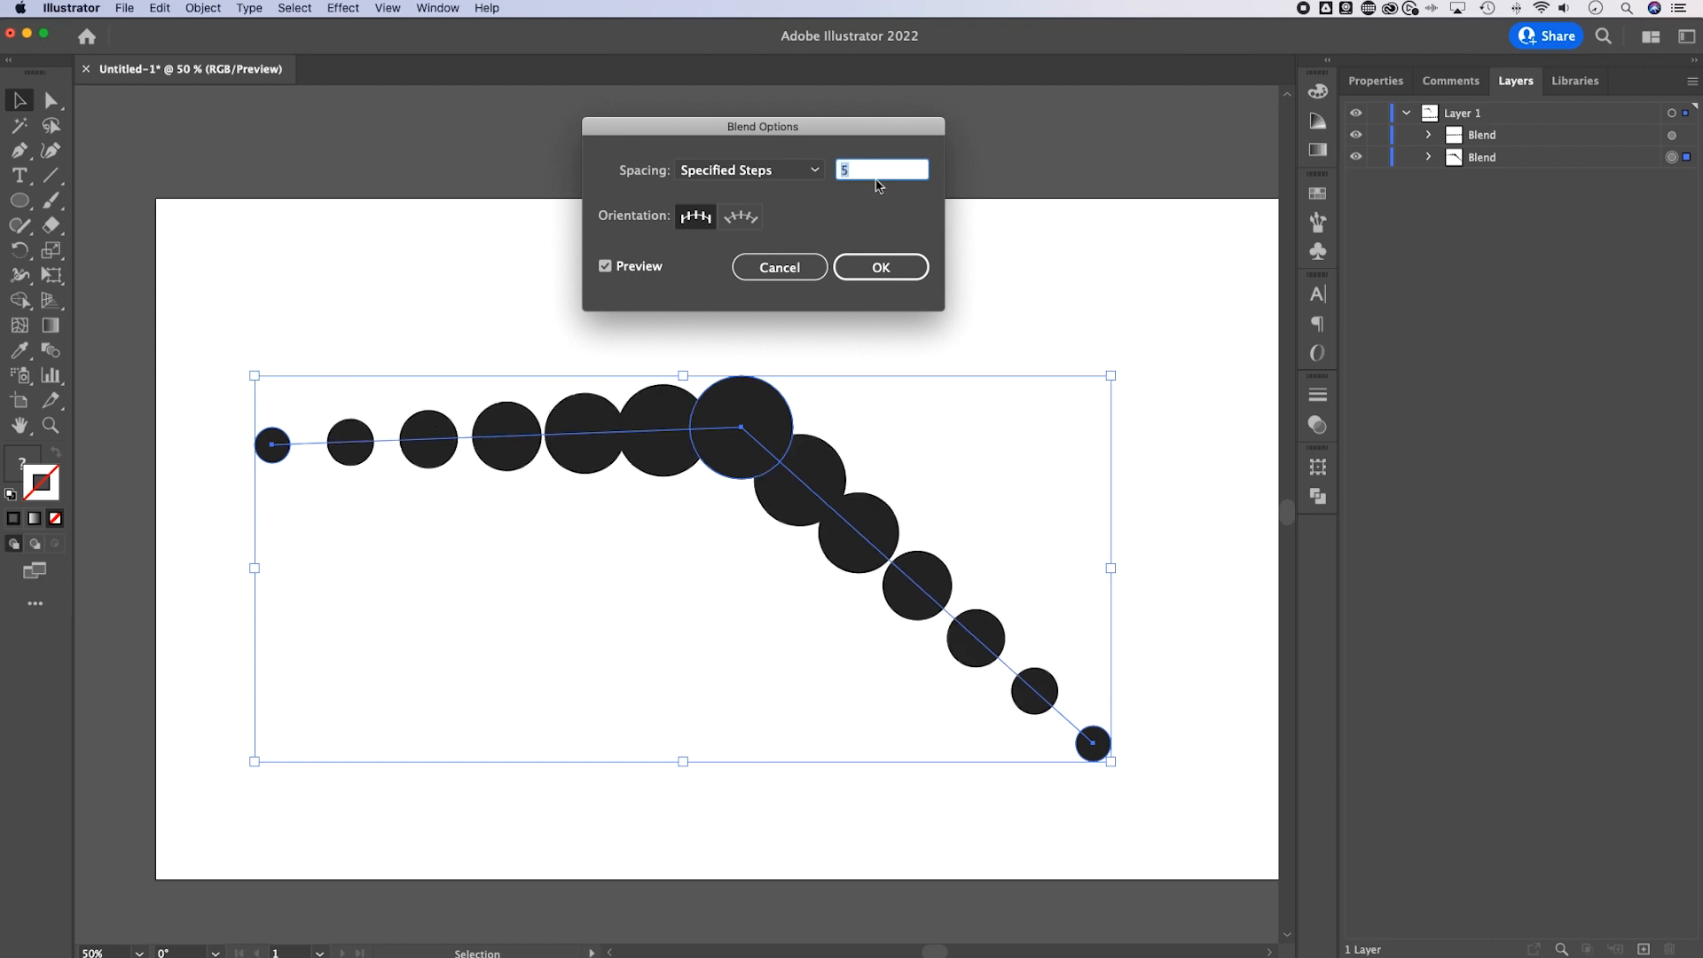
pyautogui.write('3')
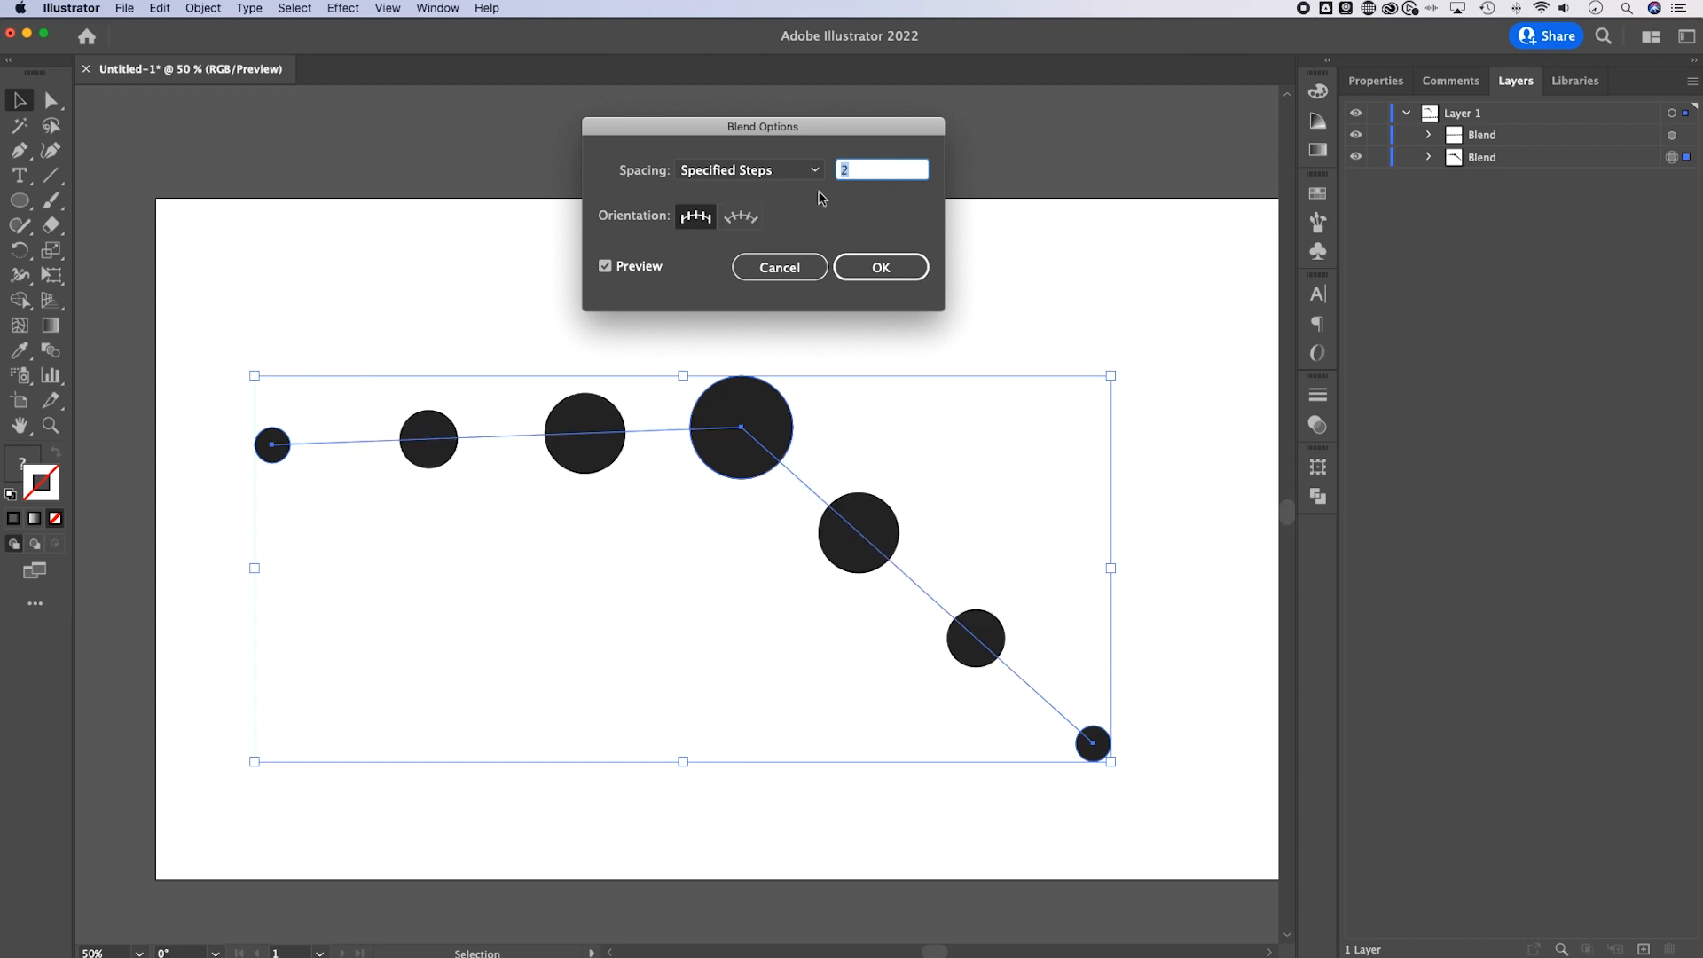
pyautogui.moveTo(852, 214)
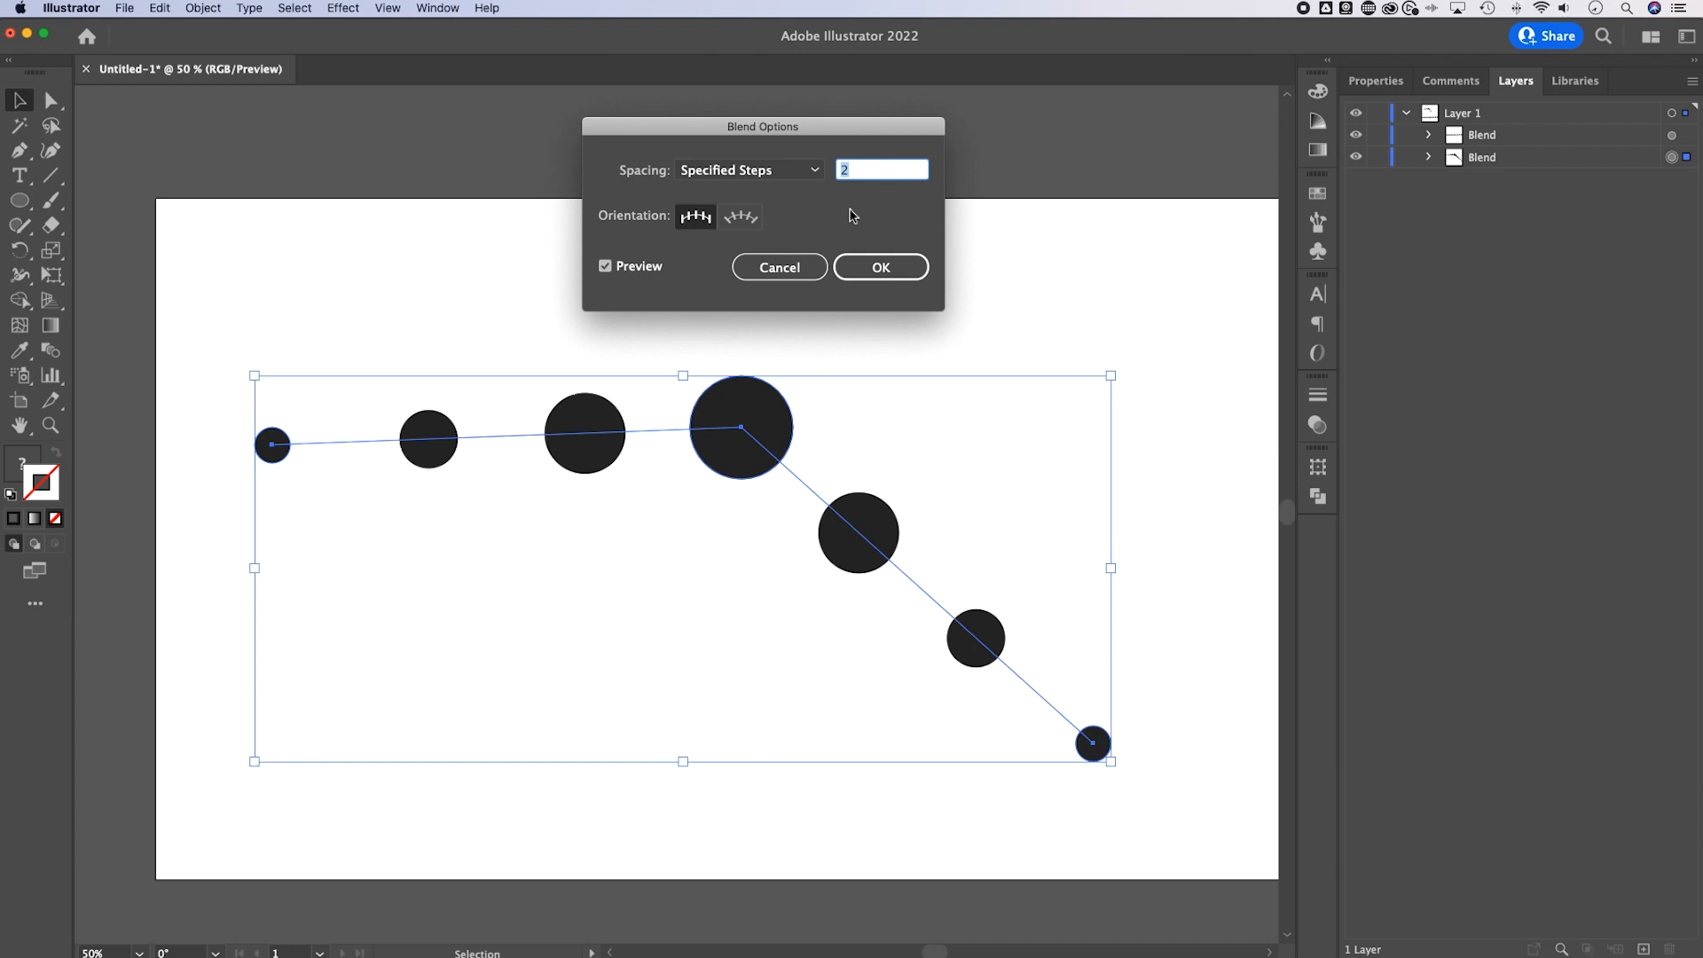
# Test a 120 px Specified Distance, then apply Specified Steps of 2.
pyautogui.click(746, 169)
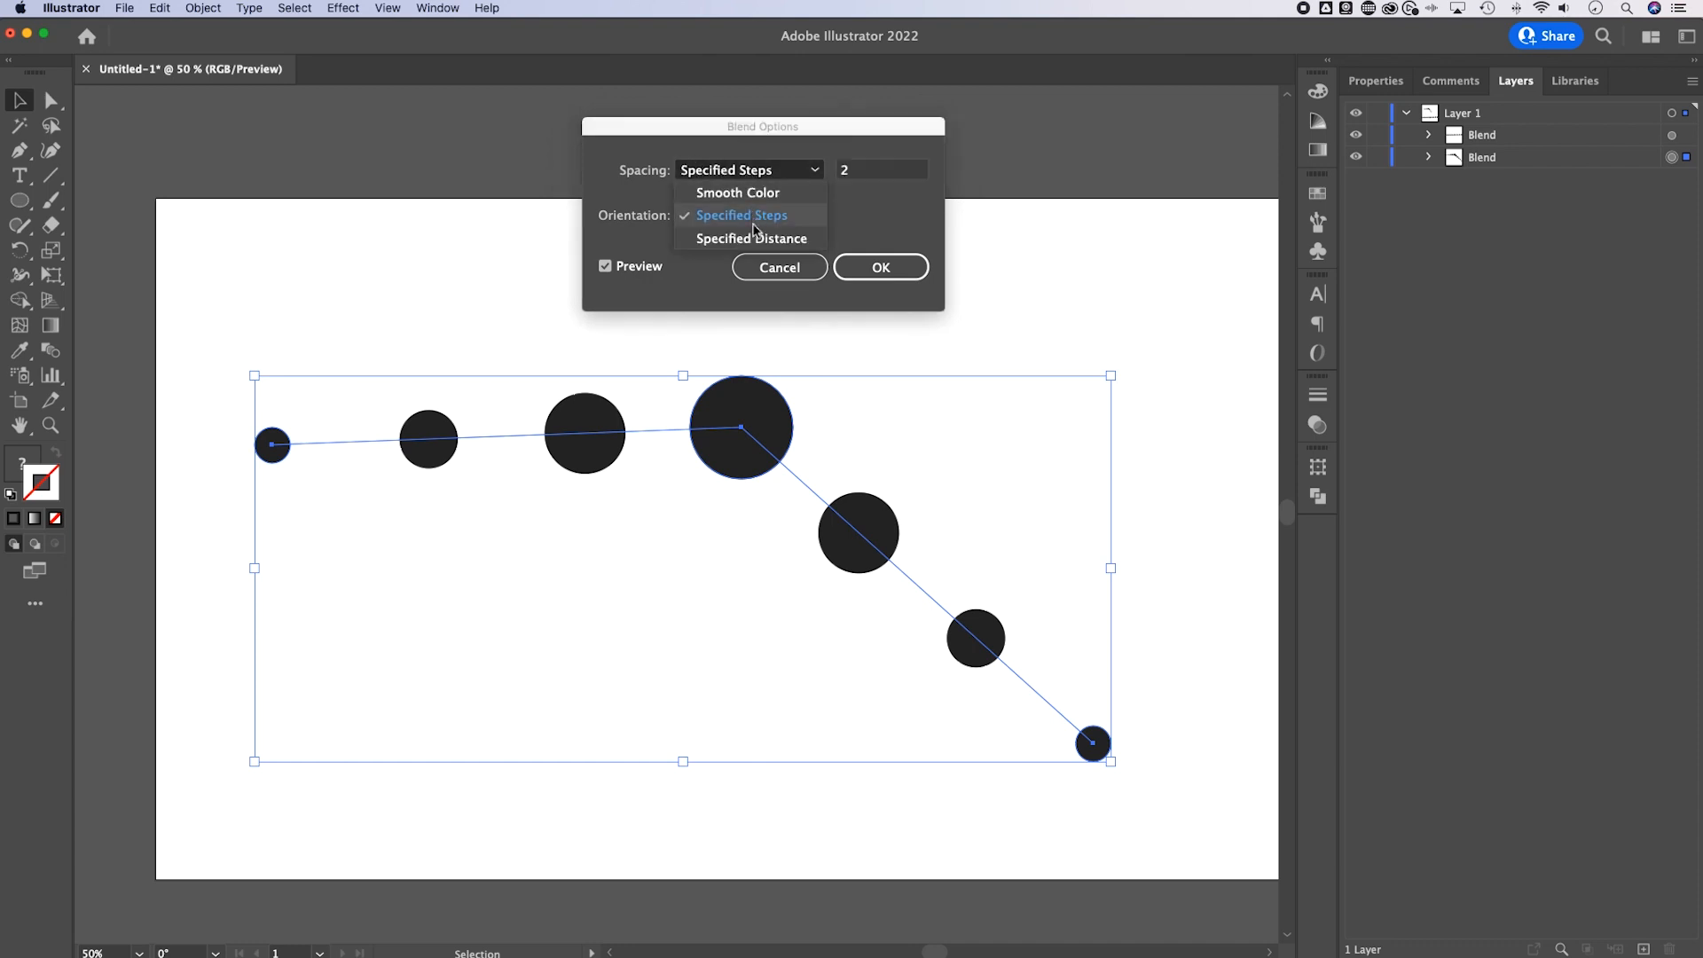
pyautogui.click(750, 238)
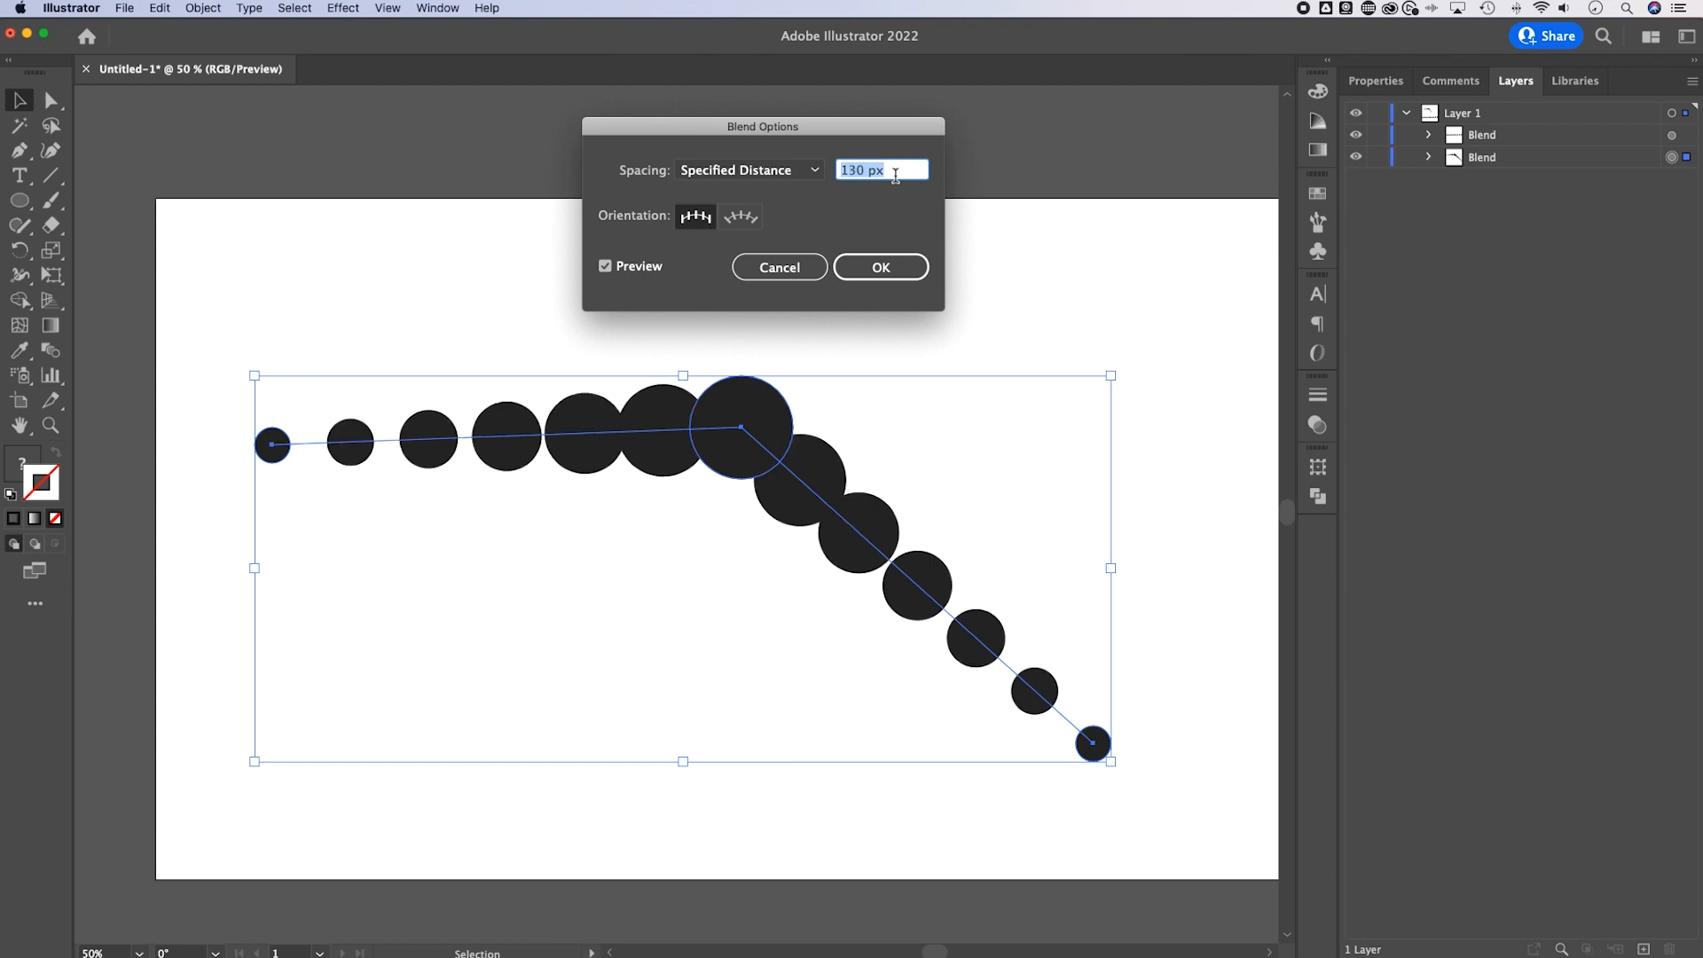
pyautogui.write('120 px')
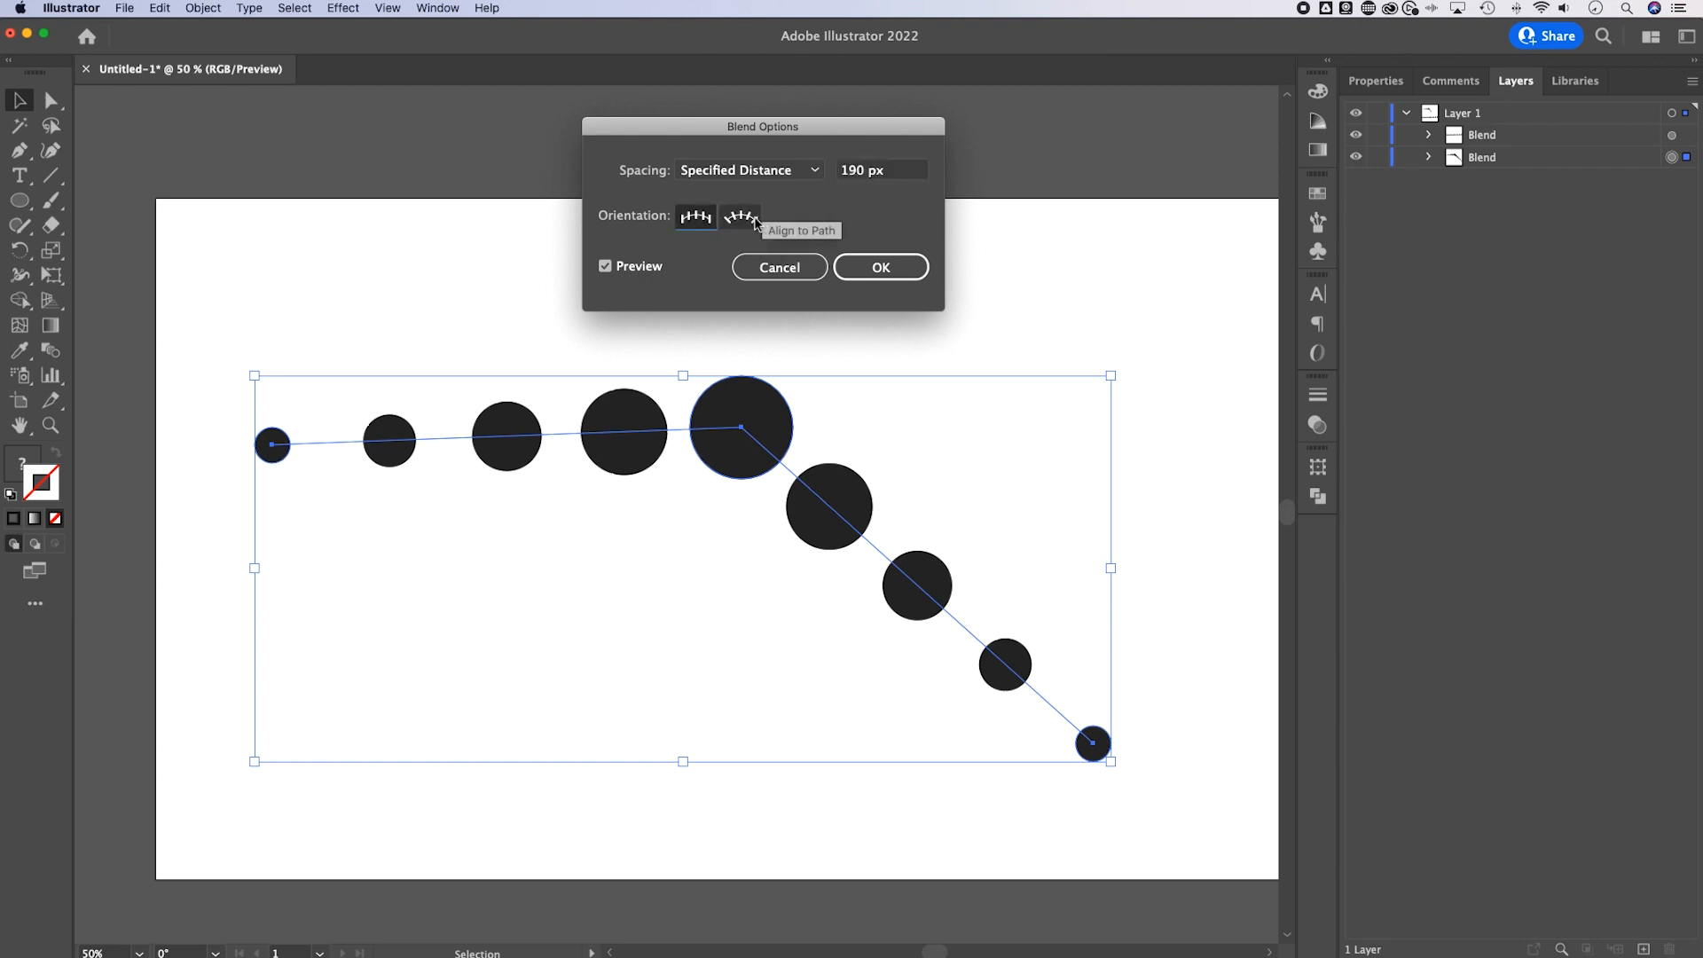
pyautogui.moveTo(765, 221)
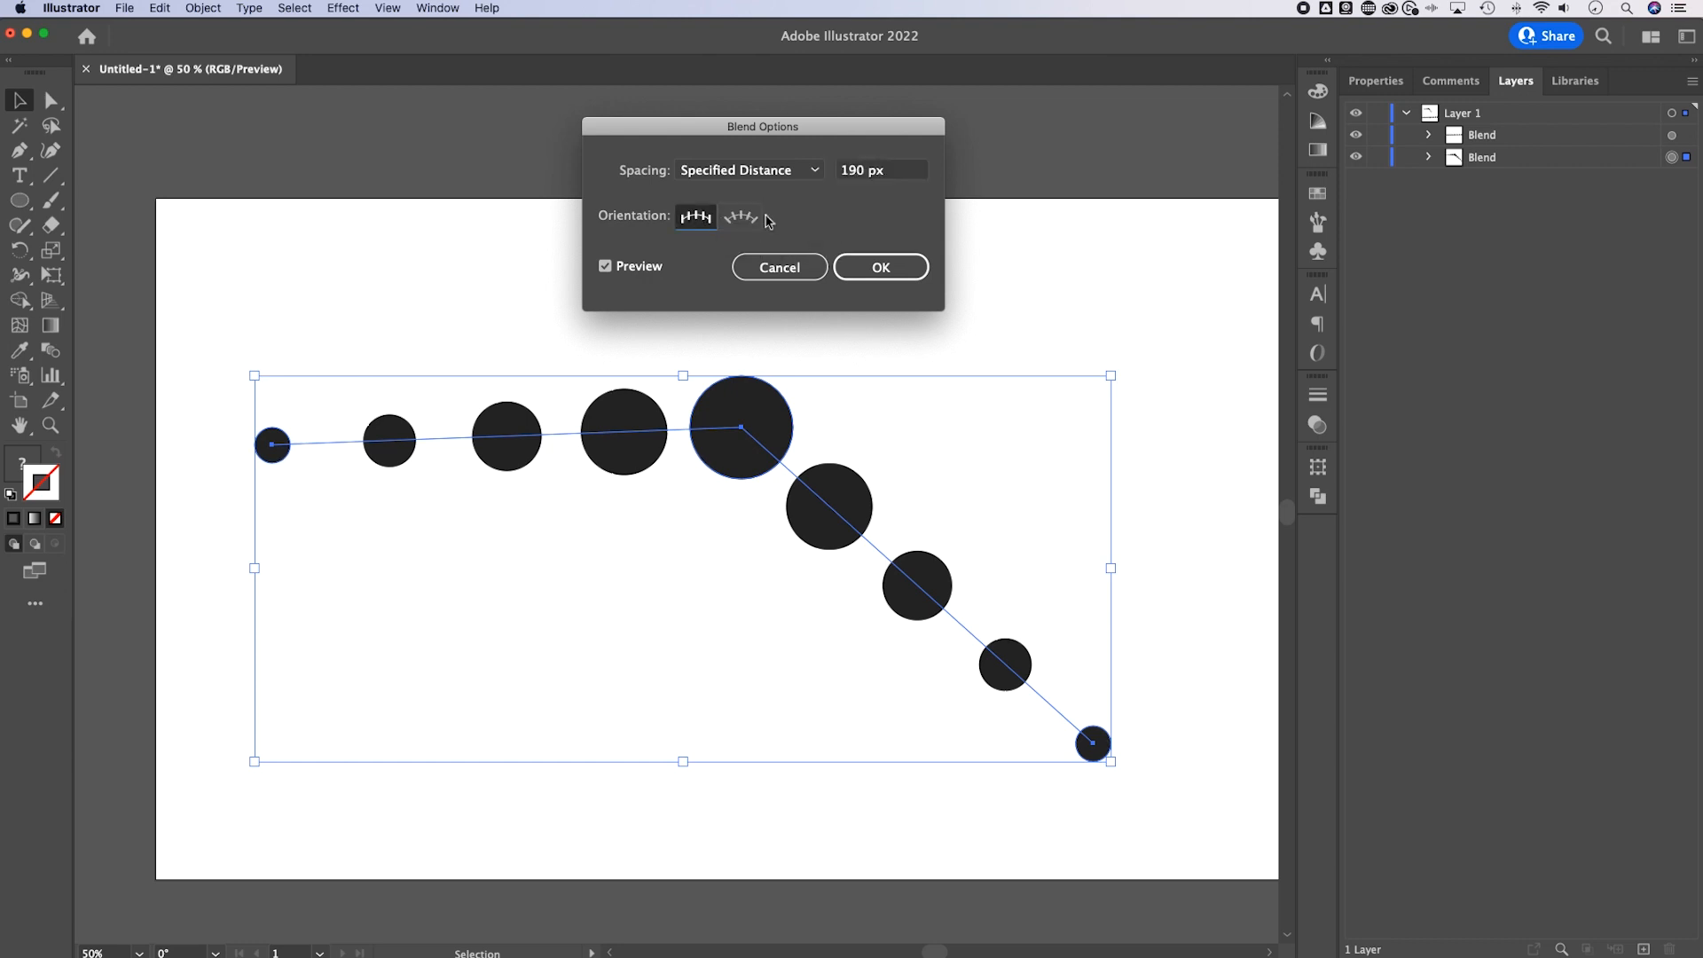
pyautogui.moveTo(695, 216)
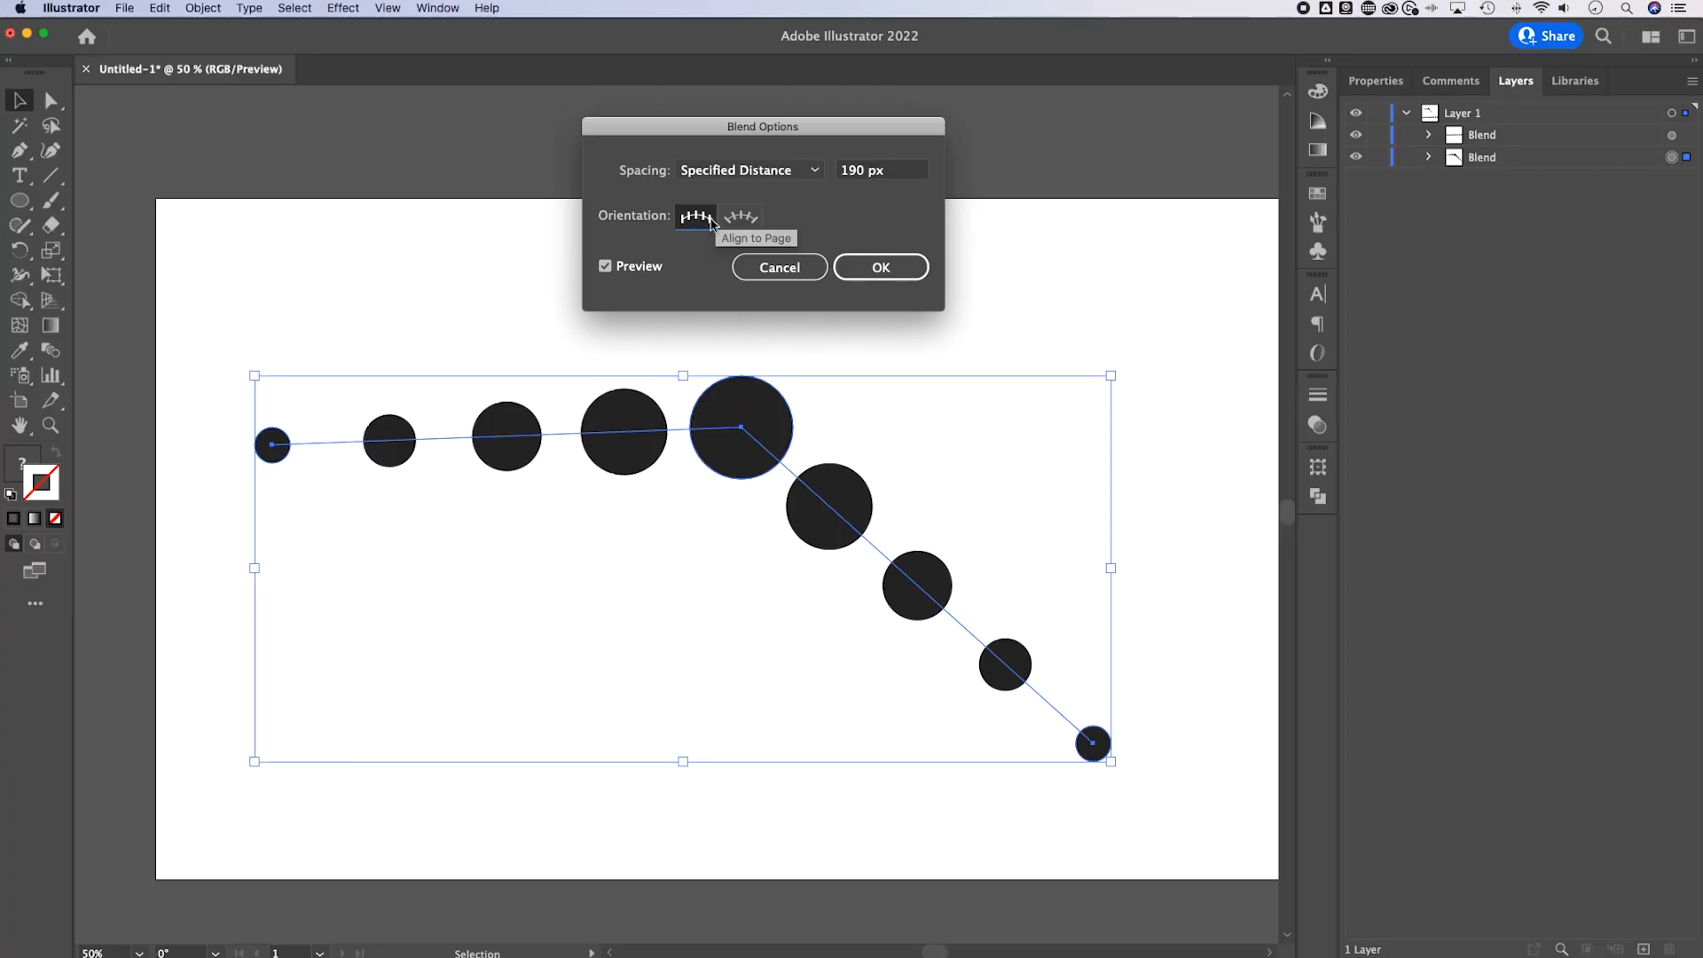
pyautogui.click(747, 170)
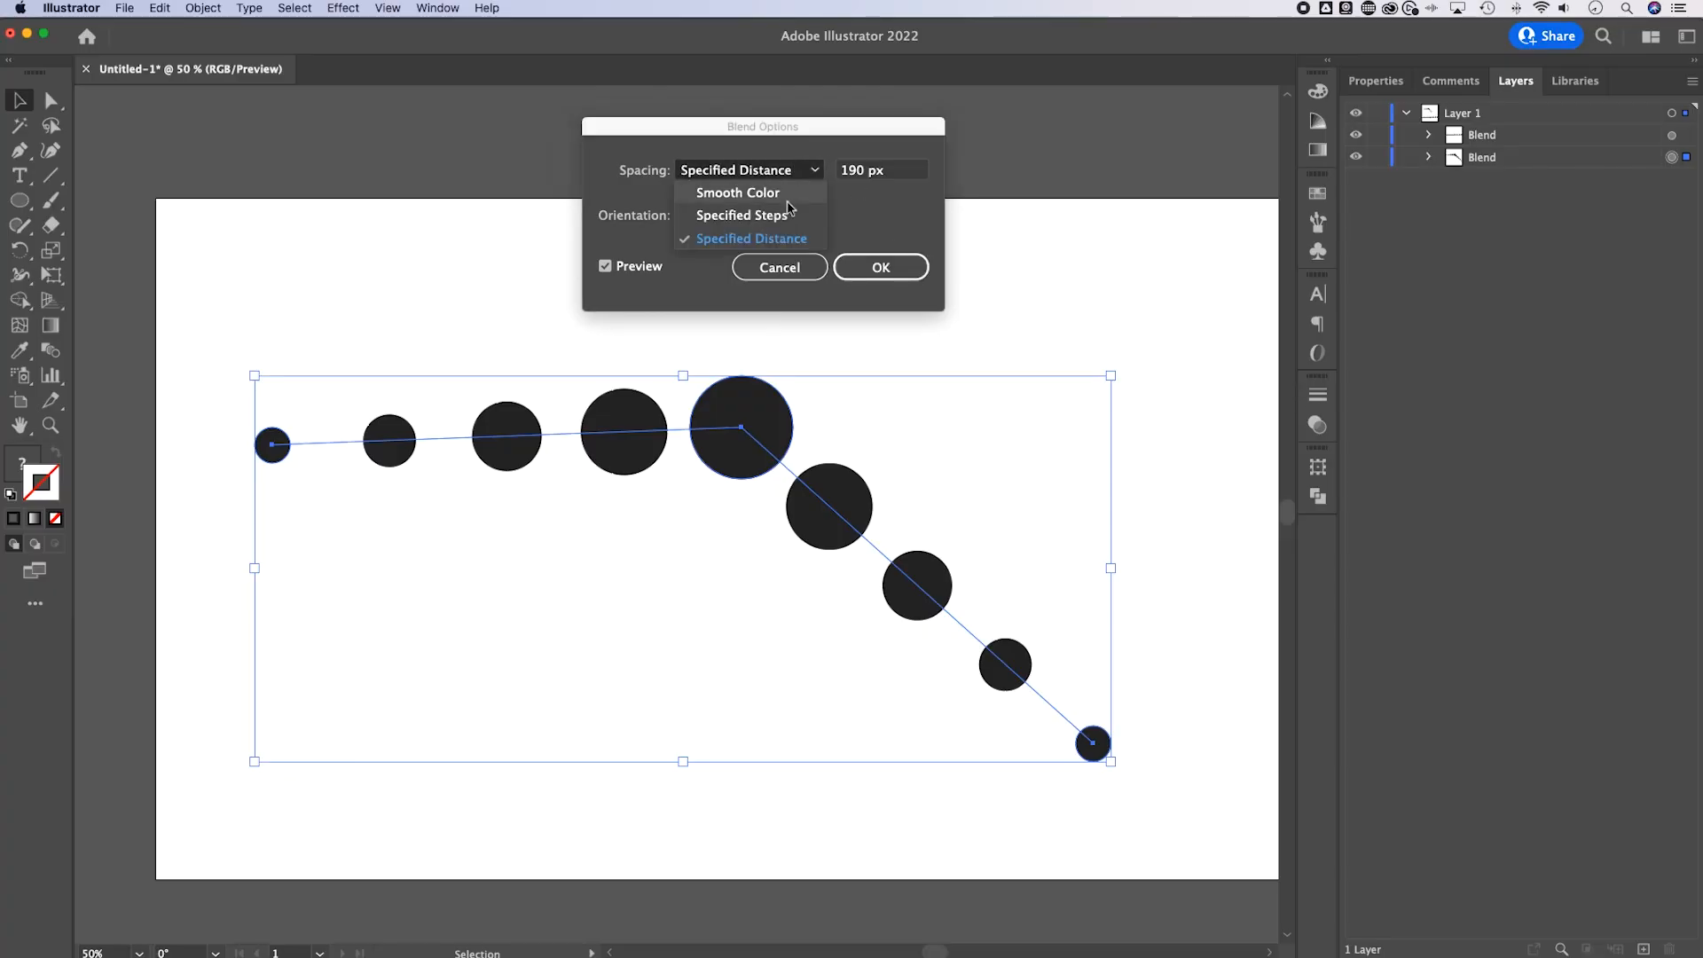
pyautogui.click(742, 213)
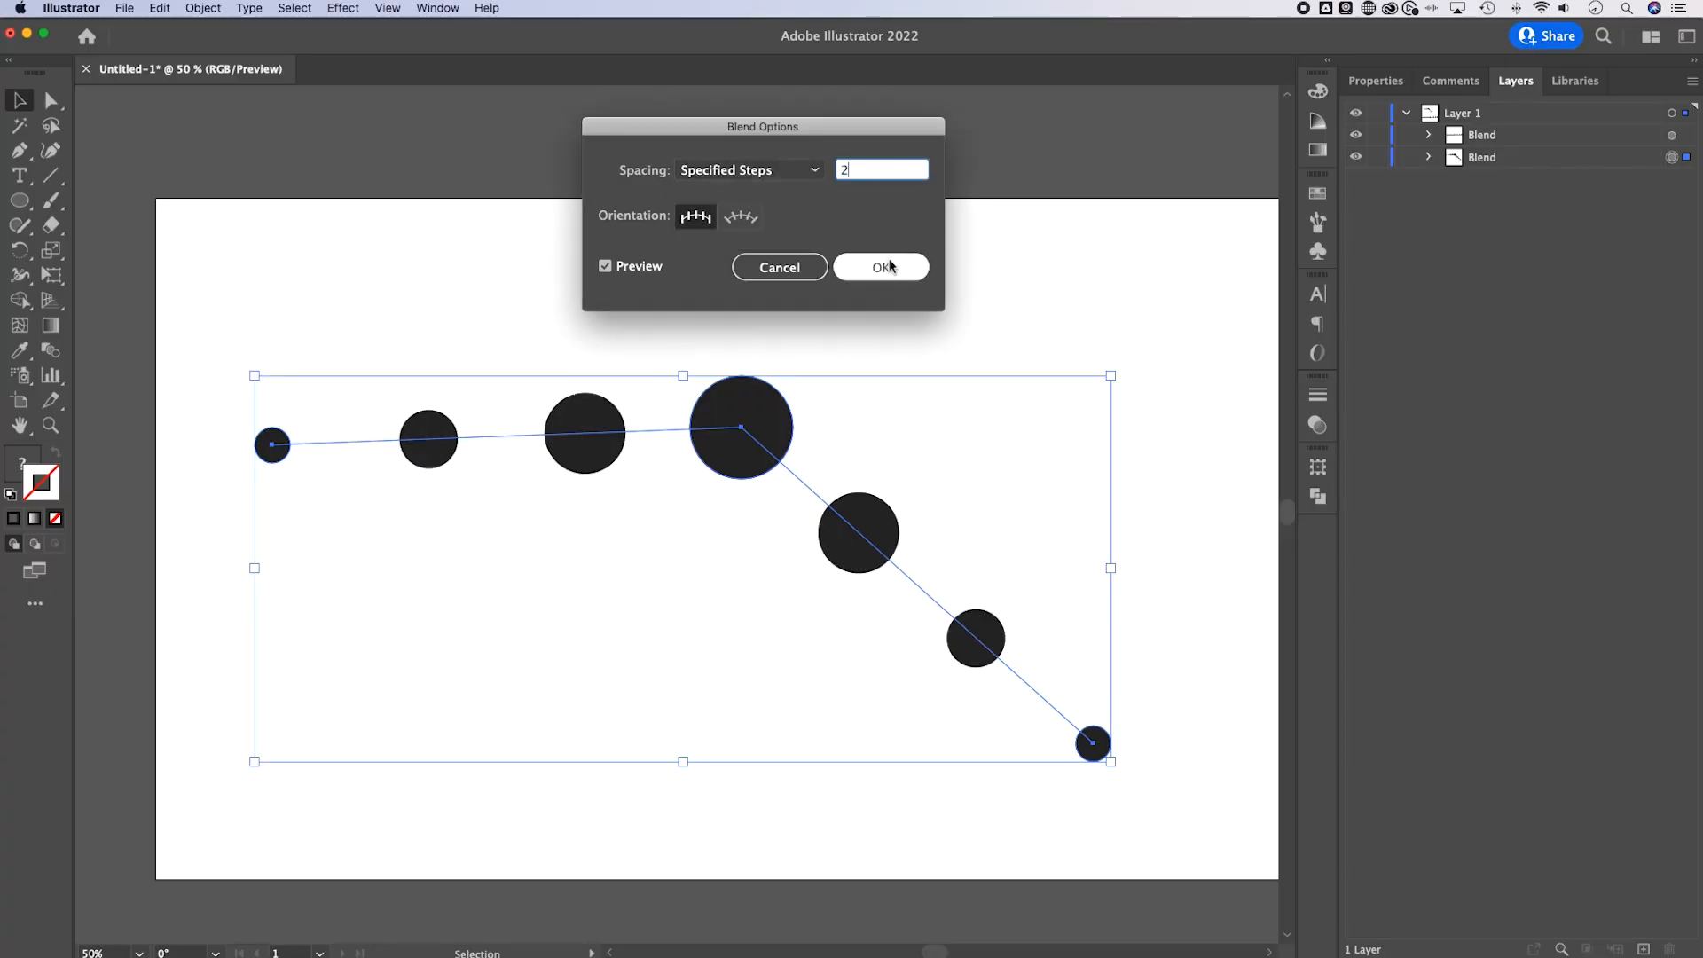
pyautogui.click(880, 266)
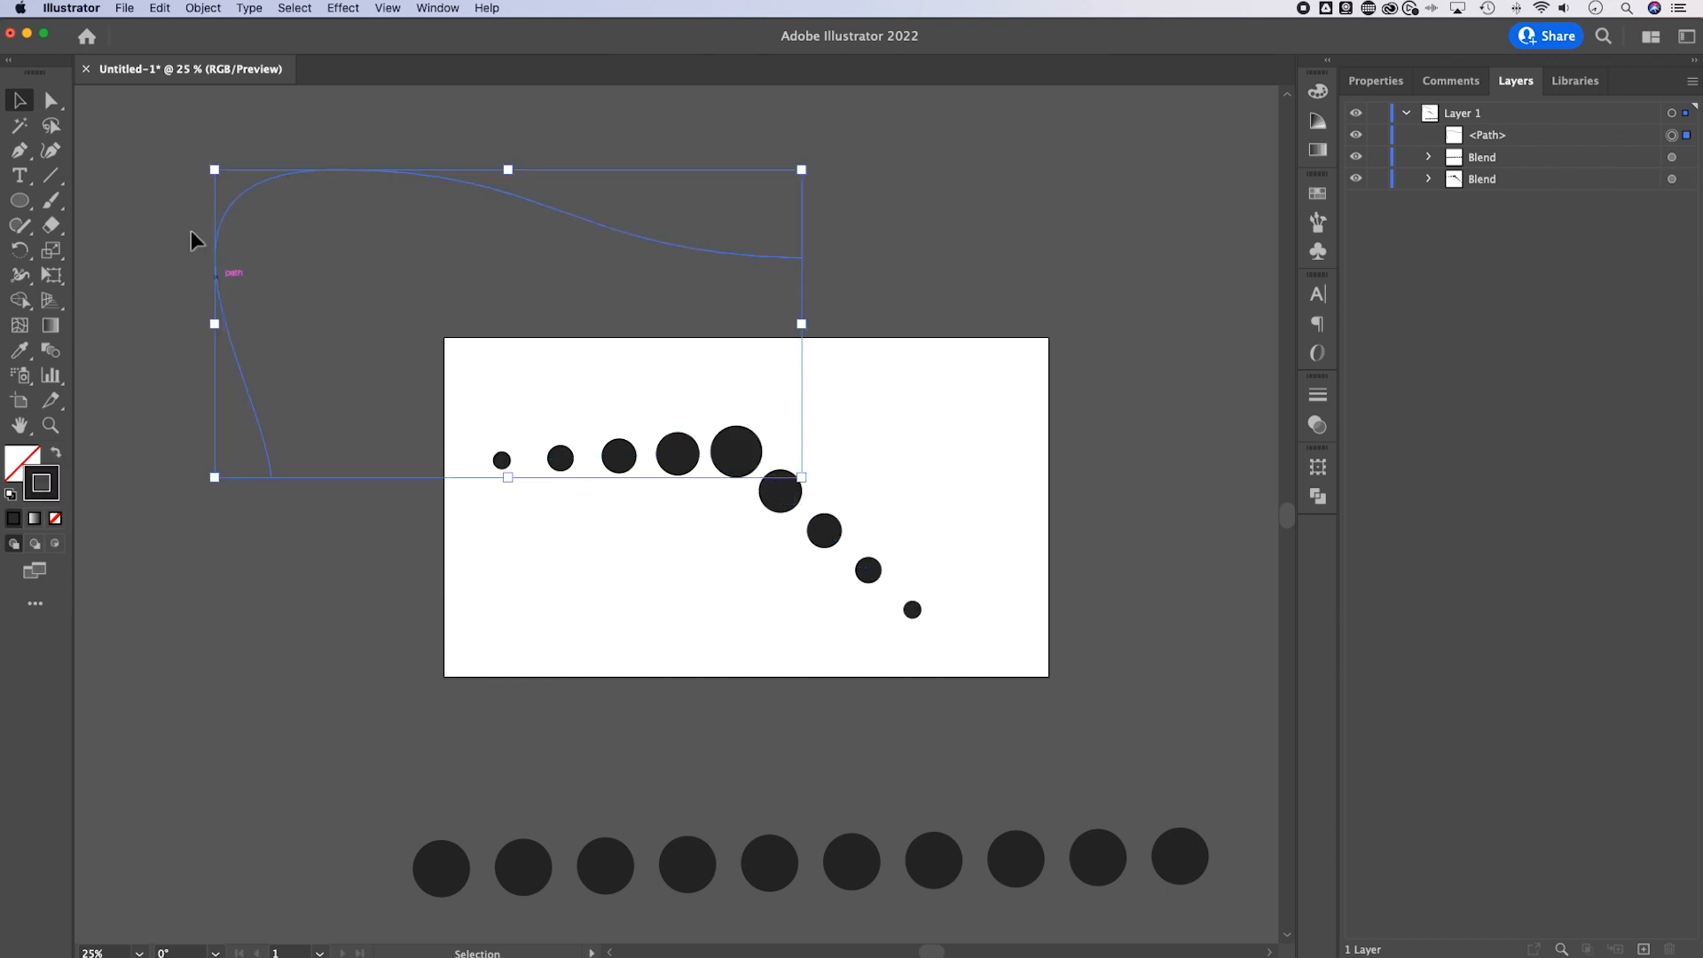
pyautogui.moveTo(890, 261)
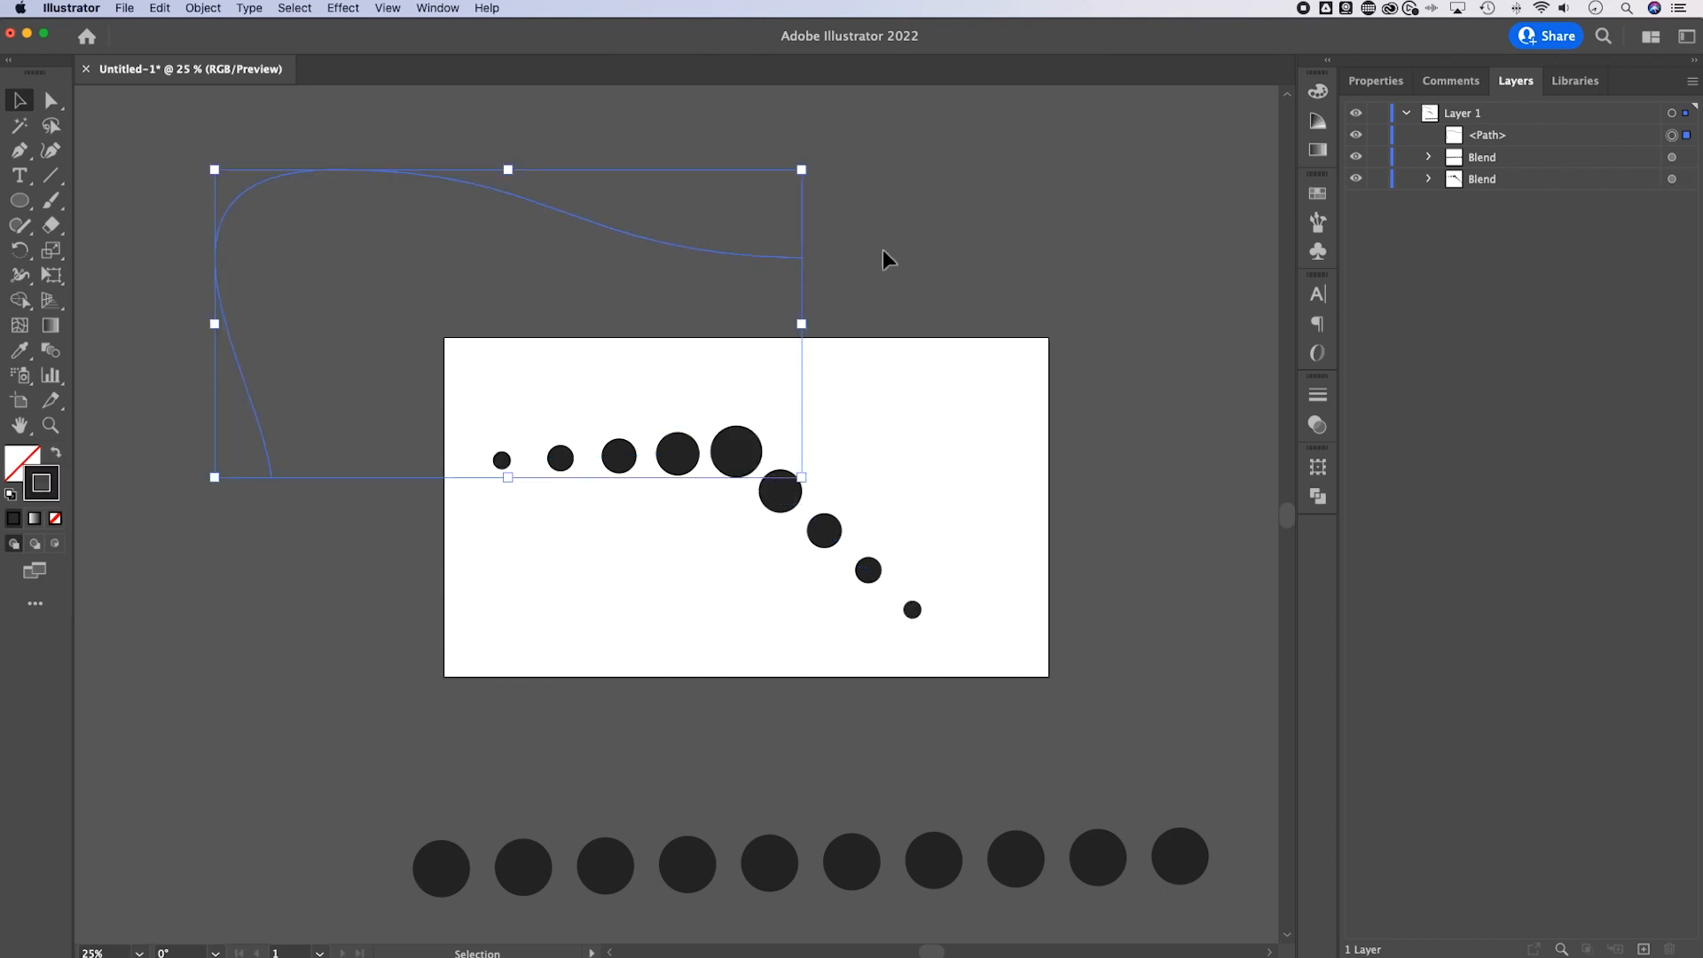
# Add the small-big-small blend to the selection alongside the curved path.
pyautogui.click(202, 8)
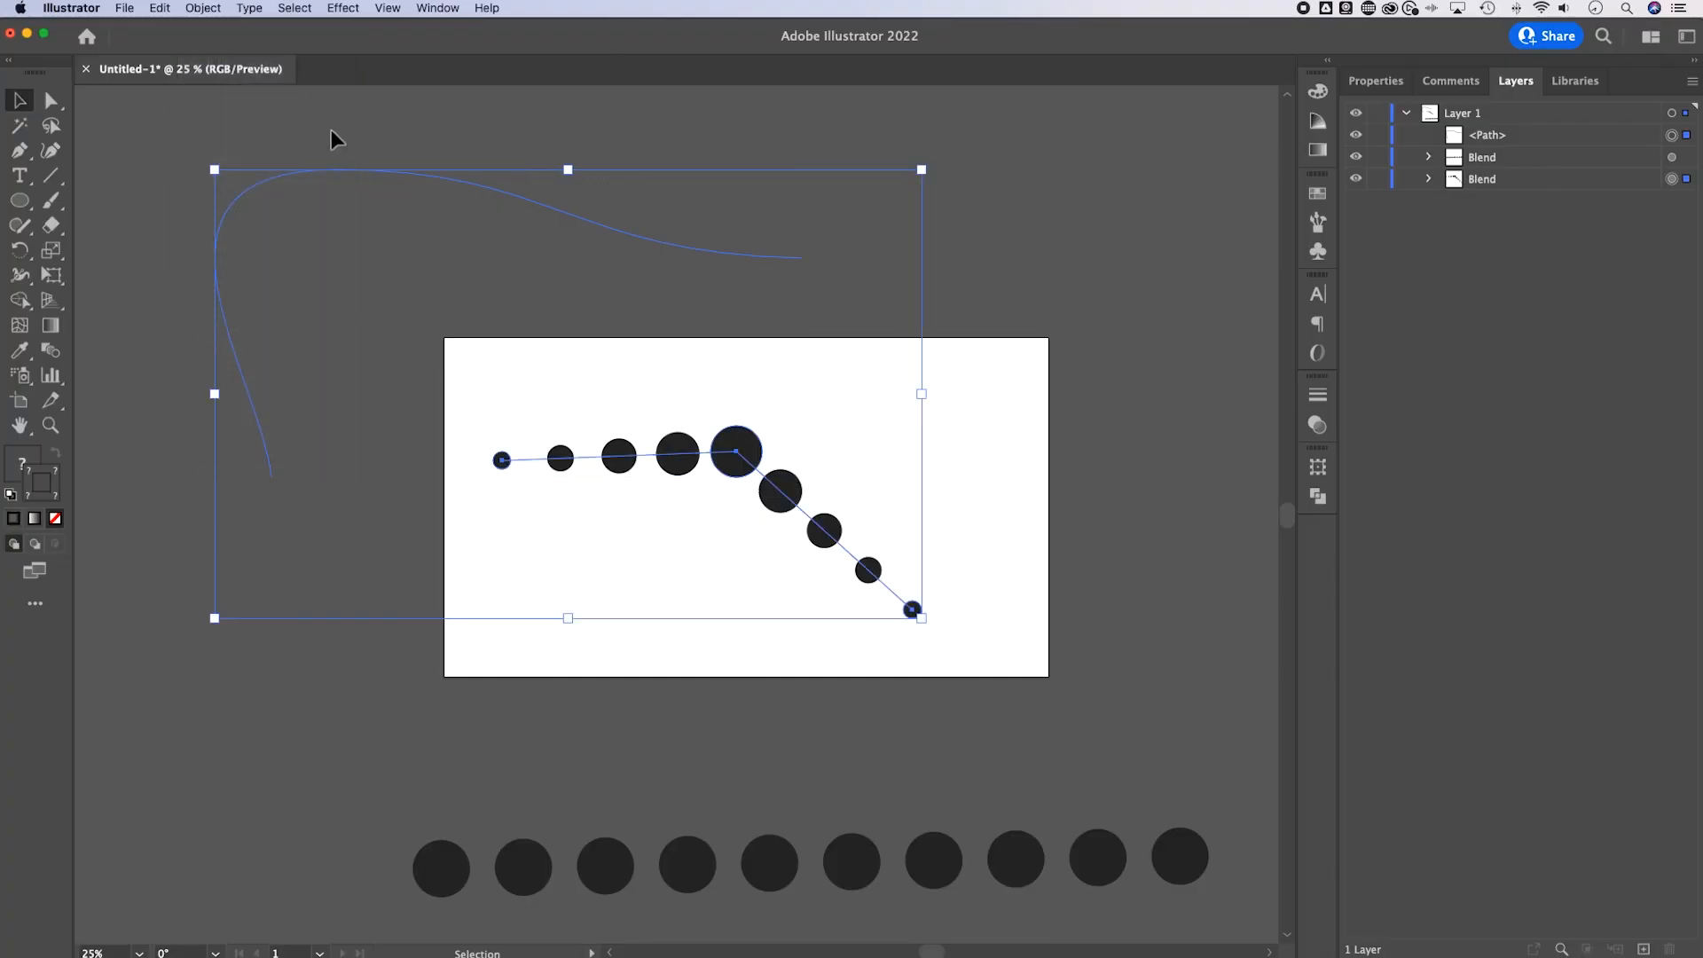
# Replace the small-big-small blend's straight spine with the curved path, then deselect.
pyautogui.click(202, 8)
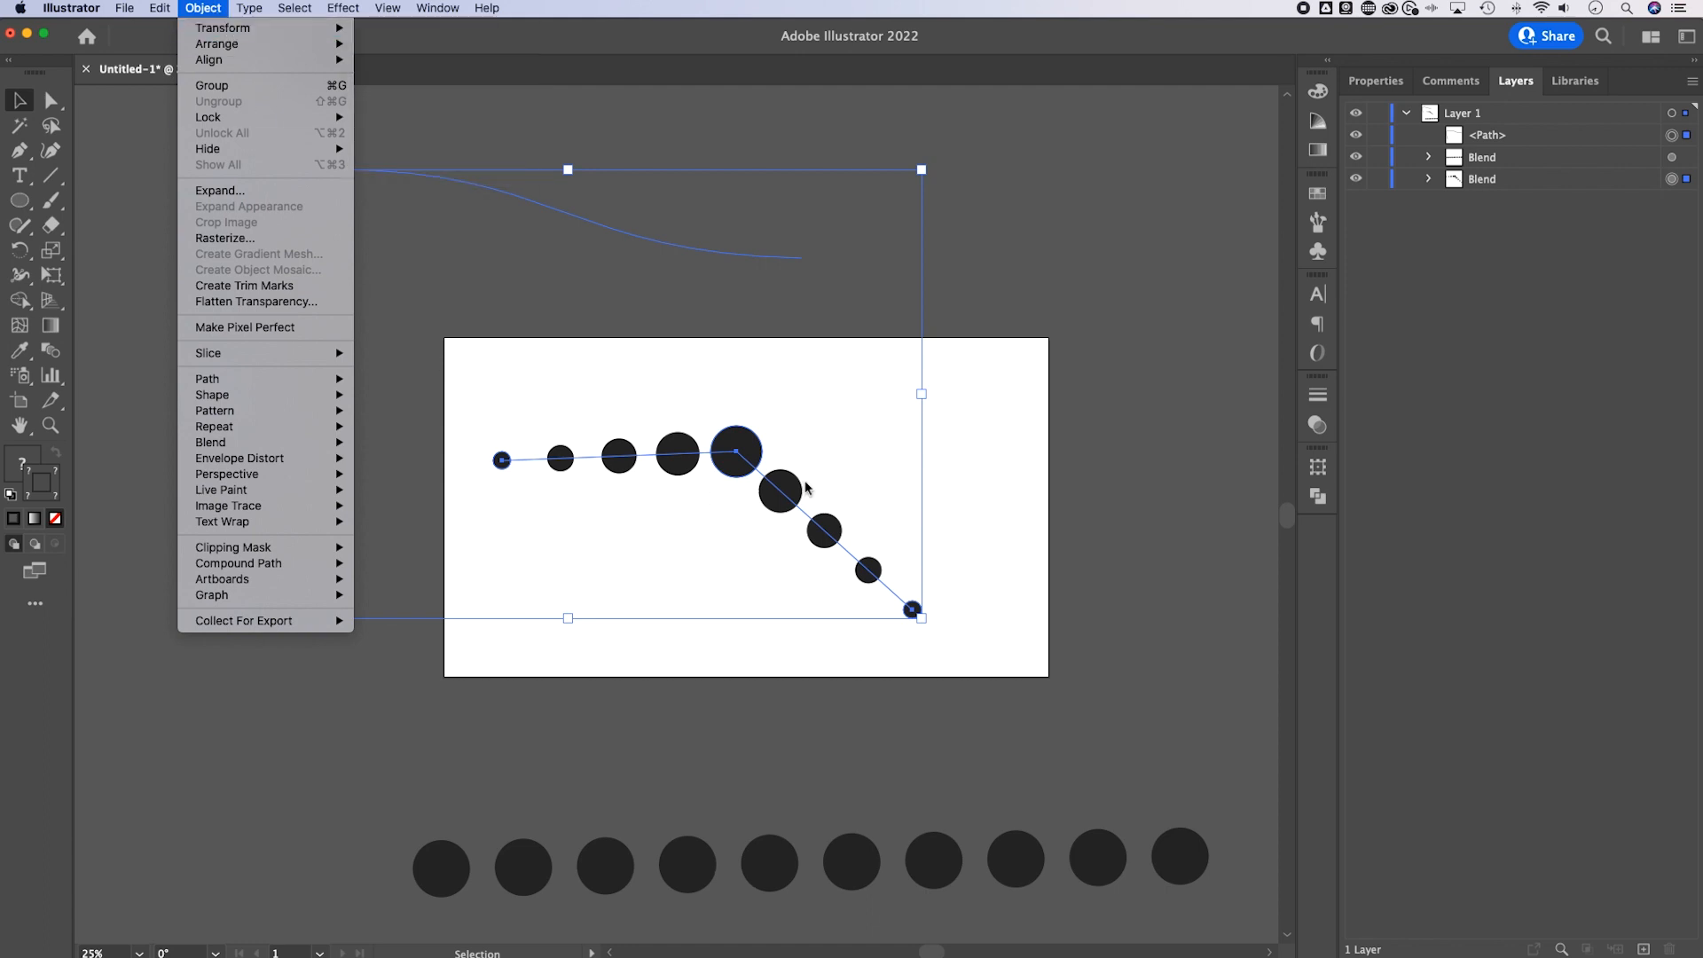
pyautogui.moveTo(211, 442)
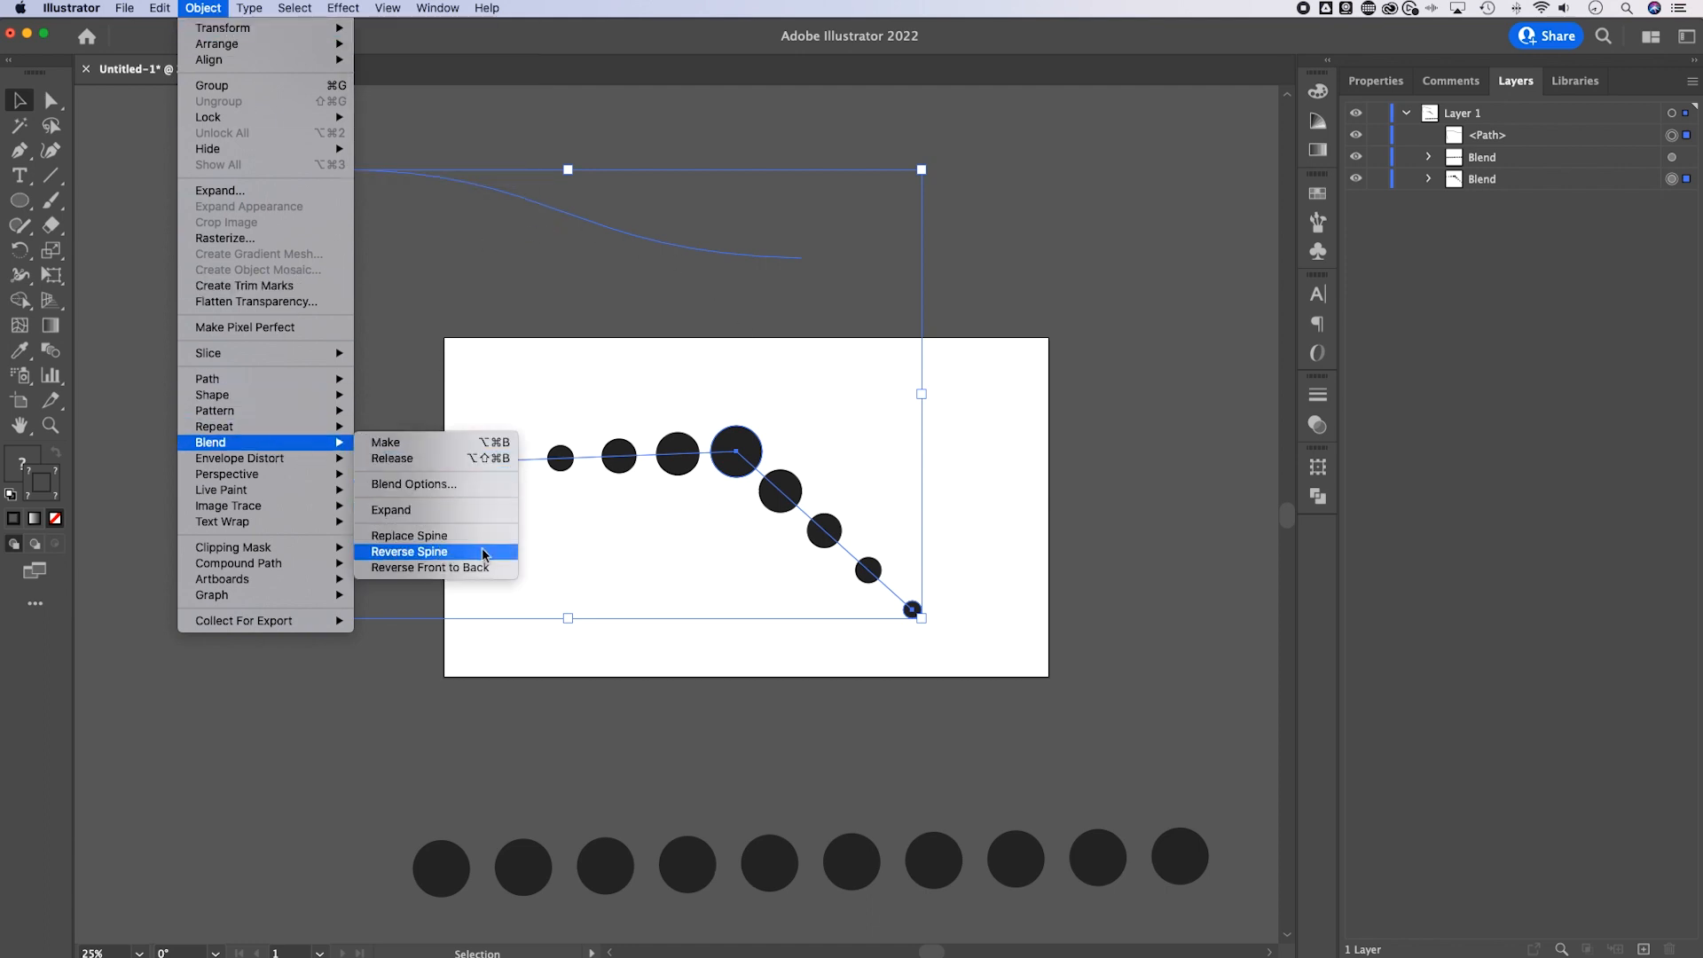
pyautogui.moveTo(442, 536)
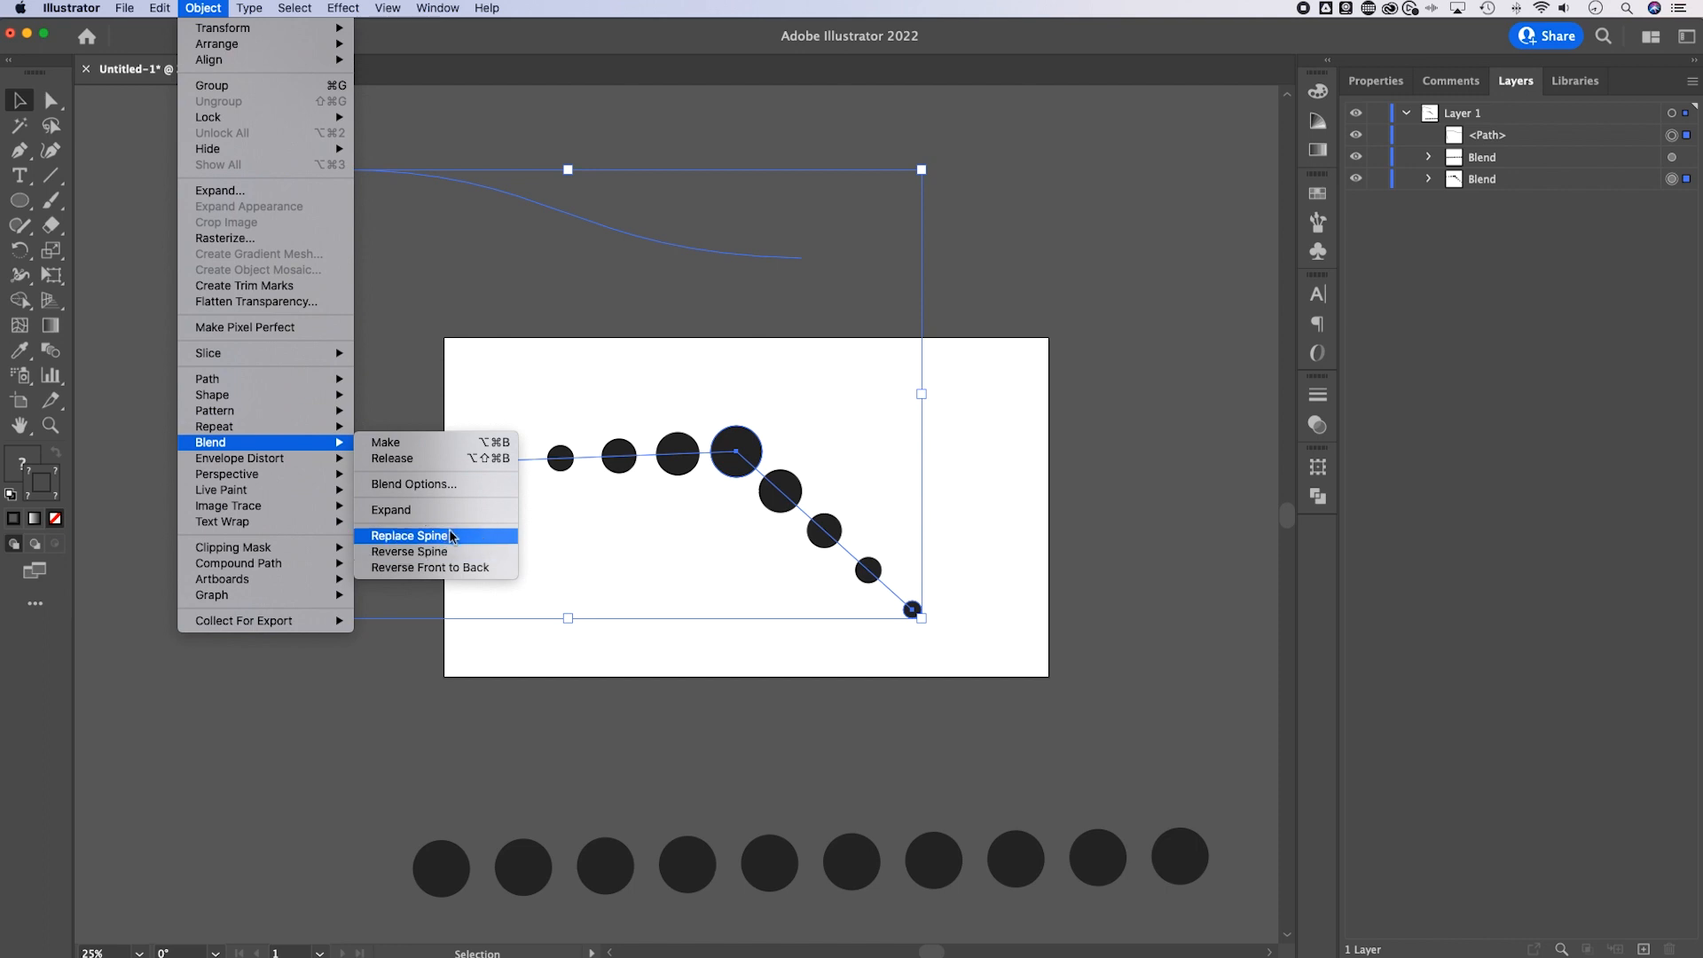
pyautogui.click(407, 535)
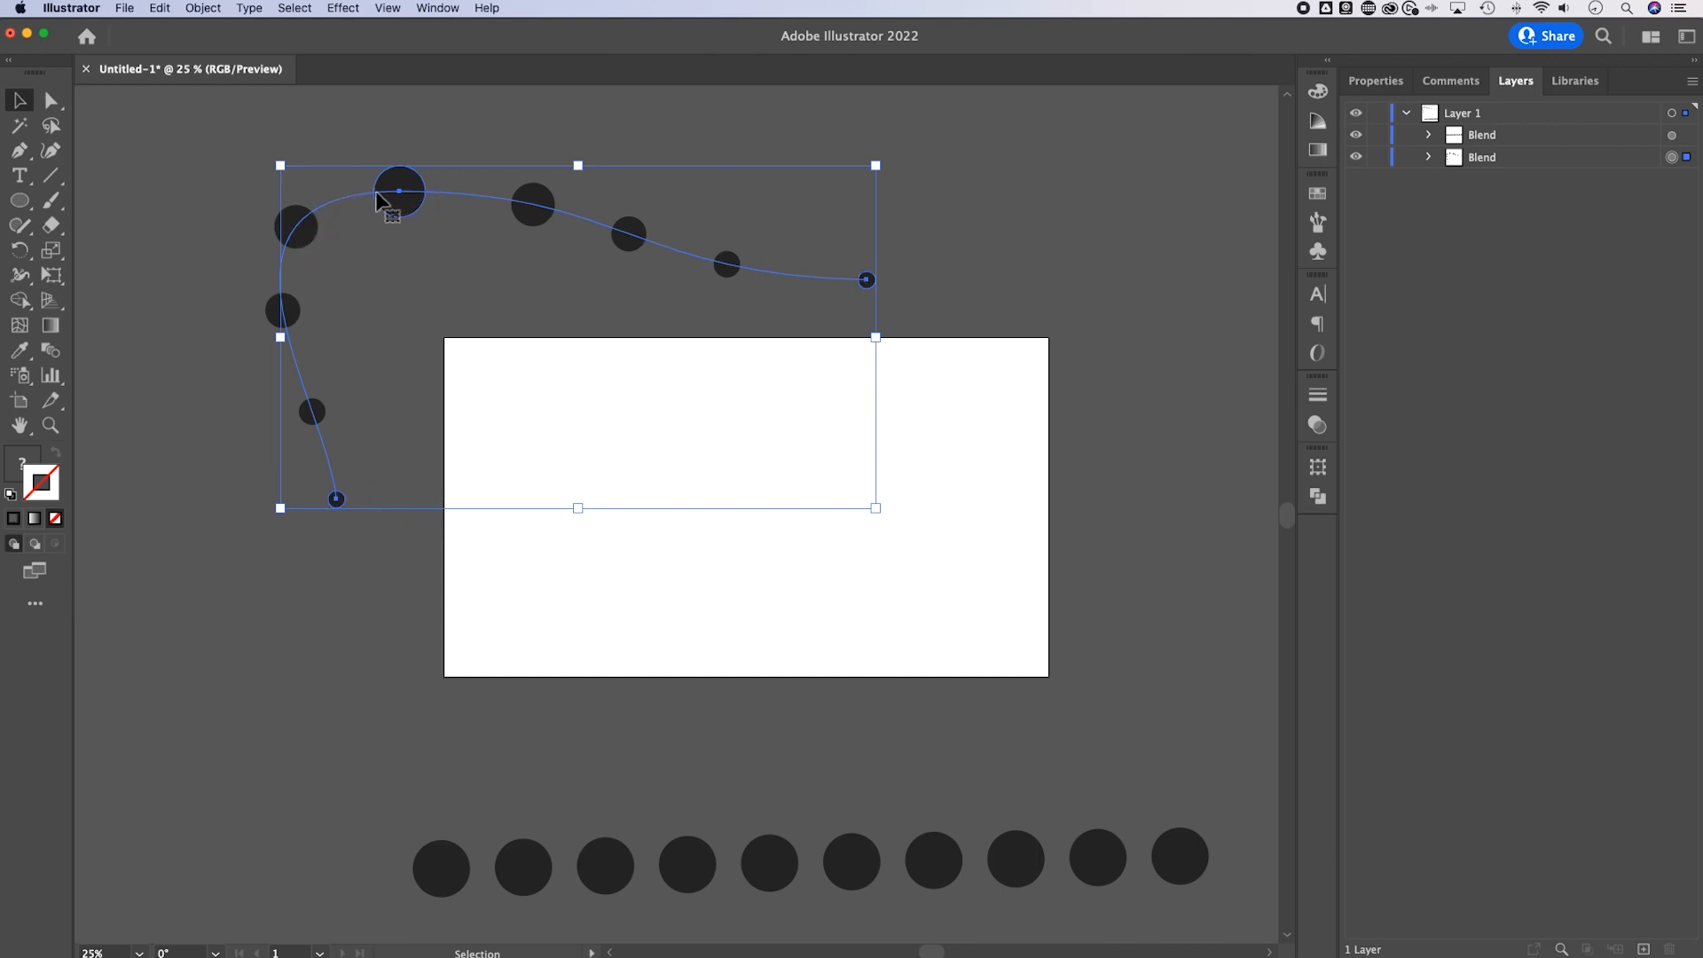
pyautogui.click(925, 305)
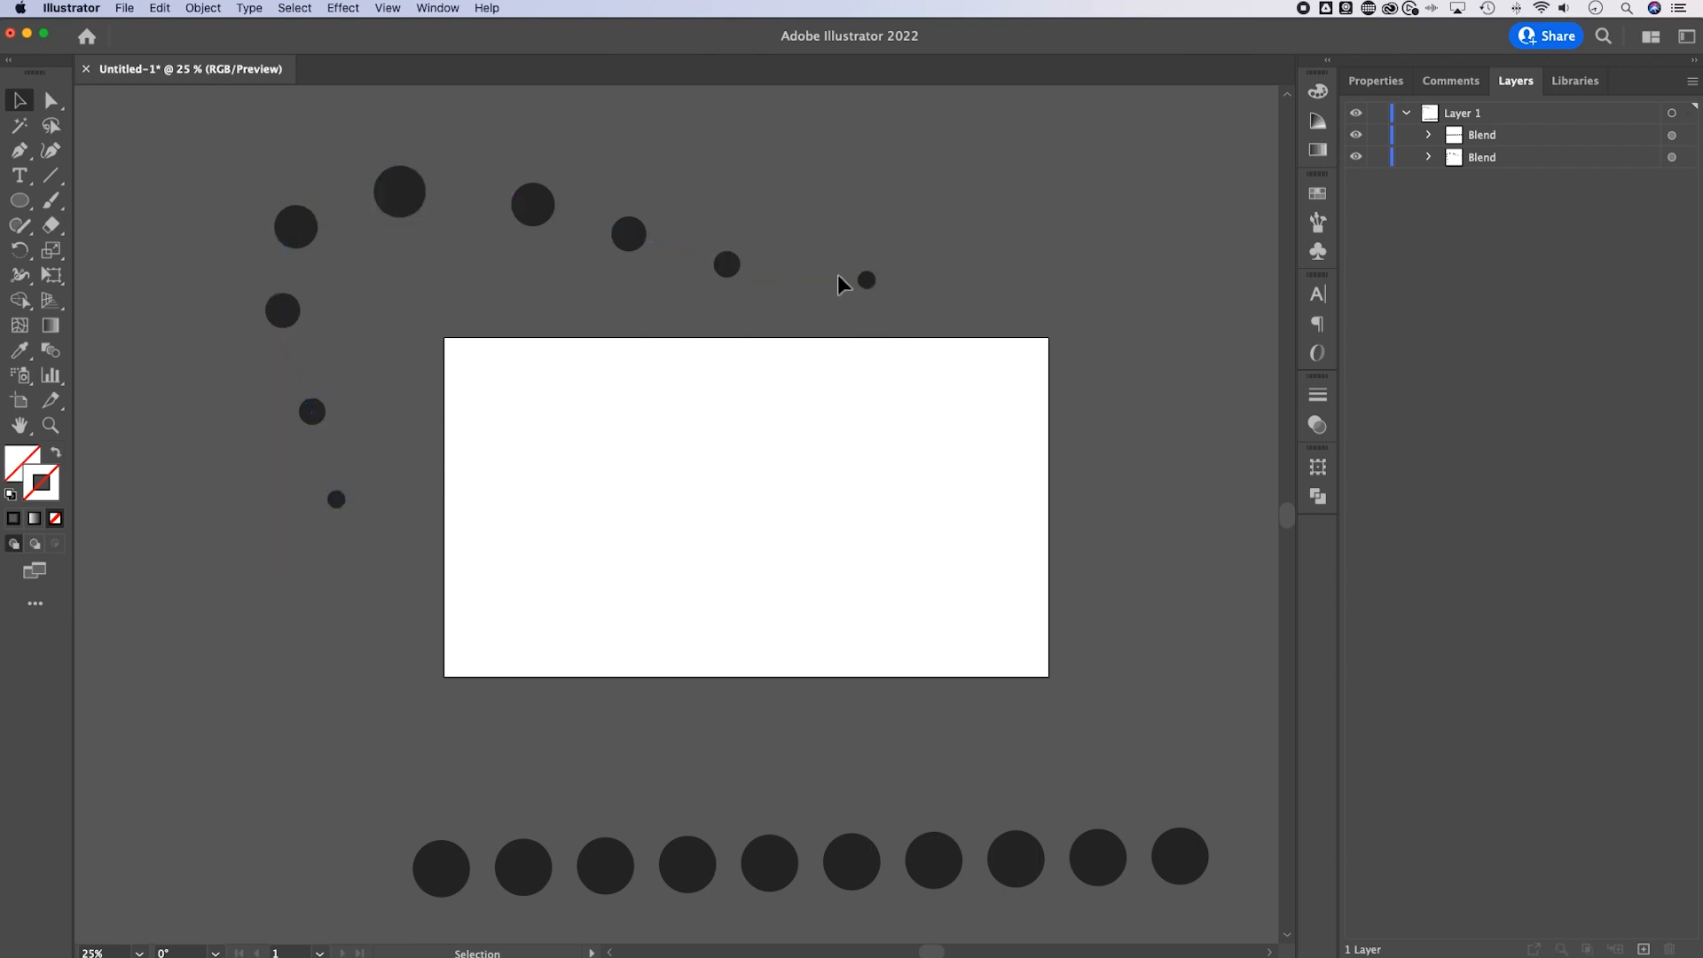
pyautogui.moveTo(654, 459)
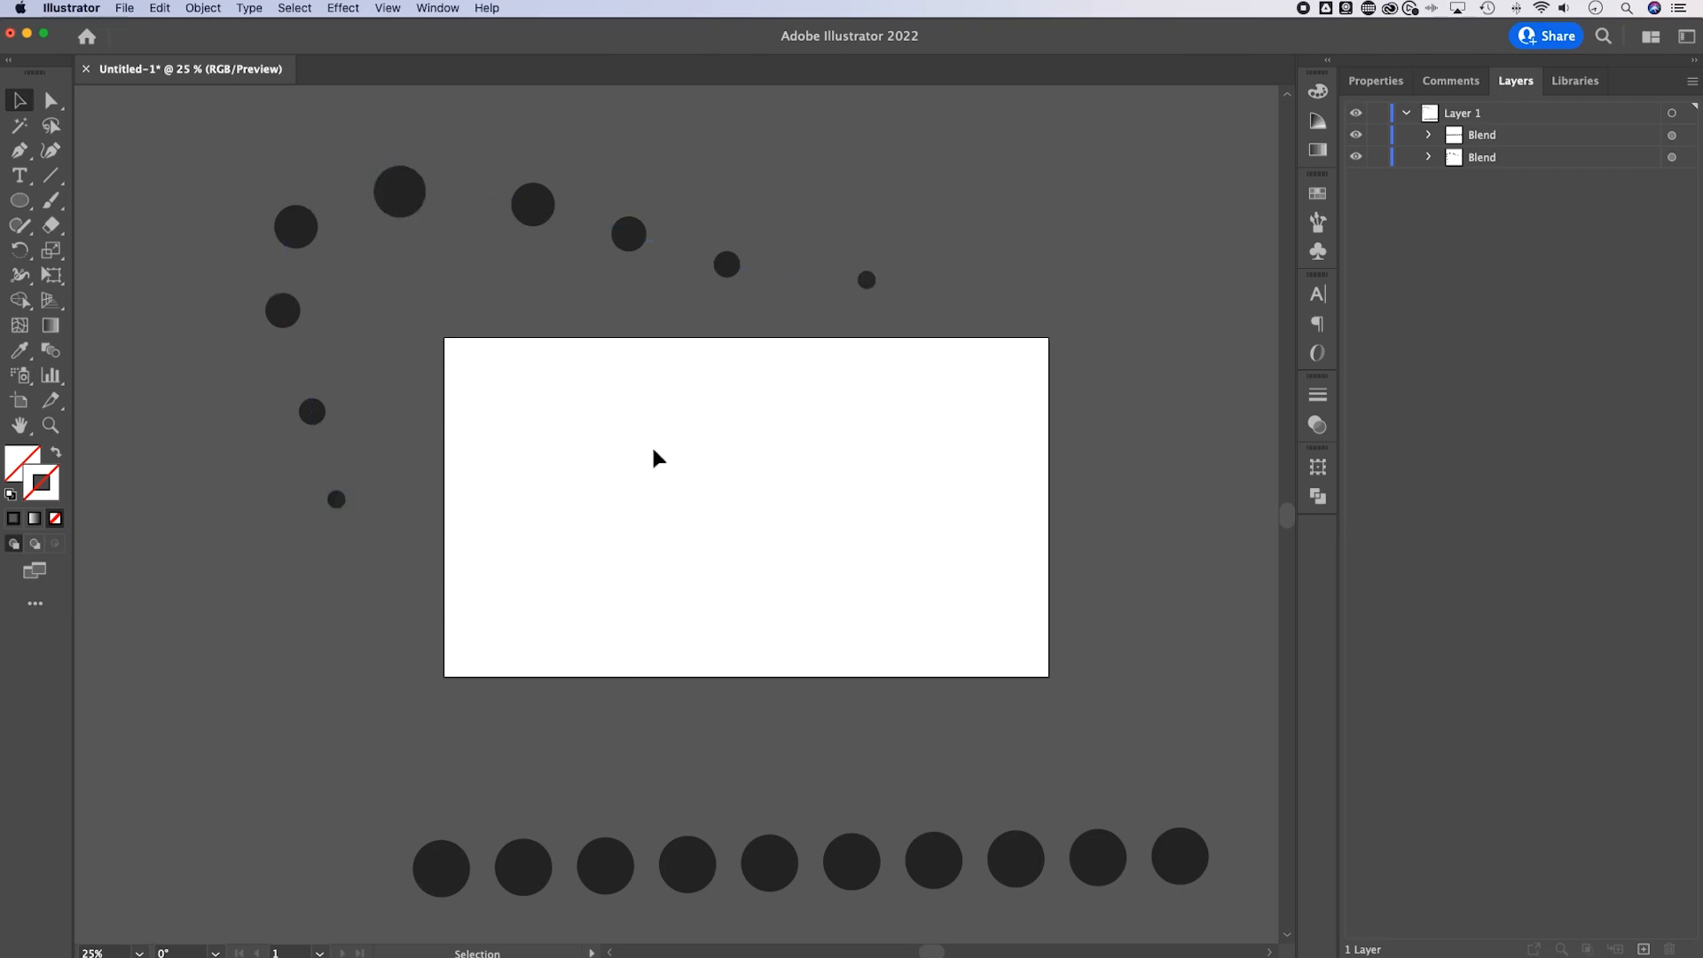